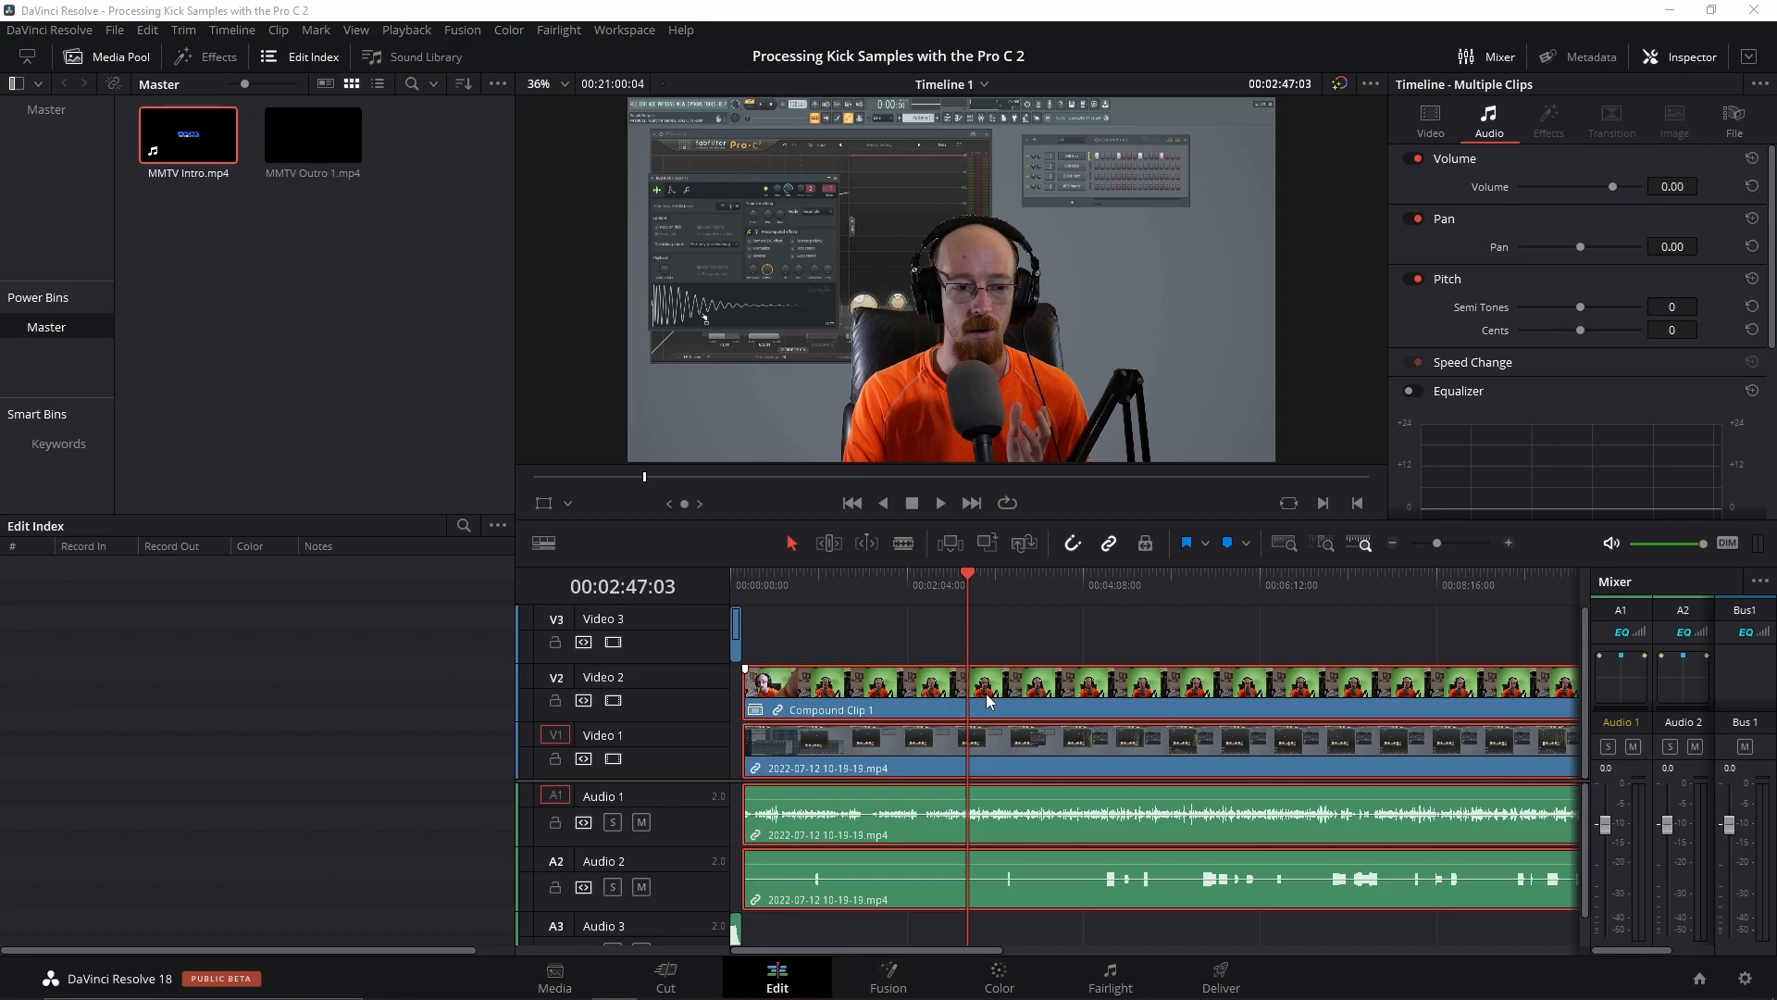
mouse_move(971, 707)
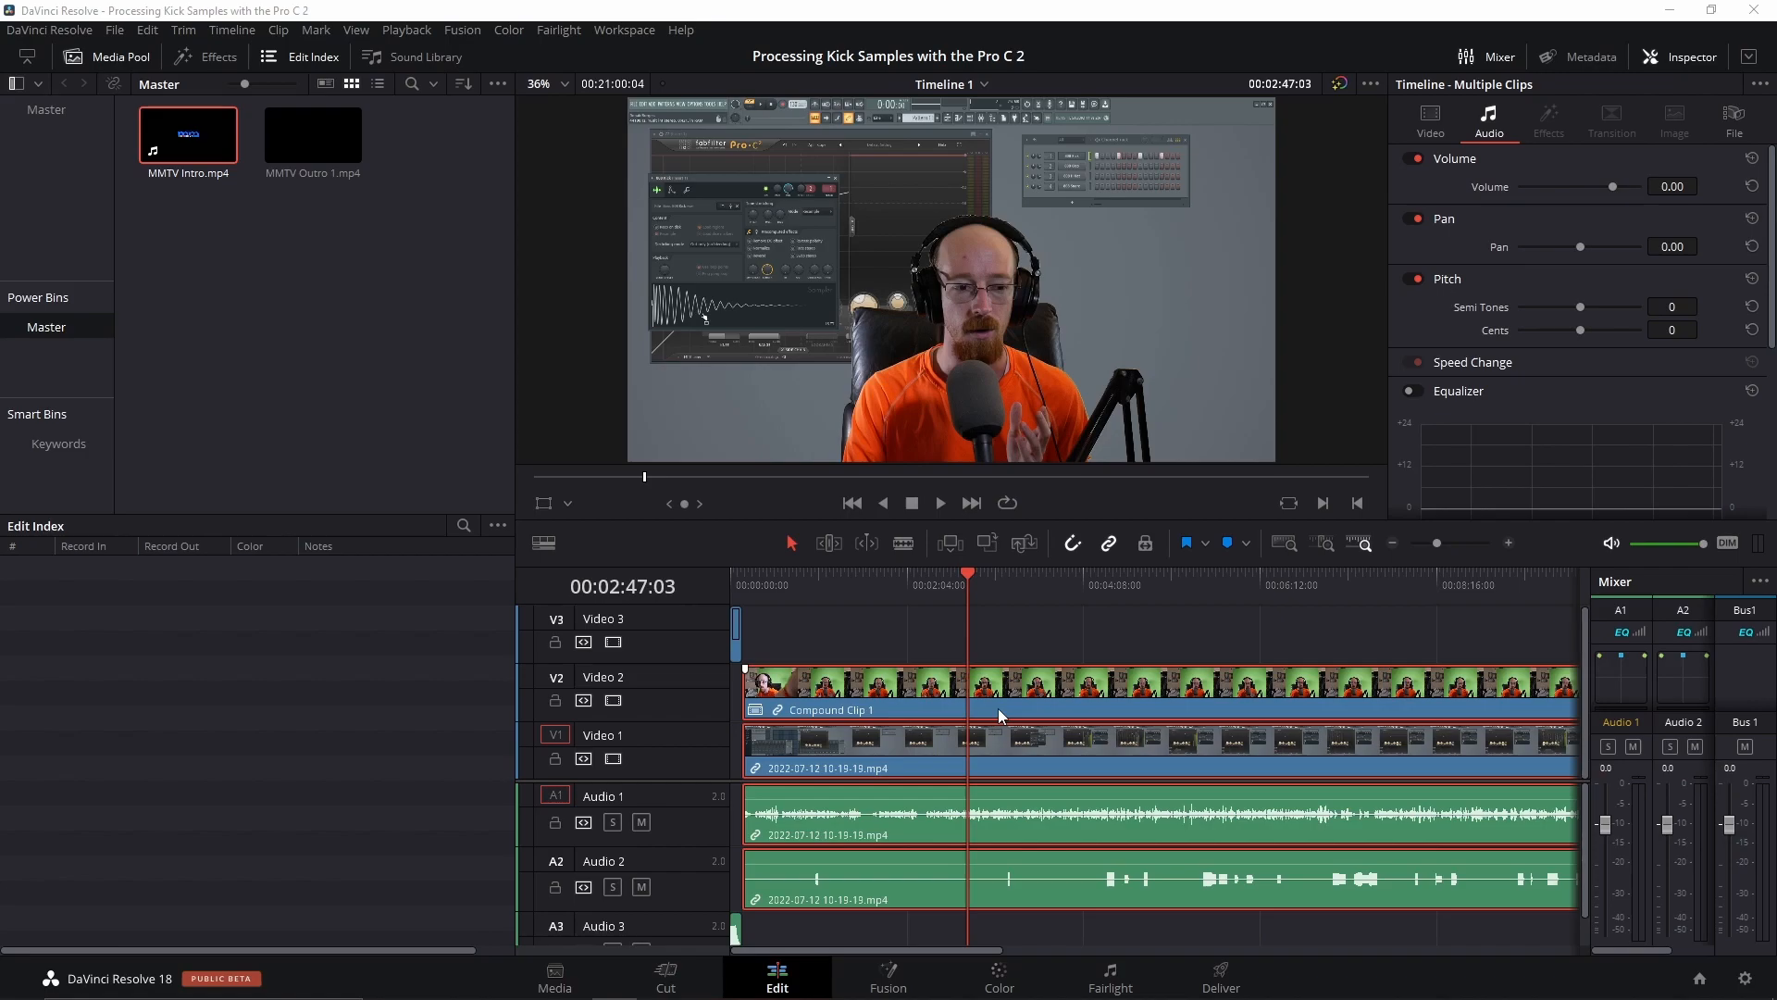
mouse_move(993, 756)
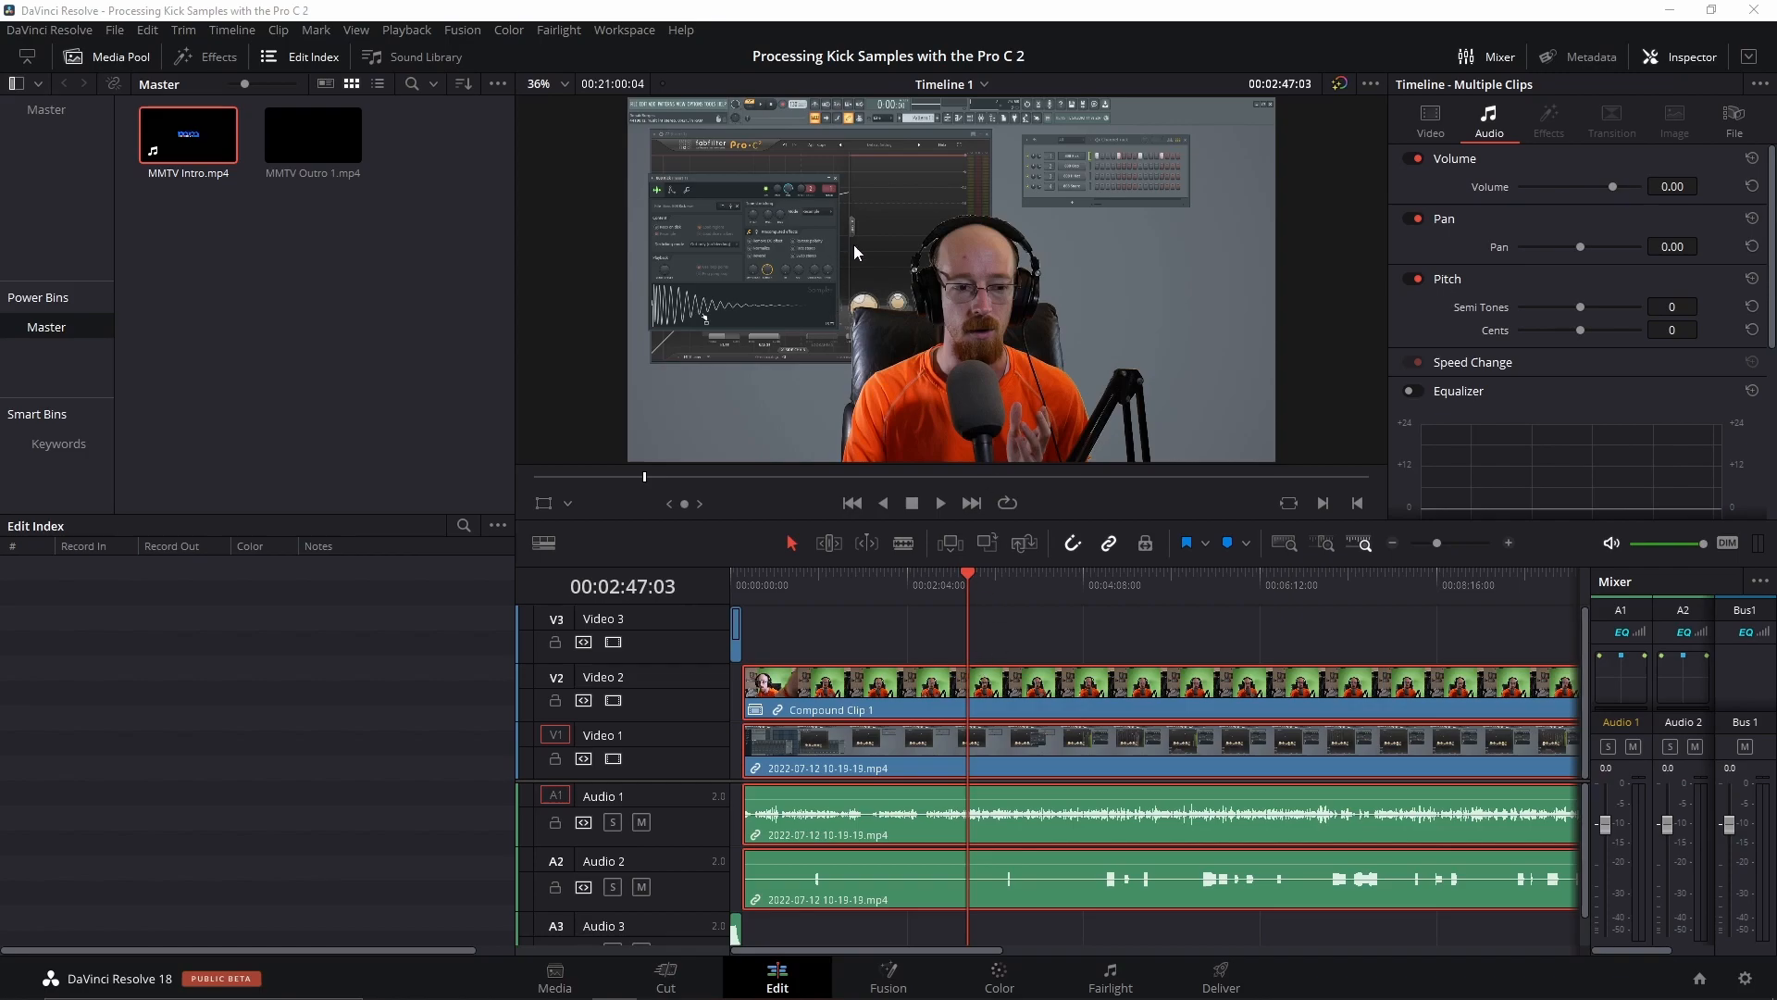
mouse_move(1057, 828)
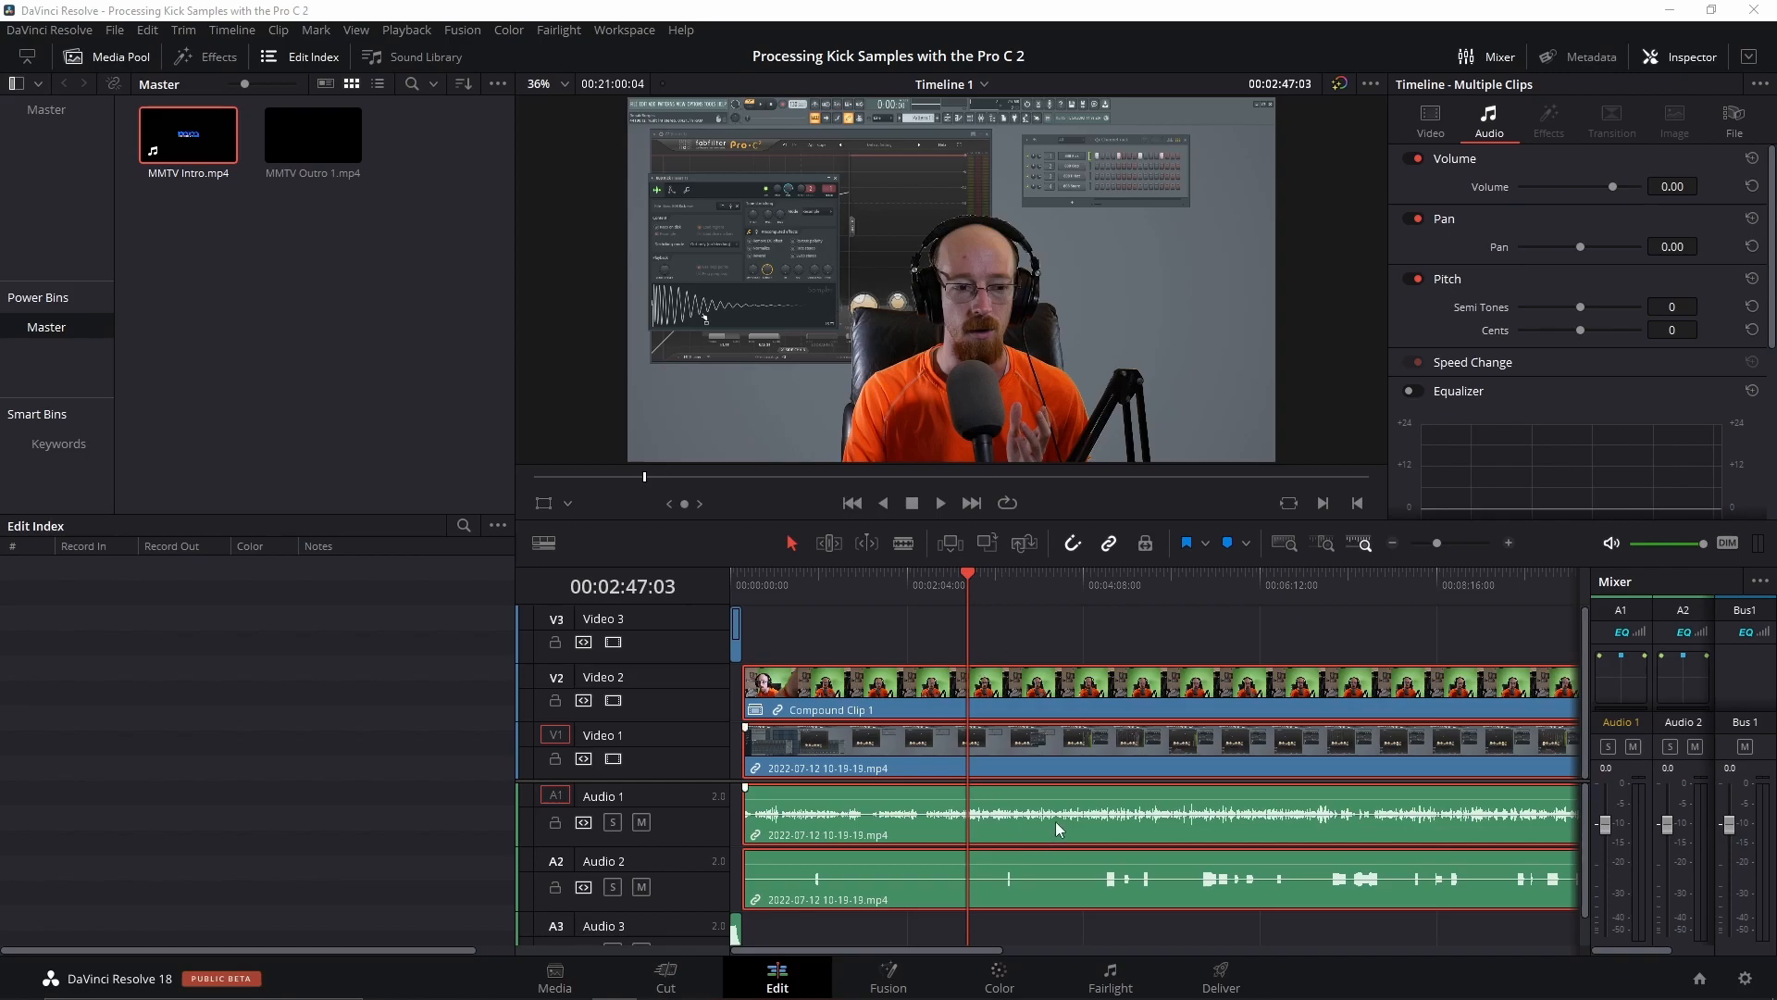
Select the Audio 1 and Audio 2 dialogue clips and open their context menu
left_click(1110, 584)
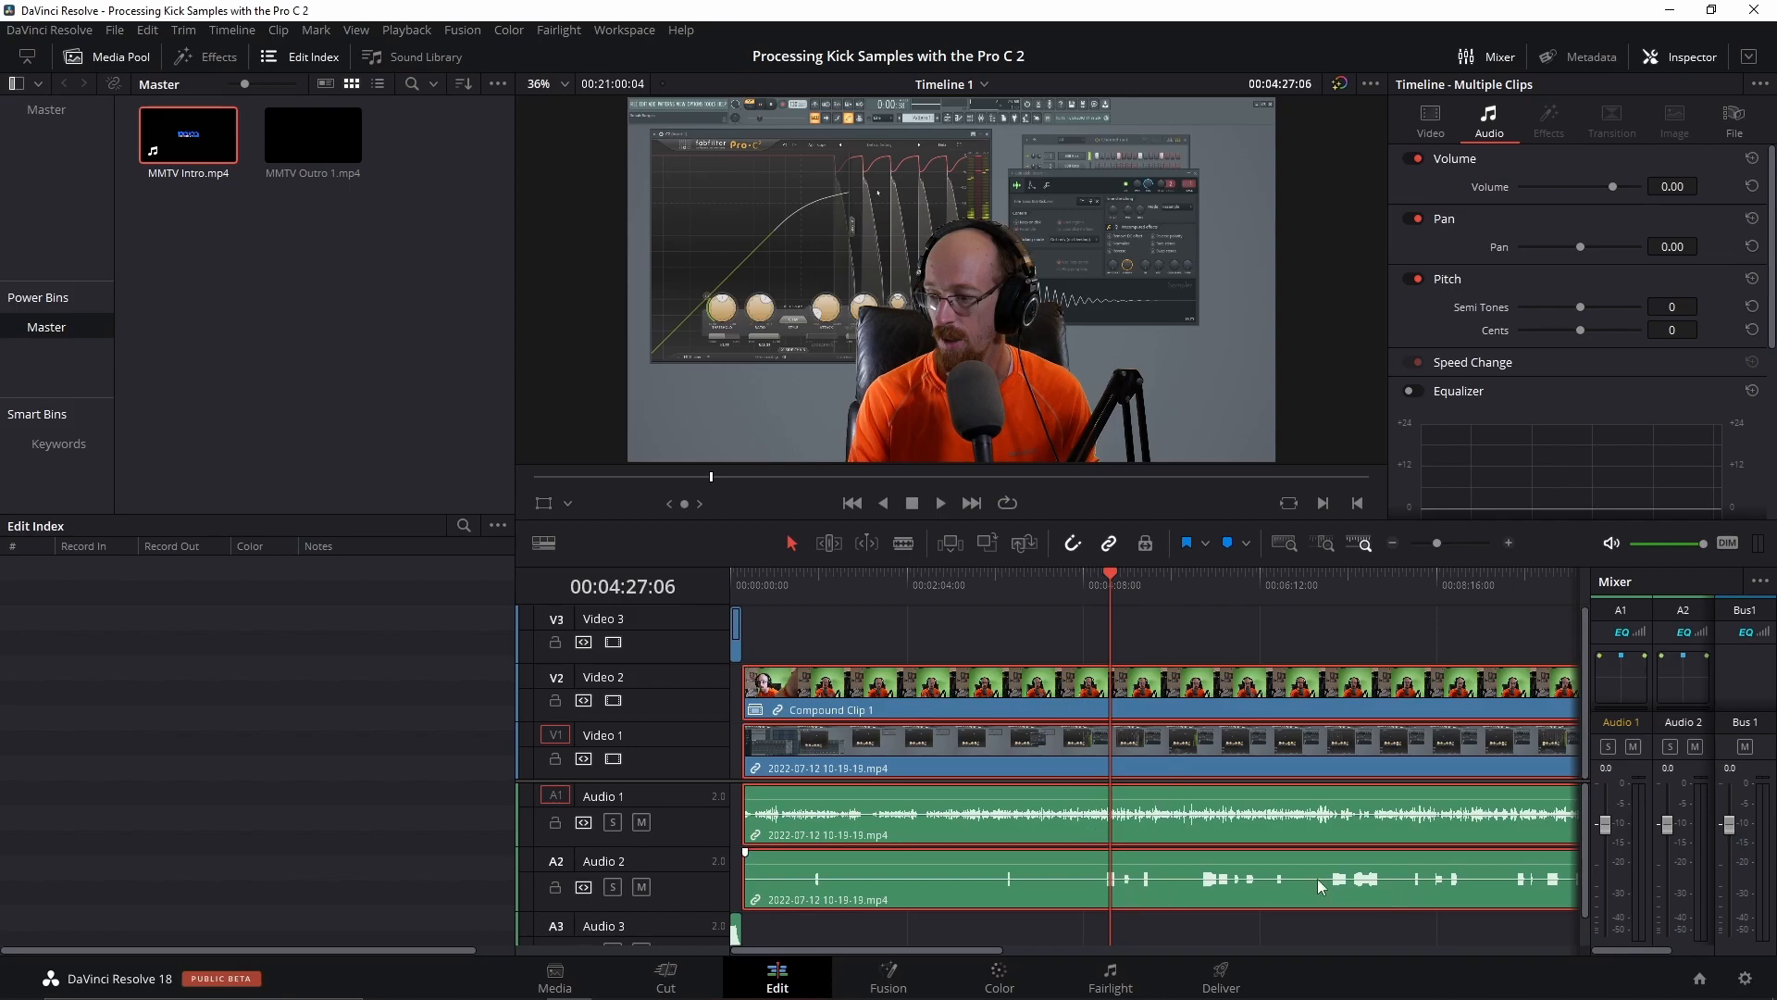
left_click(939, 501)
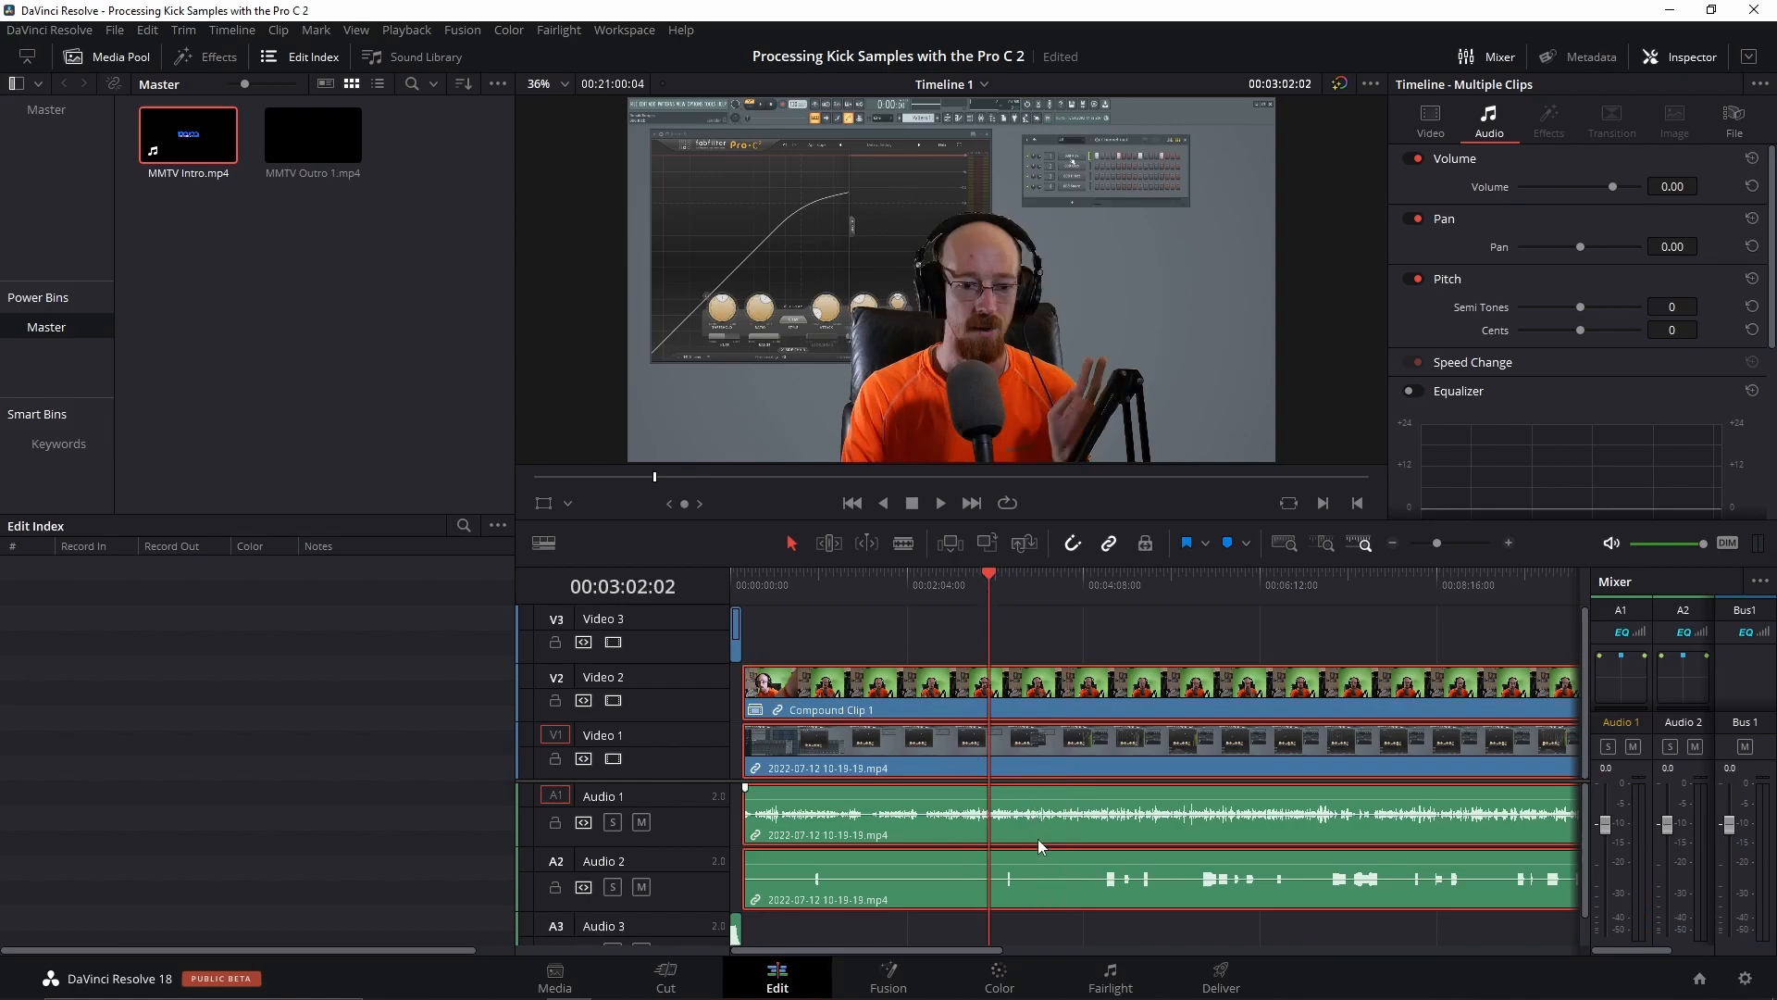
right_click(1041, 828)
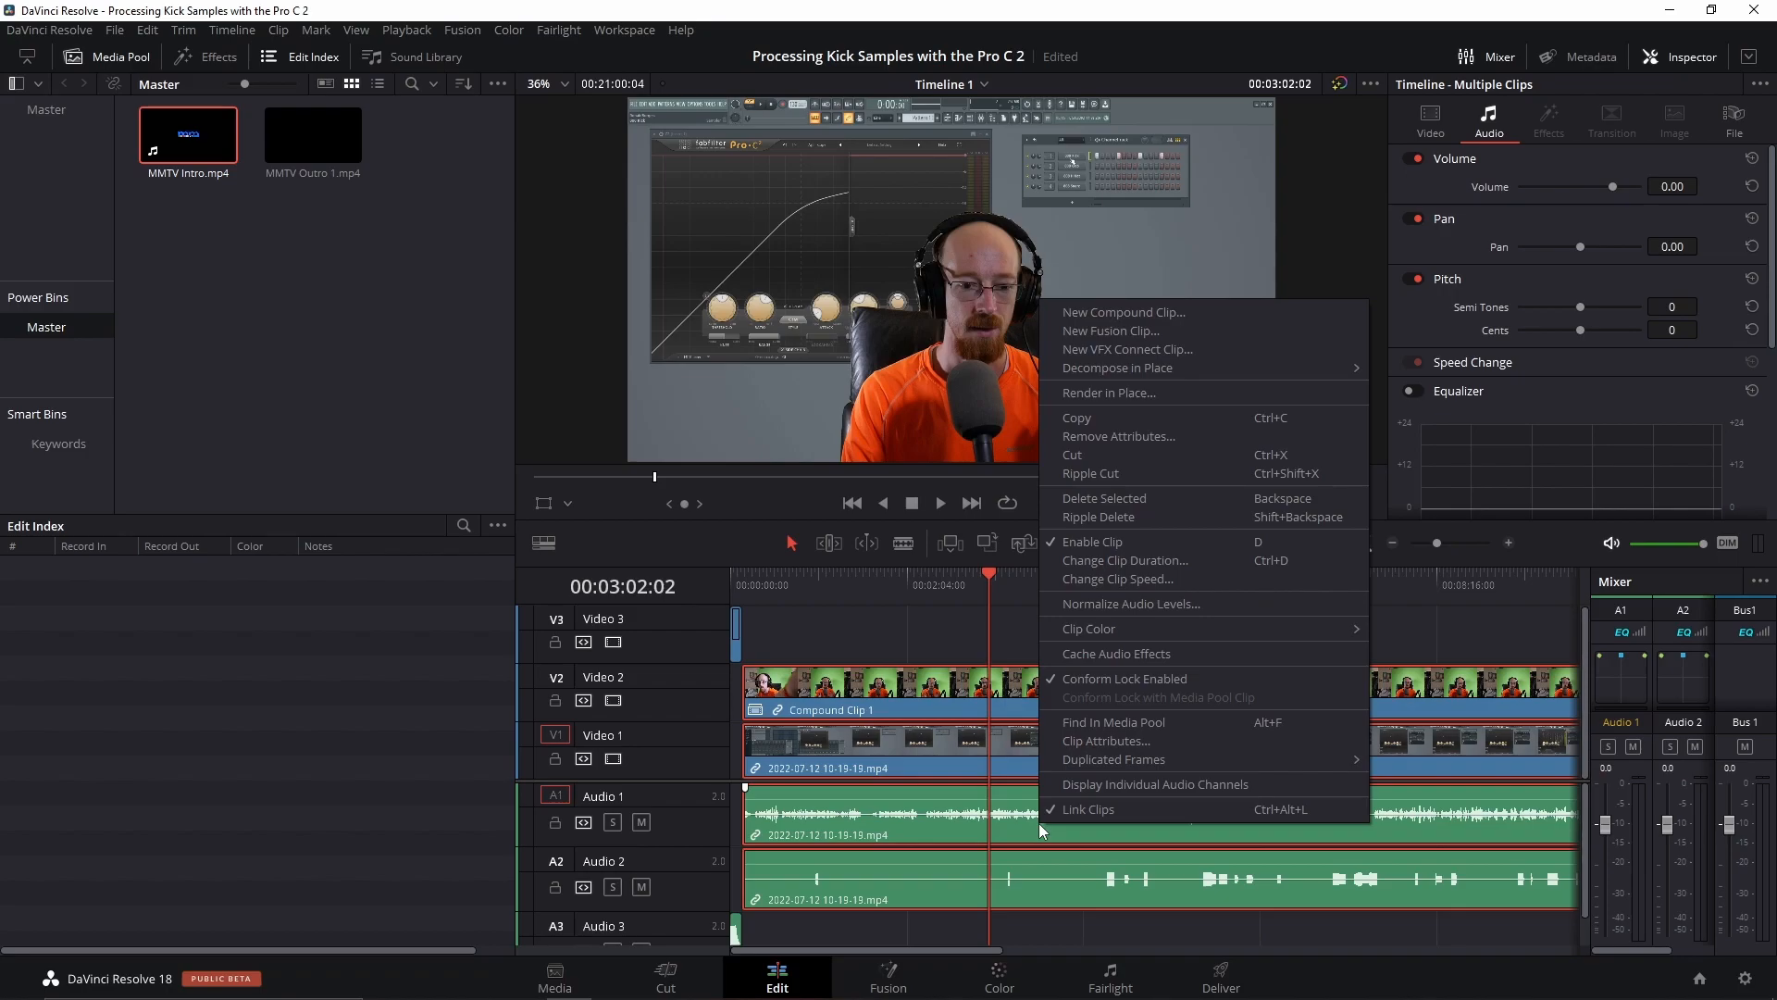
mouse_move(726, 904)
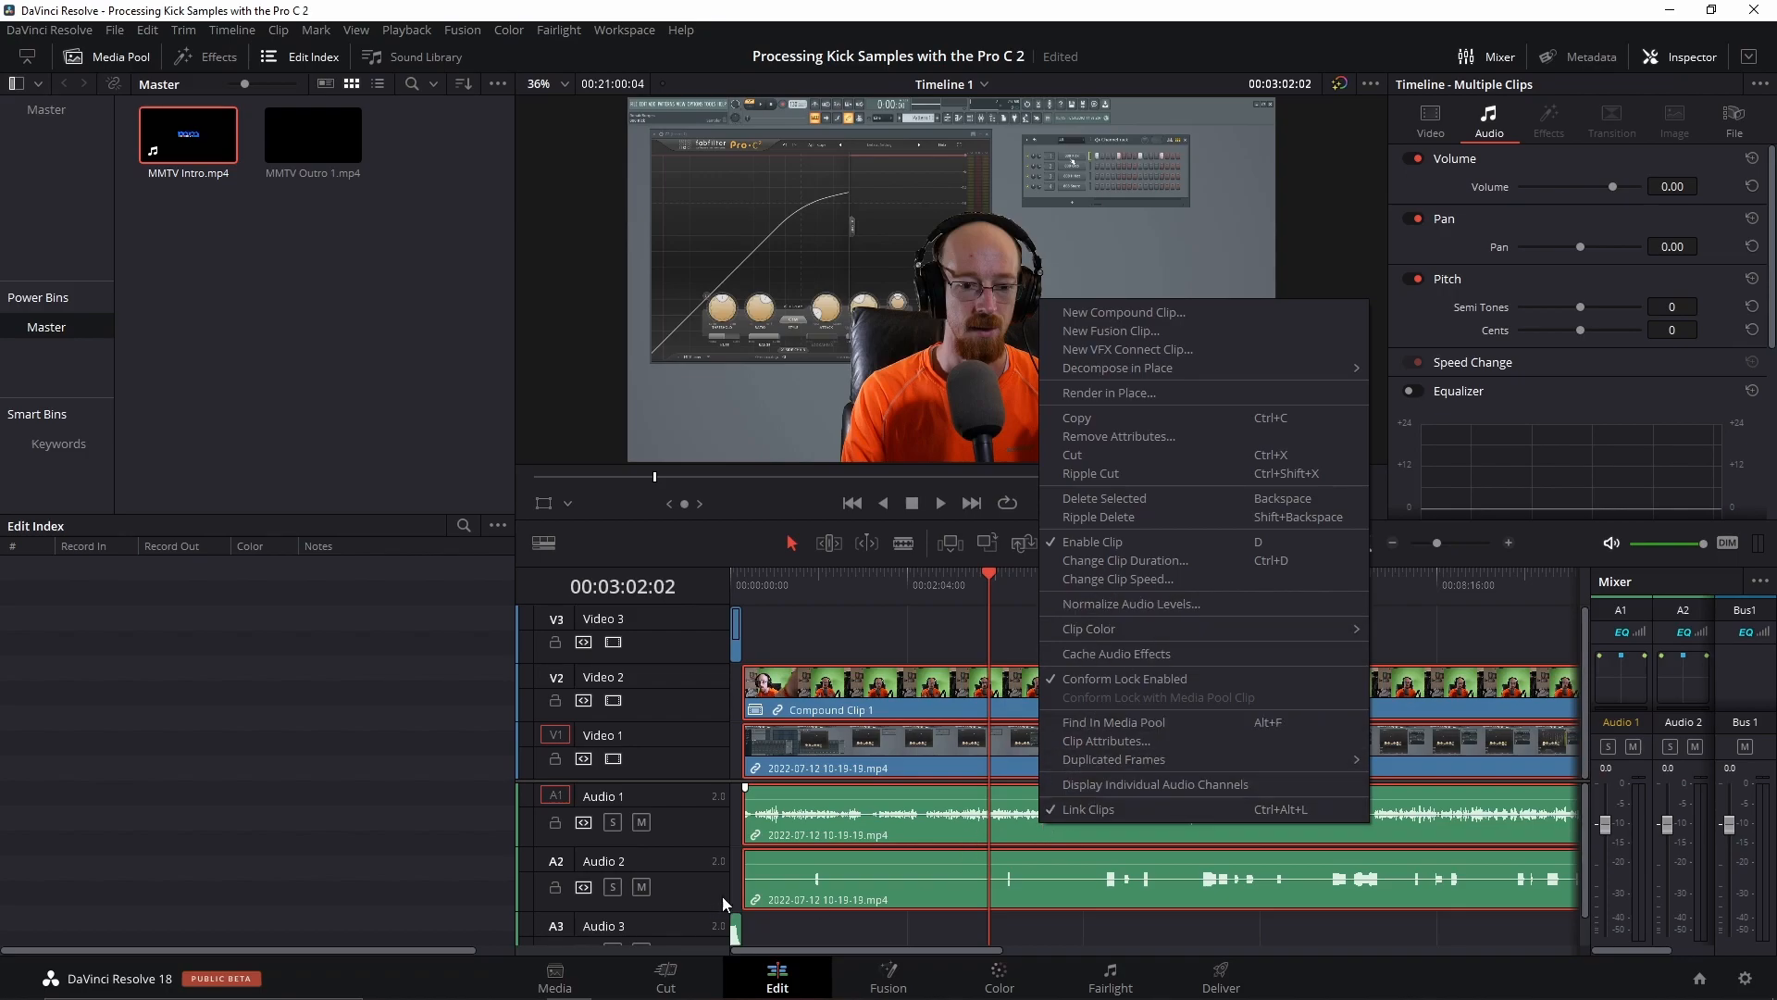
mouse_move(752, 839)
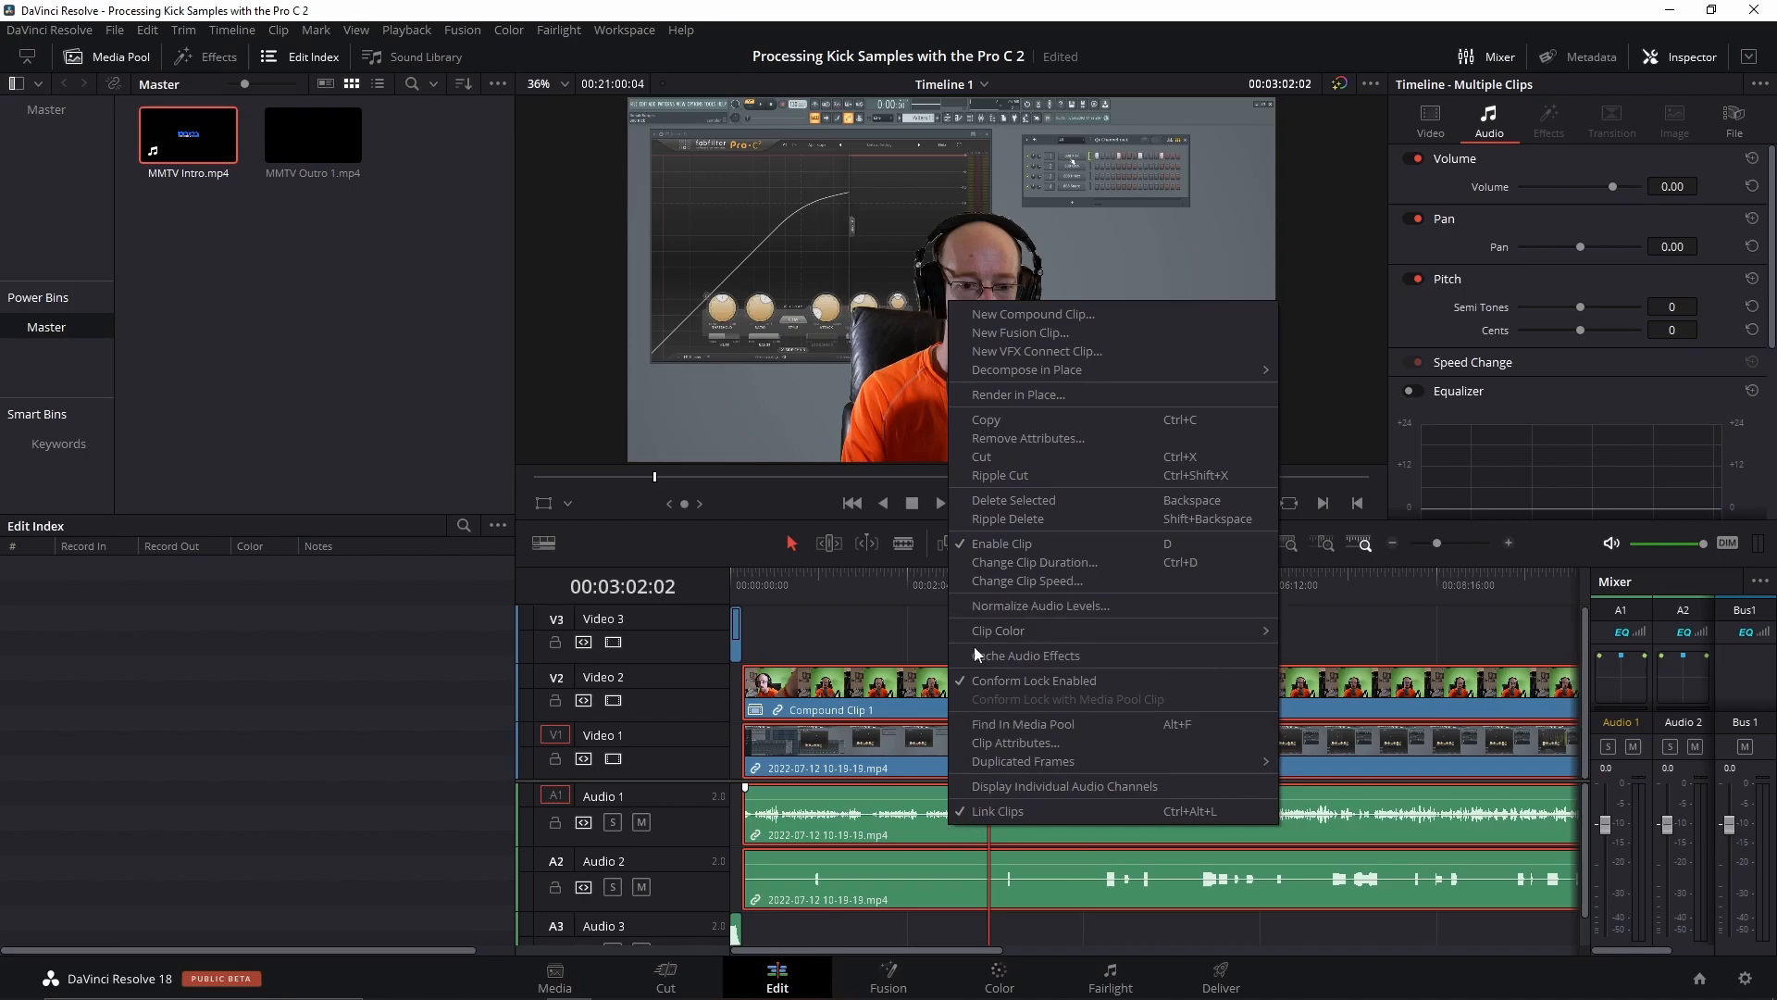
mouse_move(1064, 605)
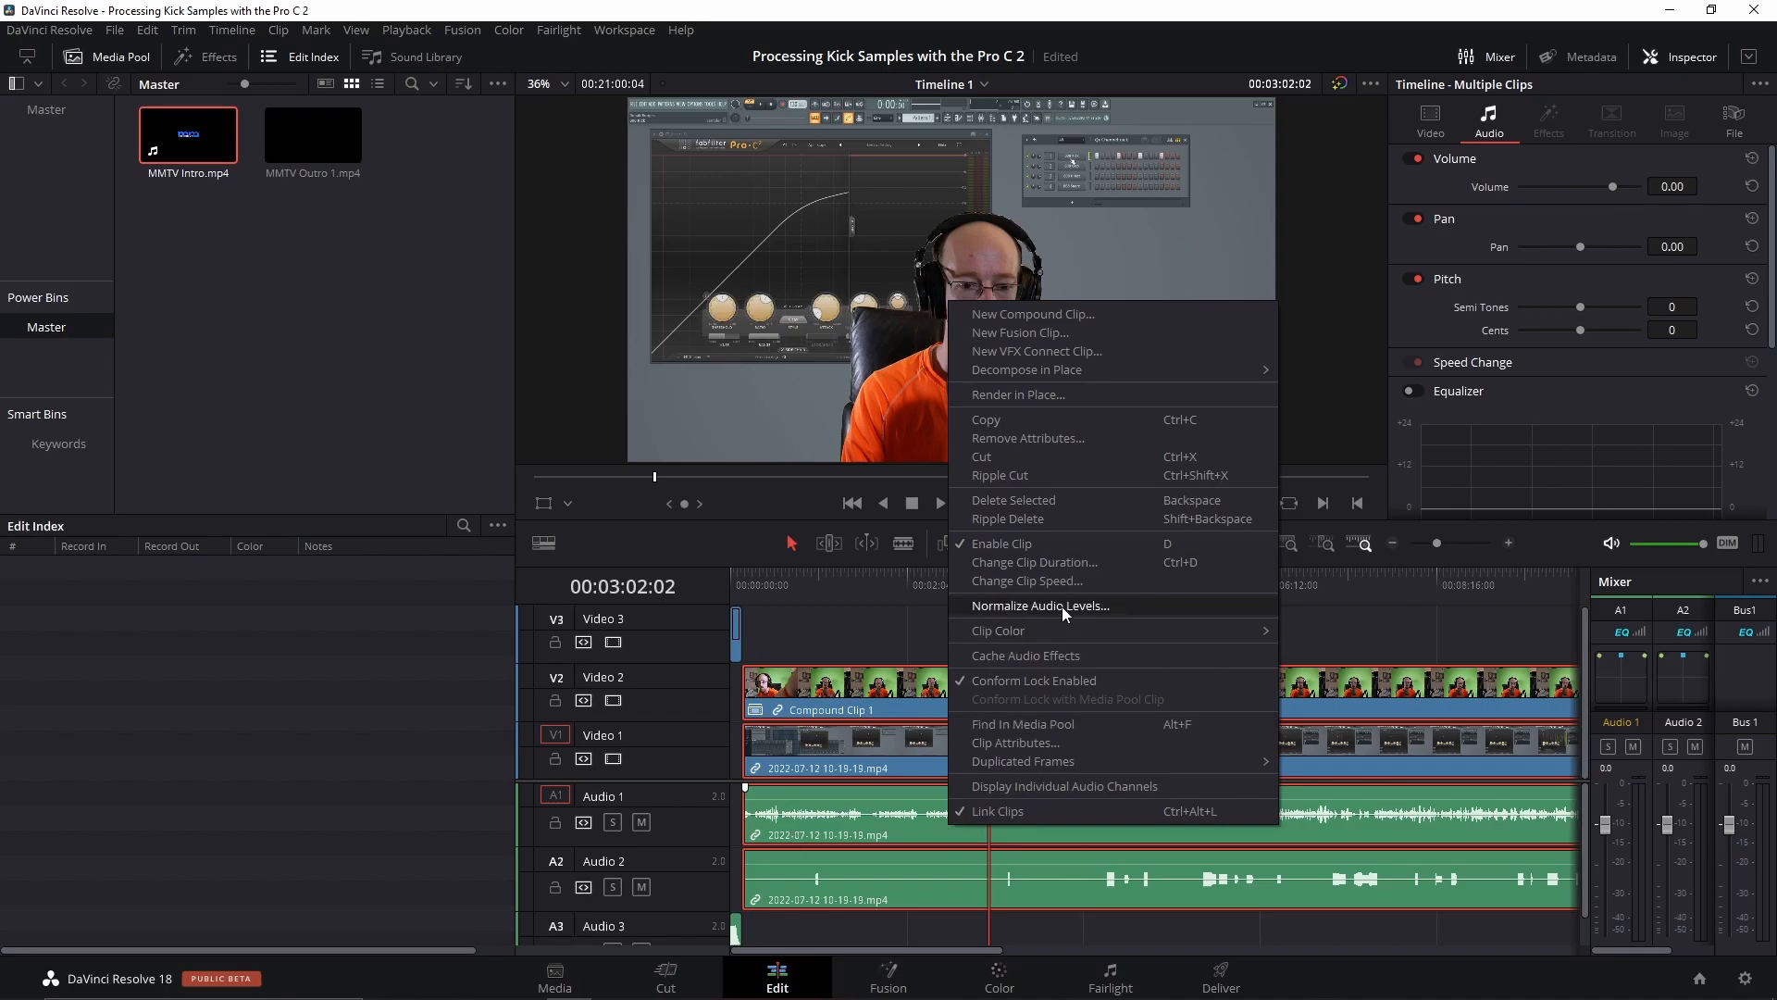
Normalize both dialogue clips using Sample Peak Program in Relative mode, raising volume to 15.80 dB
left_click(1039, 605)
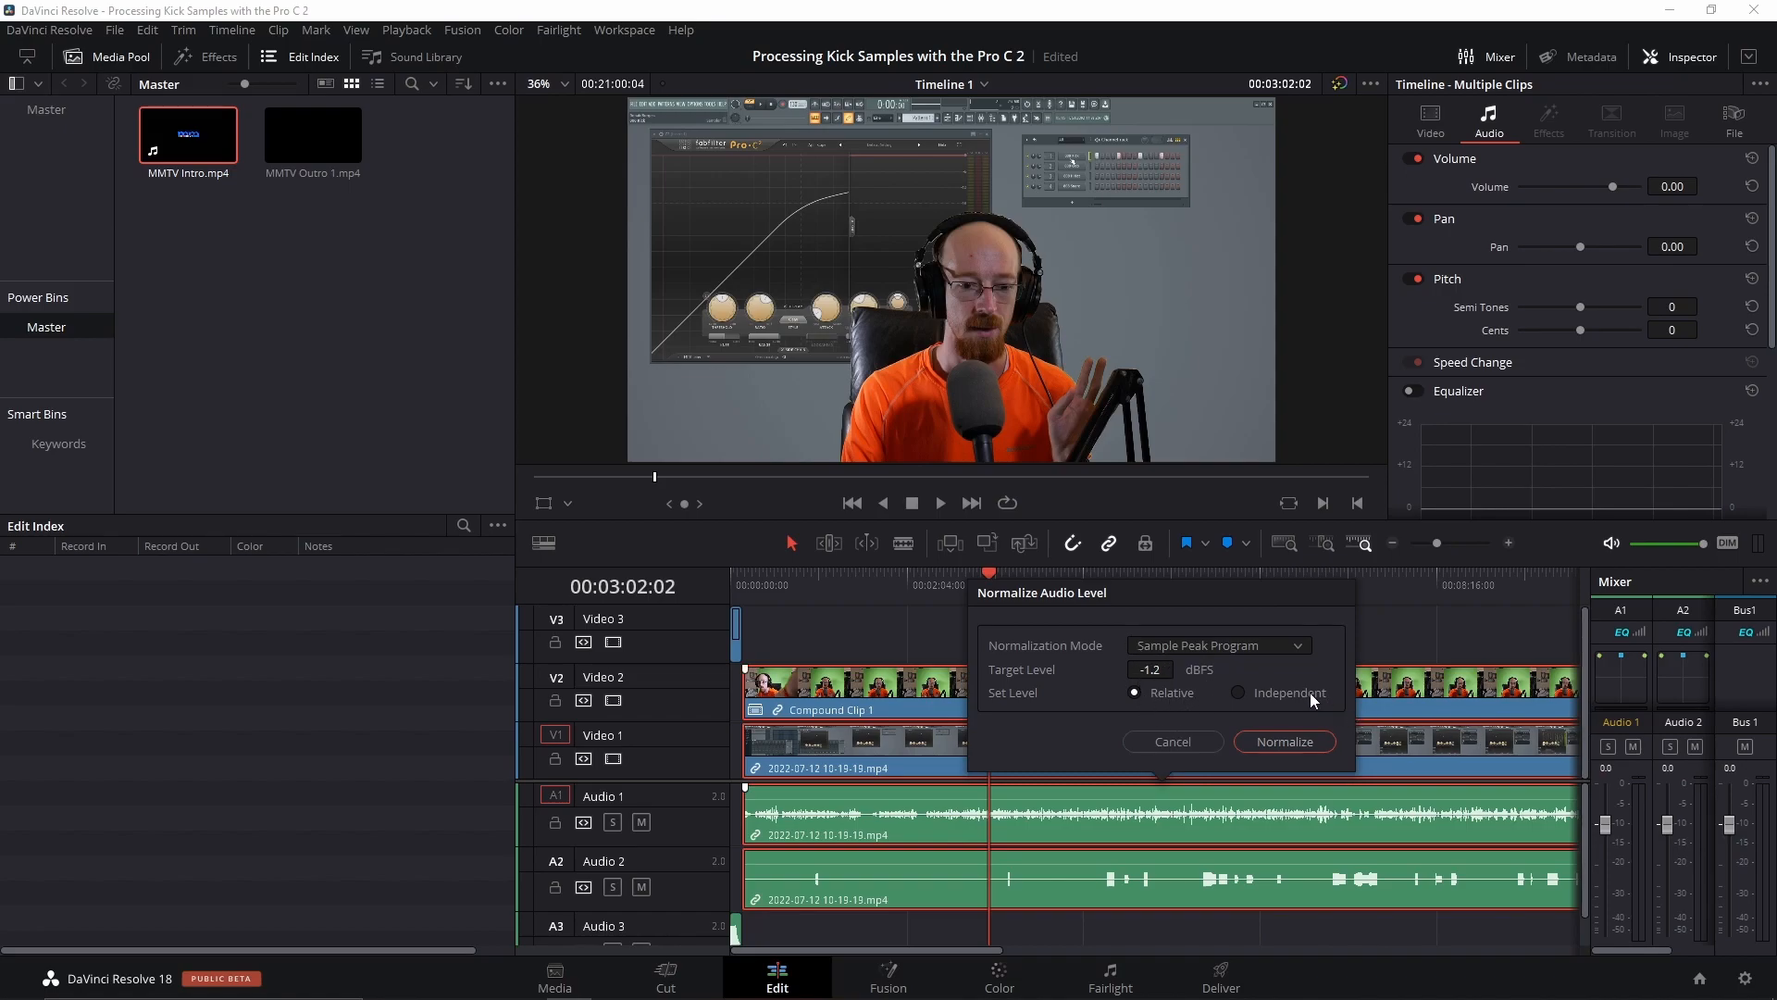
left_click(1237, 692)
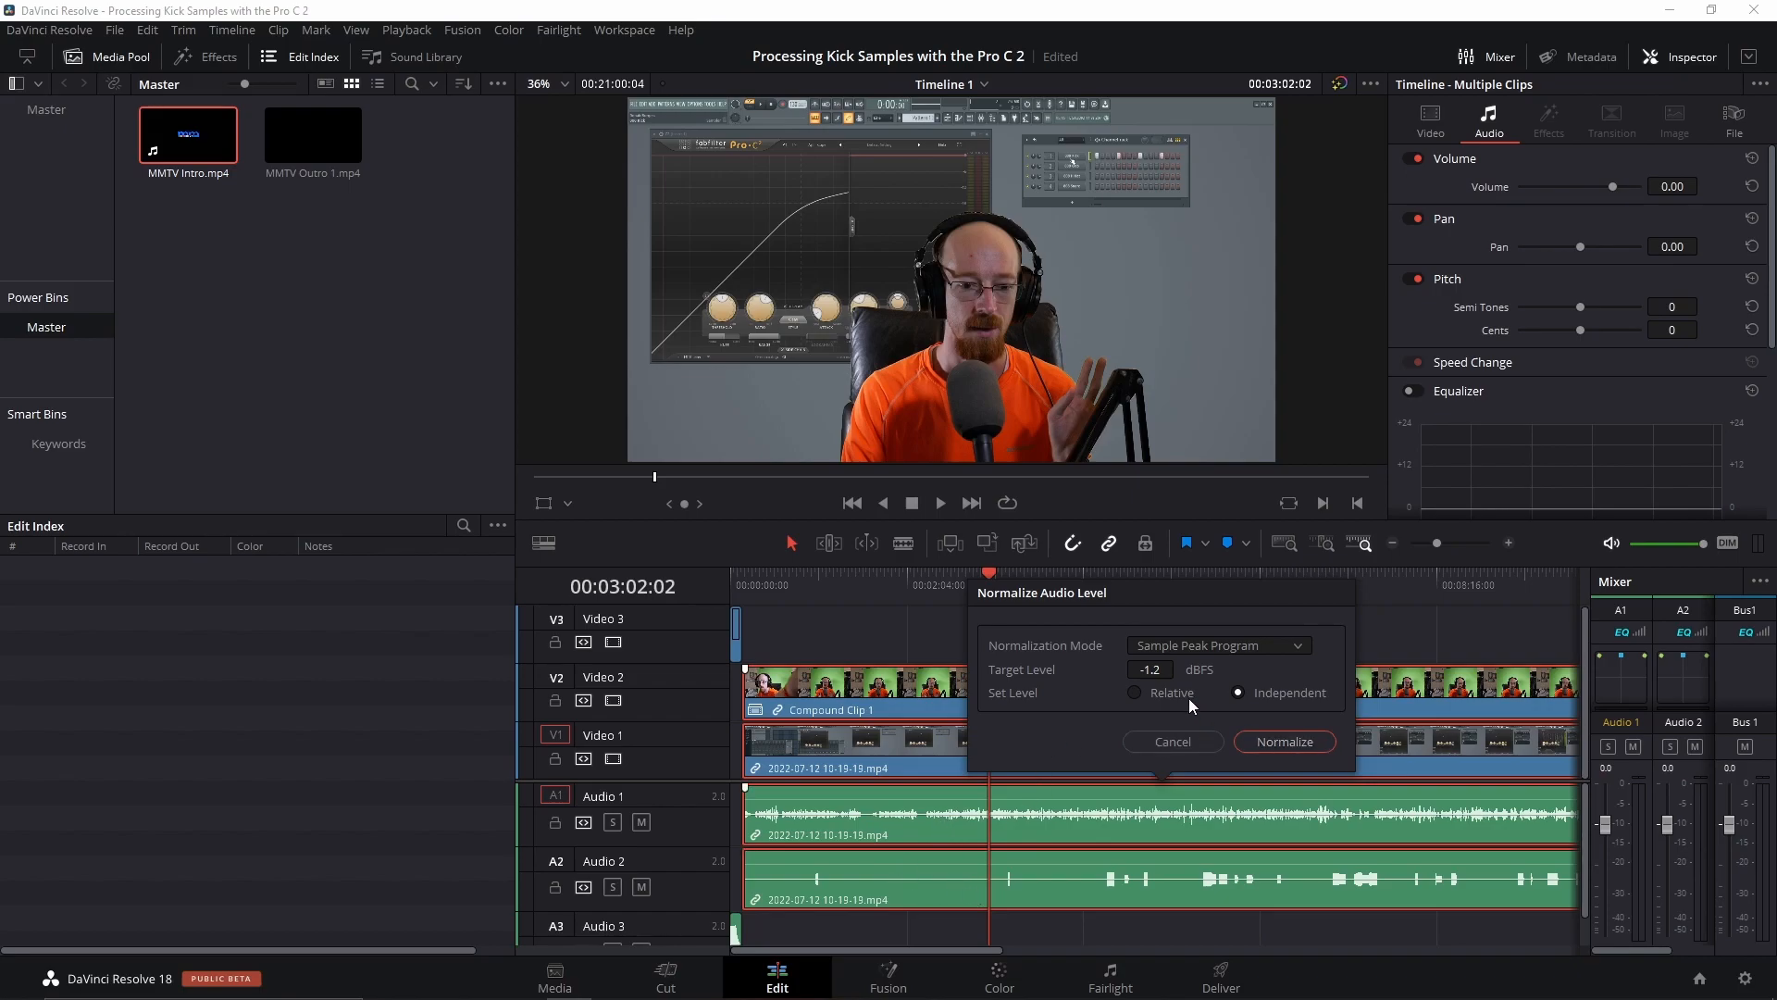
left_click(1135, 692)
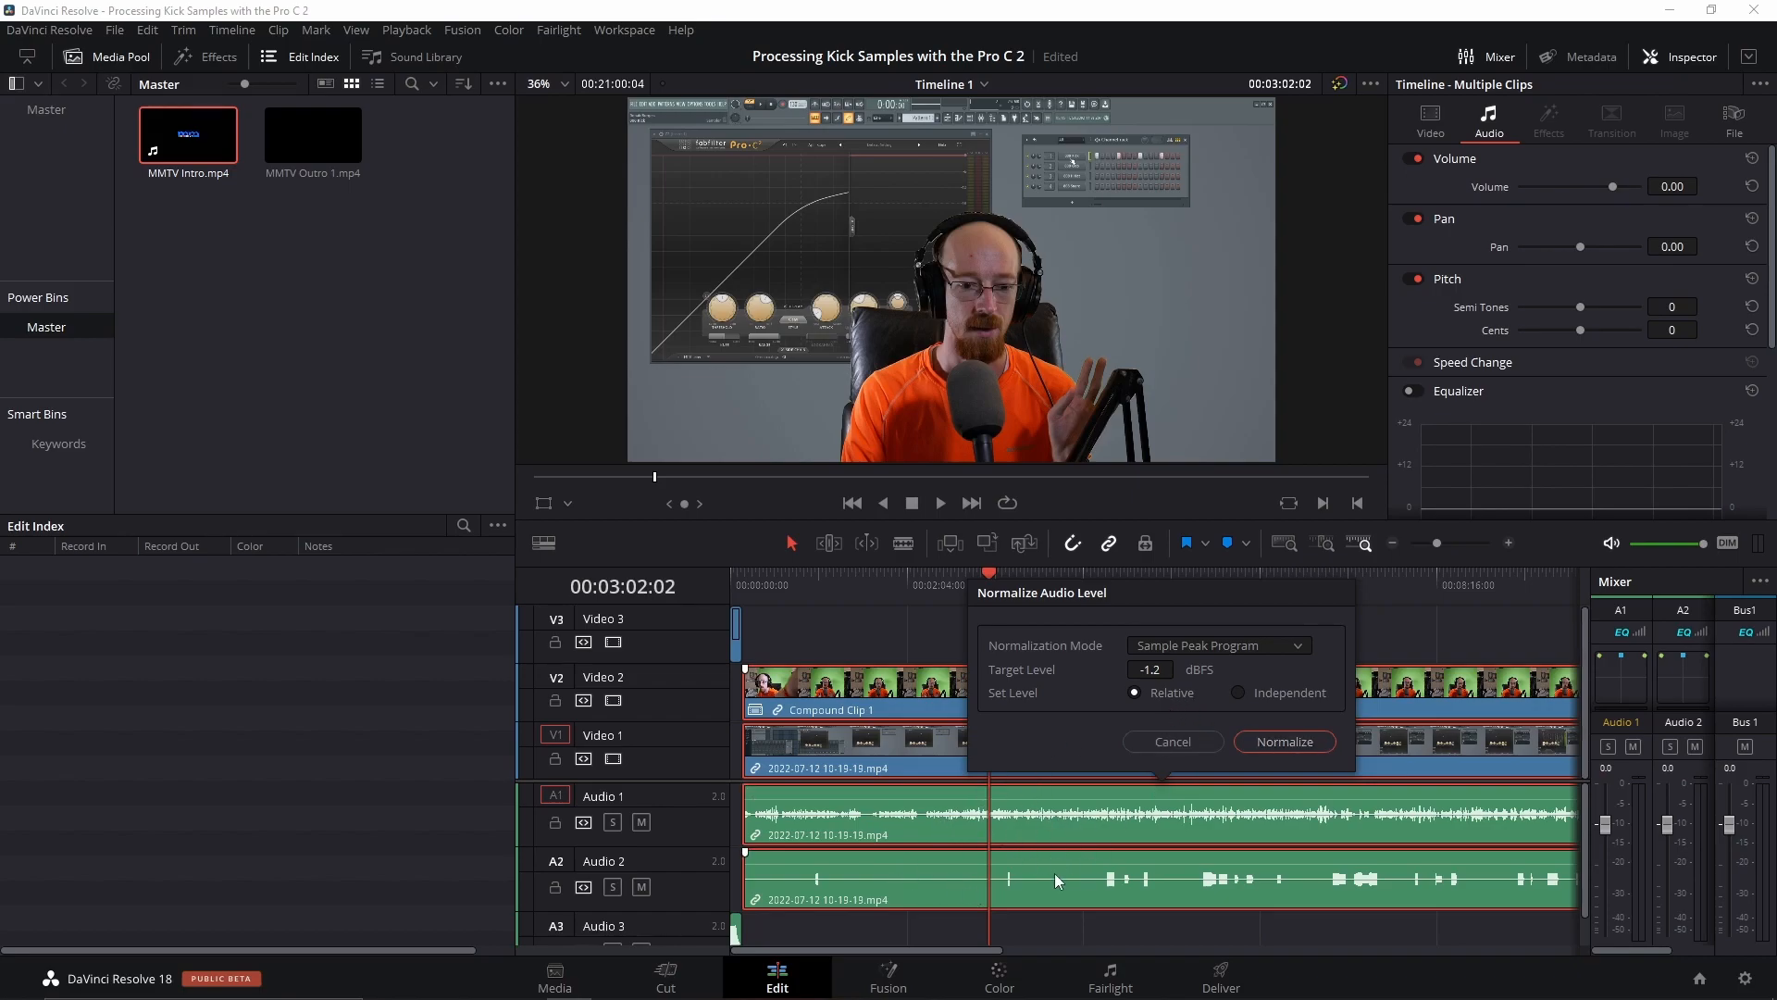
mouse_move(1099, 861)
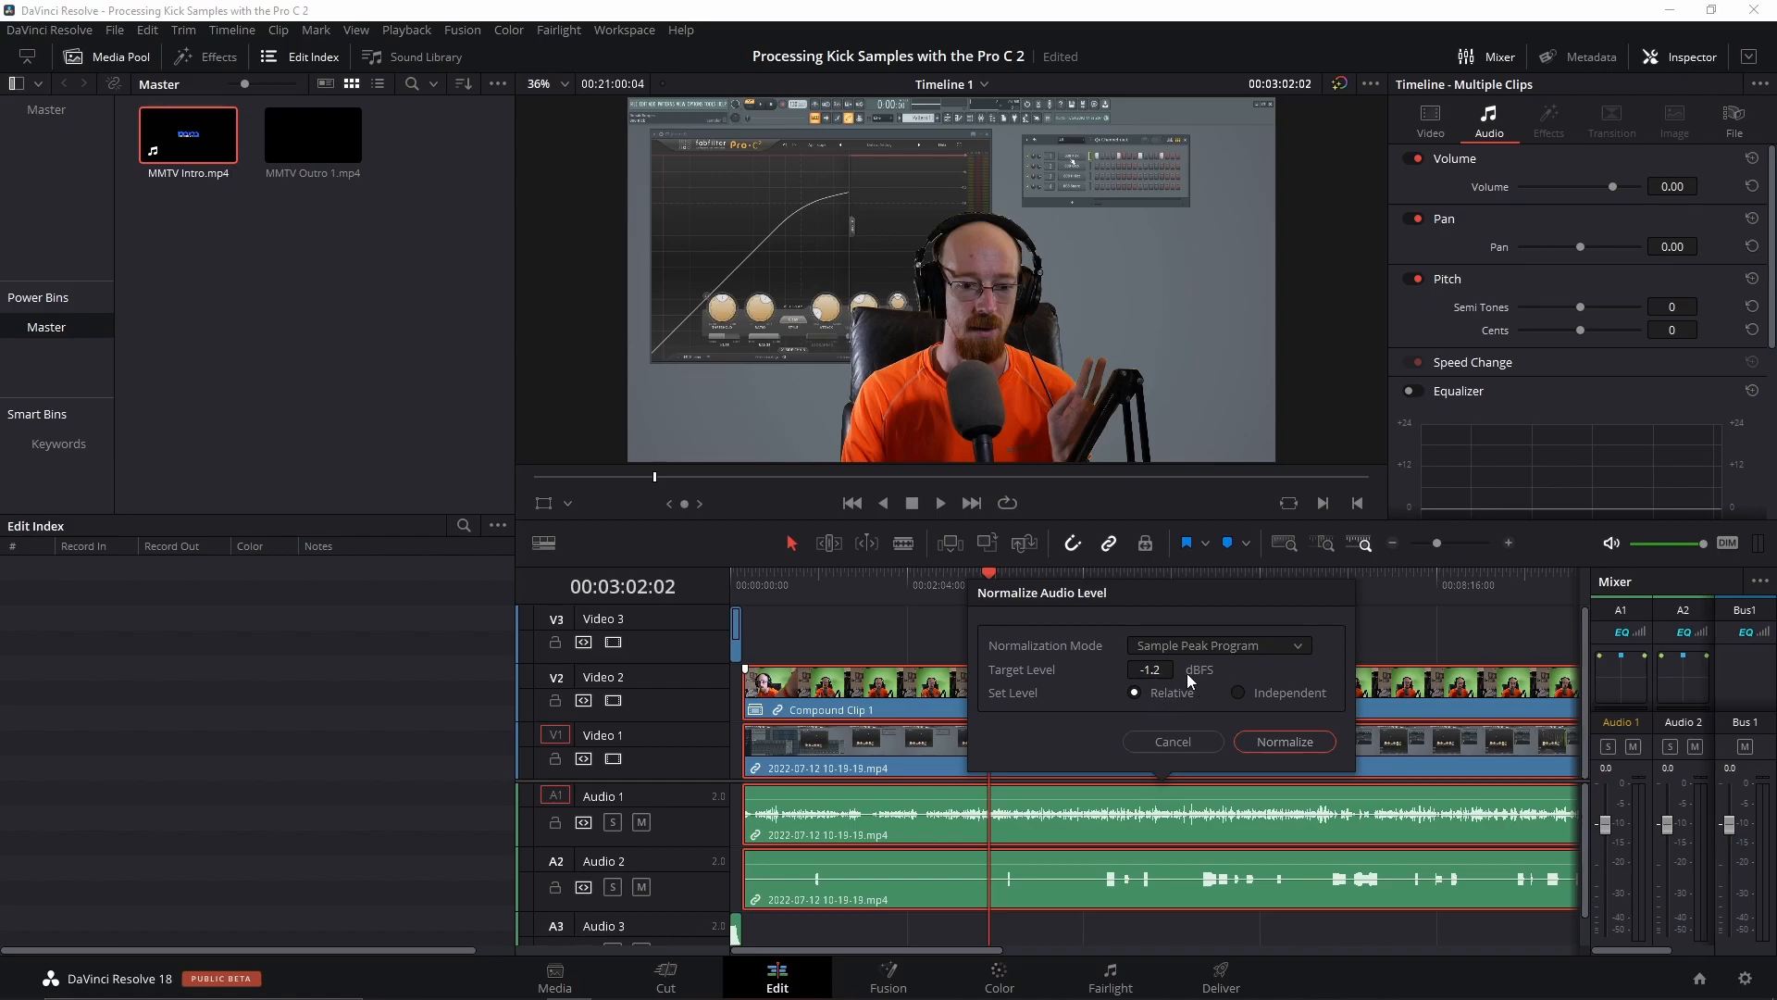
left_click(1216, 646)
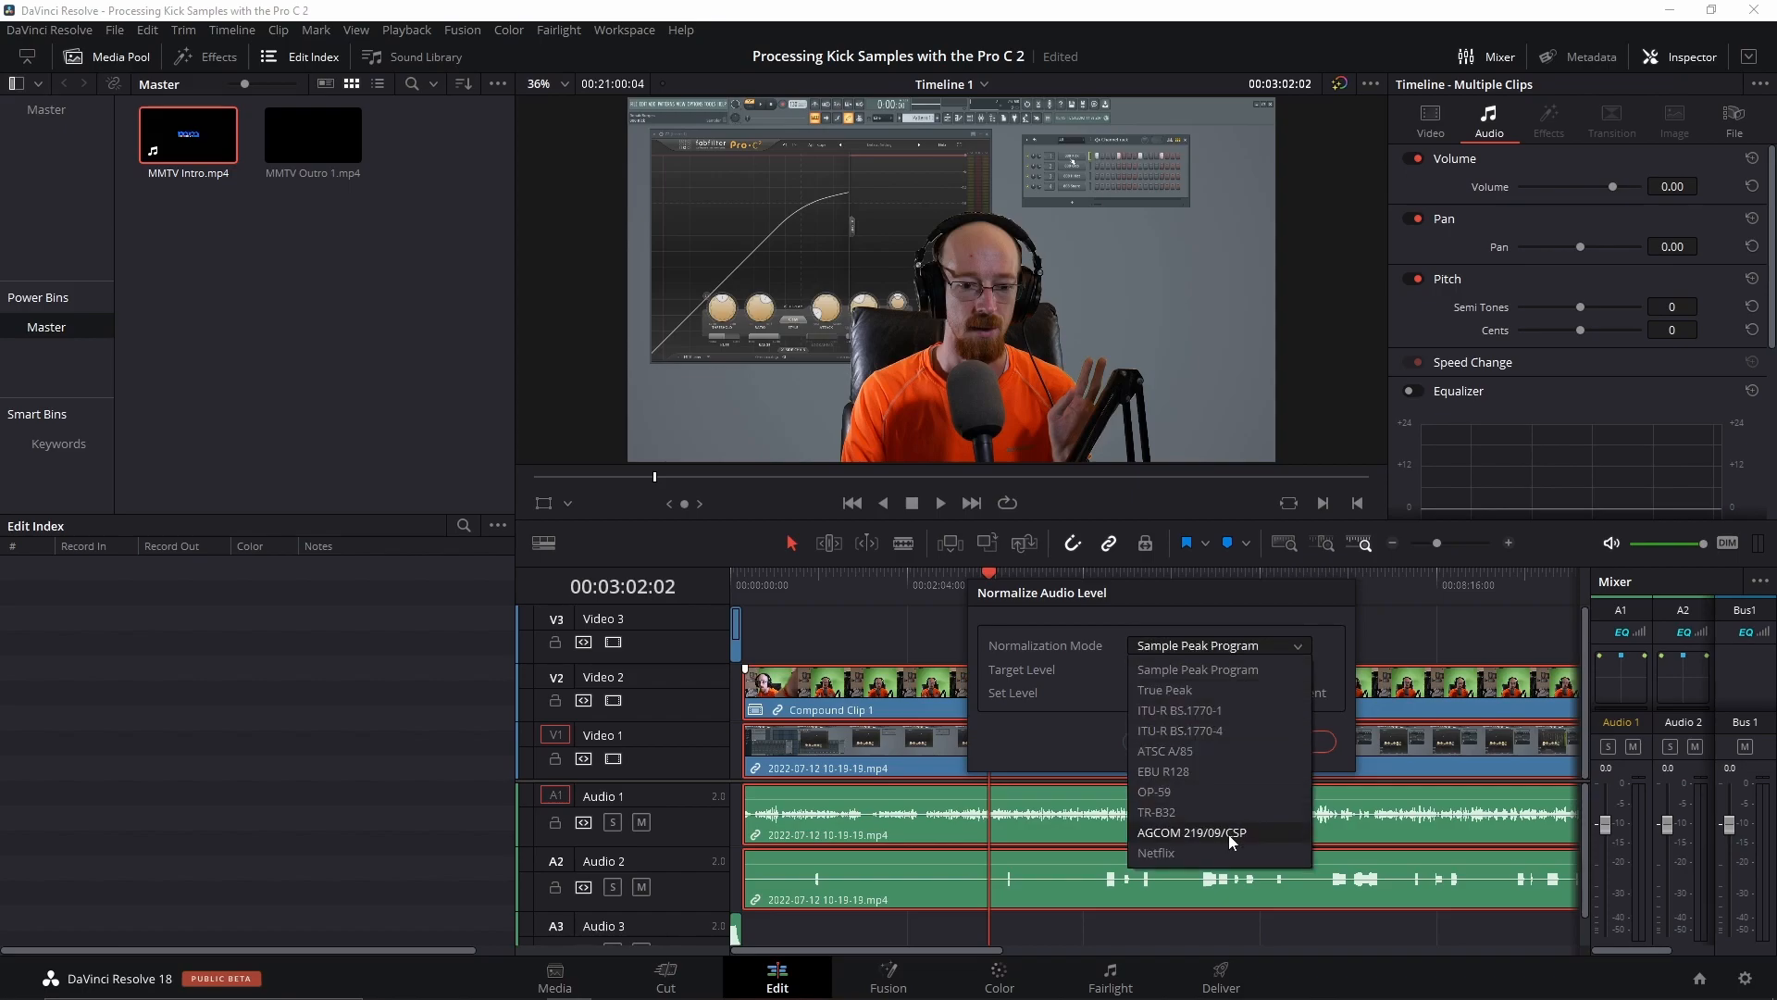
mouse_move(1160, 661)
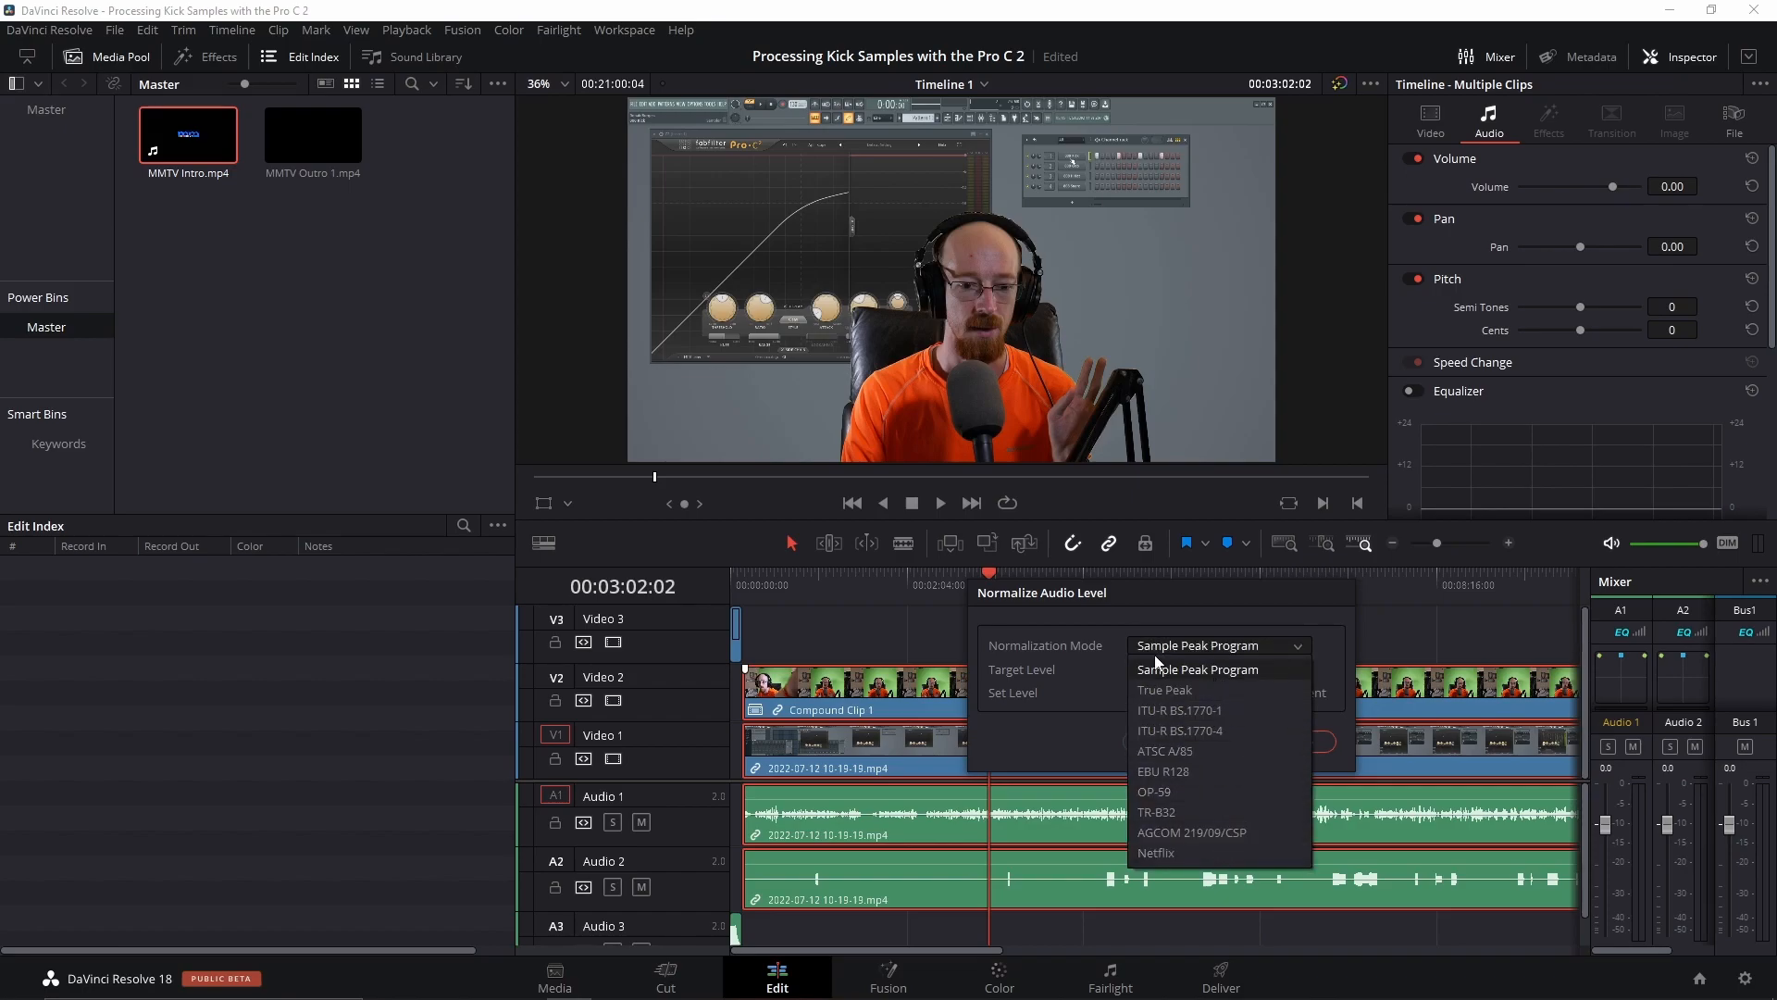
left_click(1197, 668)
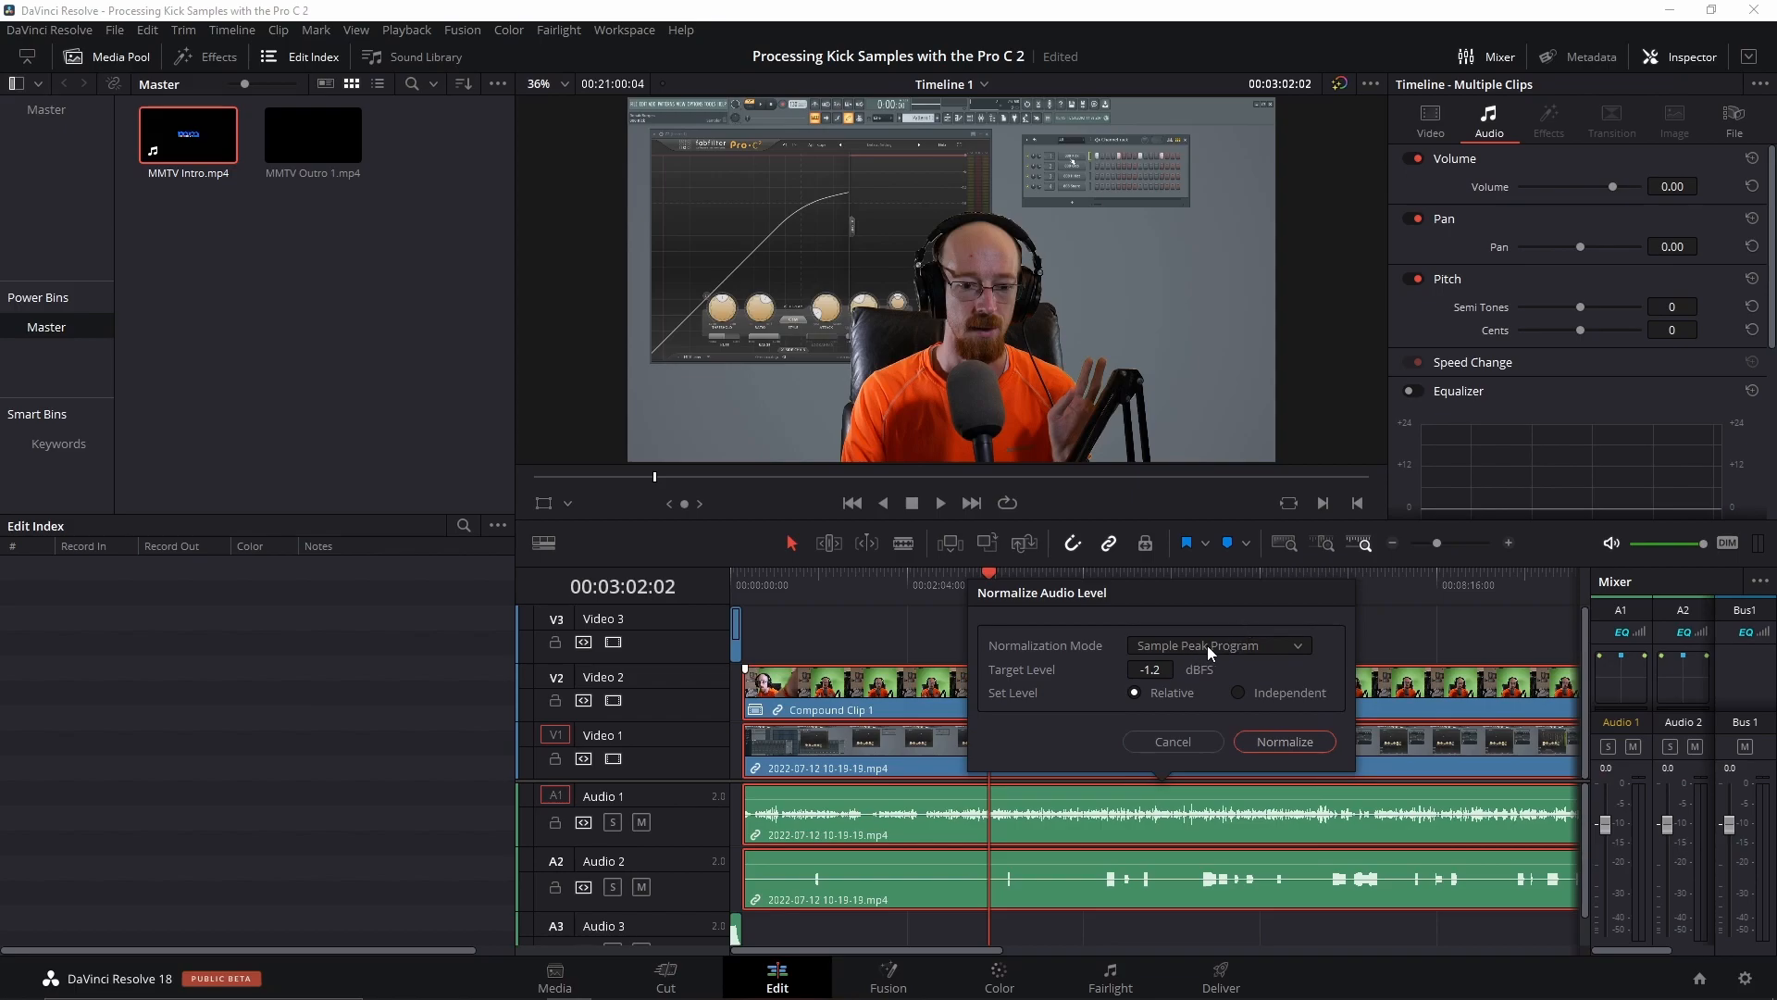
left_click(1217, 645)
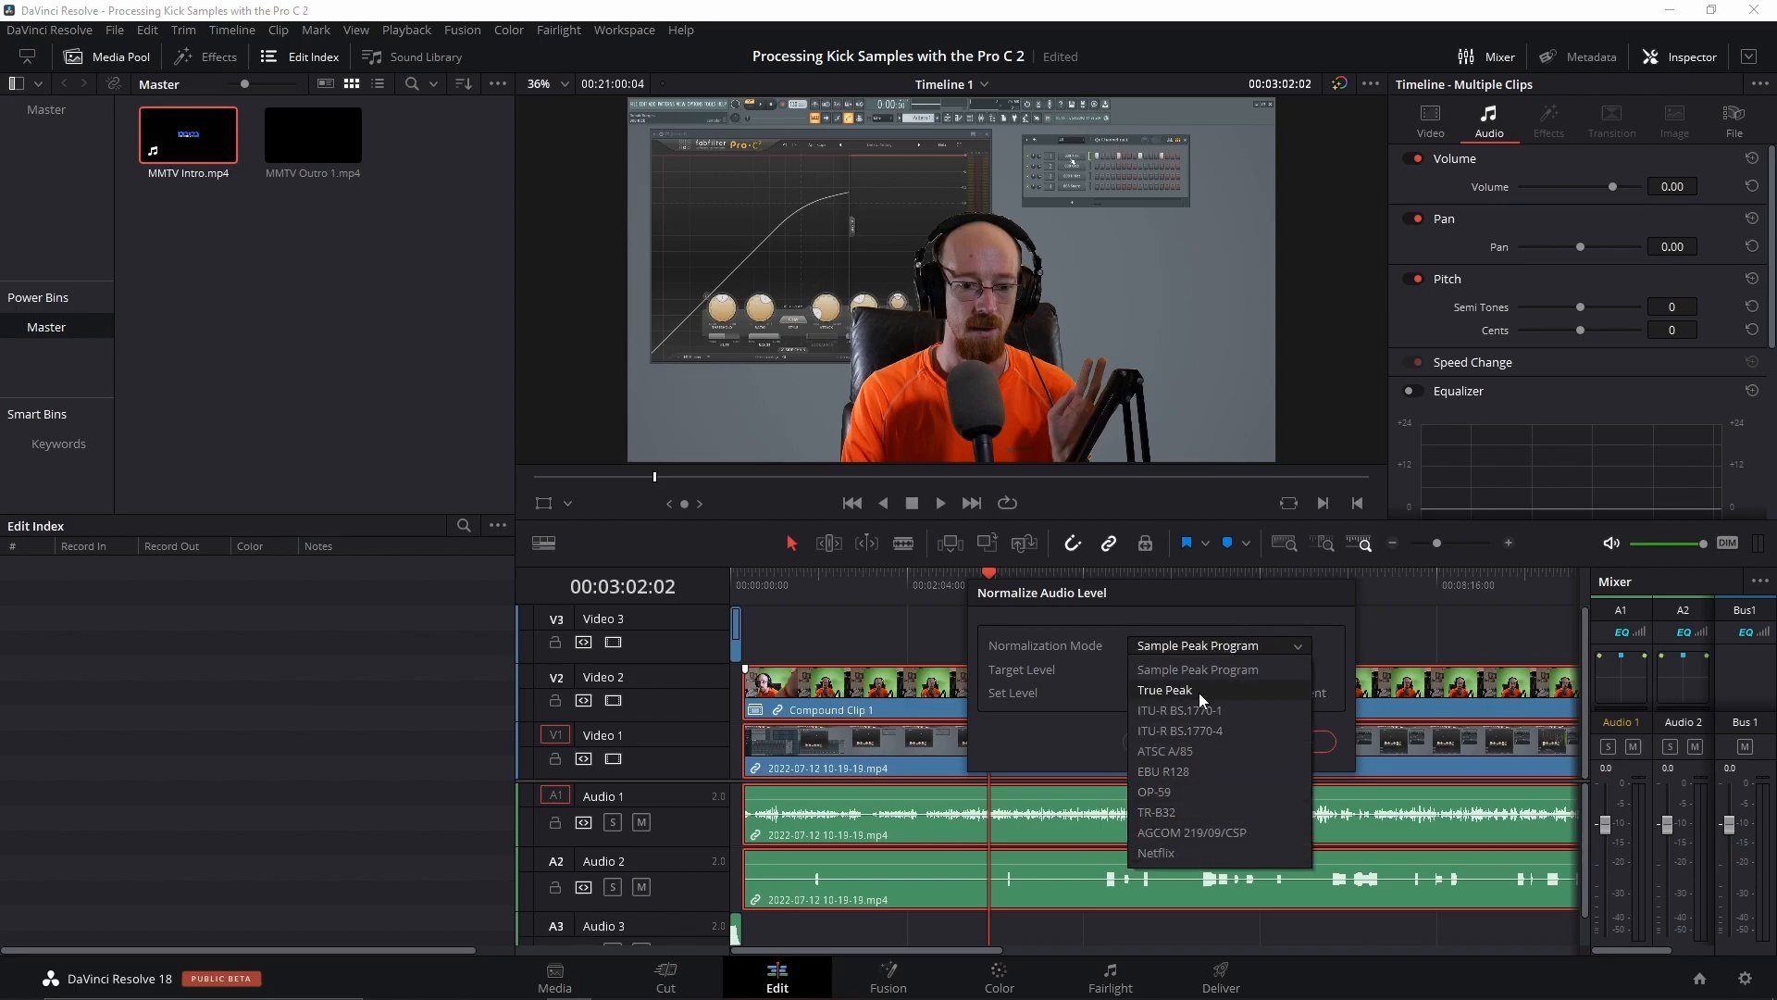
left_click(1197, 668)
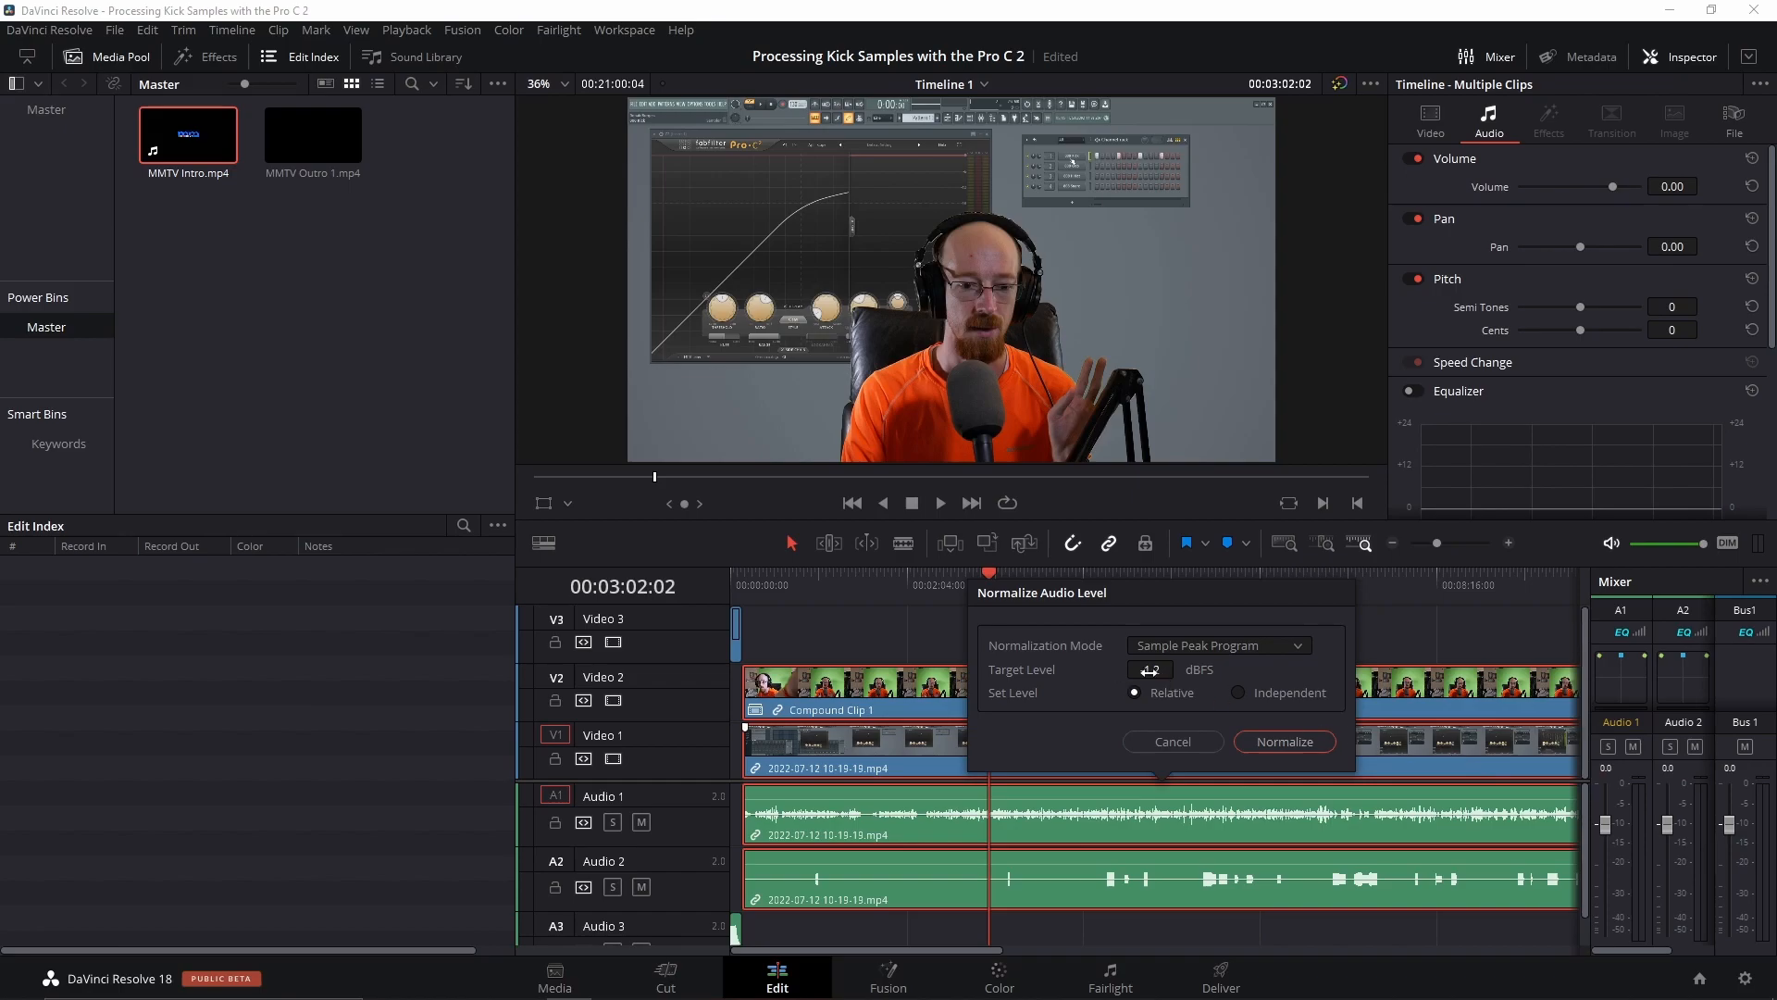
left_click(1284, 742)
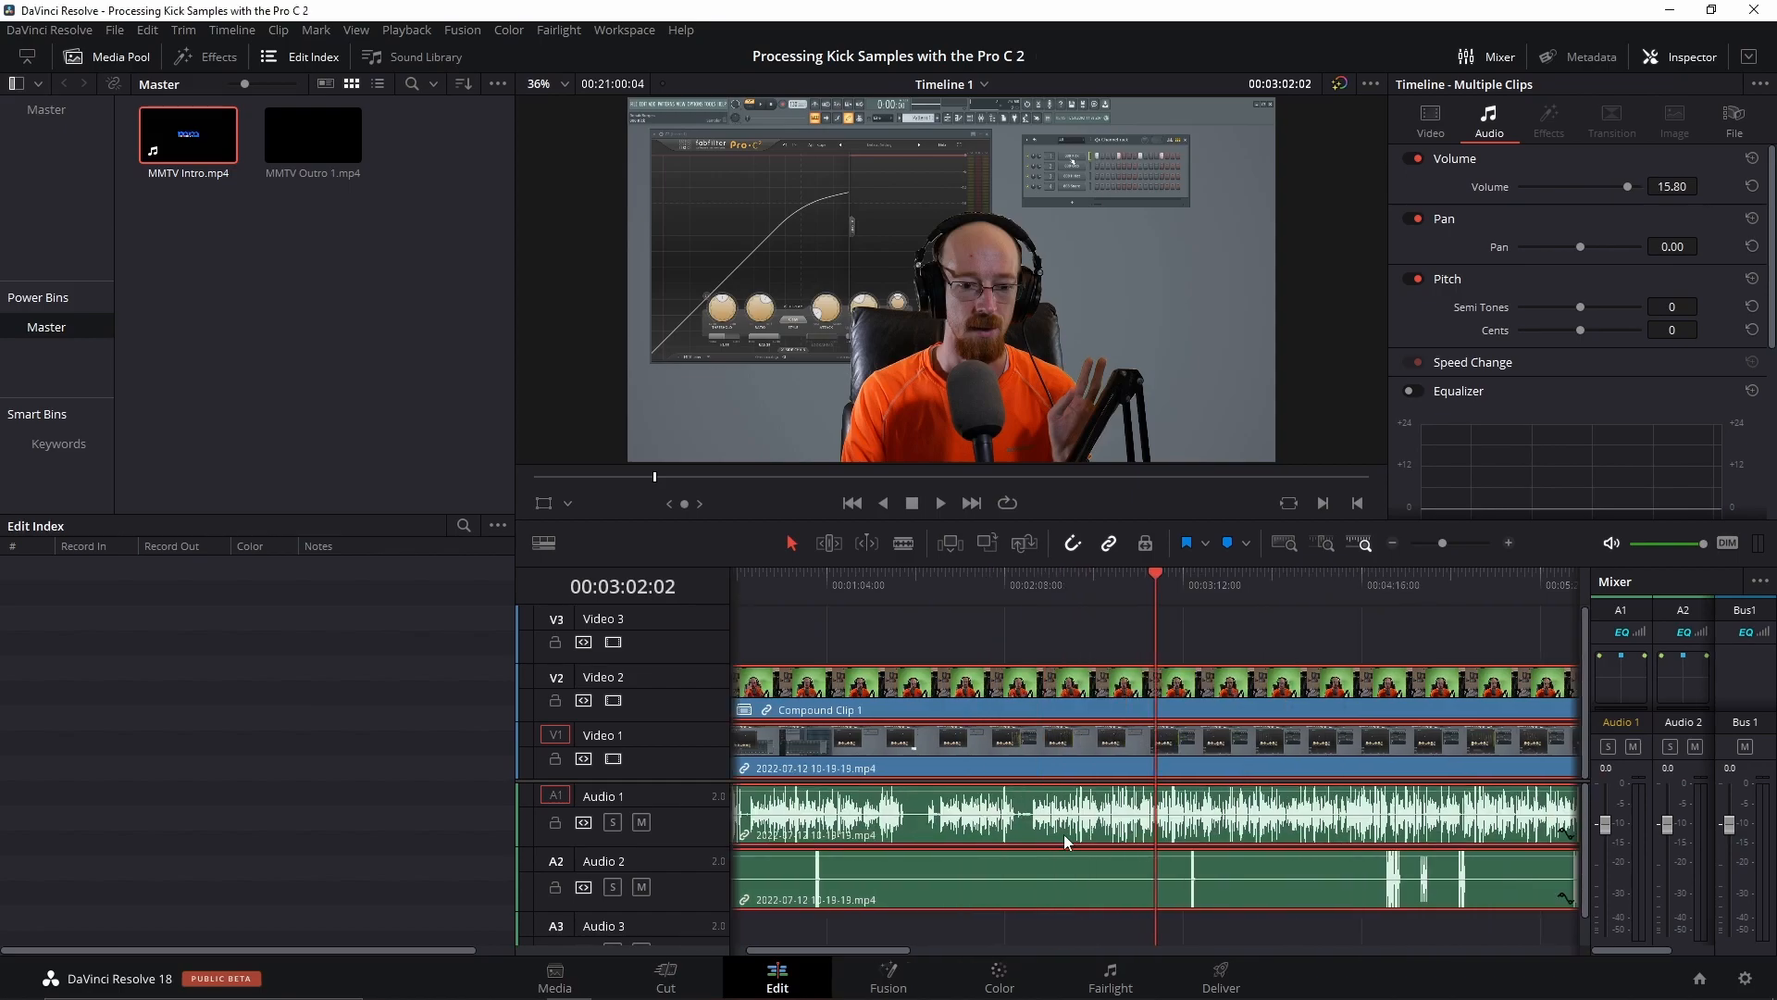
left_click(1076, 575)
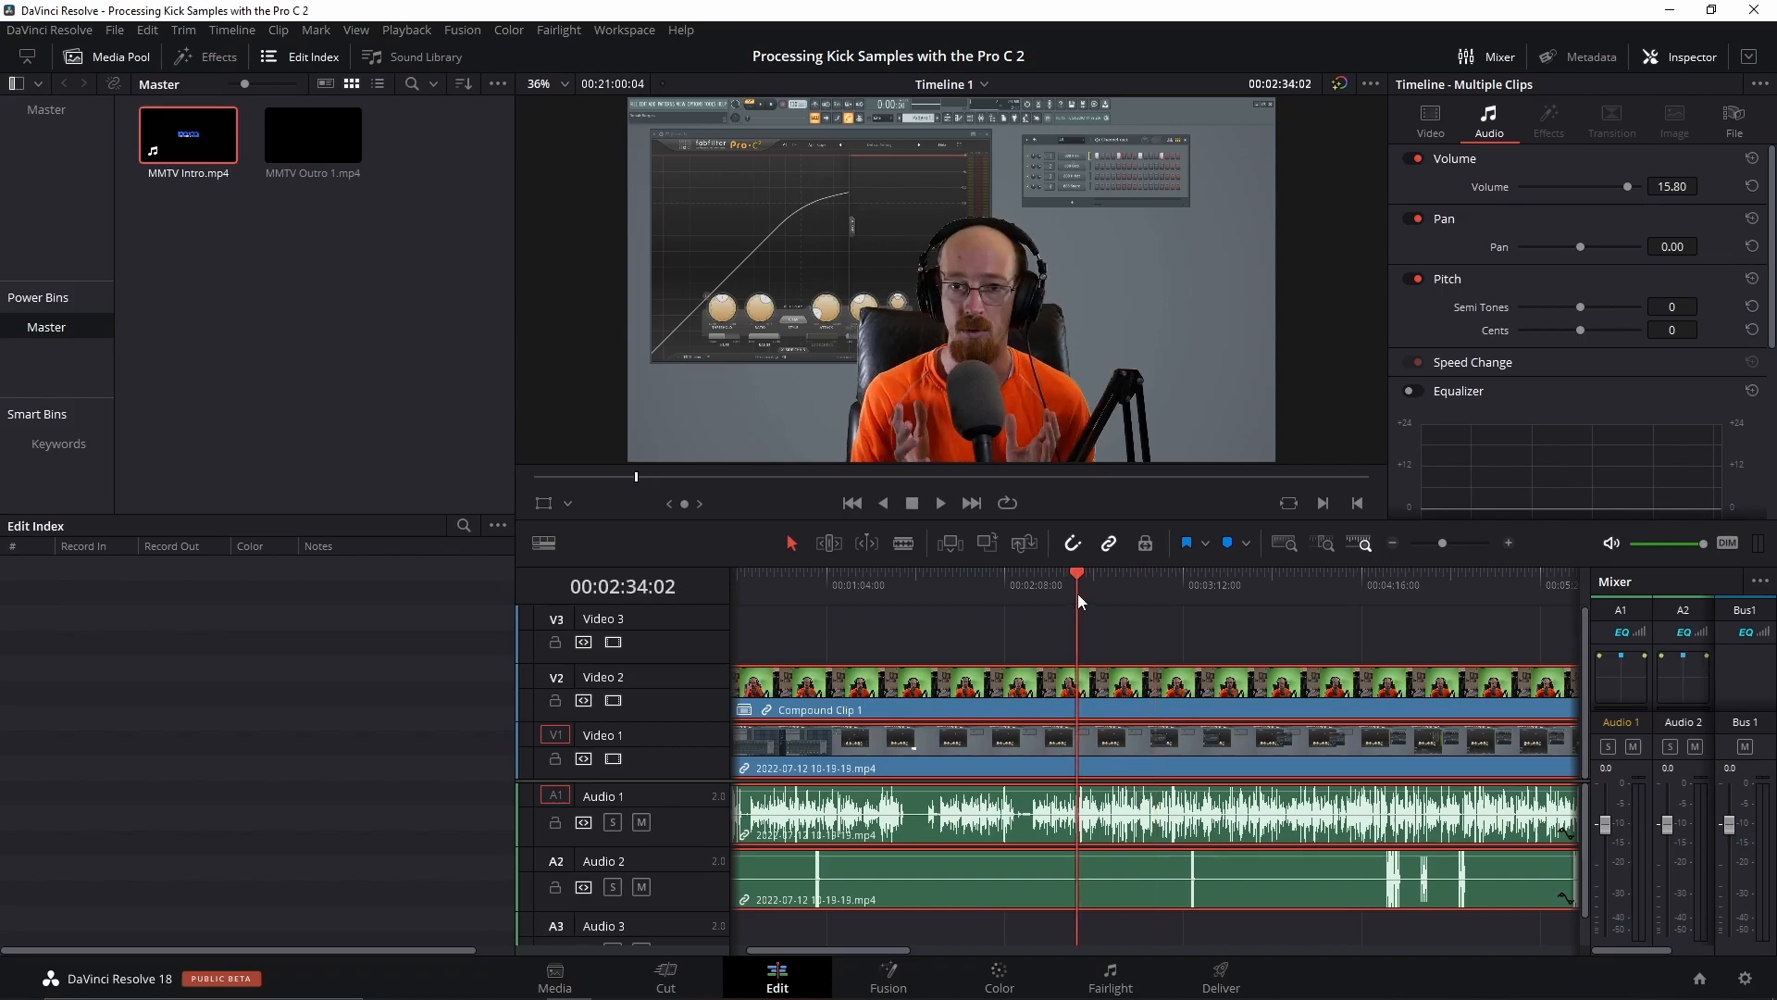
left_click(939, 502)
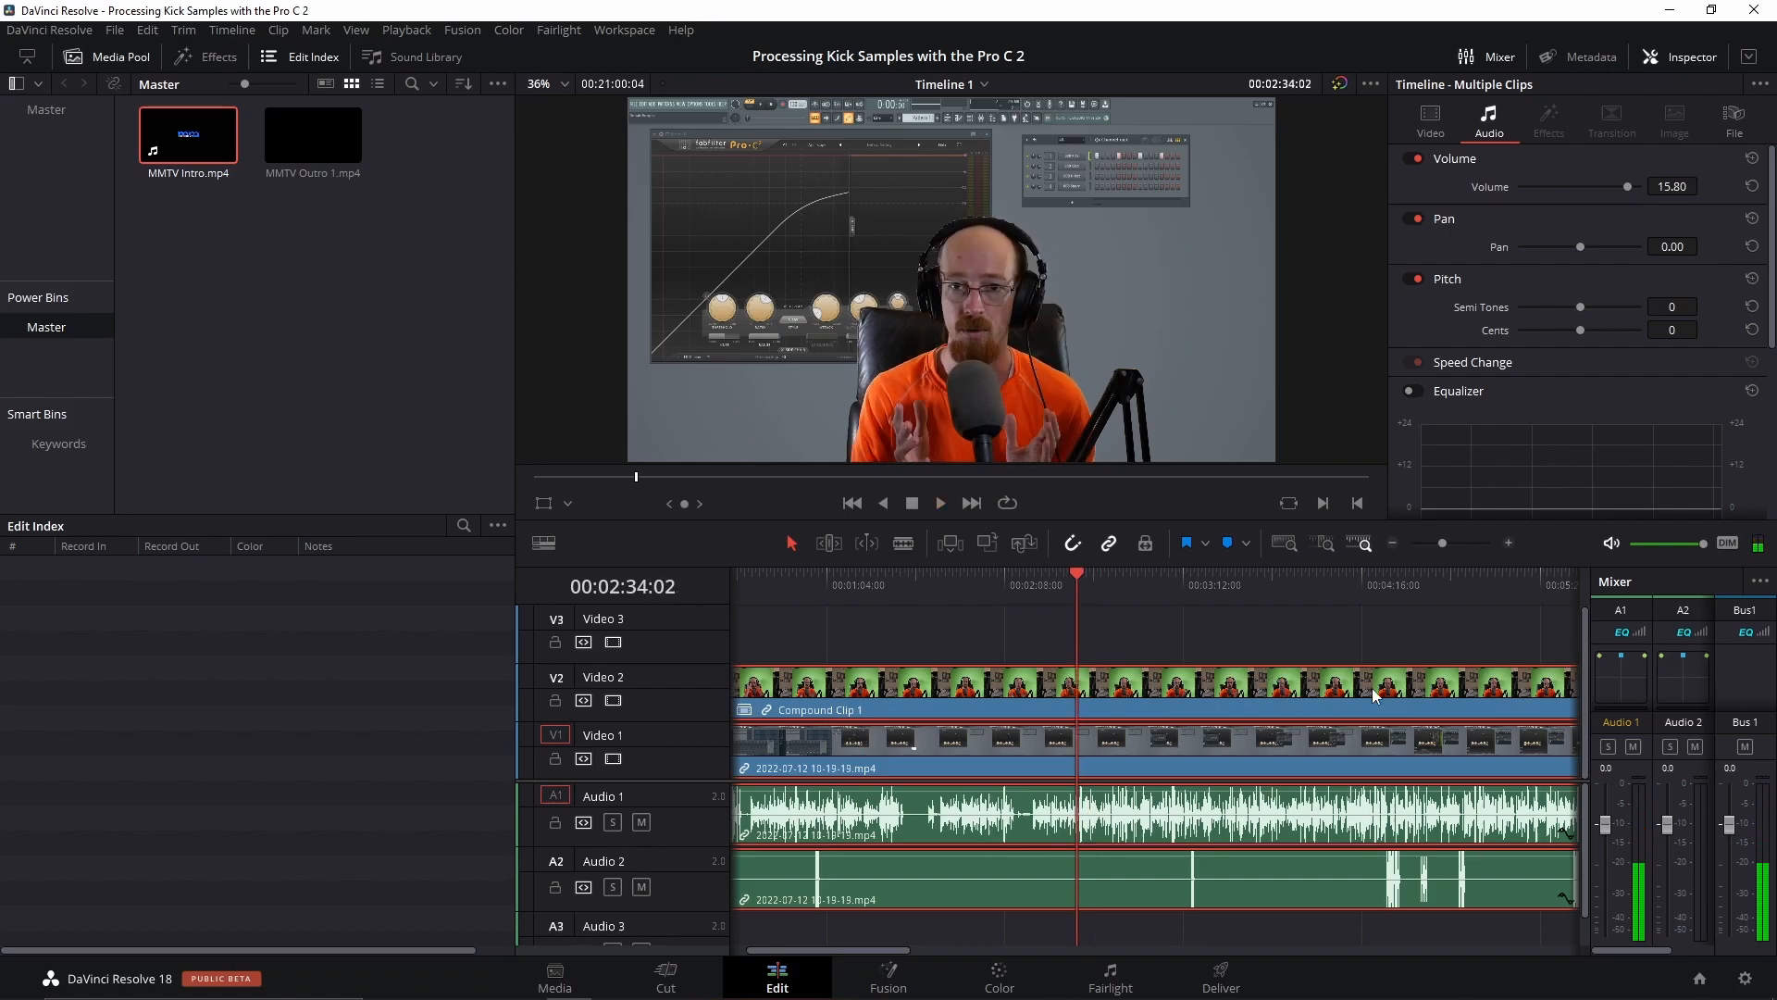
left_click(1363, 585)
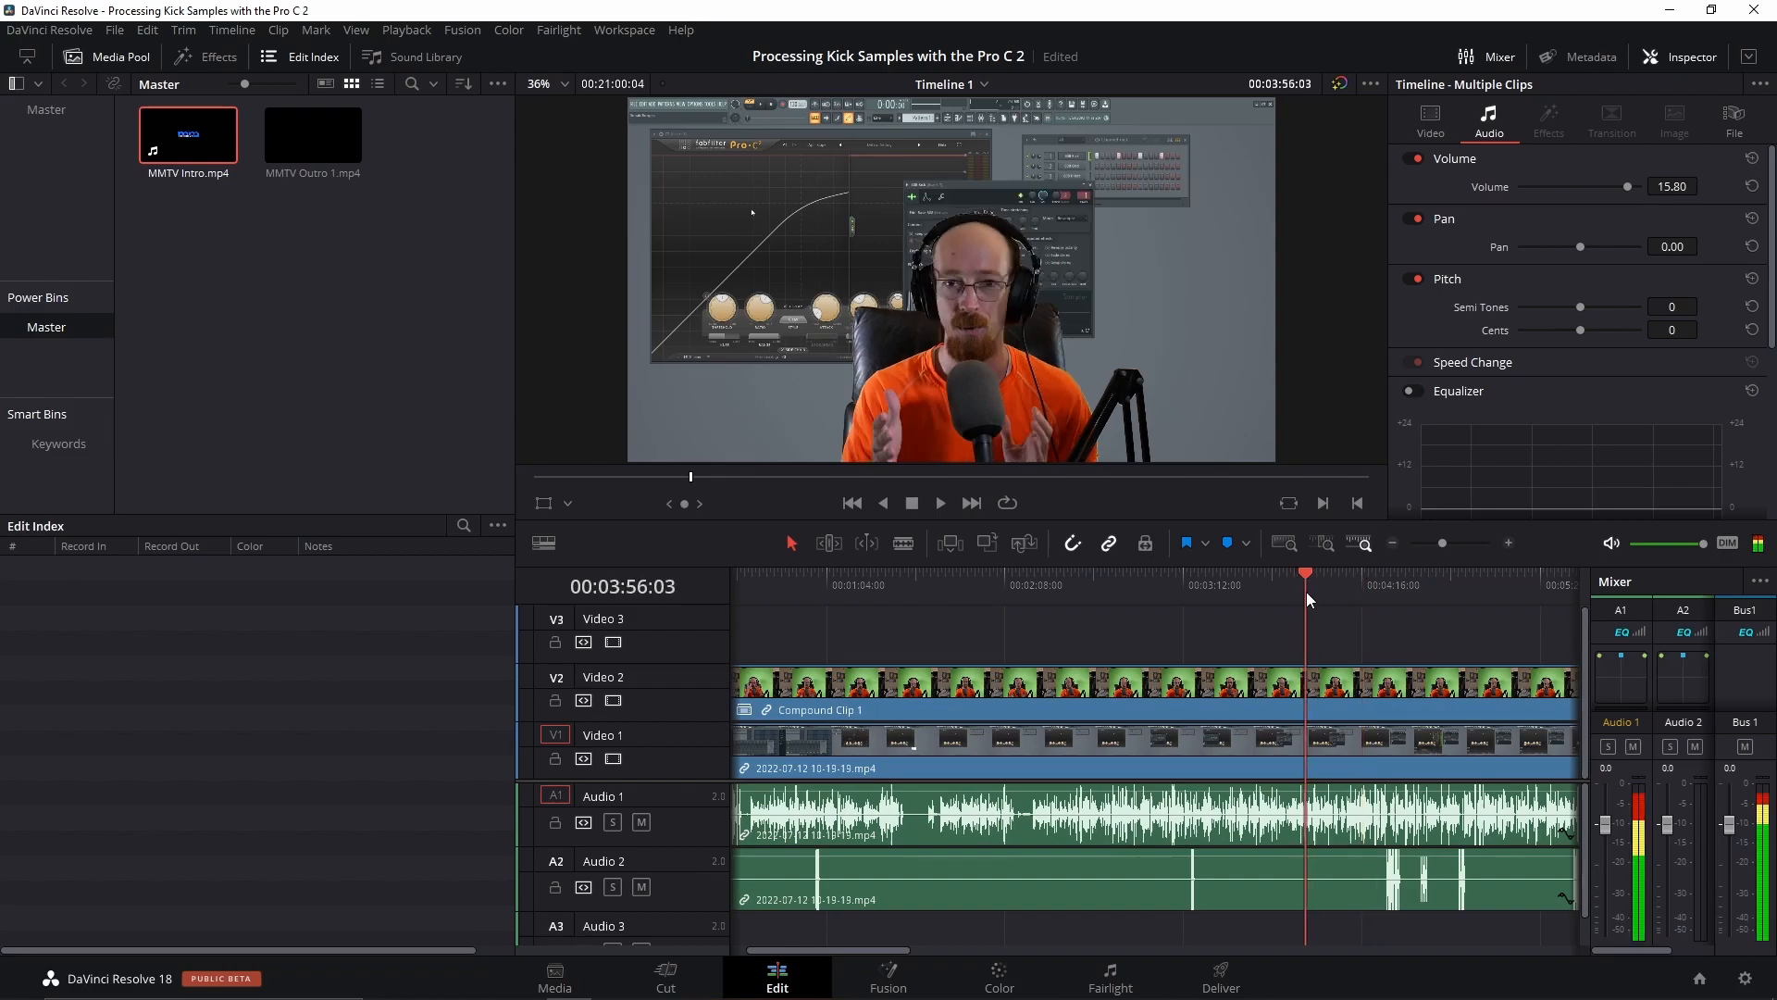
left_click(938, 502)
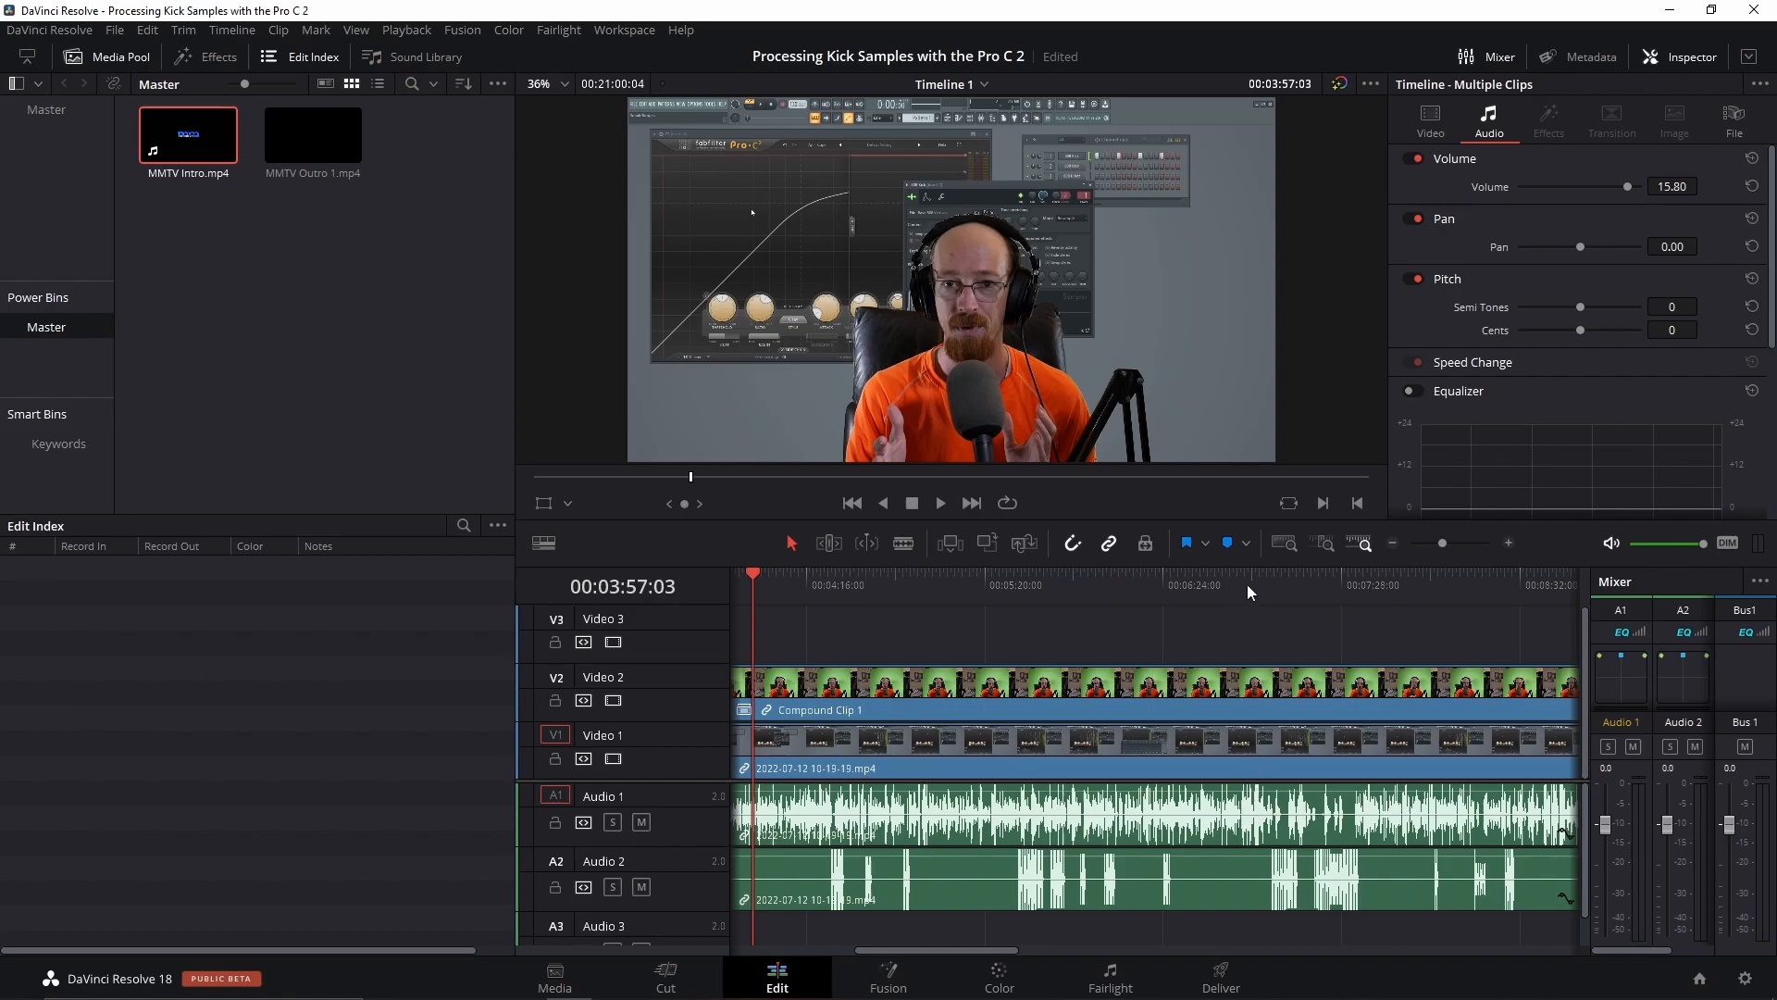
left_click(939, 502)
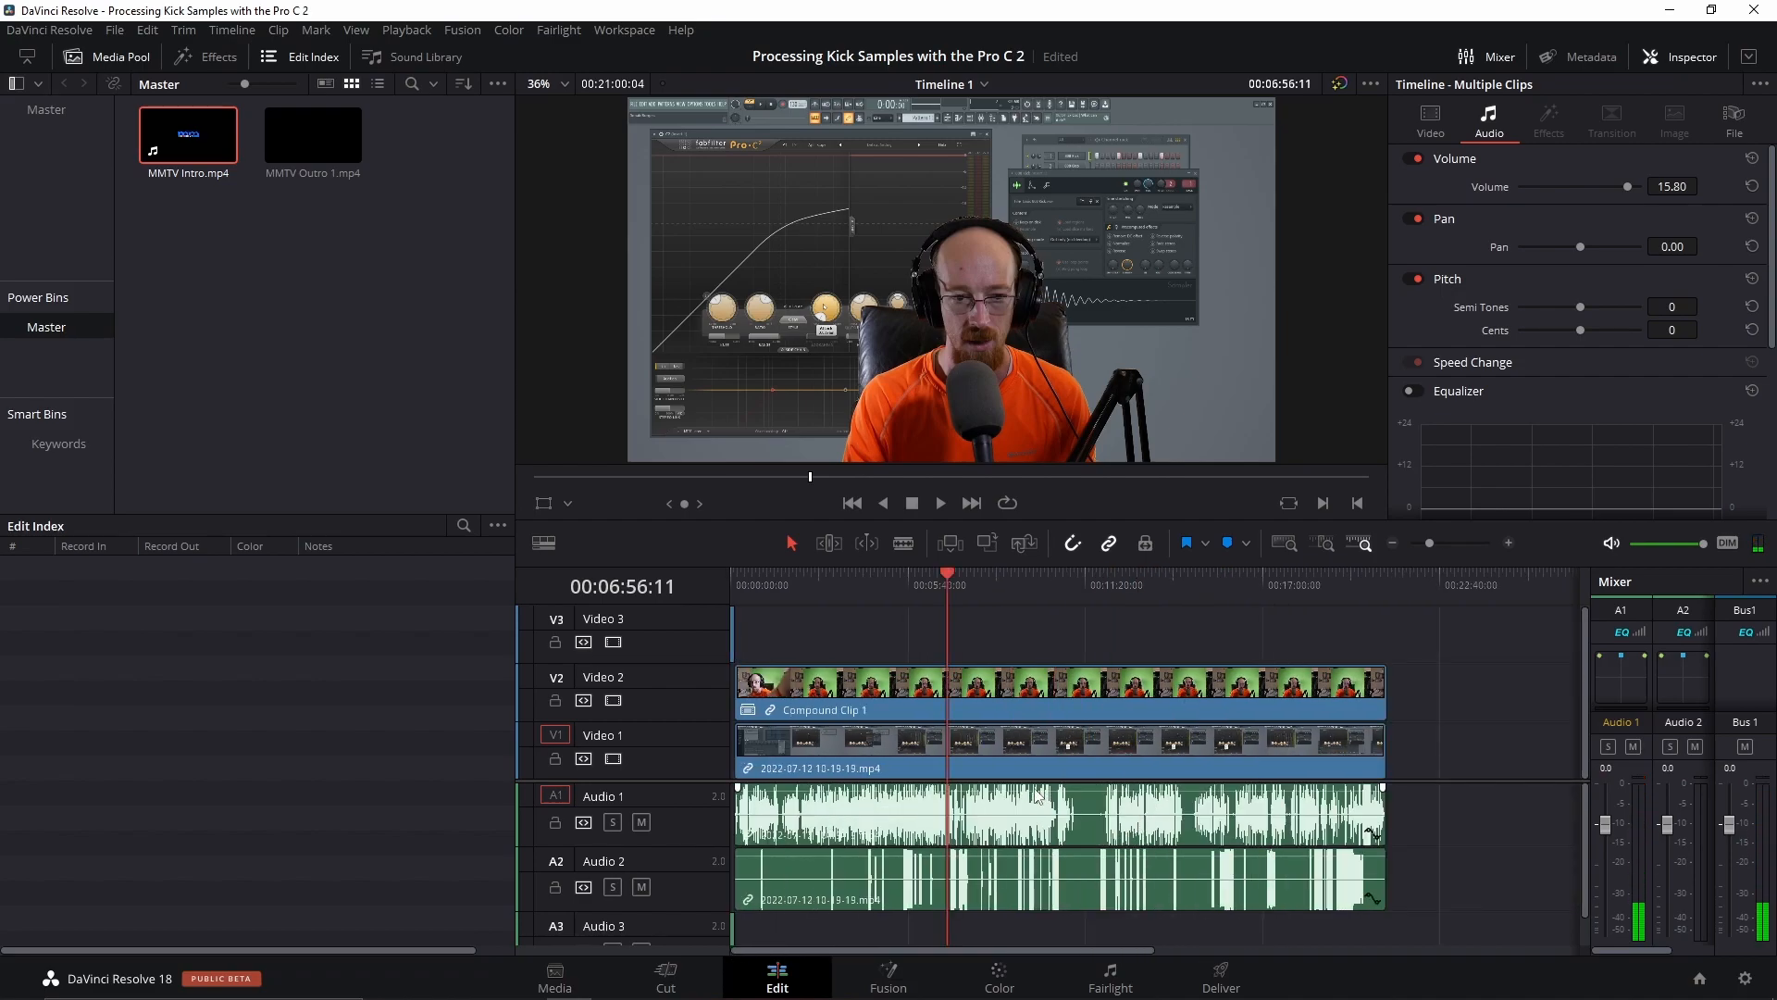
Lower the dialogue clip volumes so Audio 2 sits below 15.80 dB, and enlarge track heights
left_click_drag(1054, 814, 1055, 805)
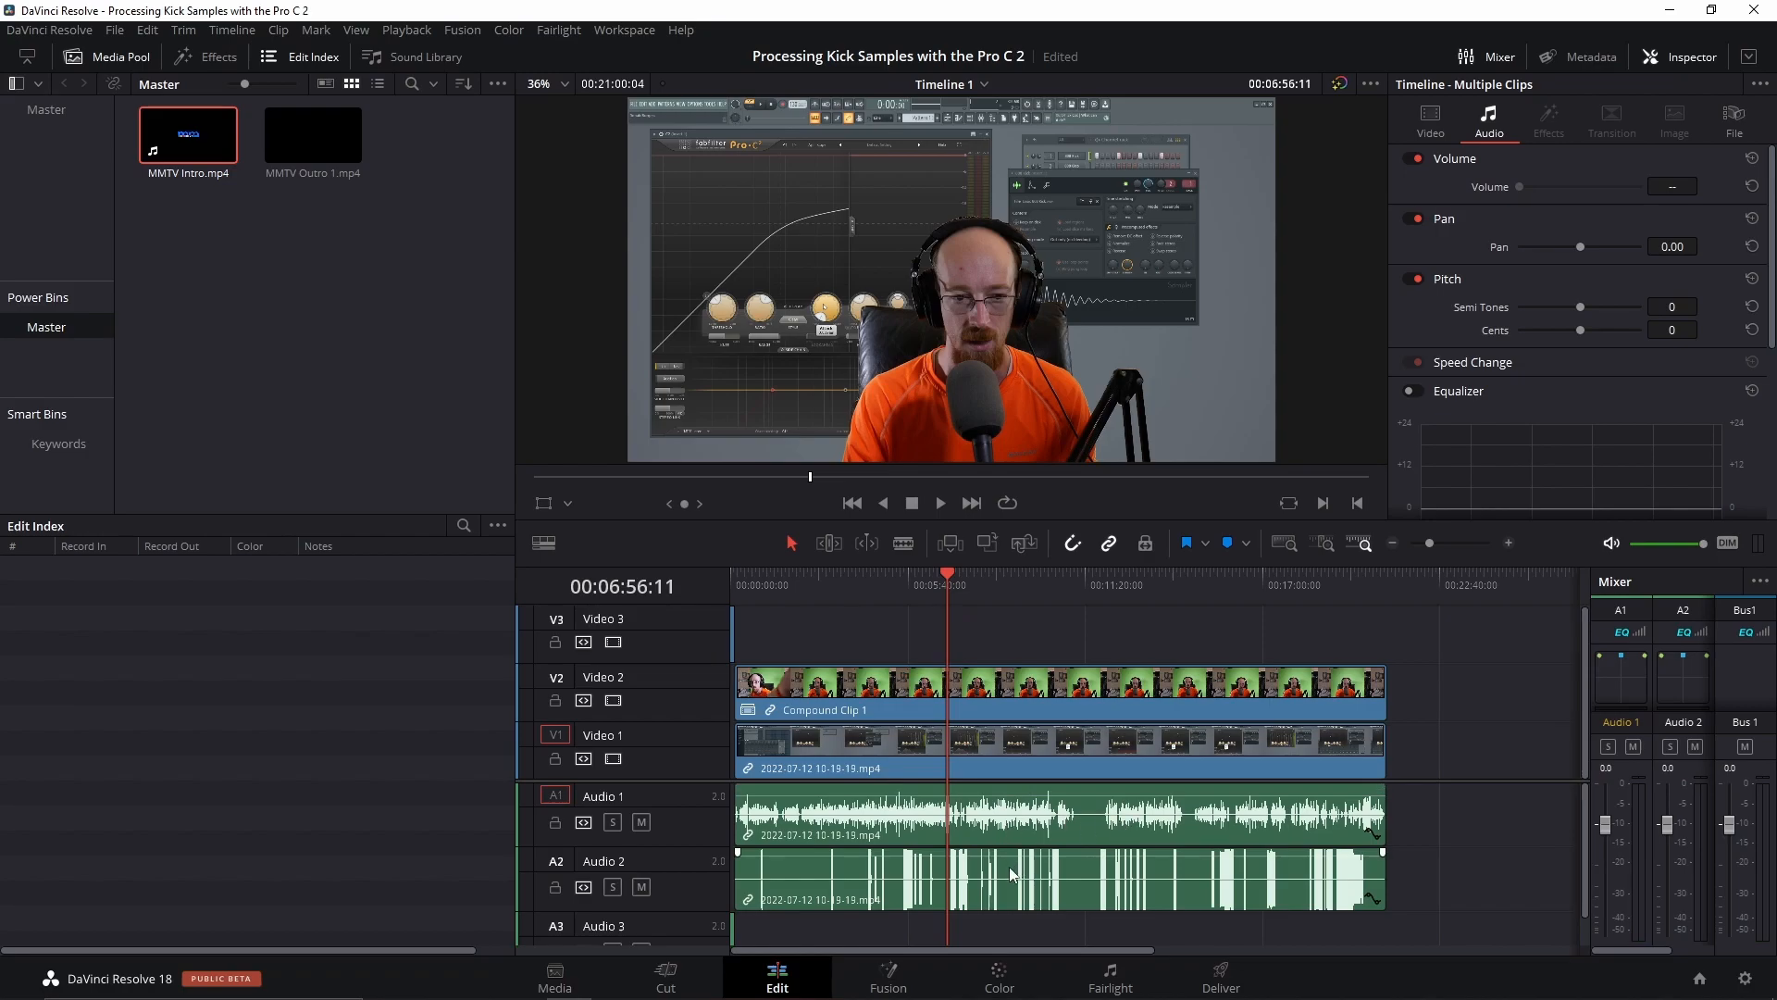
left_click_drag(1009, 855, 1009, 852)
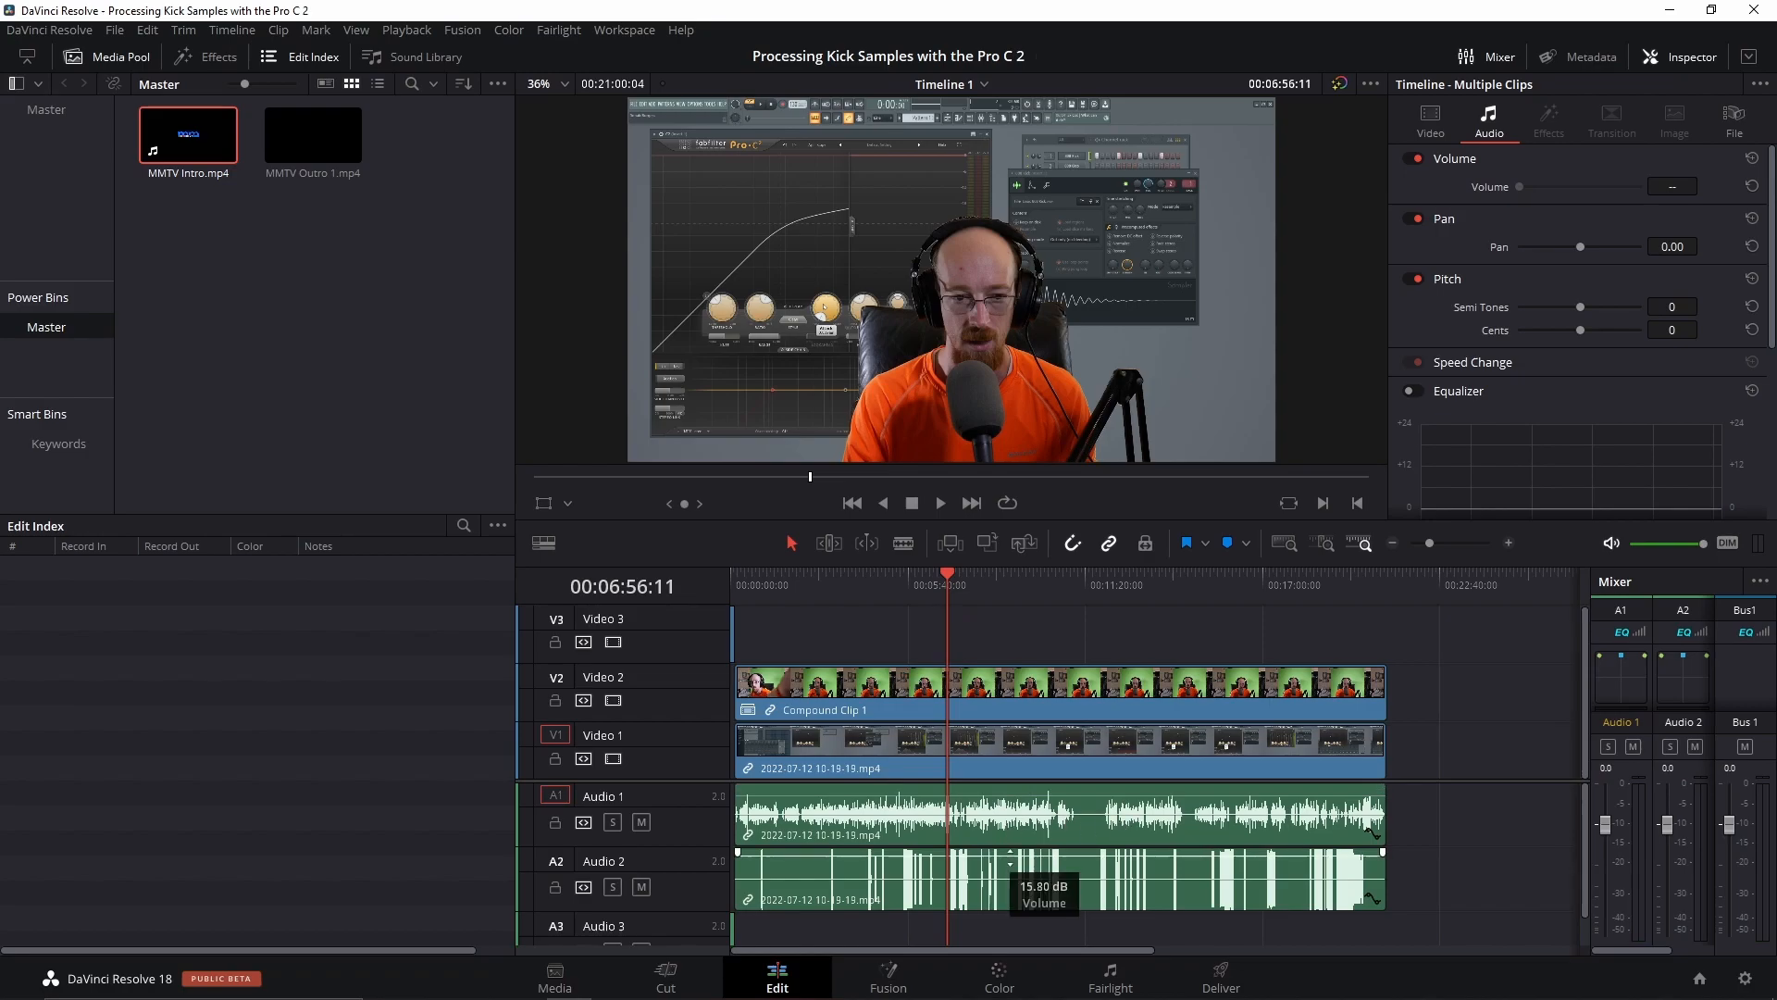
left_click_drag(1043, 864, 1043, 878)
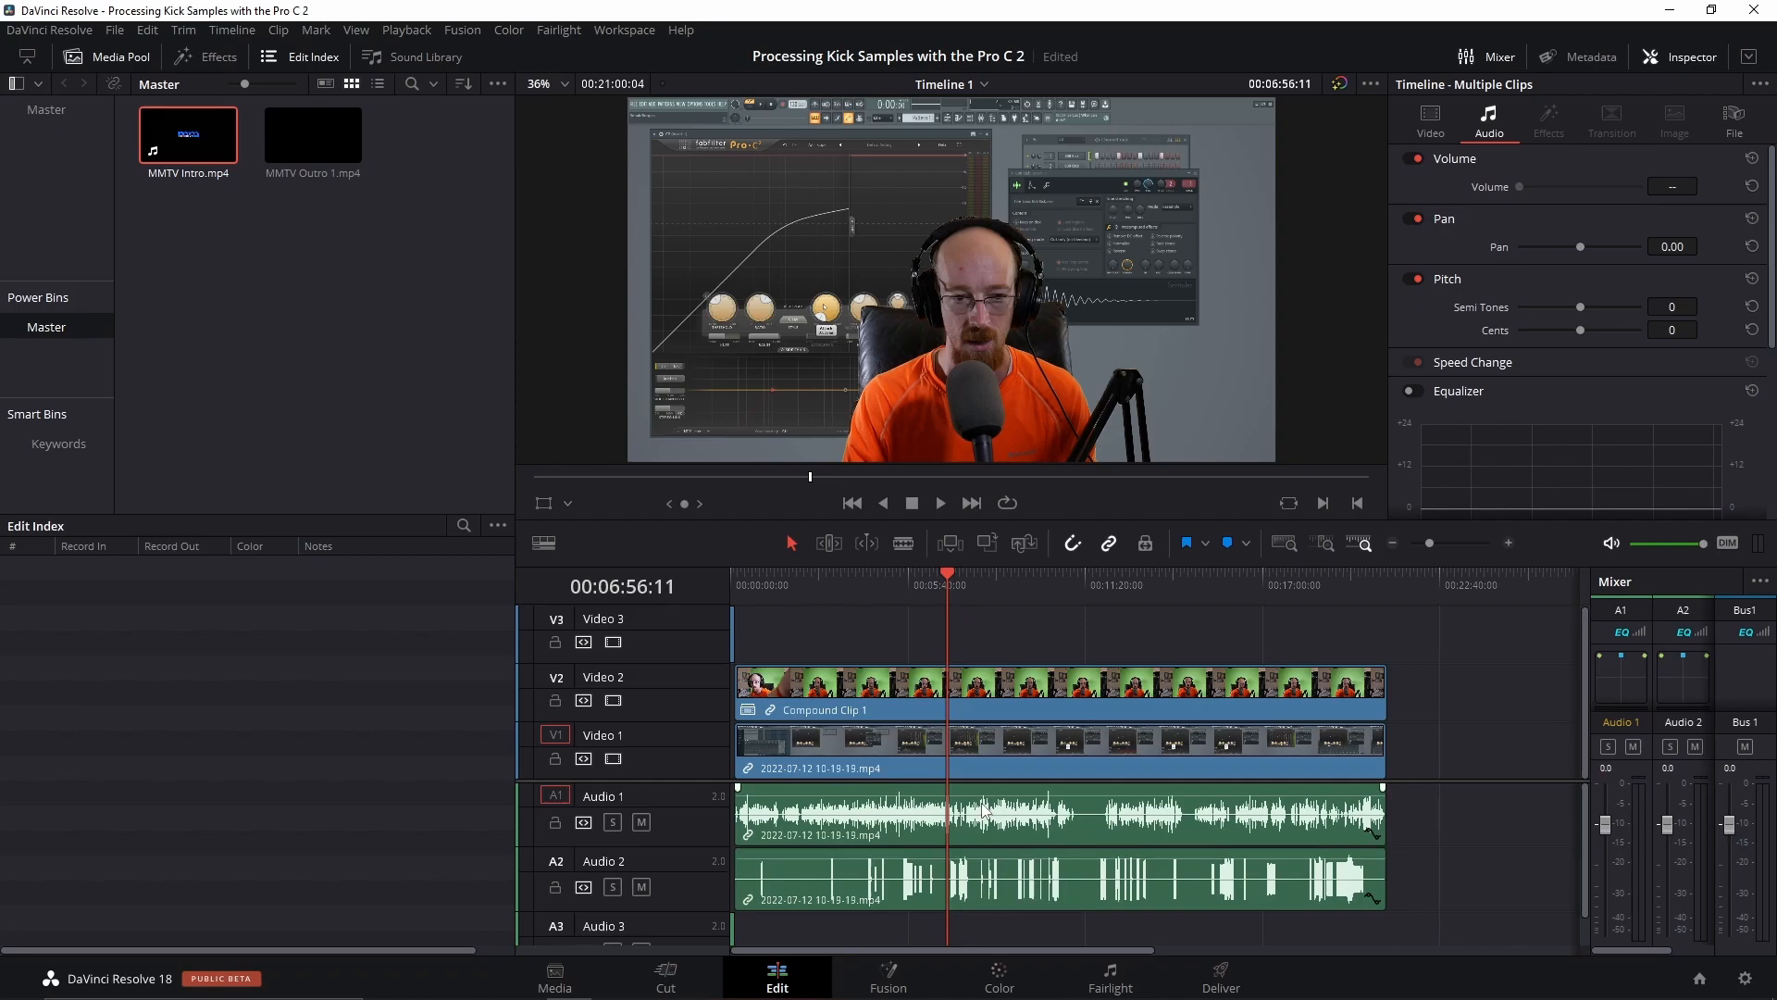
left_click_drag(998, 789, 998, 786)
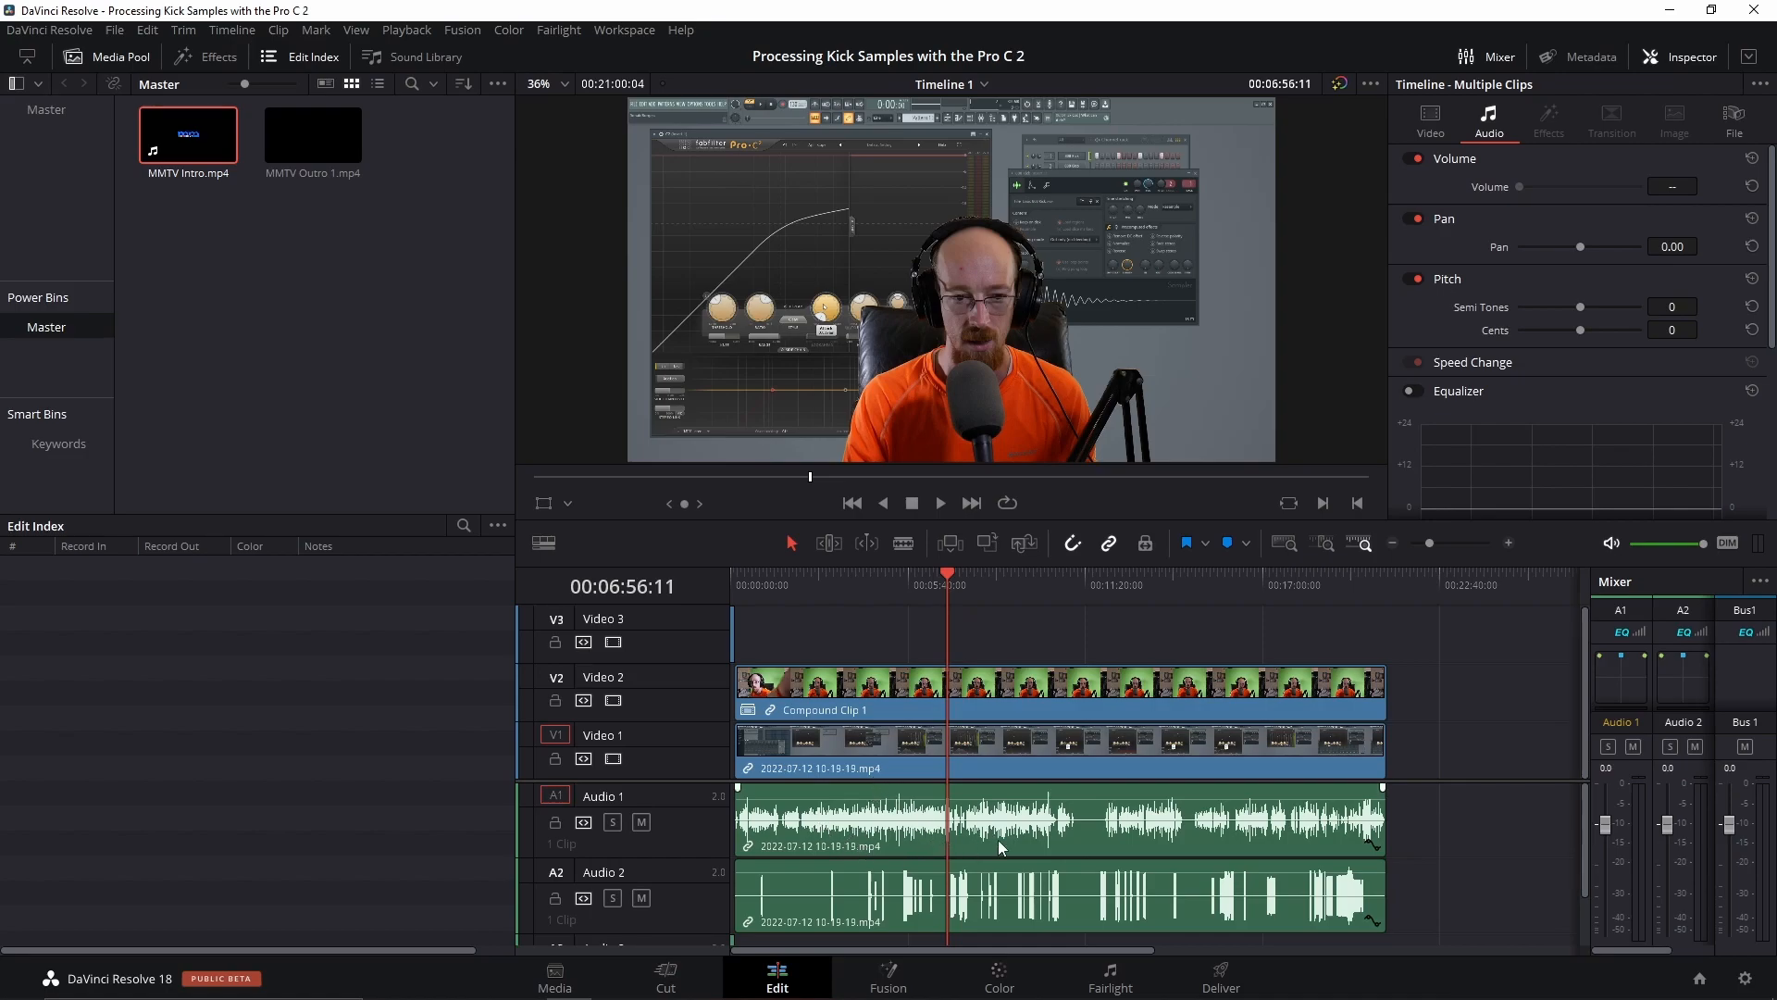
mouse_move(1632, 787)
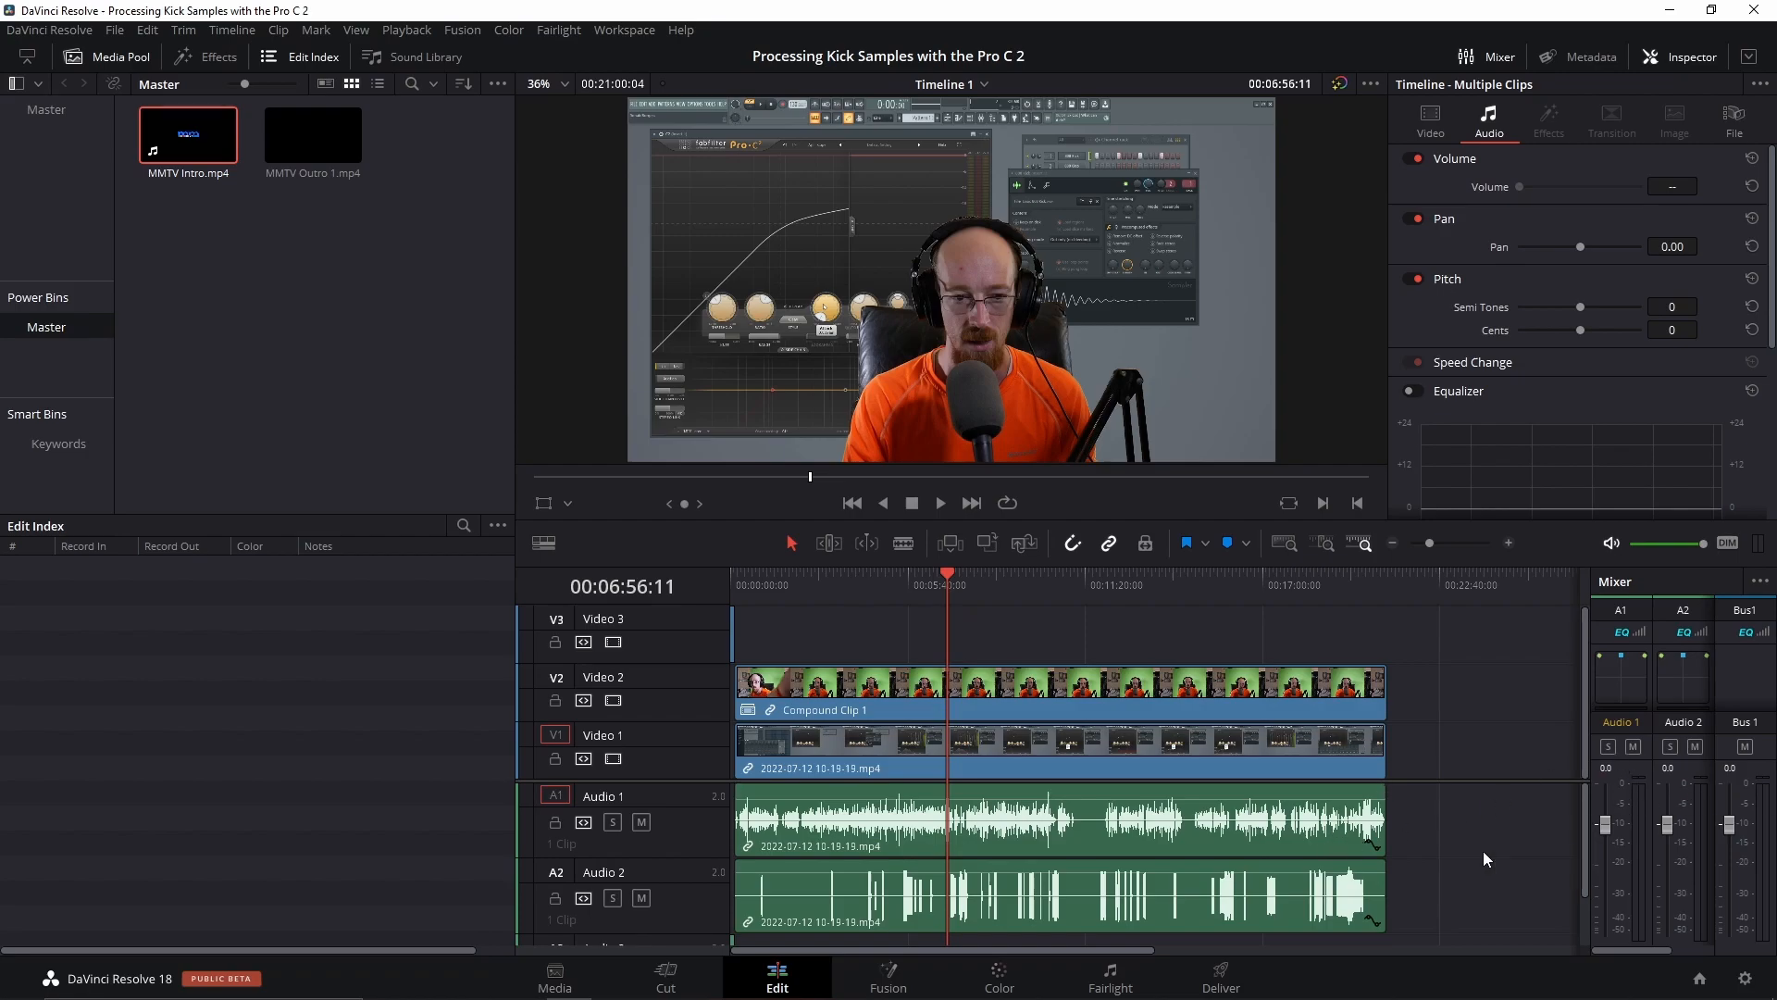
mouse_move(892, 766)
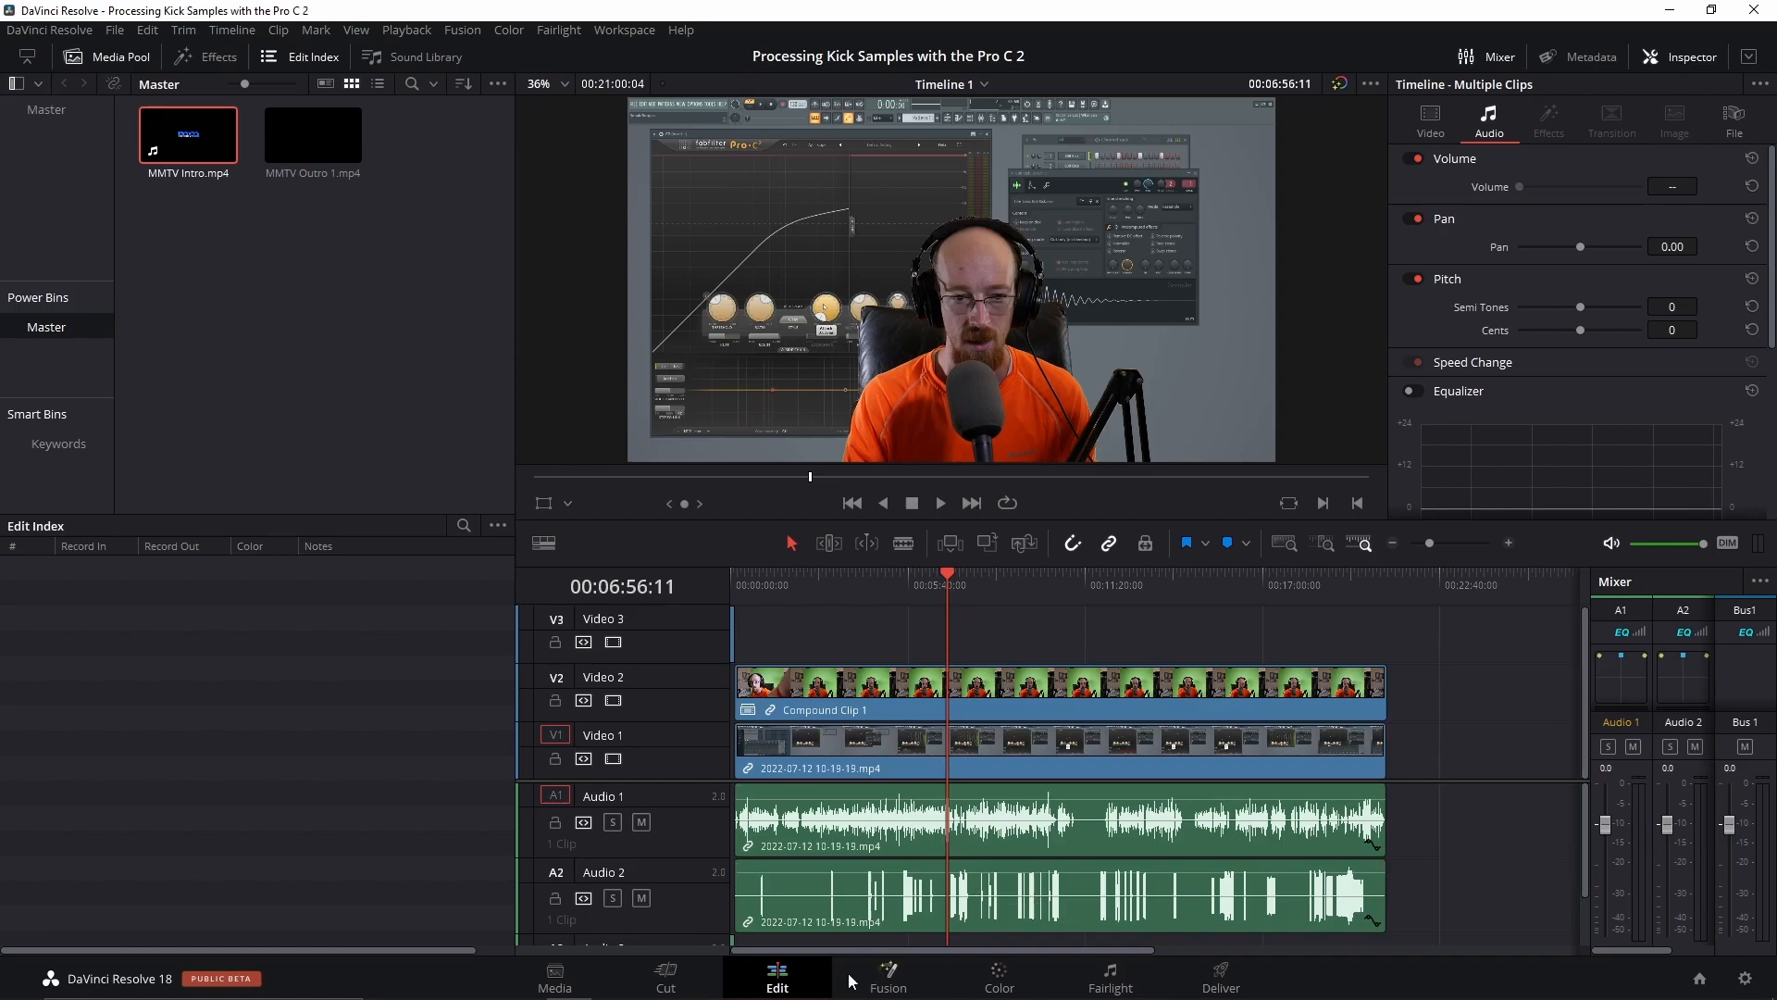
mouse_move(797, 907)
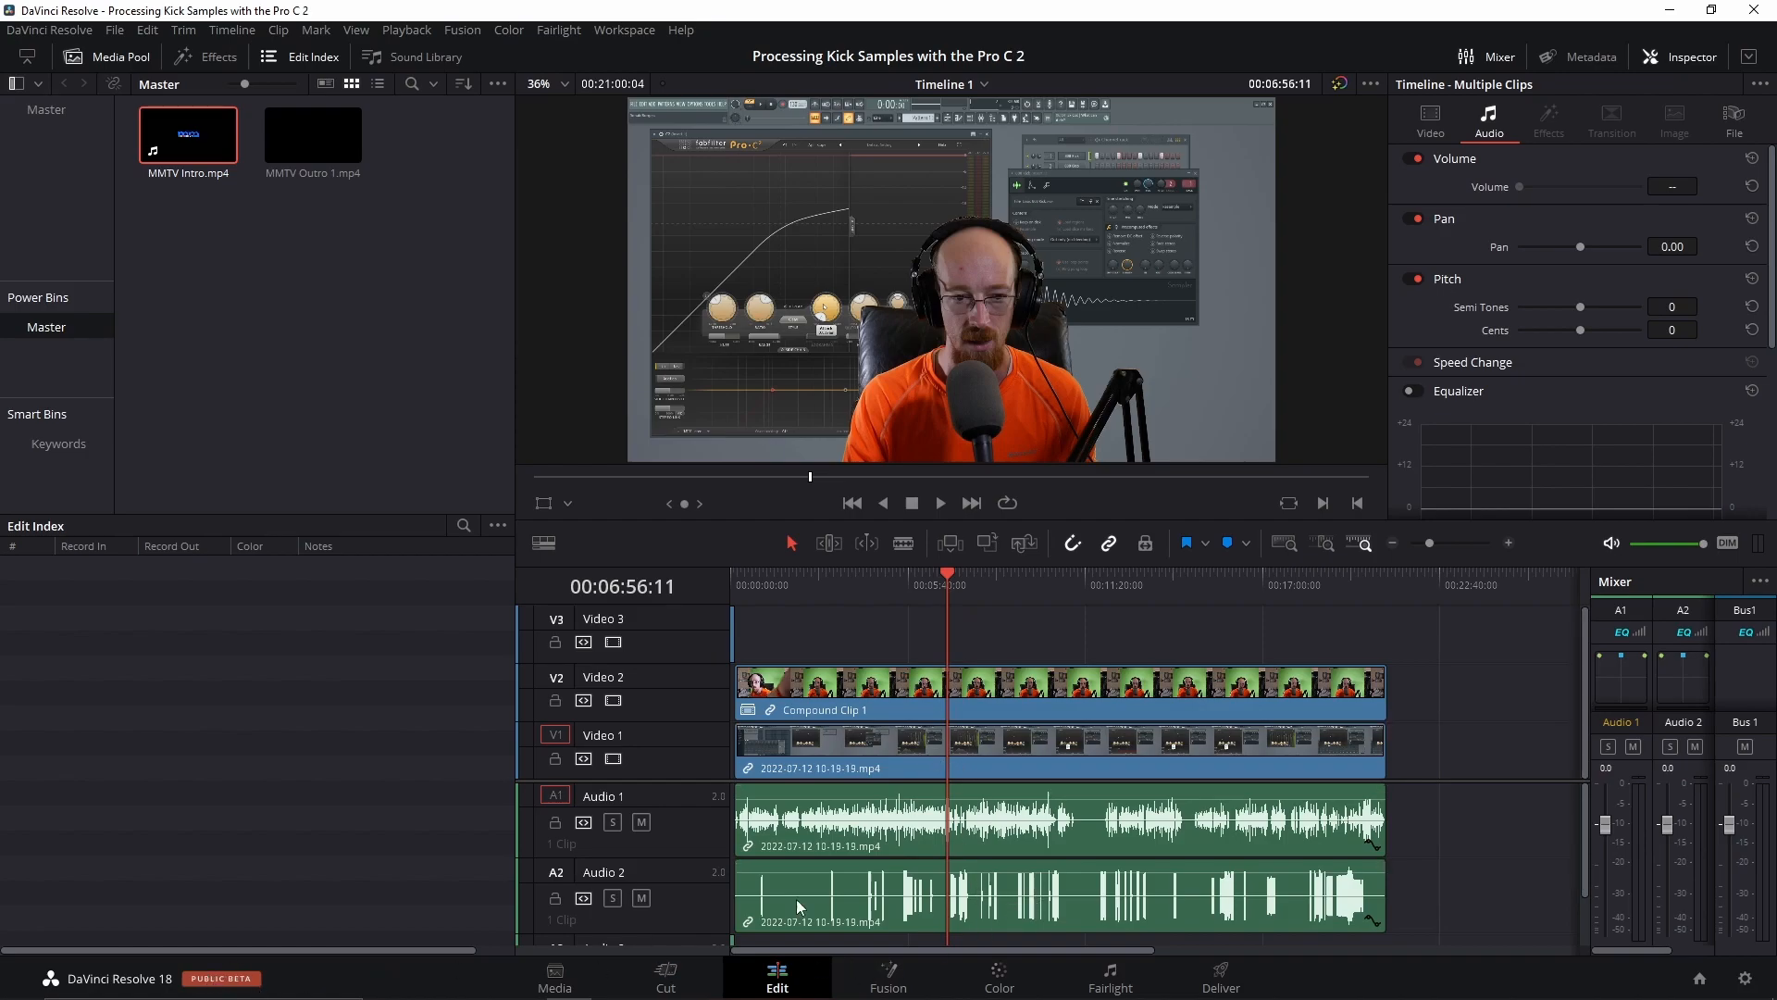
mouse_move(927, 602)
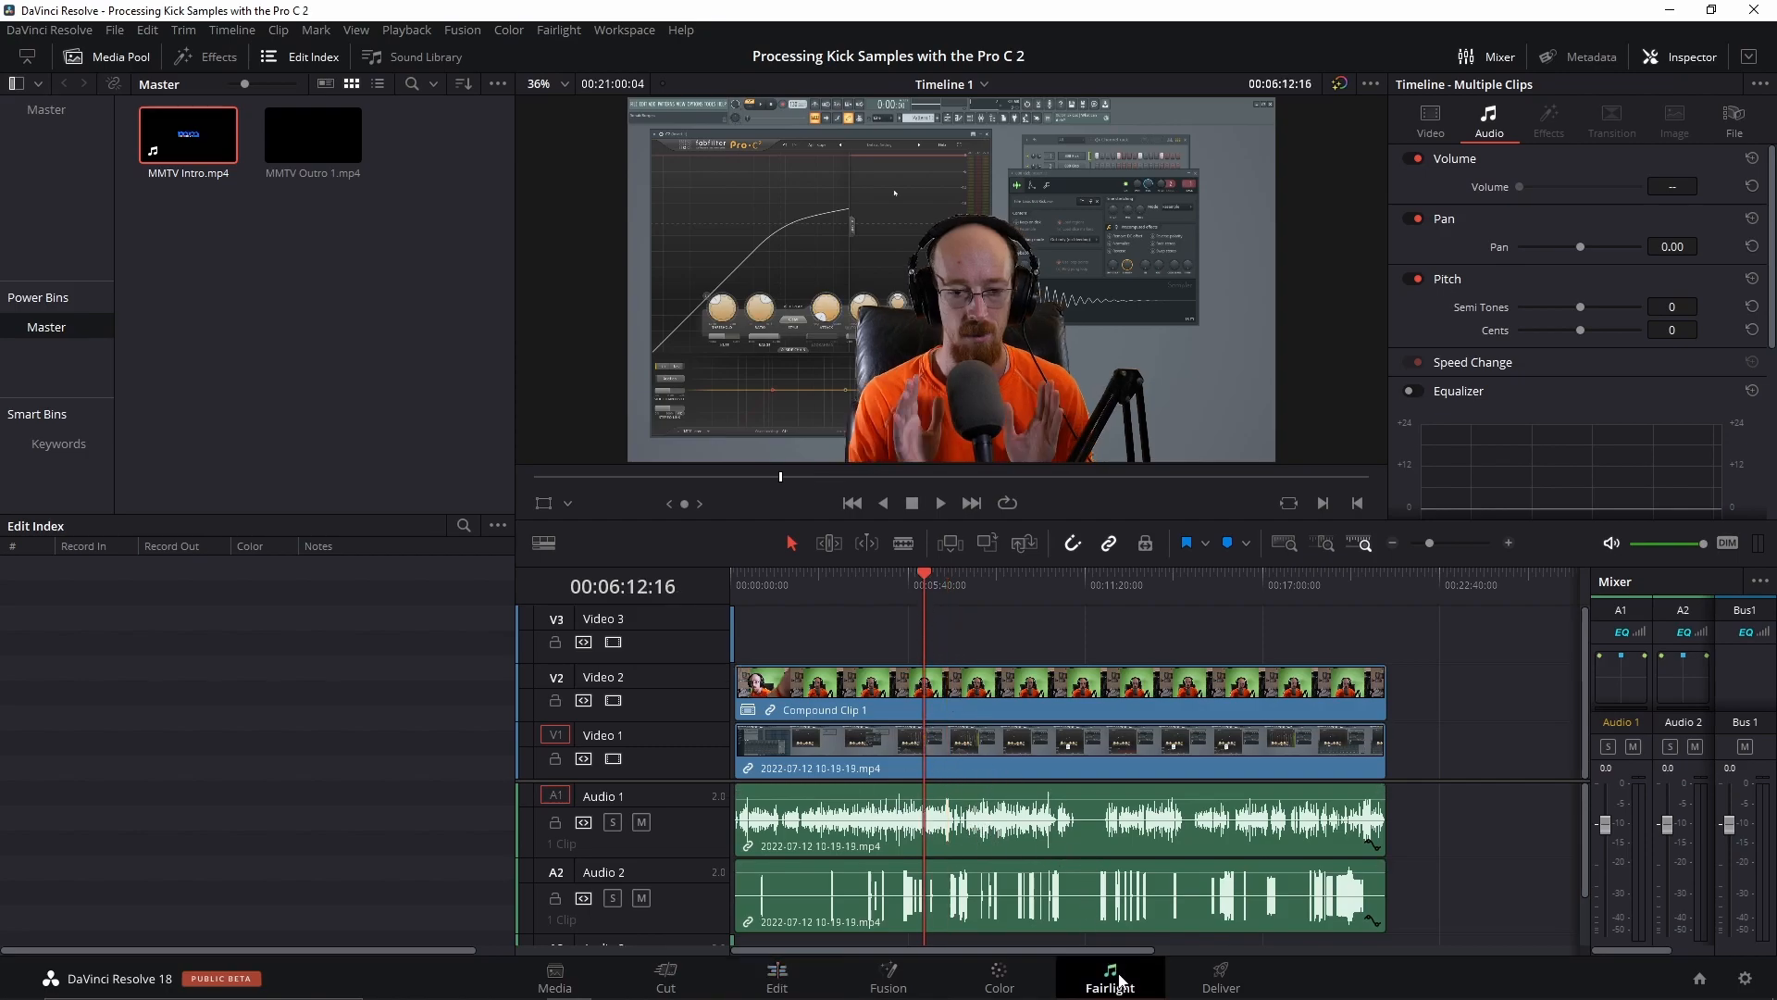
Switch to the Fairlight page and move the playhead later in the dialogue
left_click(1107, 978)
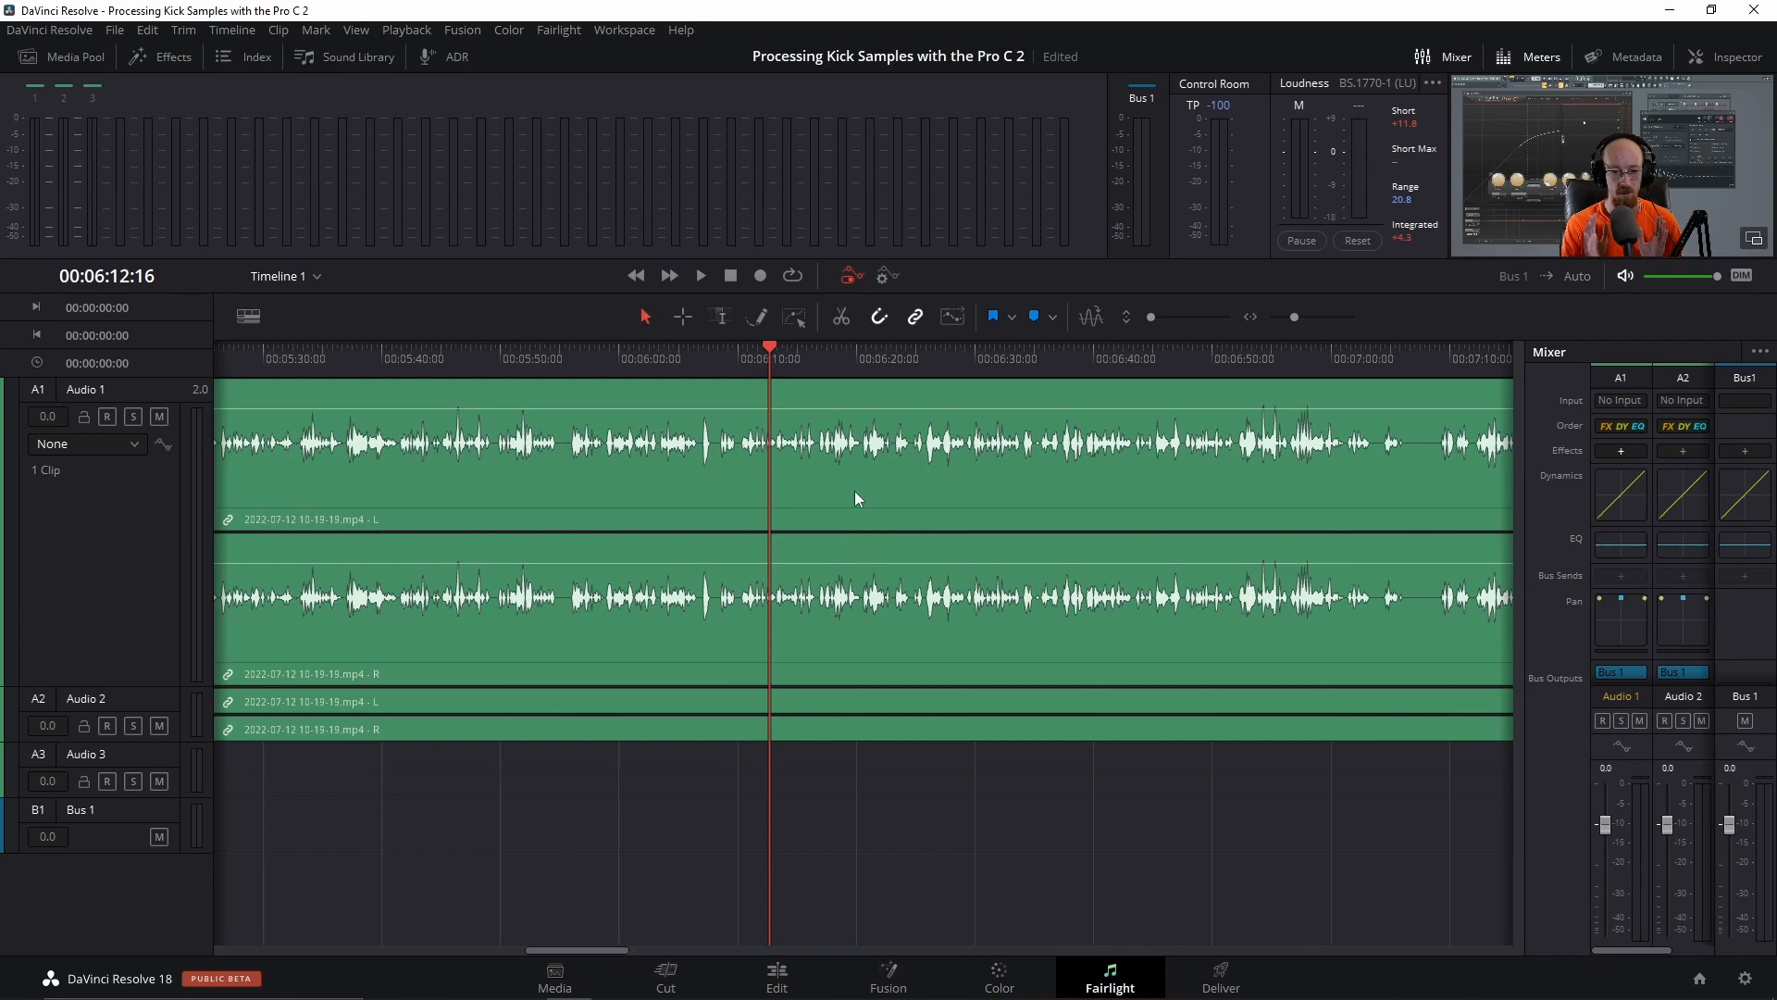
left_click(699, 276)
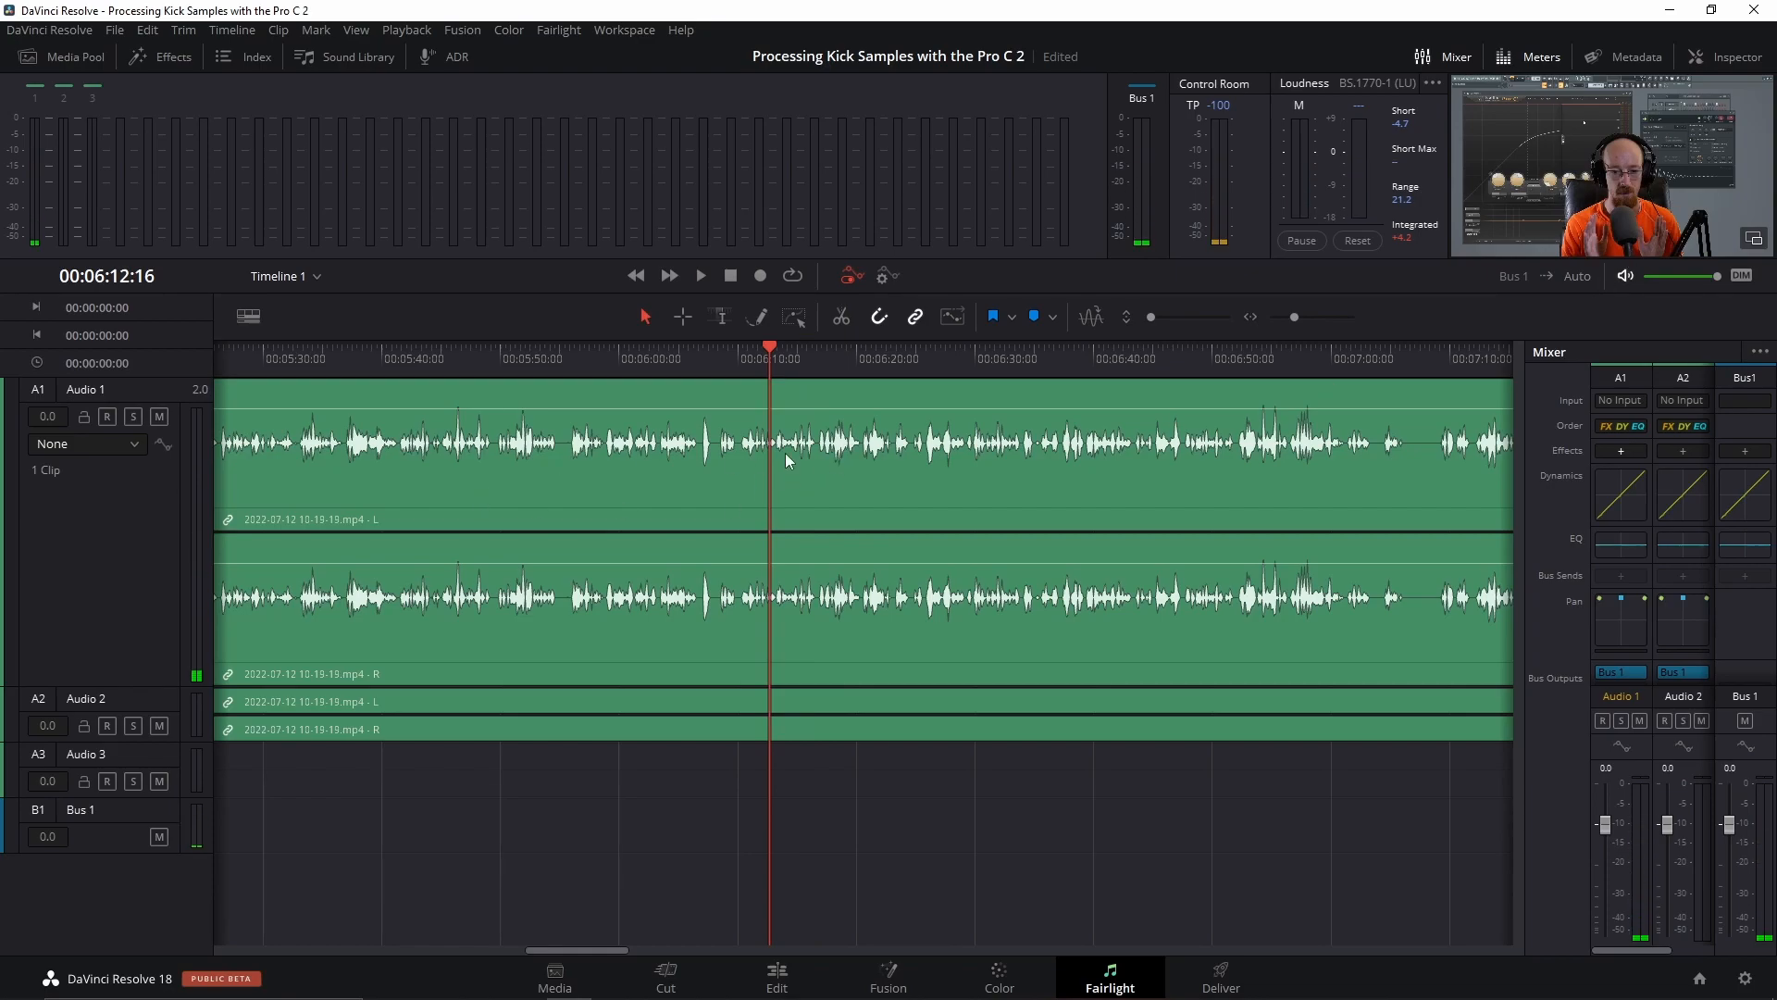
mouse_move(842, 478)
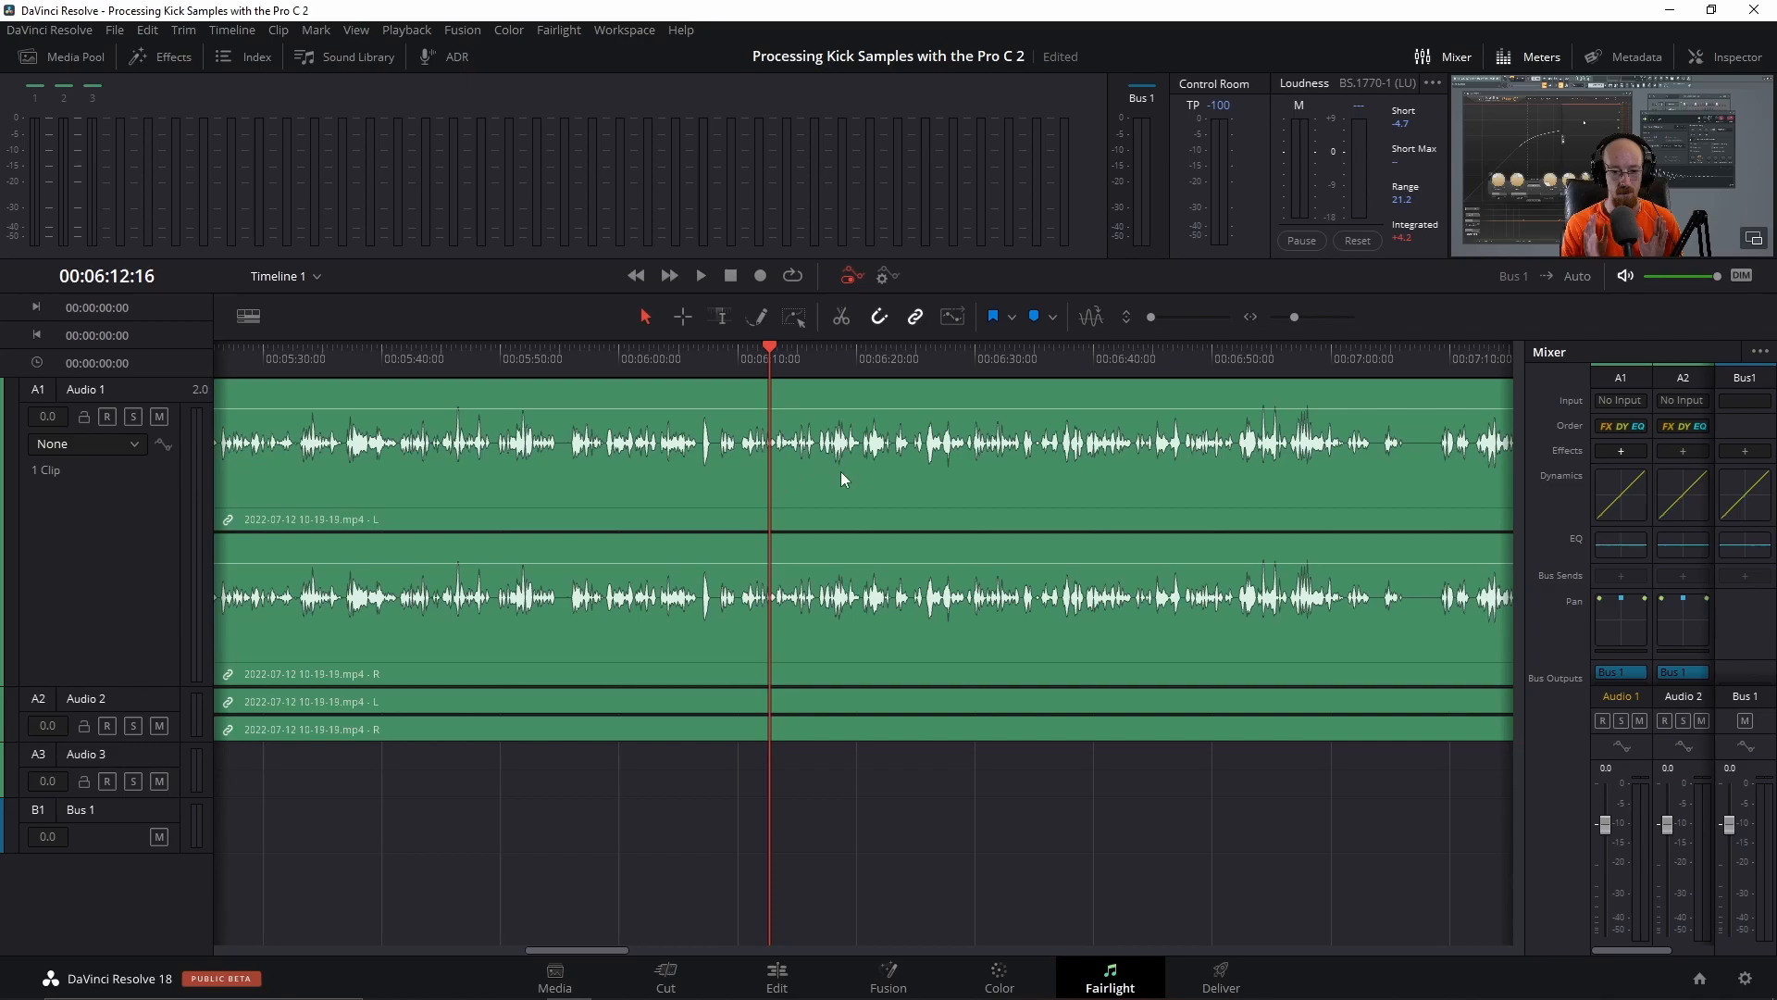
mouse_move(789, 461)
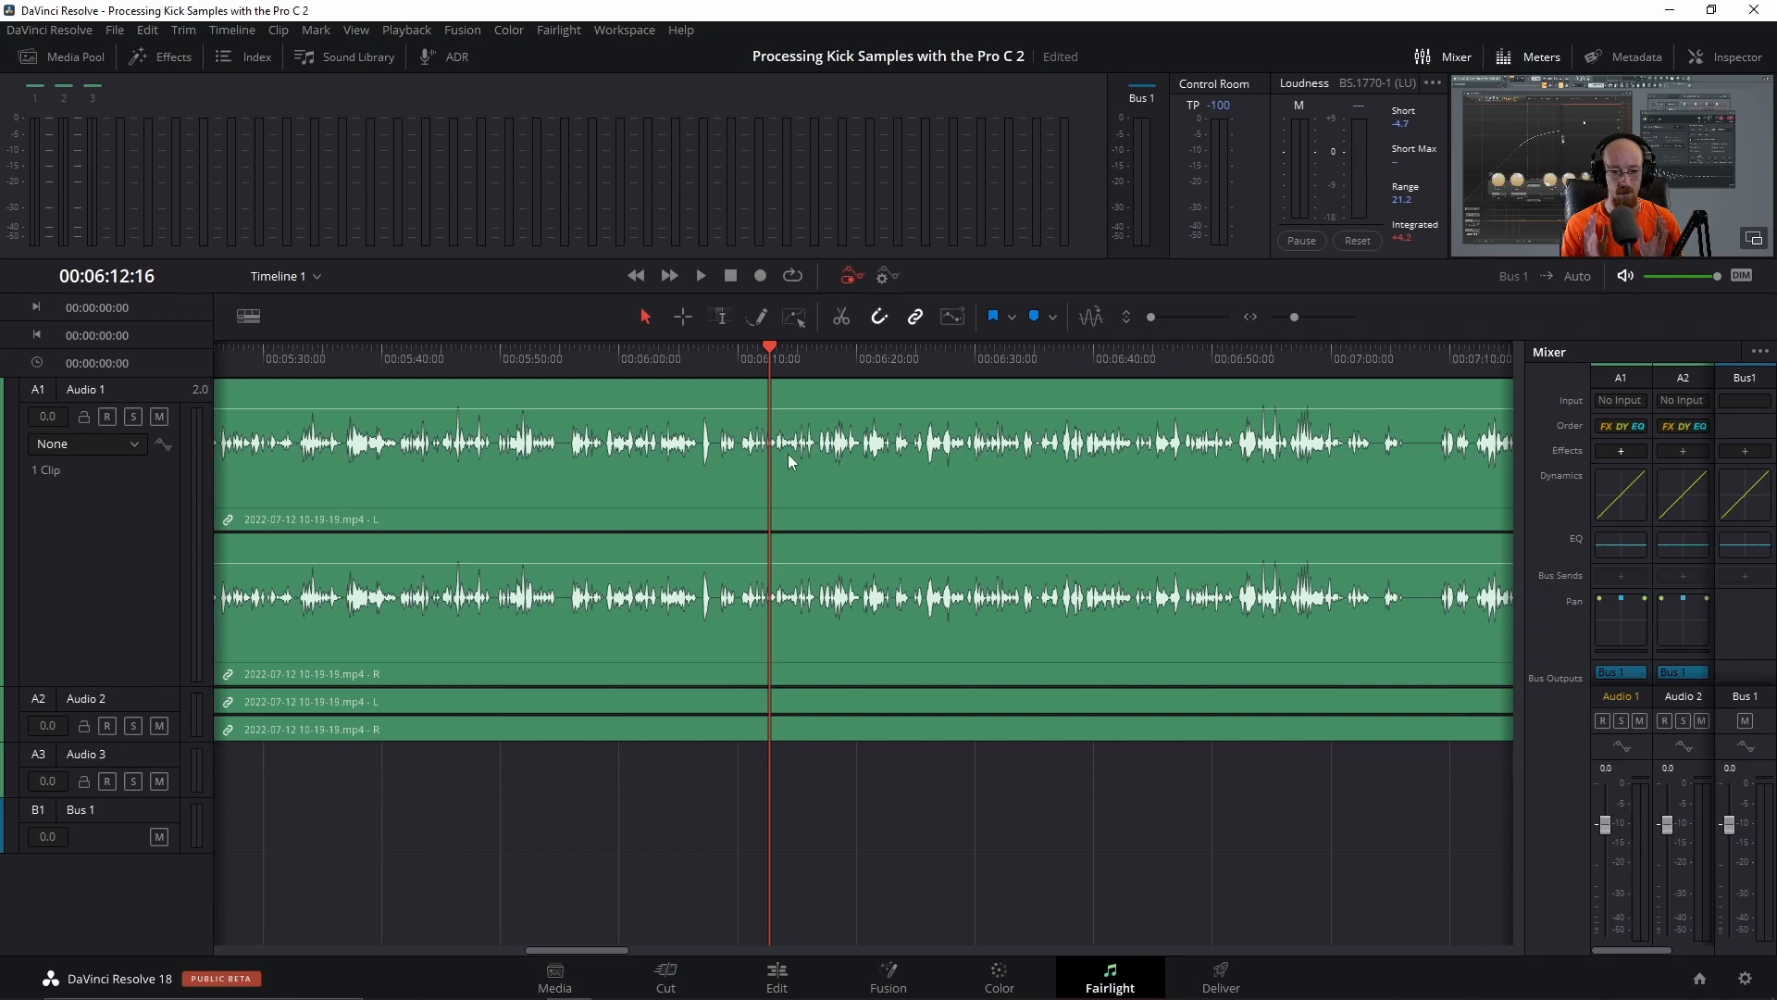
mouse_move(888, 485)
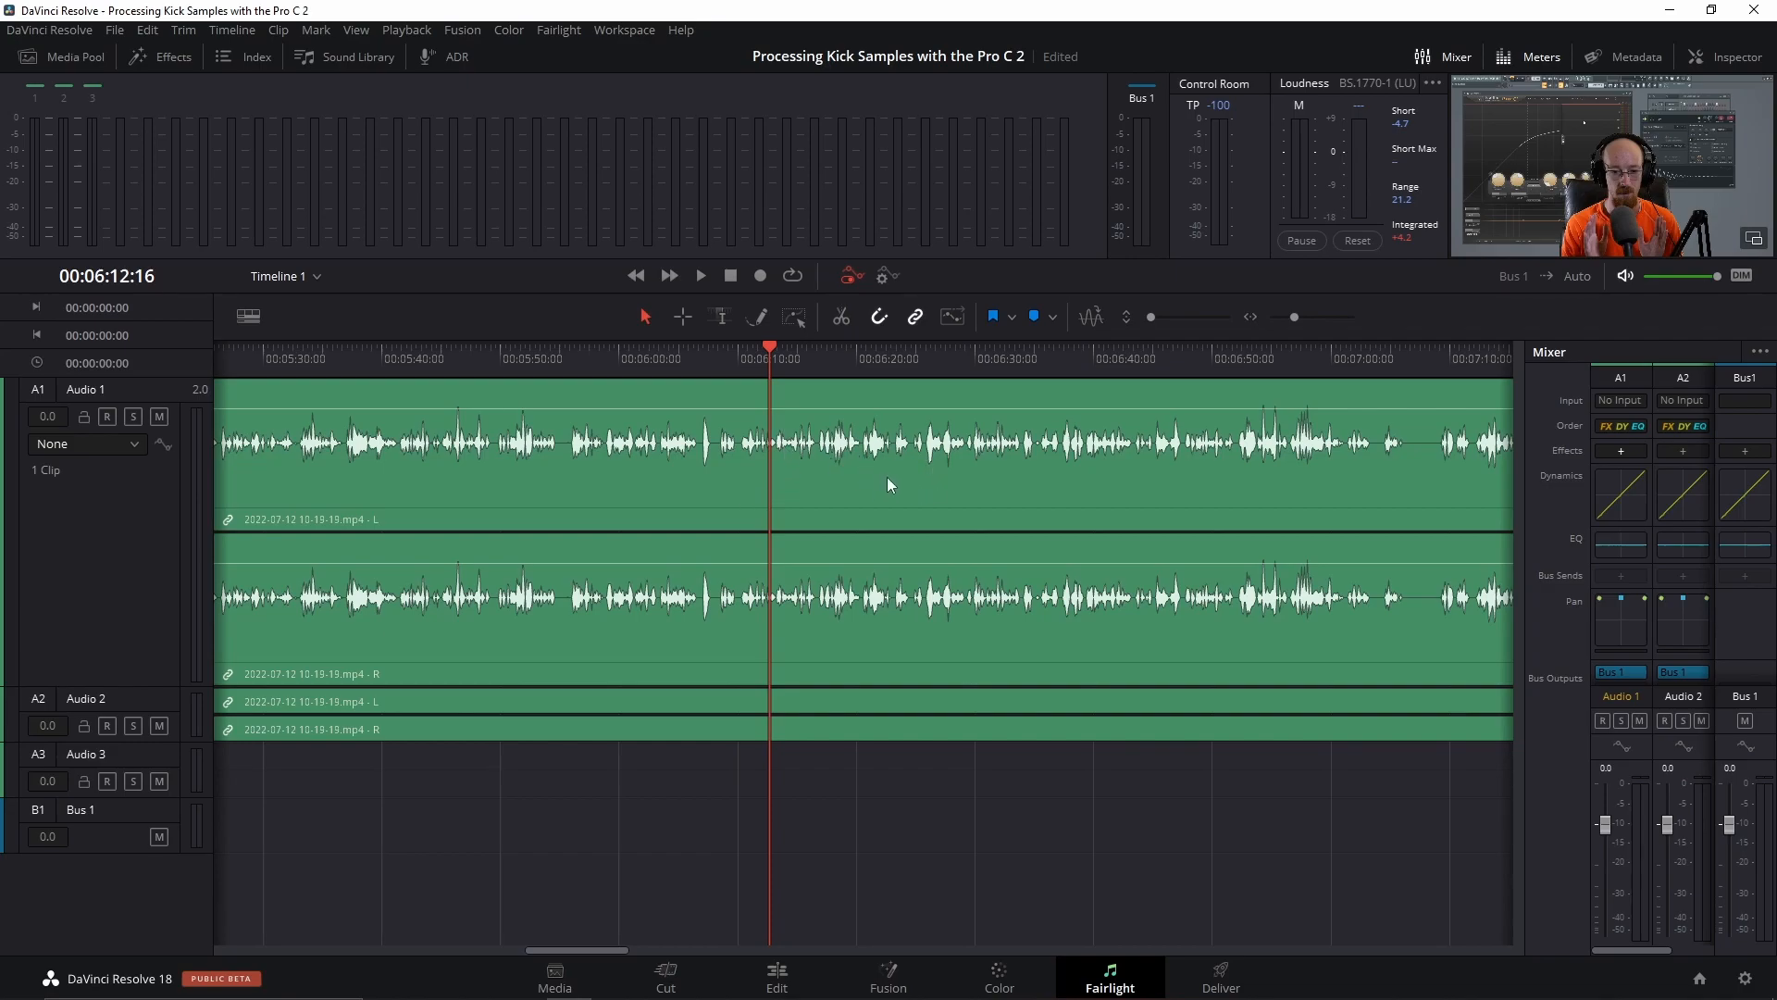
mouse_move(1059, 488)
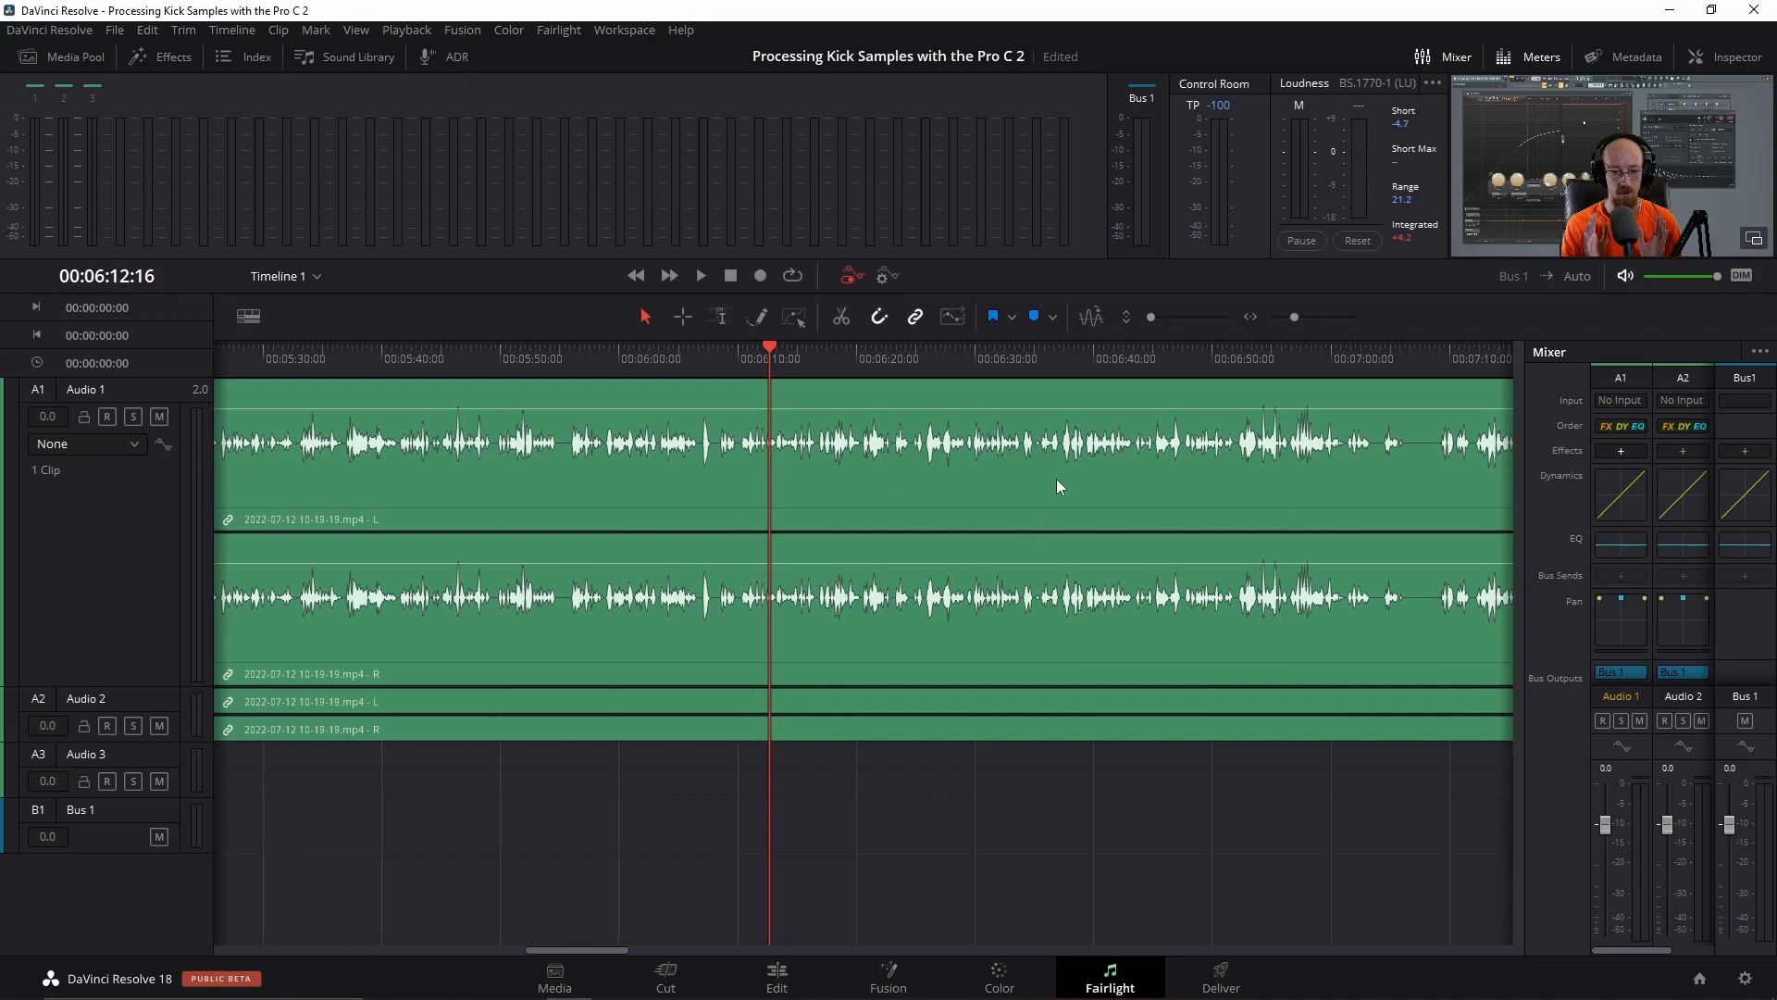
mouse_move(1031, 516)
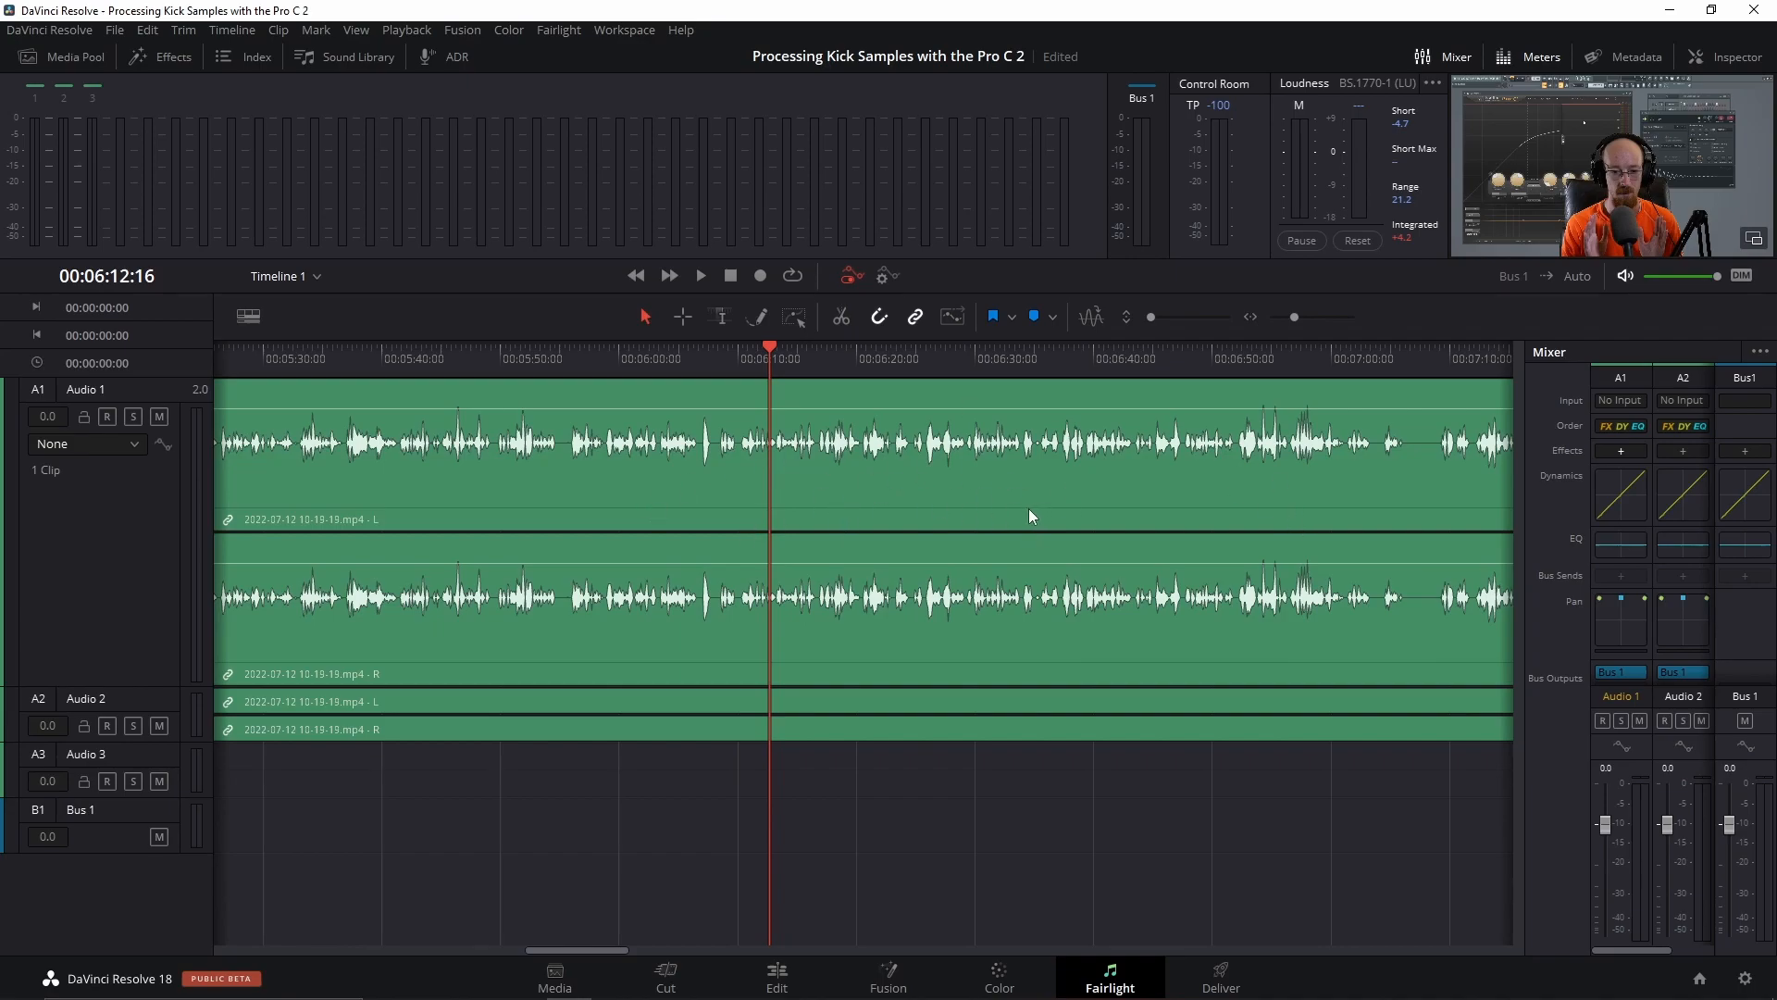
mouse_move(956, 490)
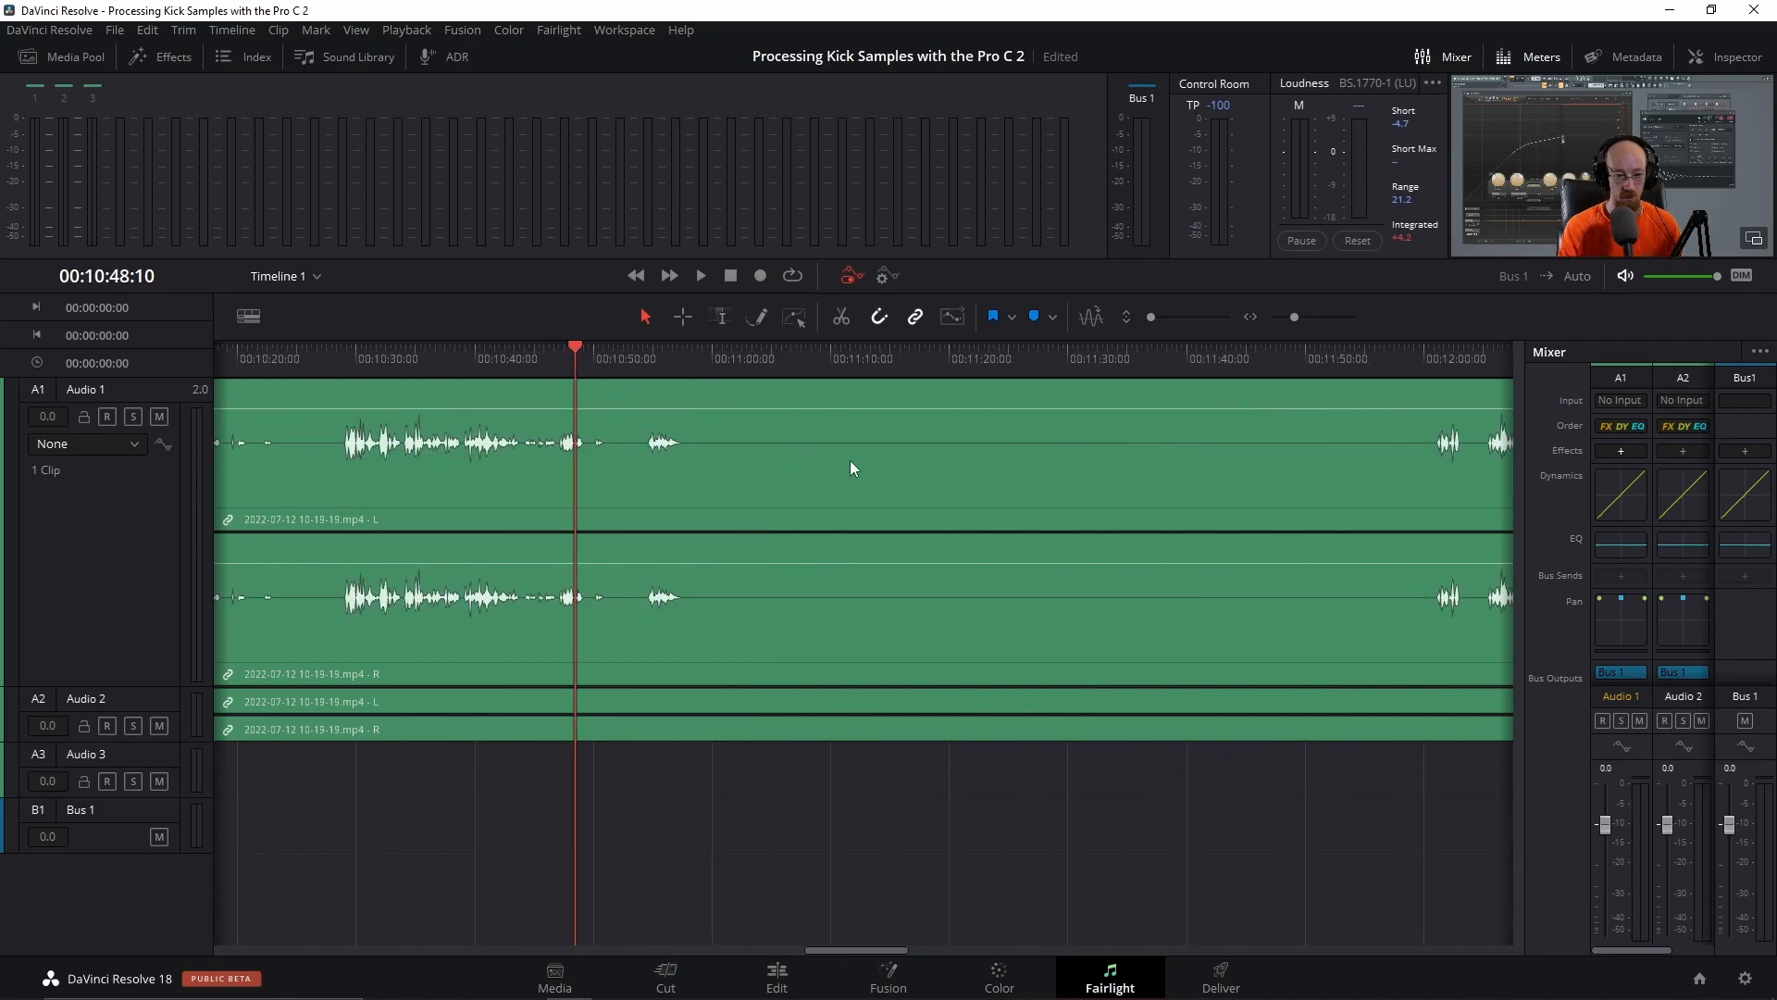
left_click(700, 276)
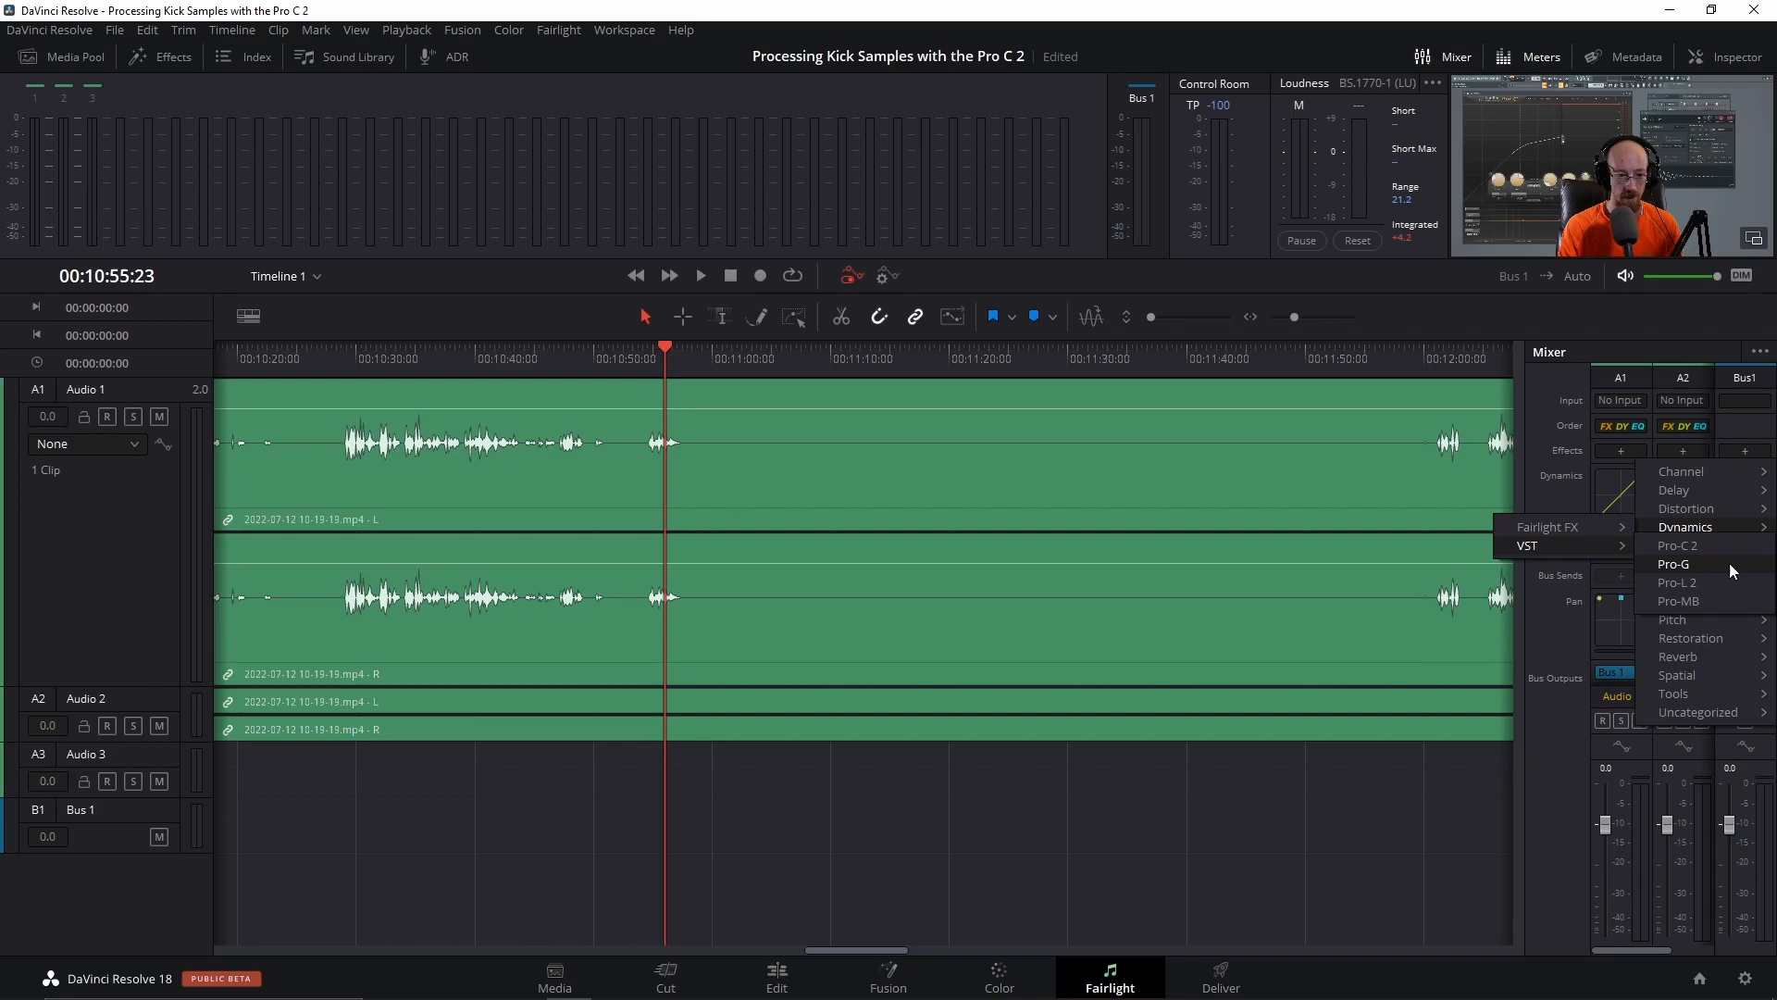
Insert FabFilter Pro-G on Audio 1 with lowered threshold and 1 ms attack, then close it
left_click(1676, 563)
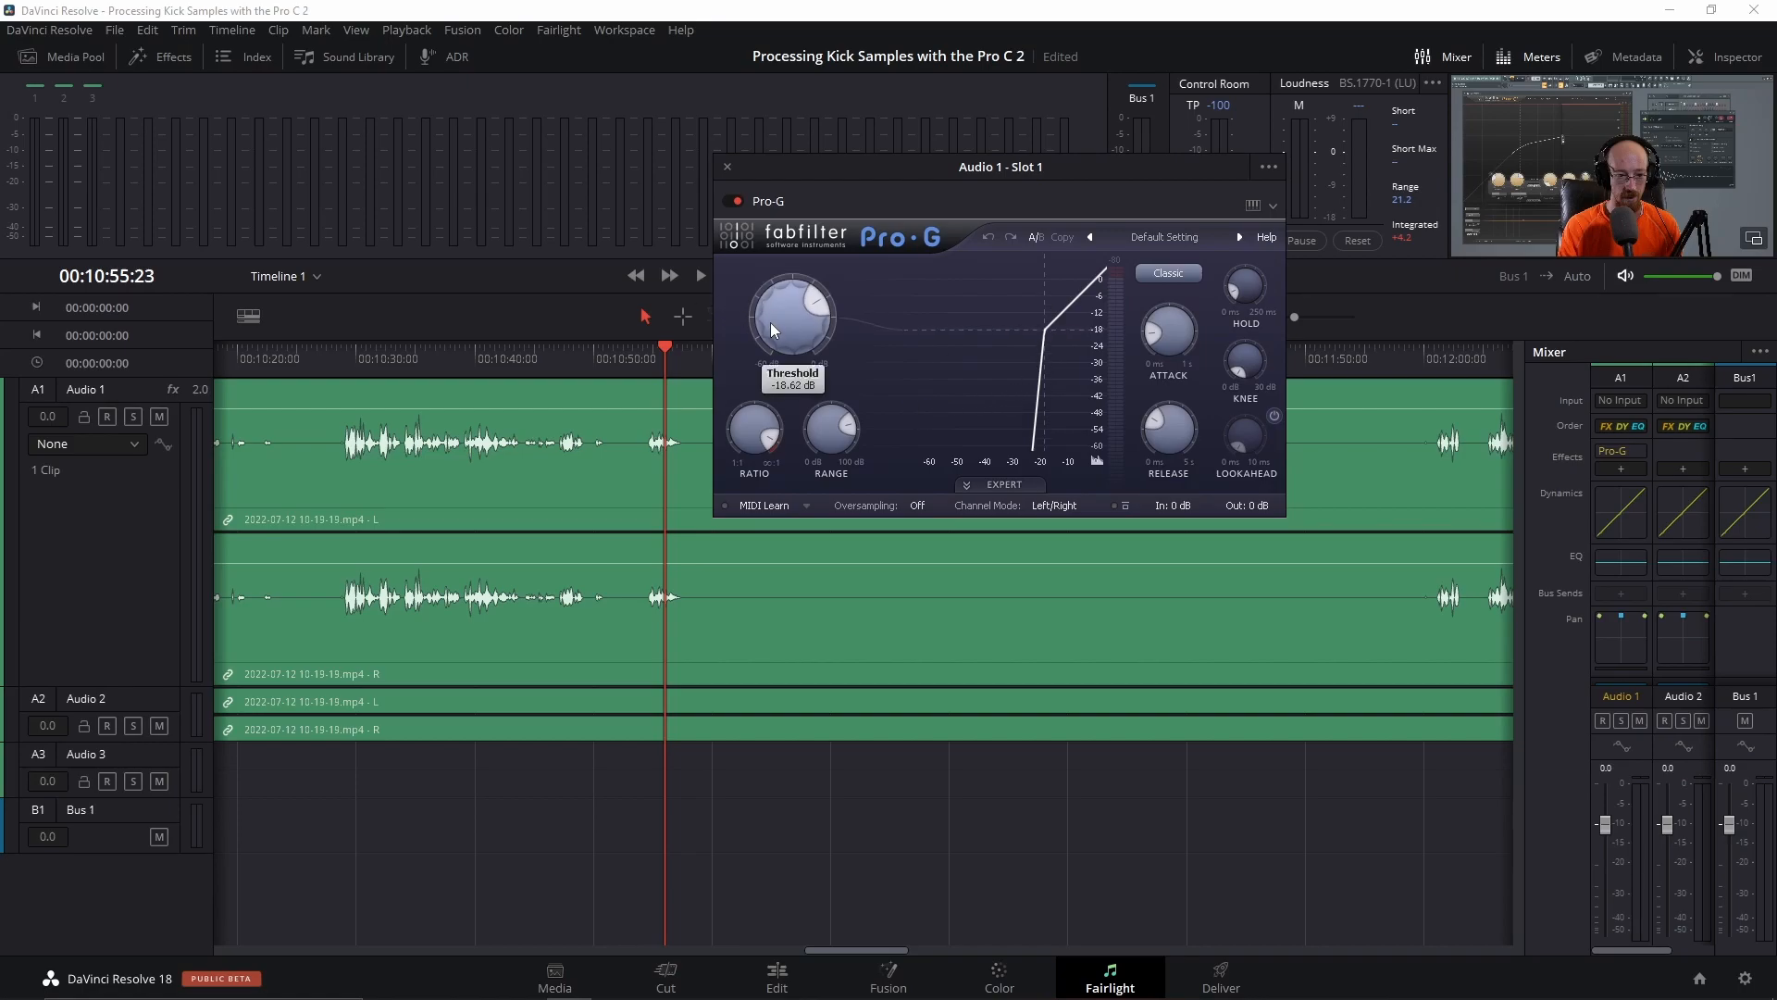
left_click_drag(792, 315, 771, 417)
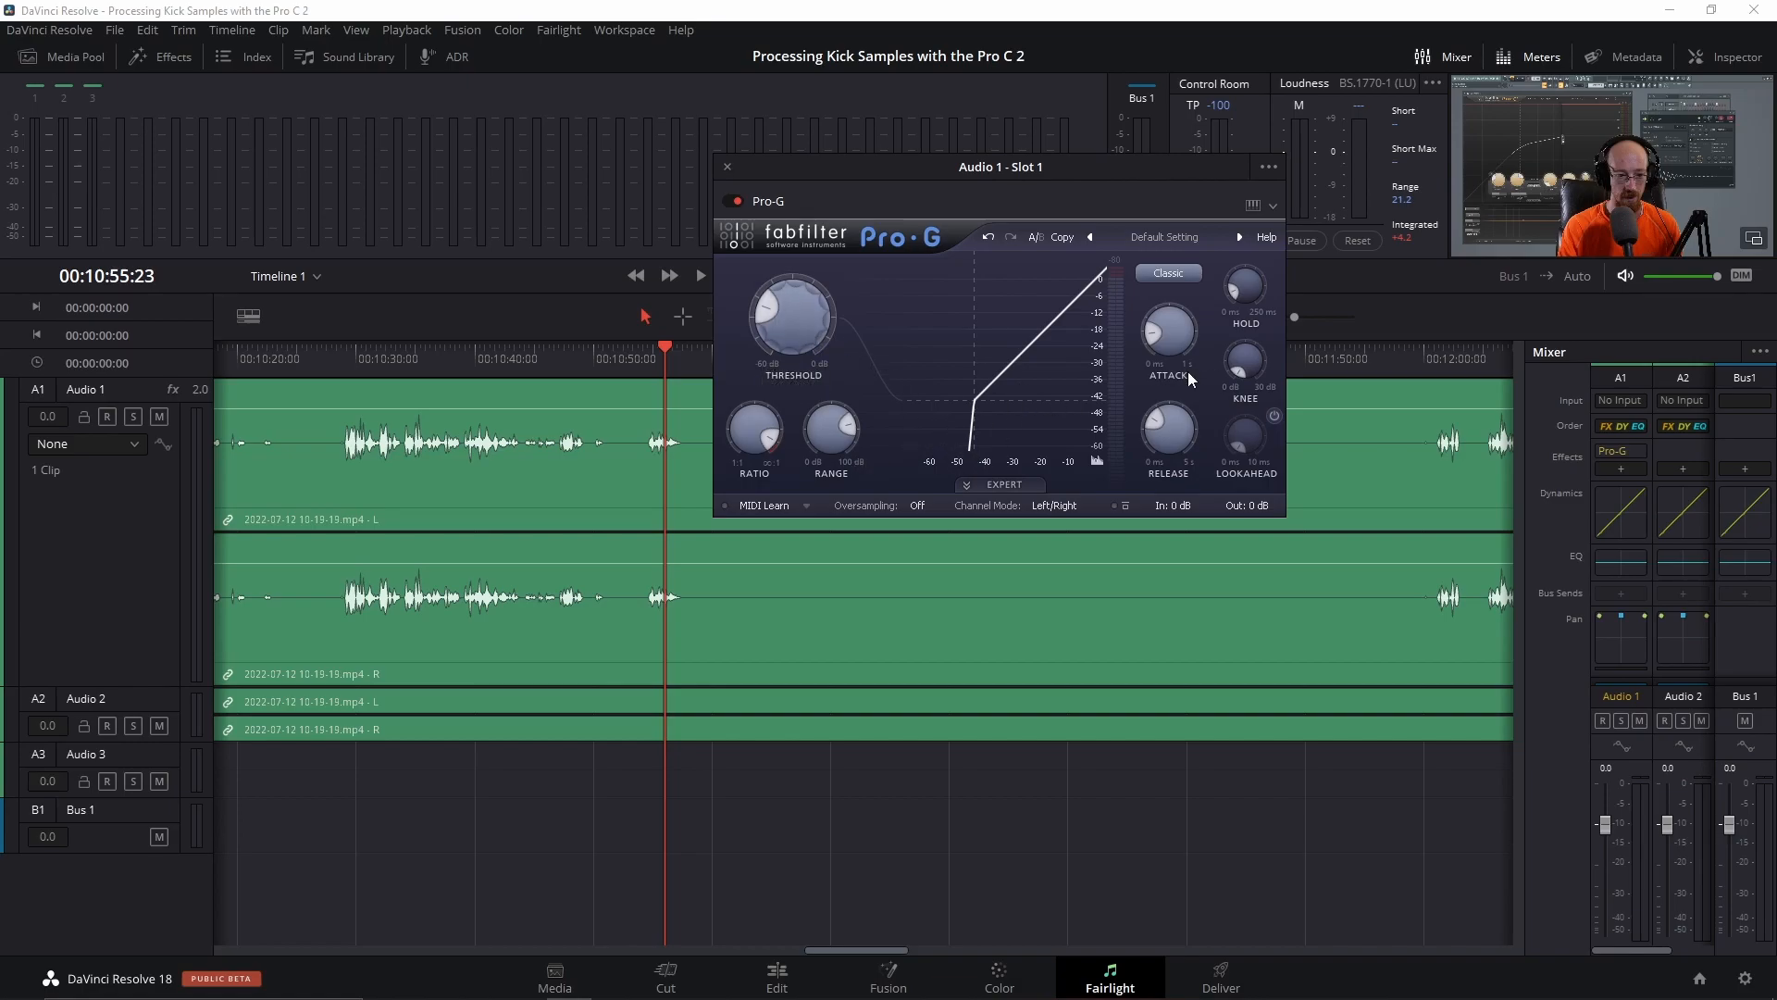
left_click_drag(1167, 436, 1167, 442)
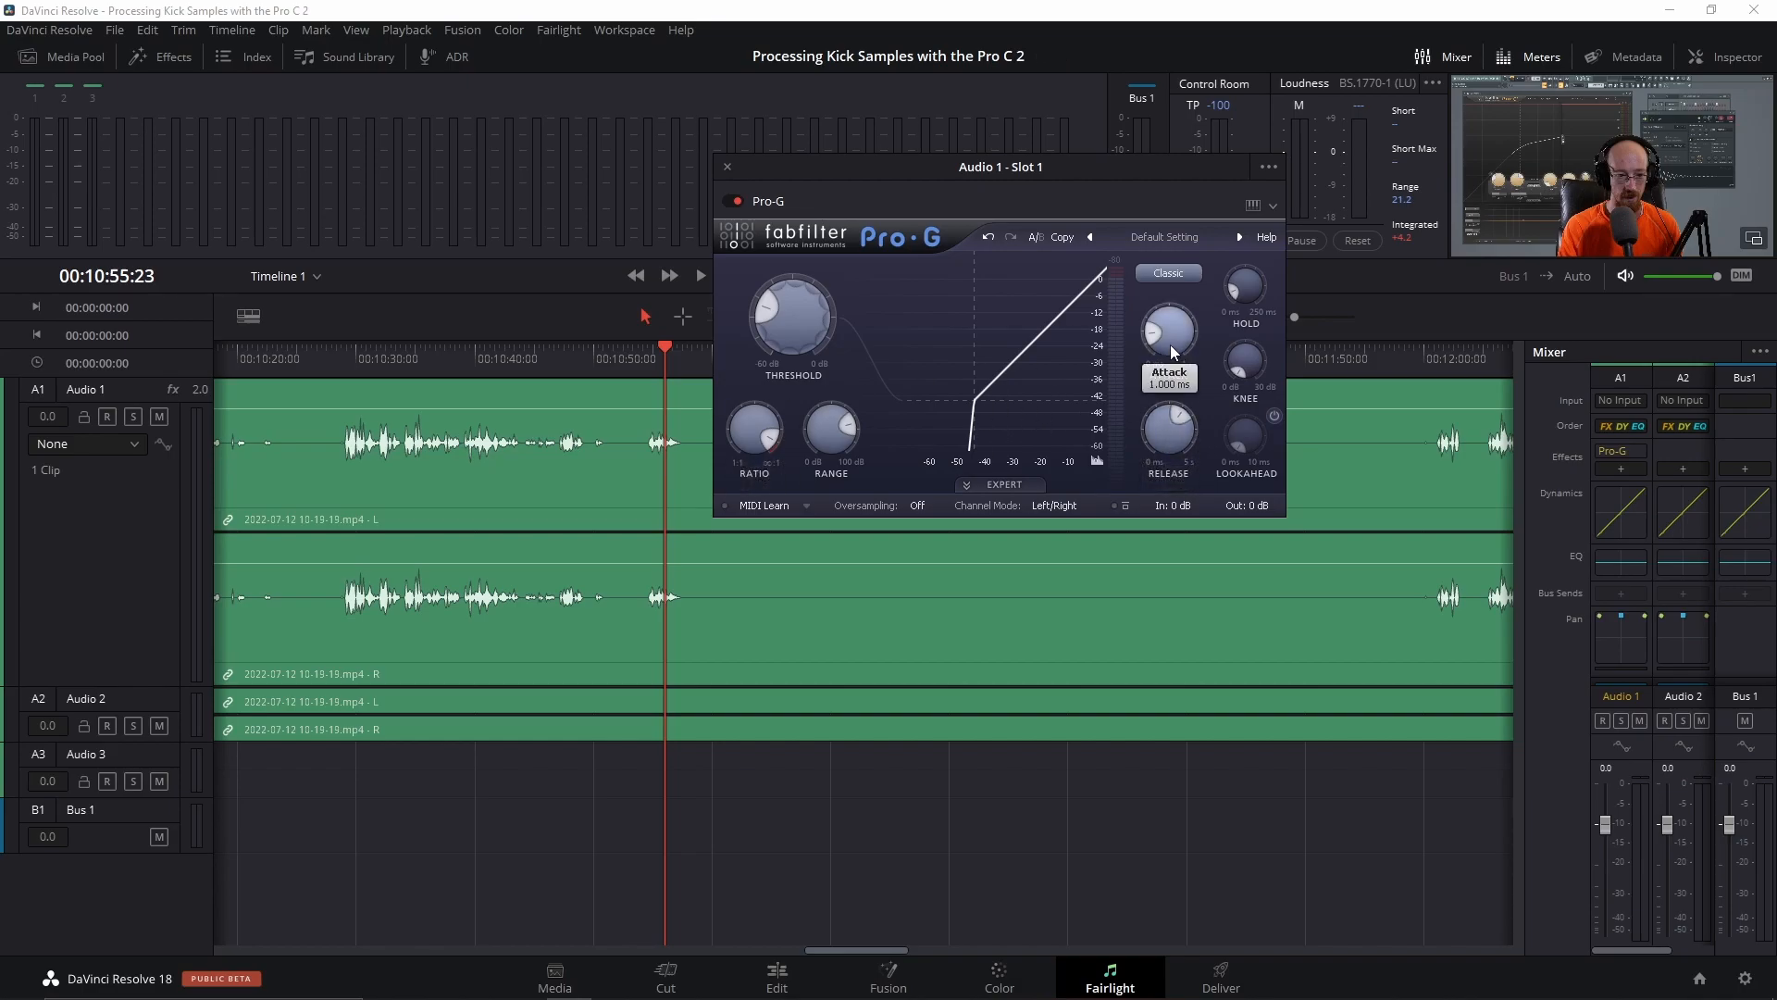
mouse_move(1144, 352)
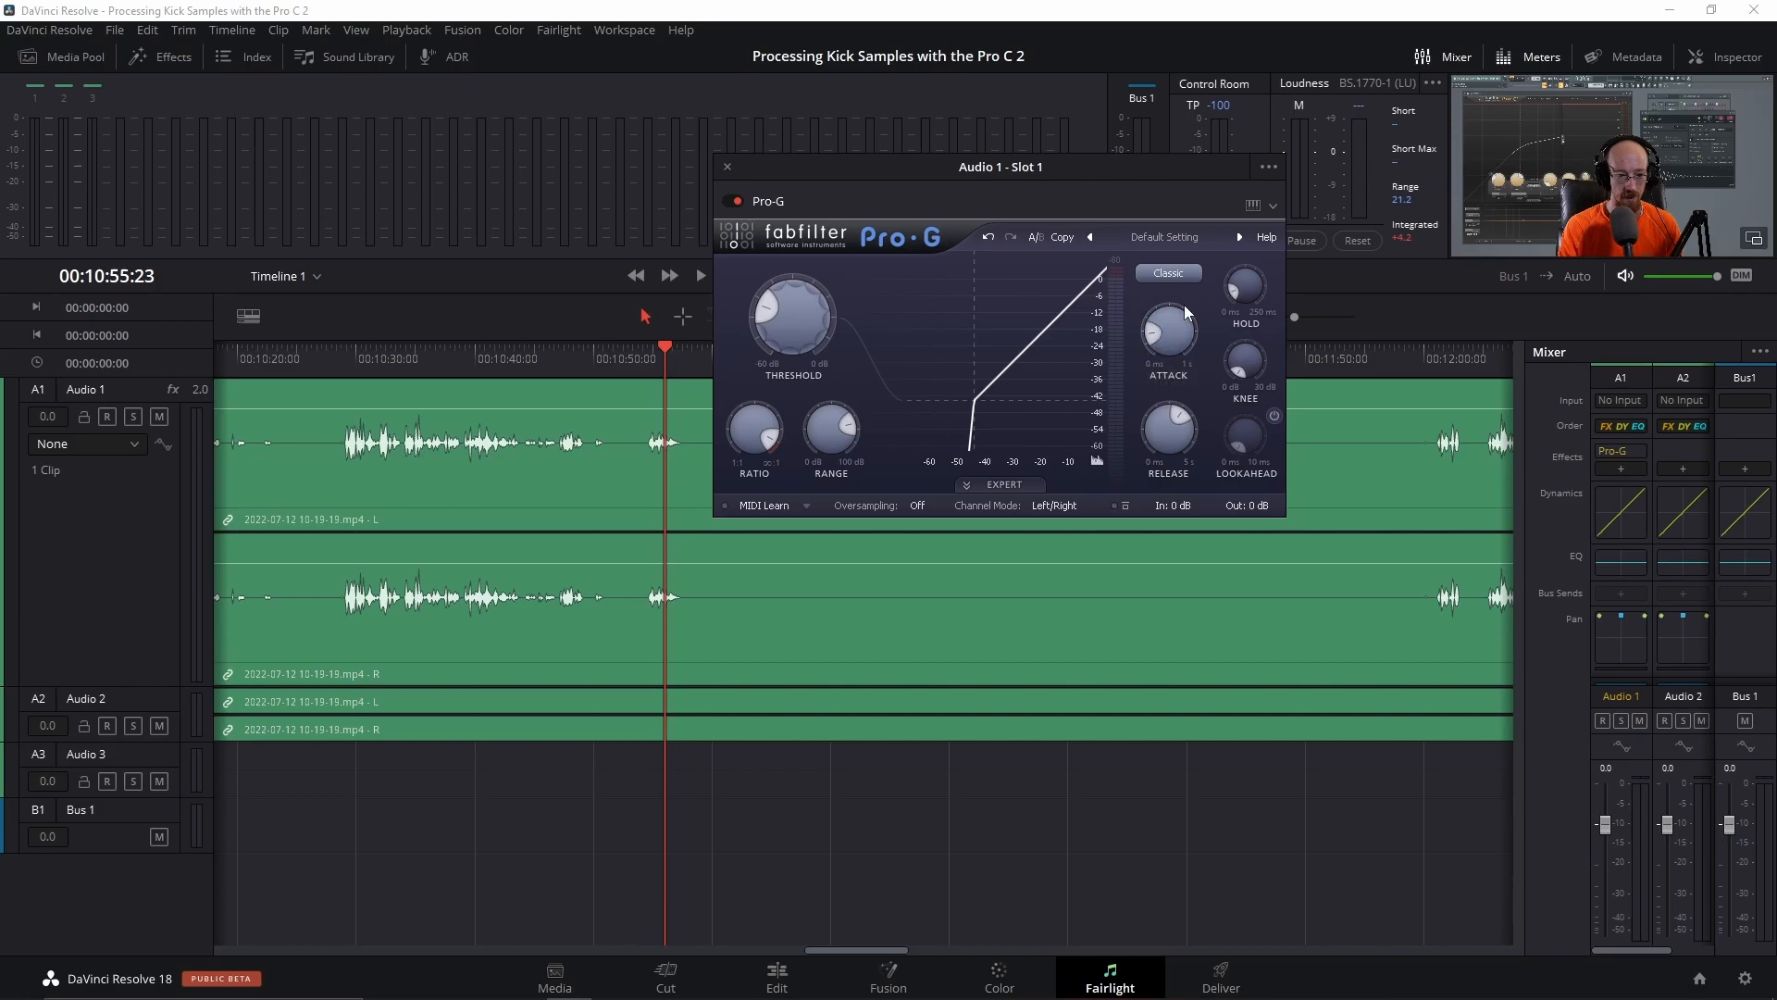
mouse_move(672, 374)
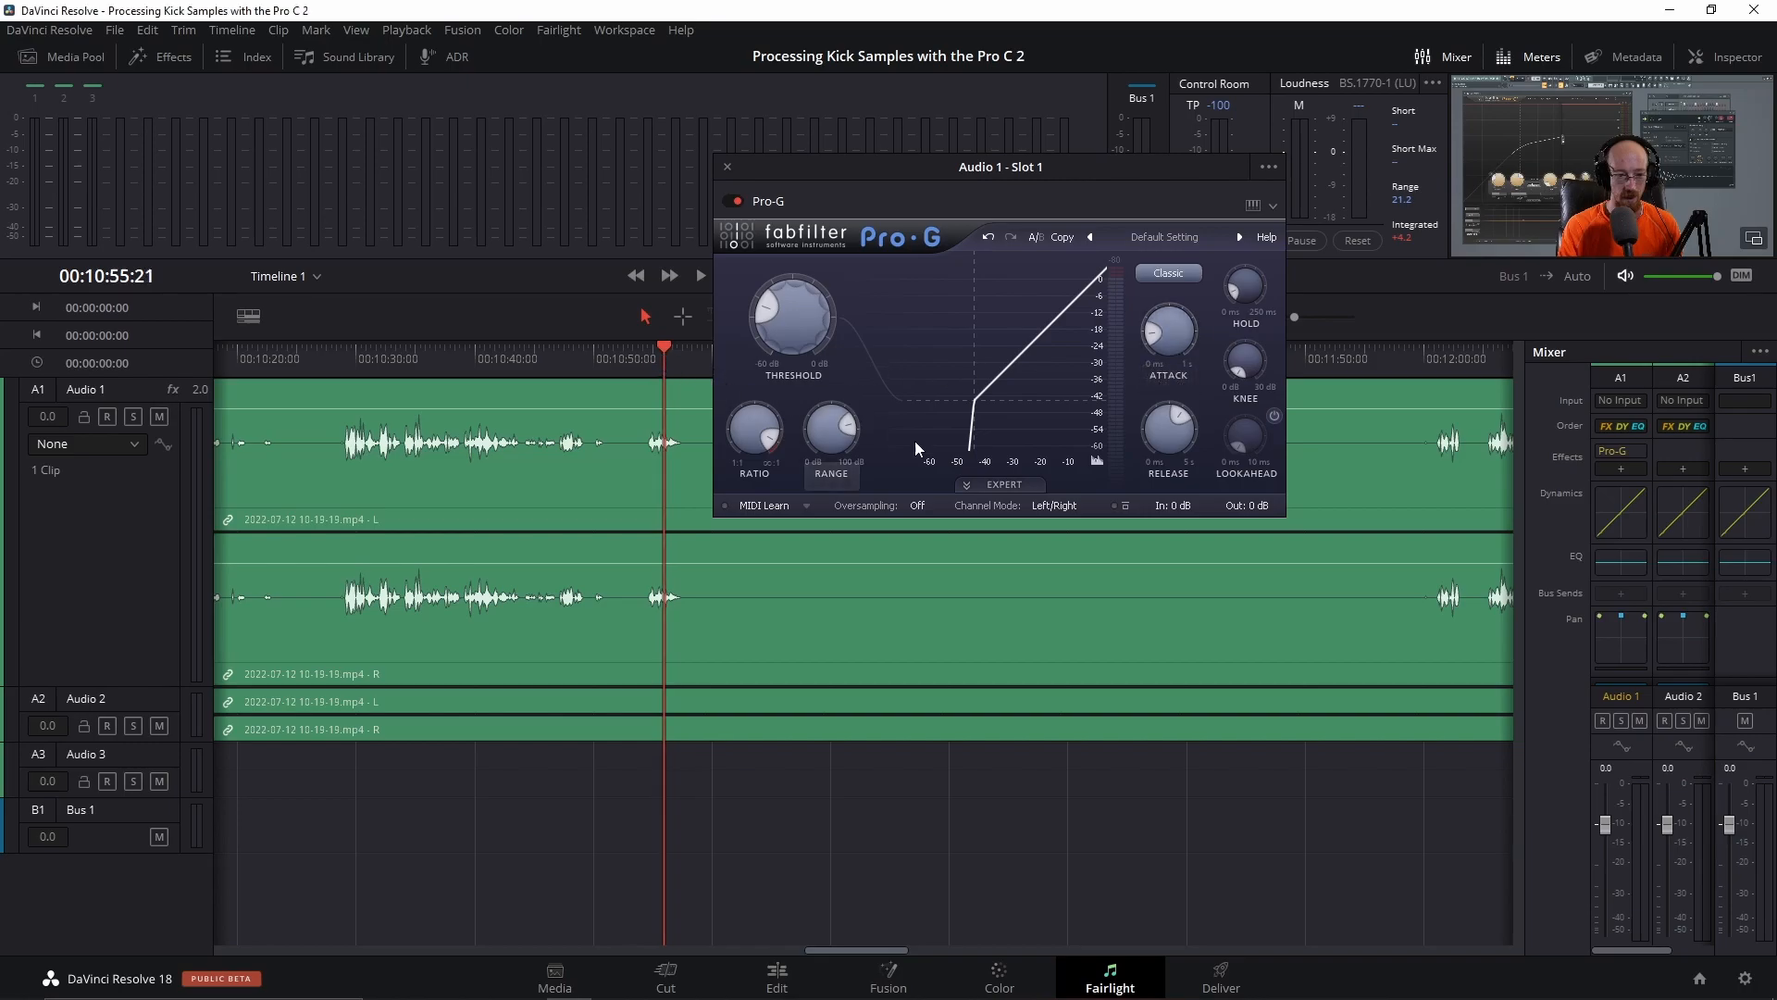
left_click(699, 276)
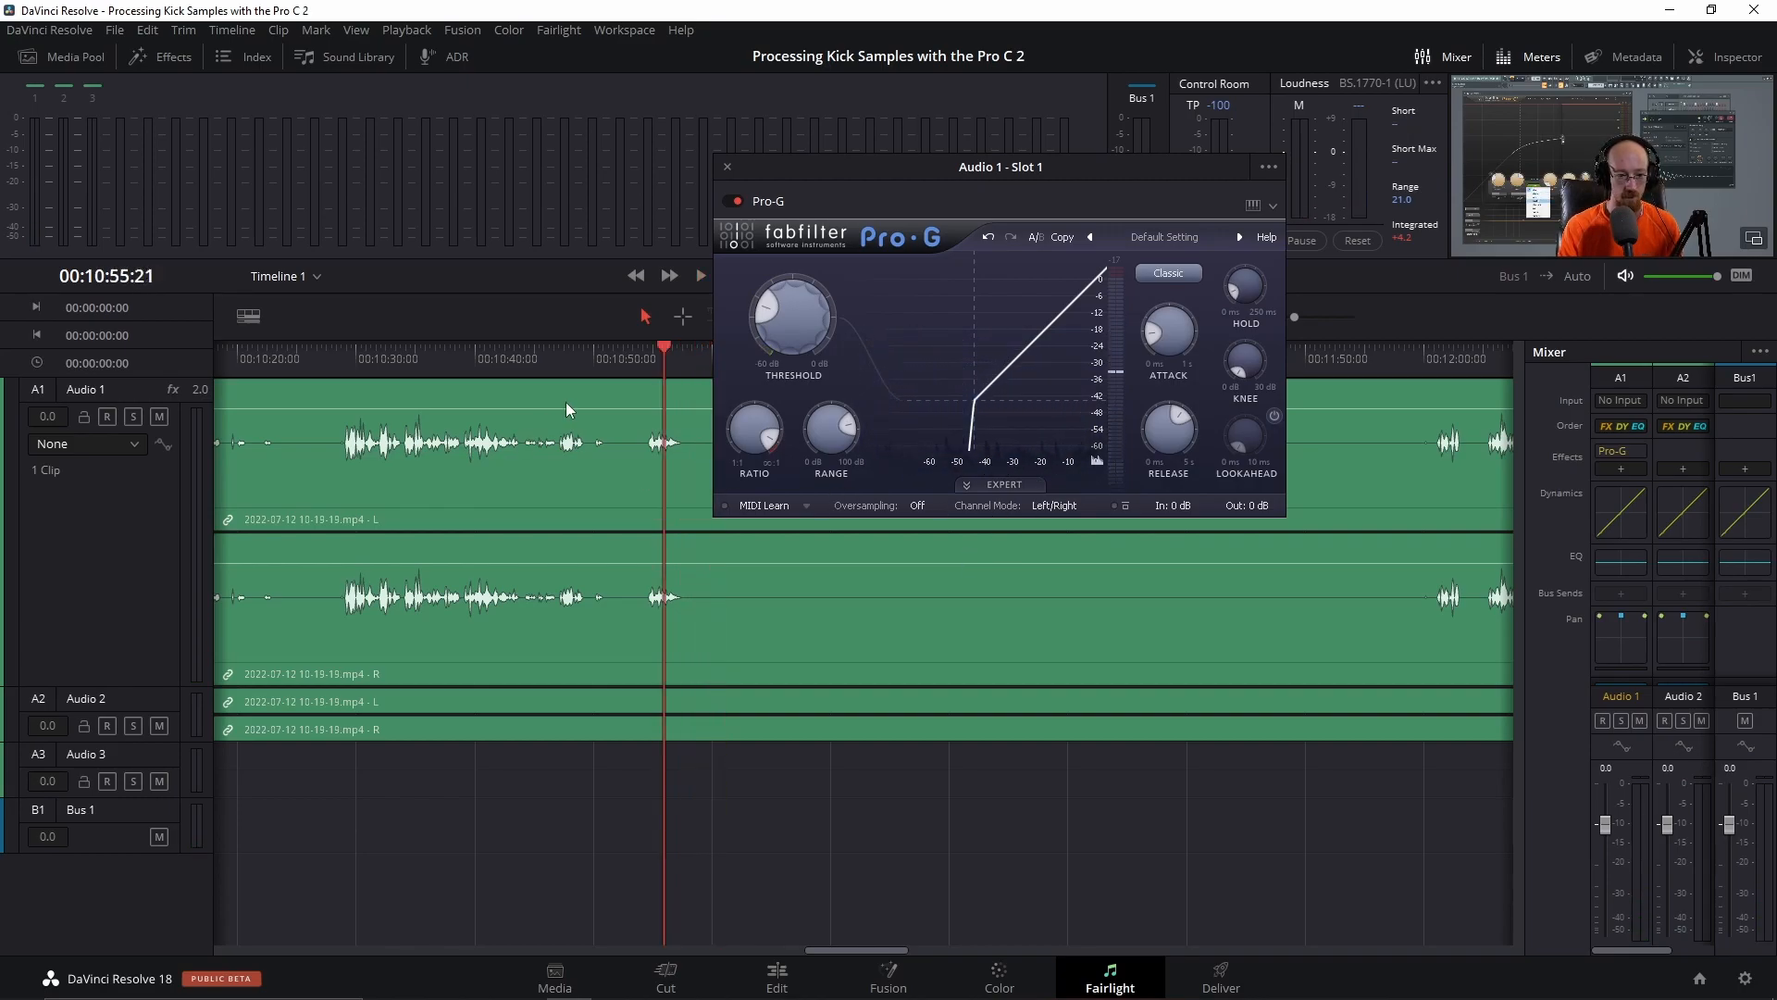
mouse_move(1247, 600)
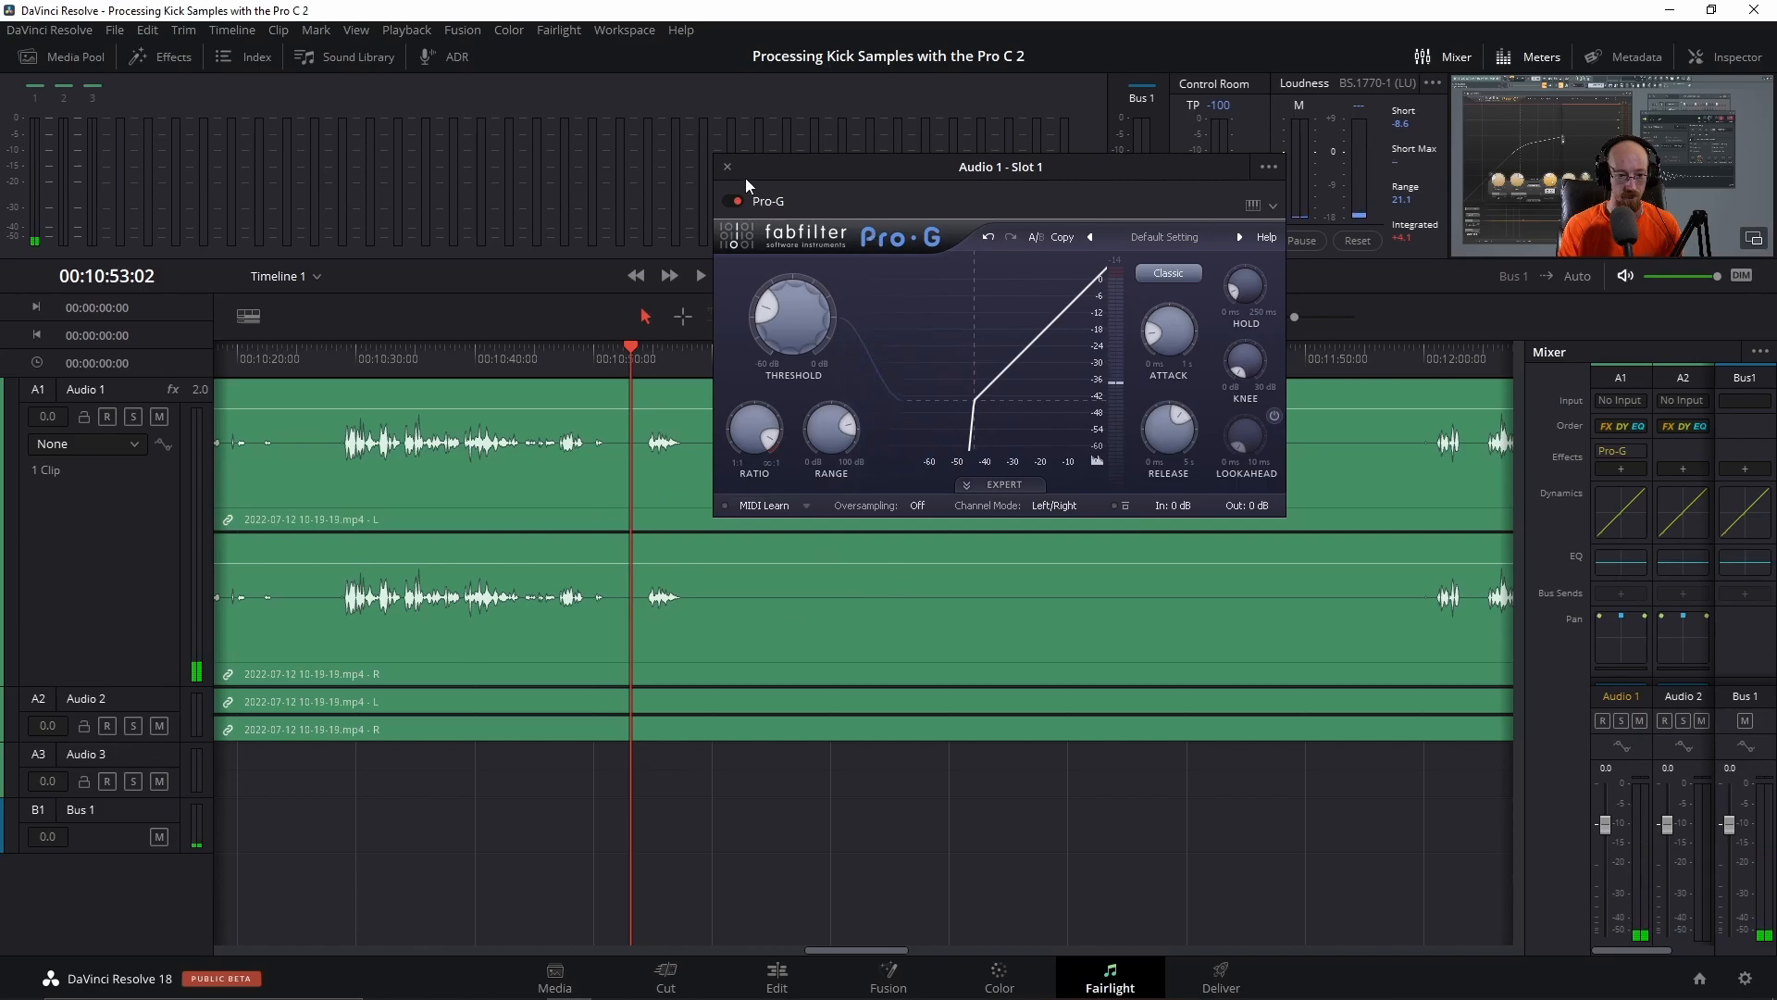
left_click(727, 166)
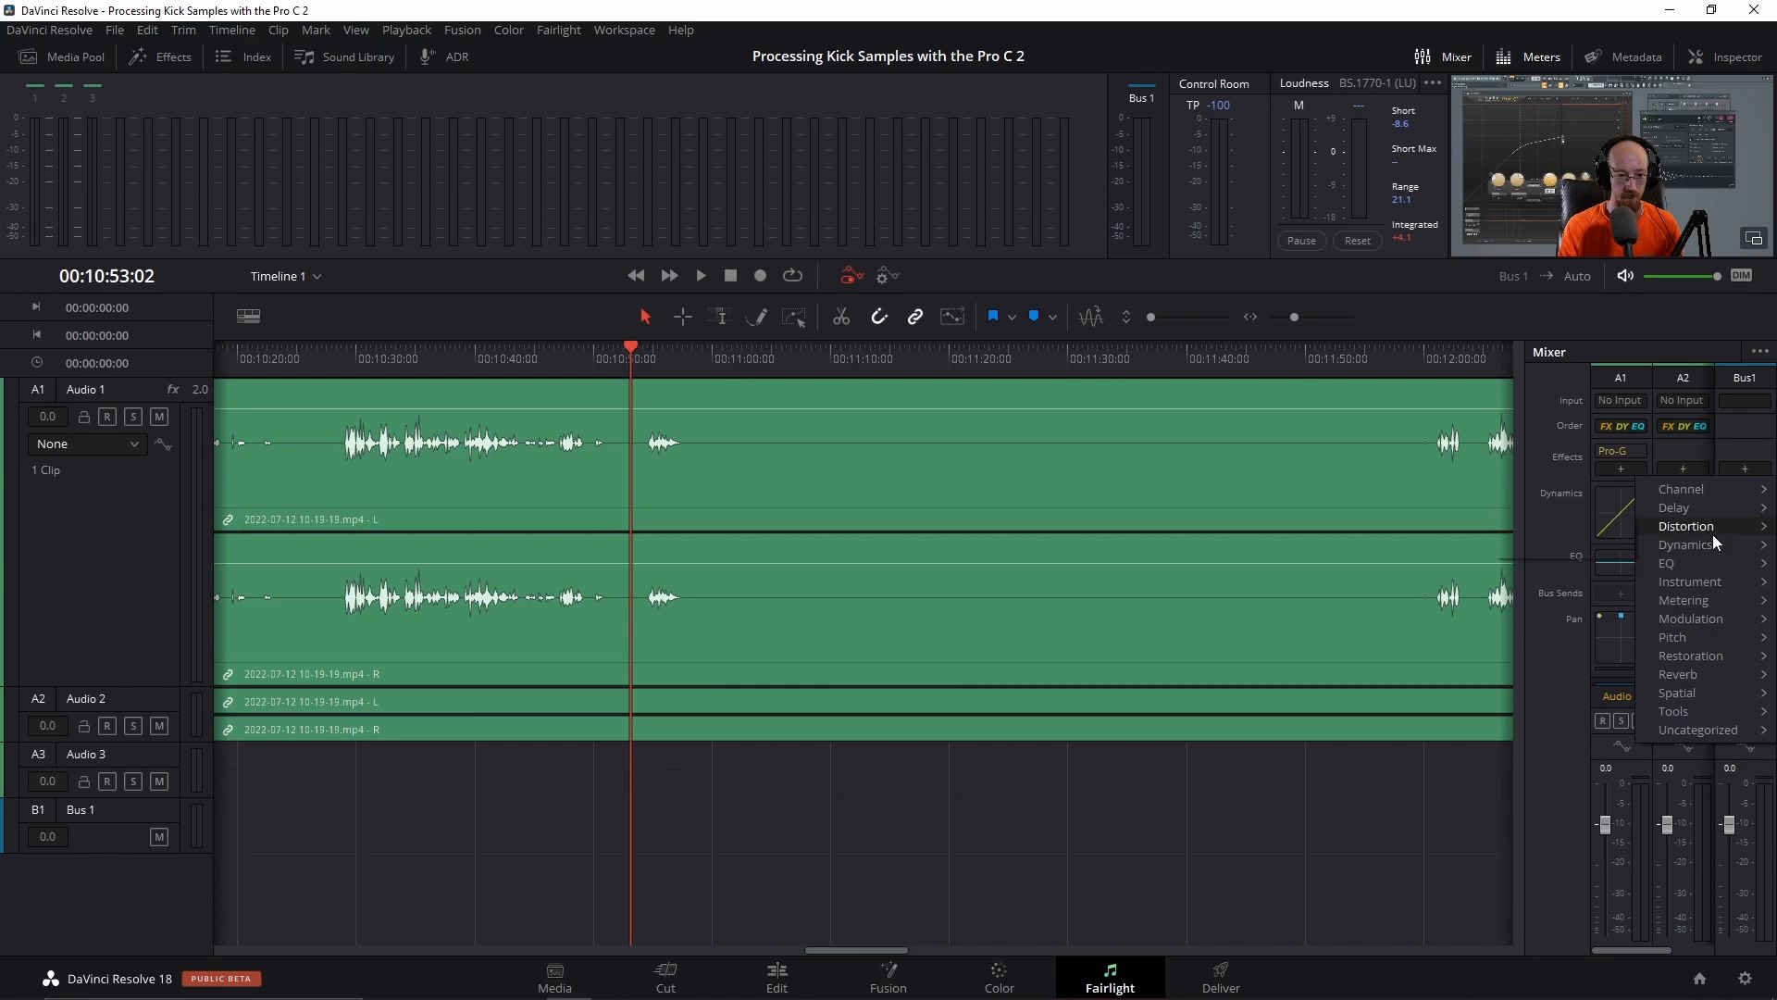
mouse_move(1688, 561)
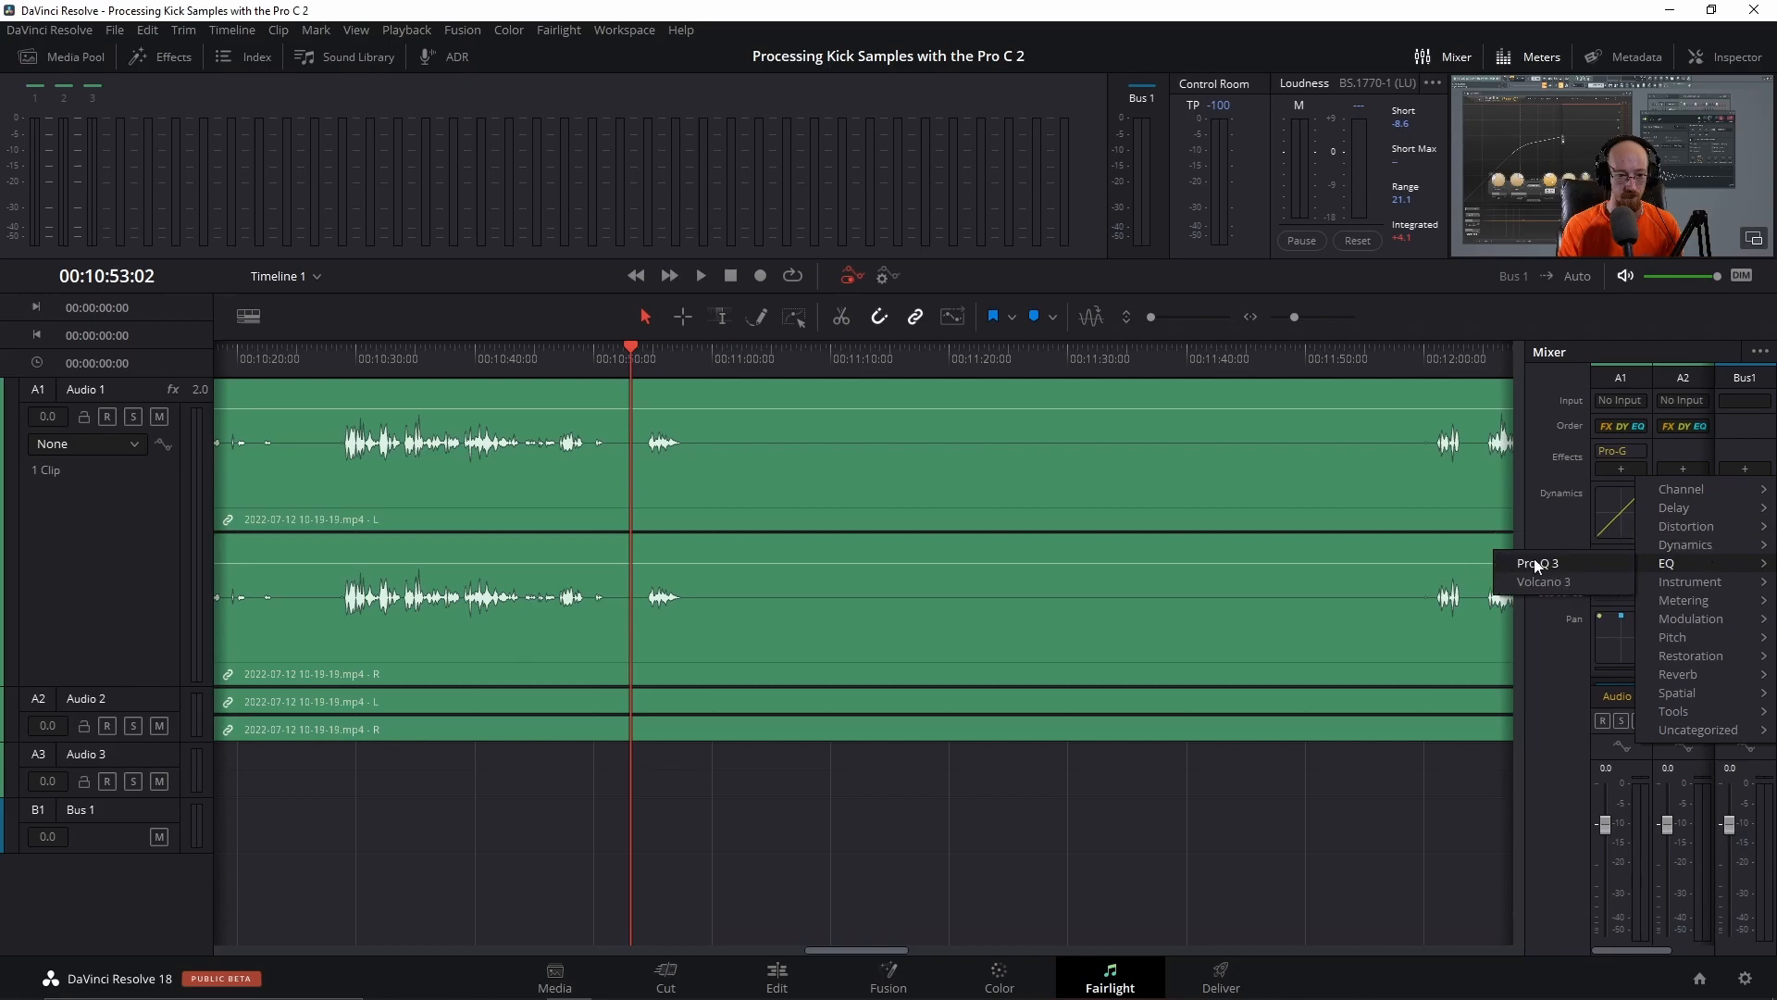
Add Pro-Q 3 to Audio 1 with a 48 dB/oct low cut raised to about 38 Hz
left_click(1536, 564)
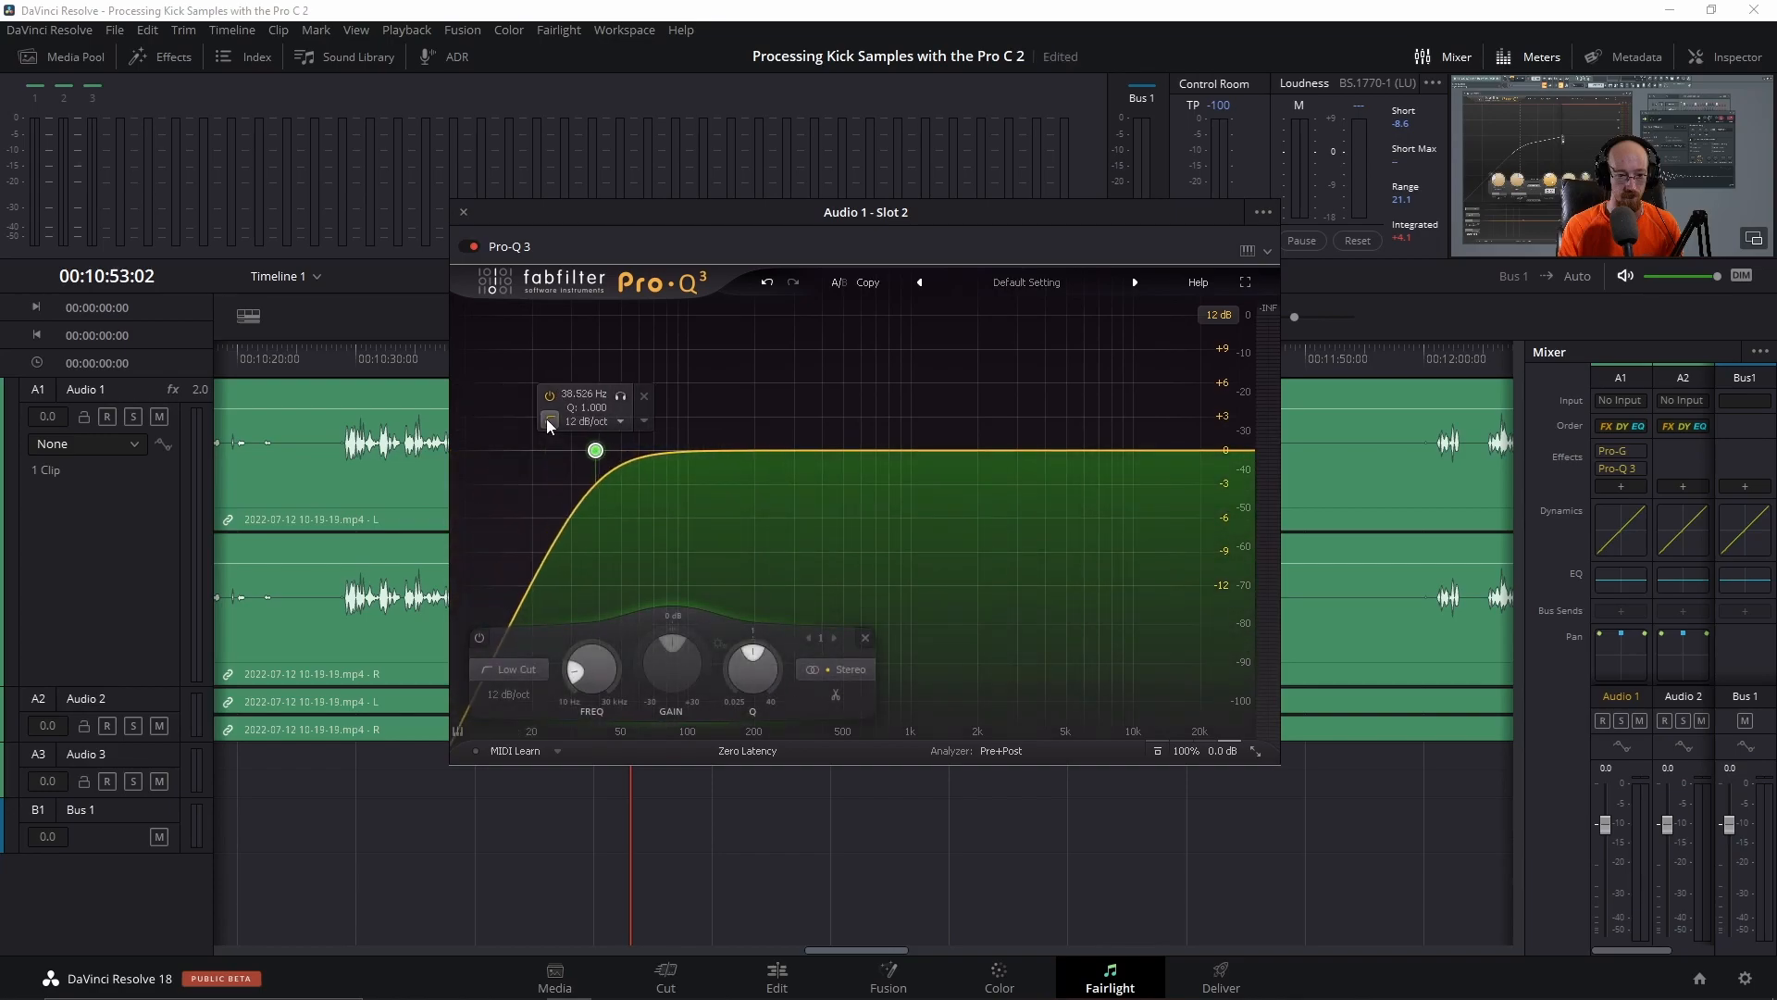
left_click(550, 420)
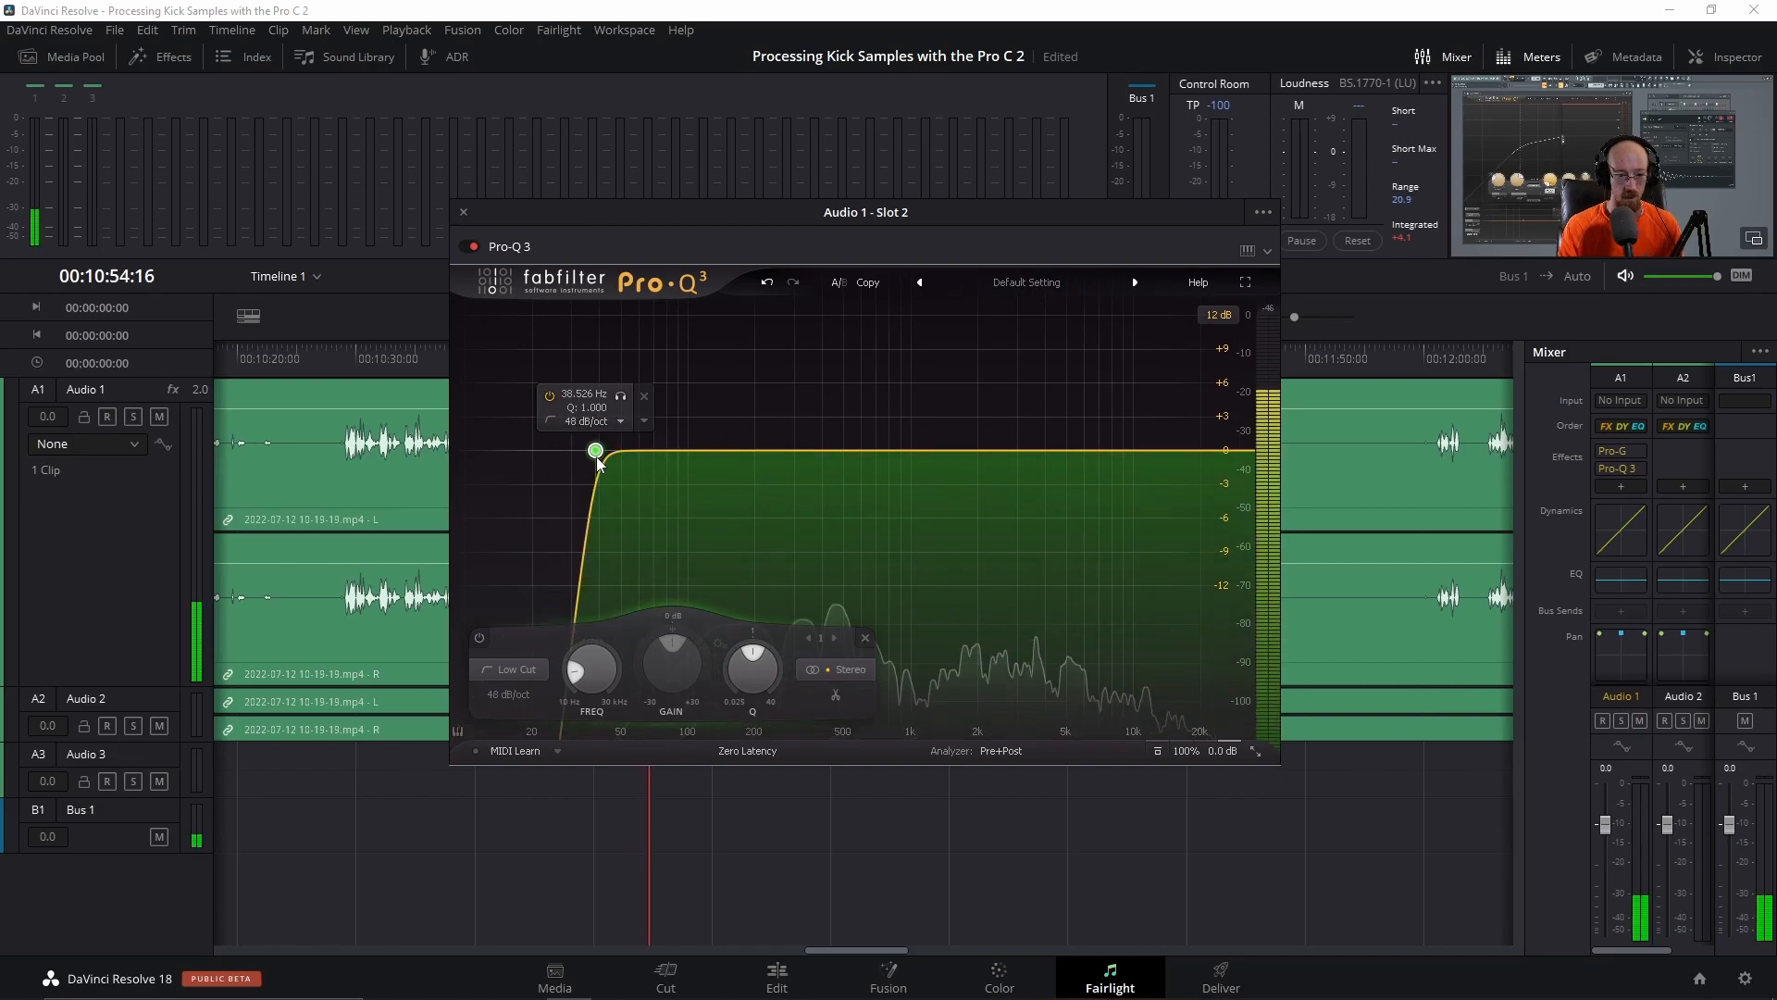
left_click_drag(596, 450, 674, 450)
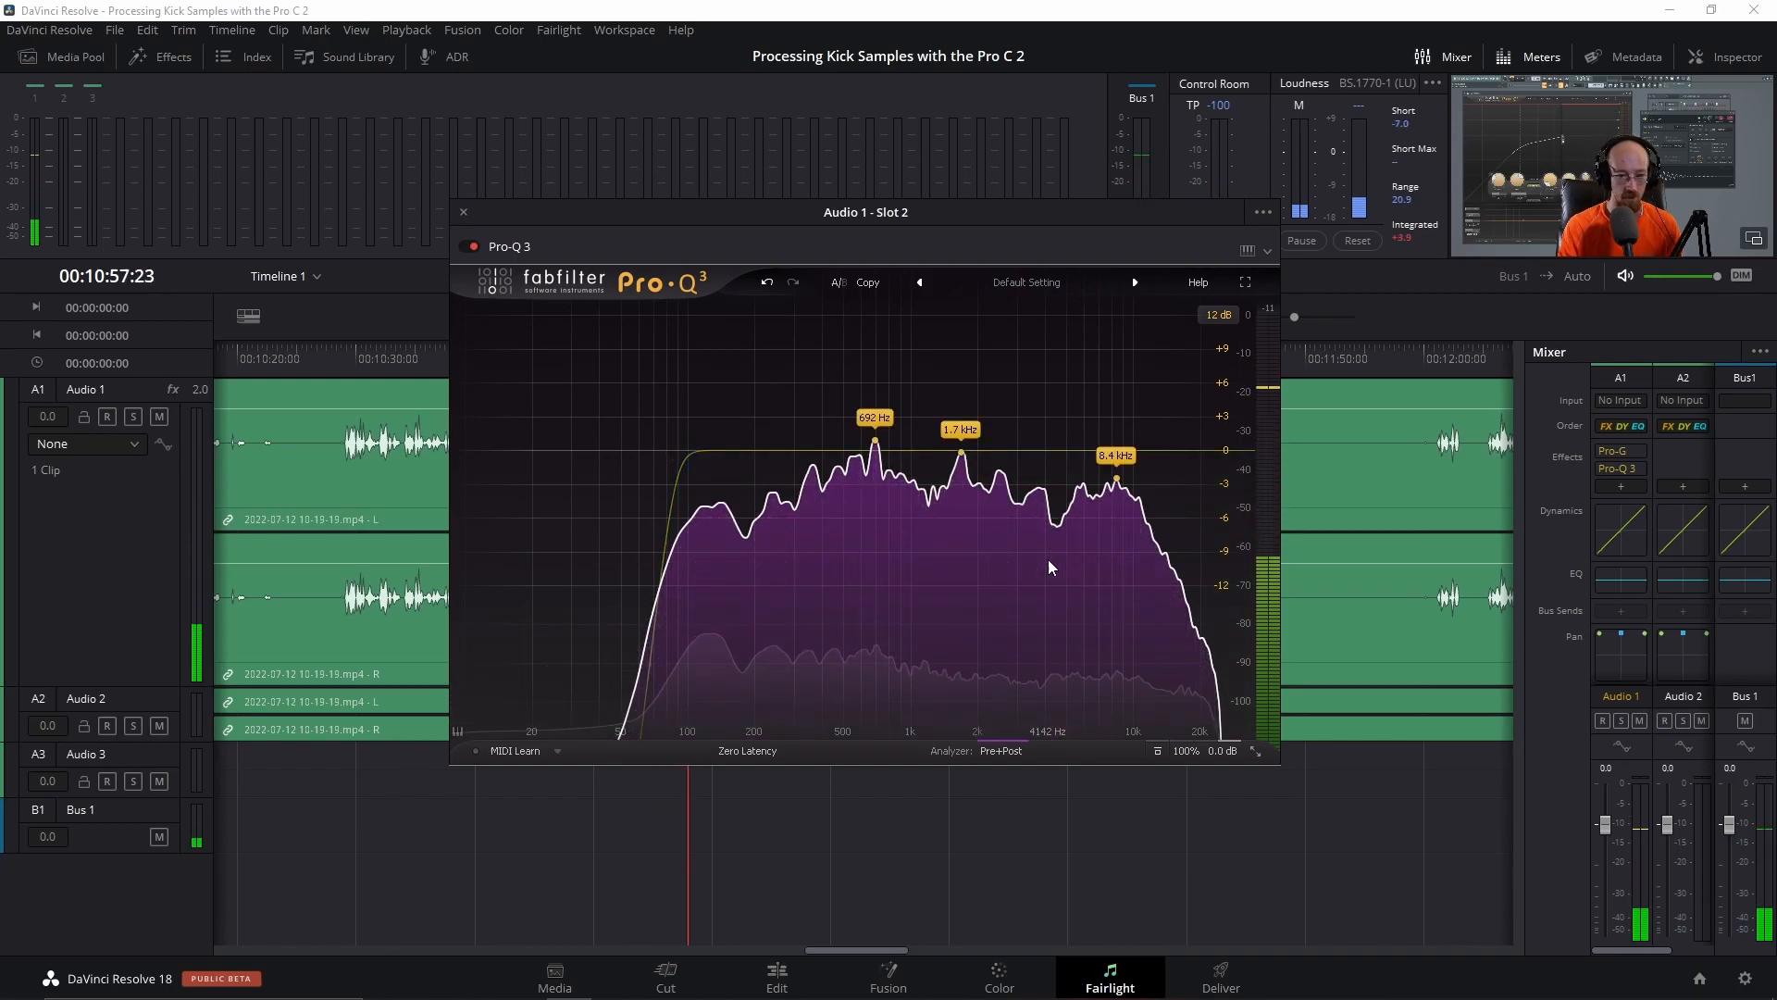
left_click(464, 212)
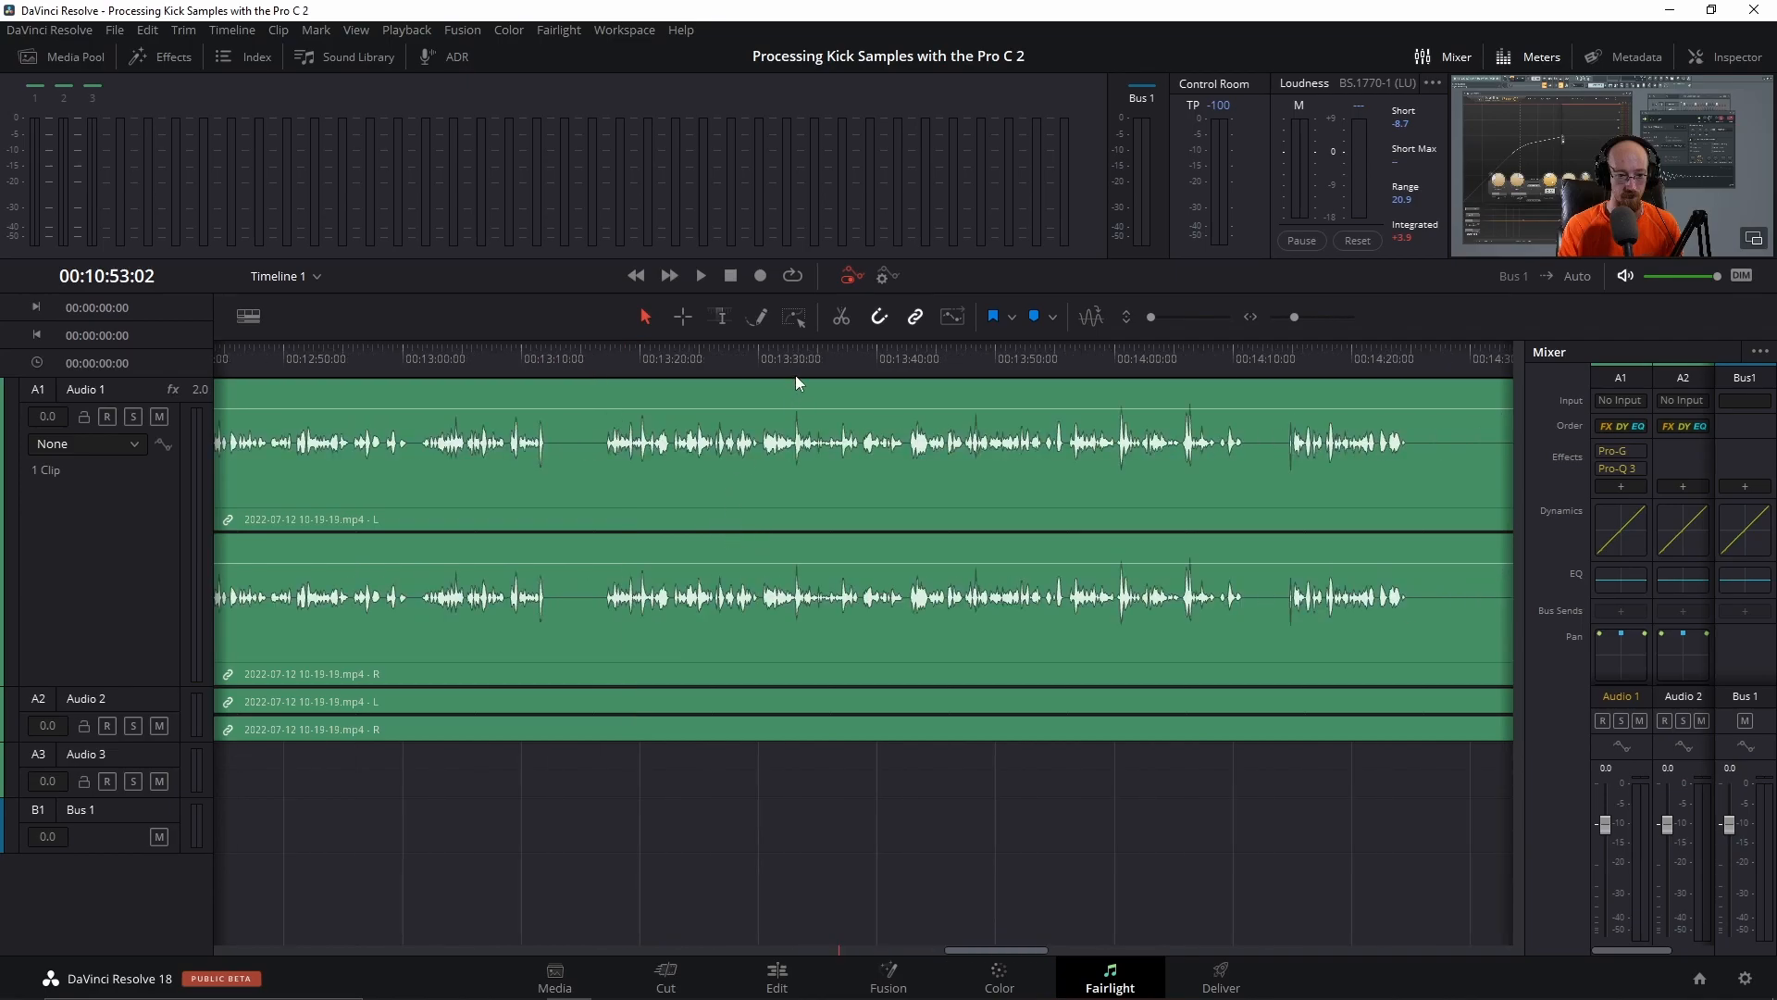
Audition the EQ'd dialogue from 00:13:42:10, then stop playback
left_click(793, 359)
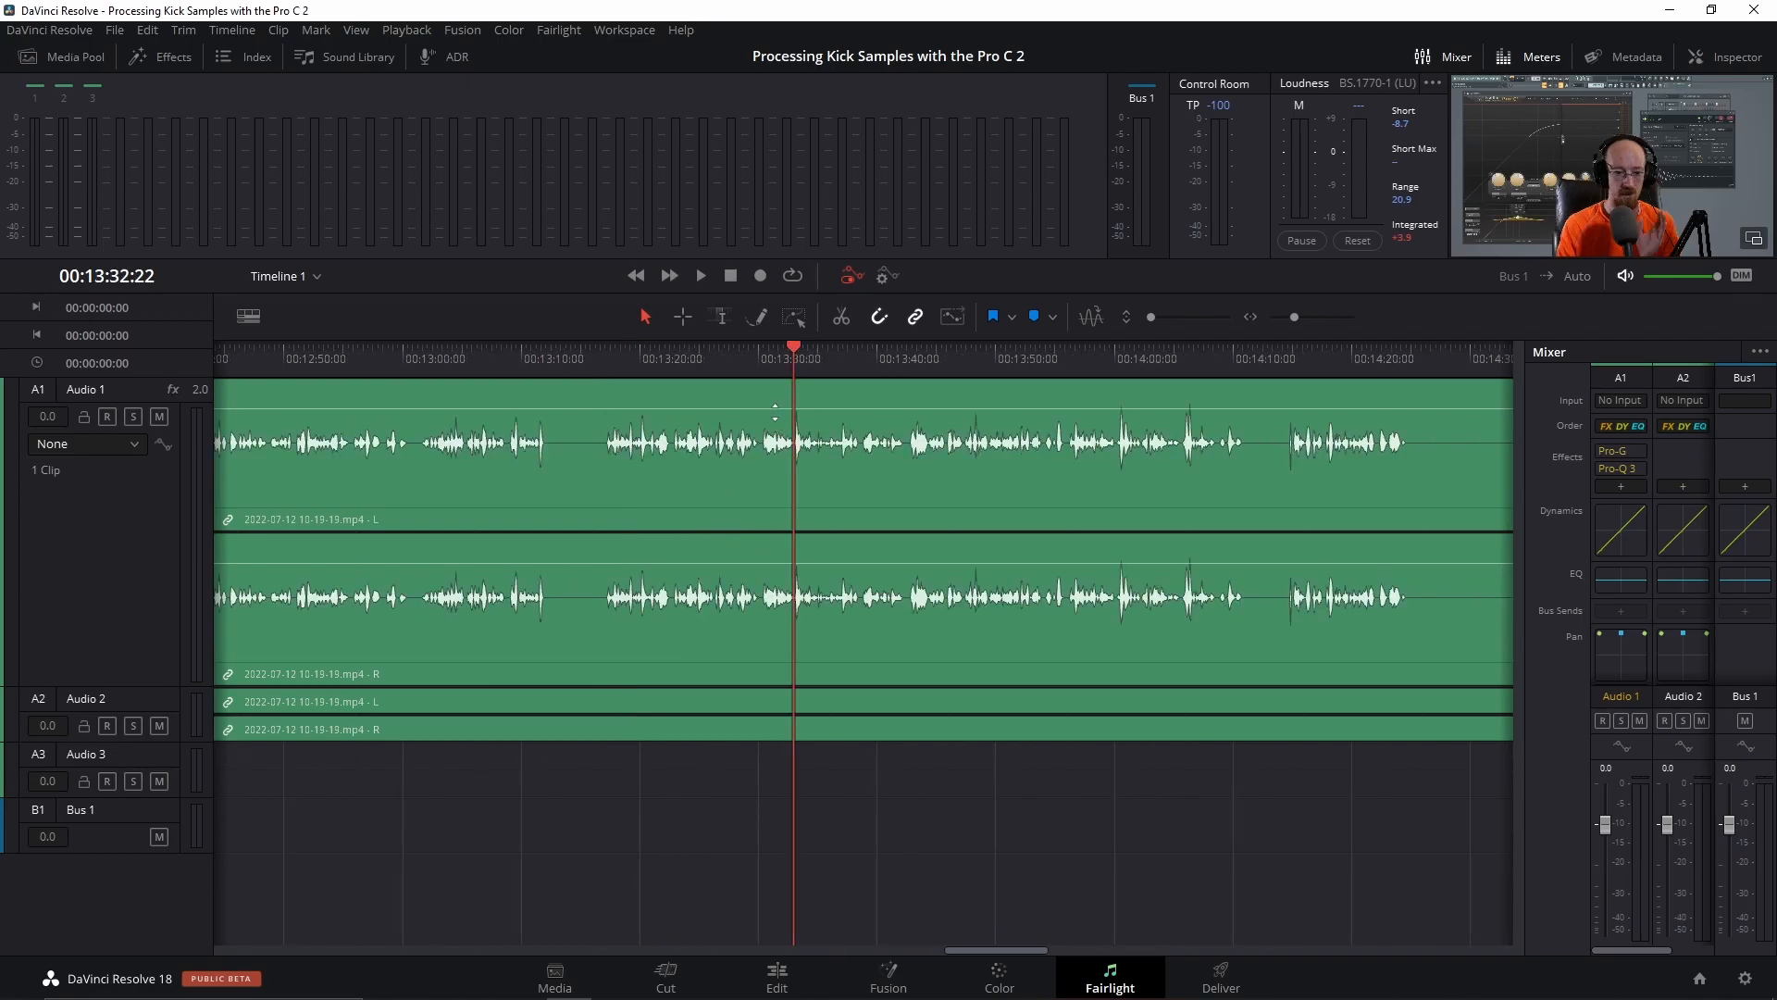
mouse_move(895, 385)
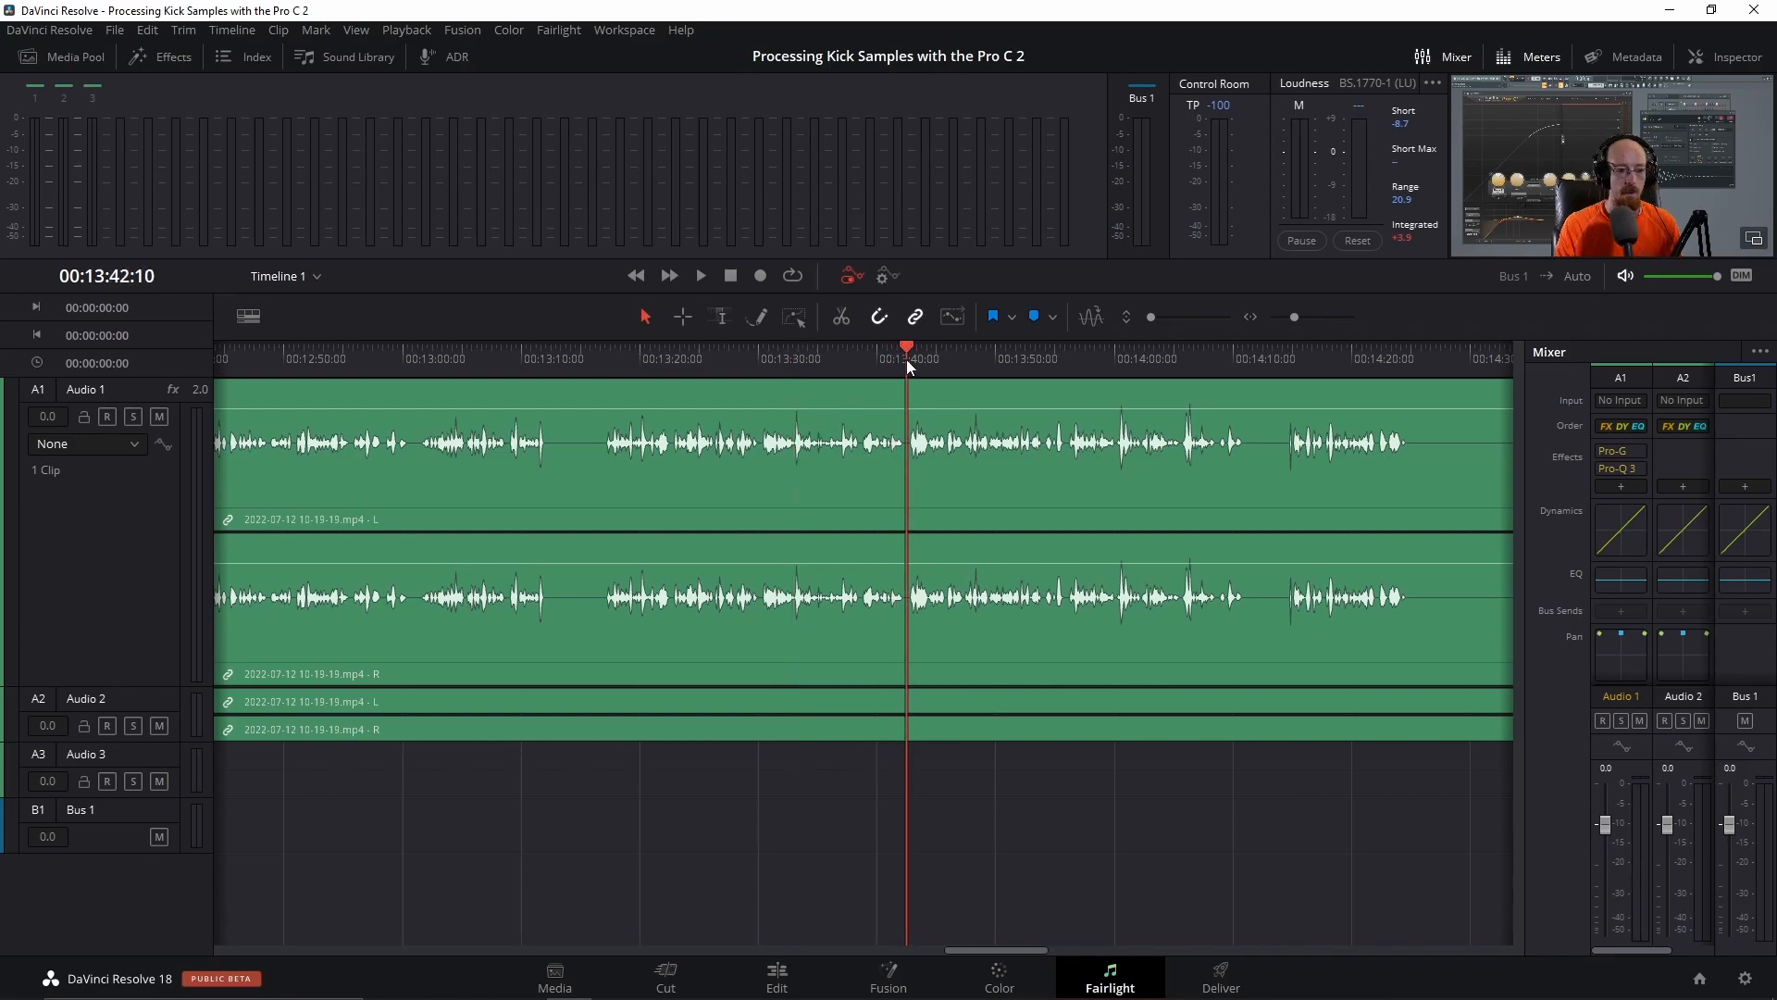
left_click(699, 276)
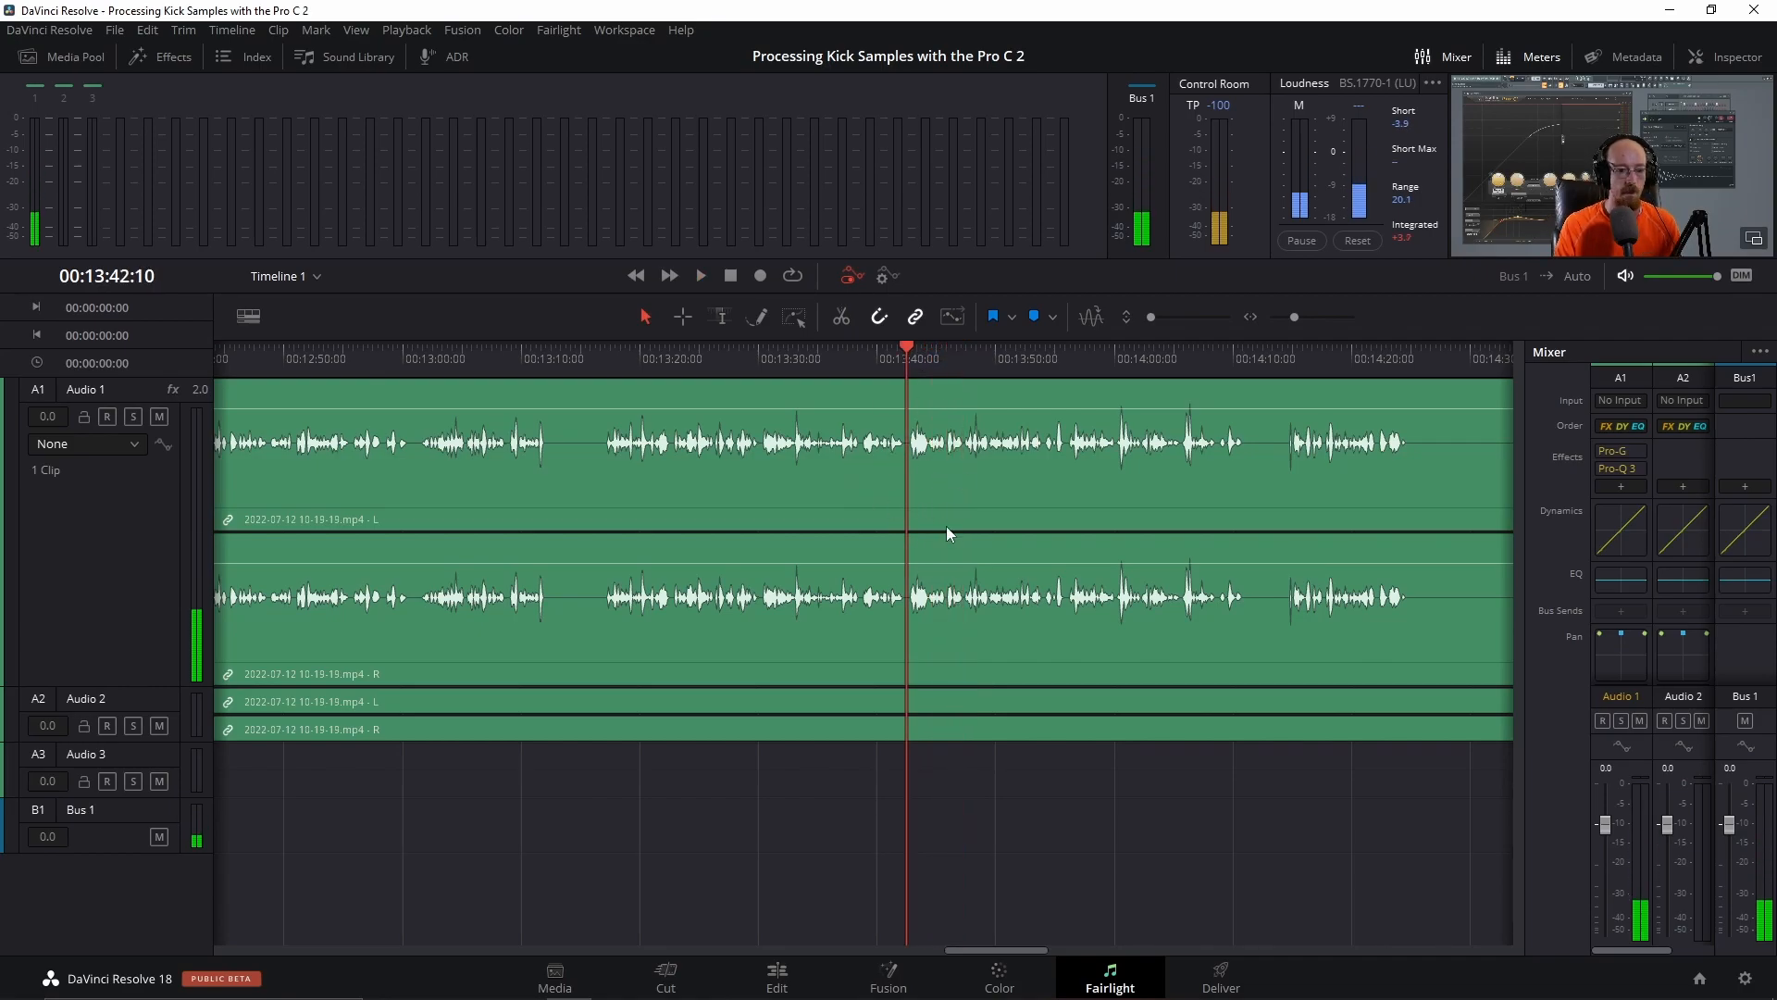
left_click(1619, 486)
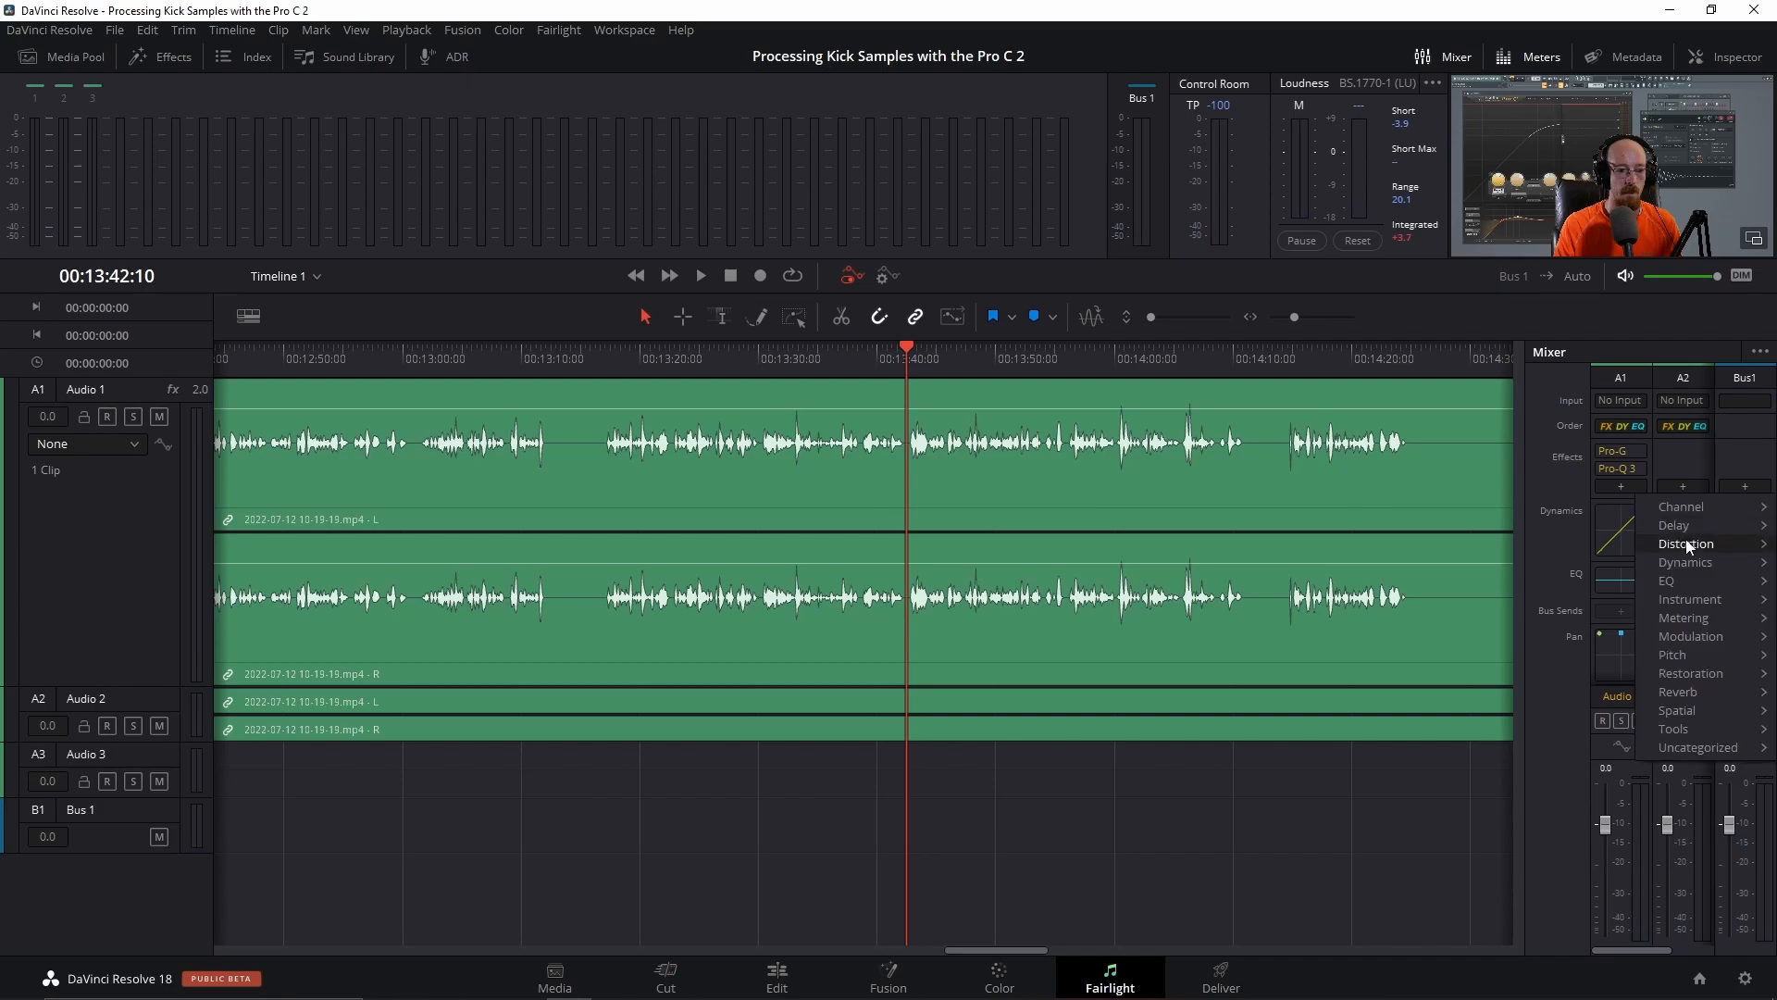
mouse_move(1687, 544)
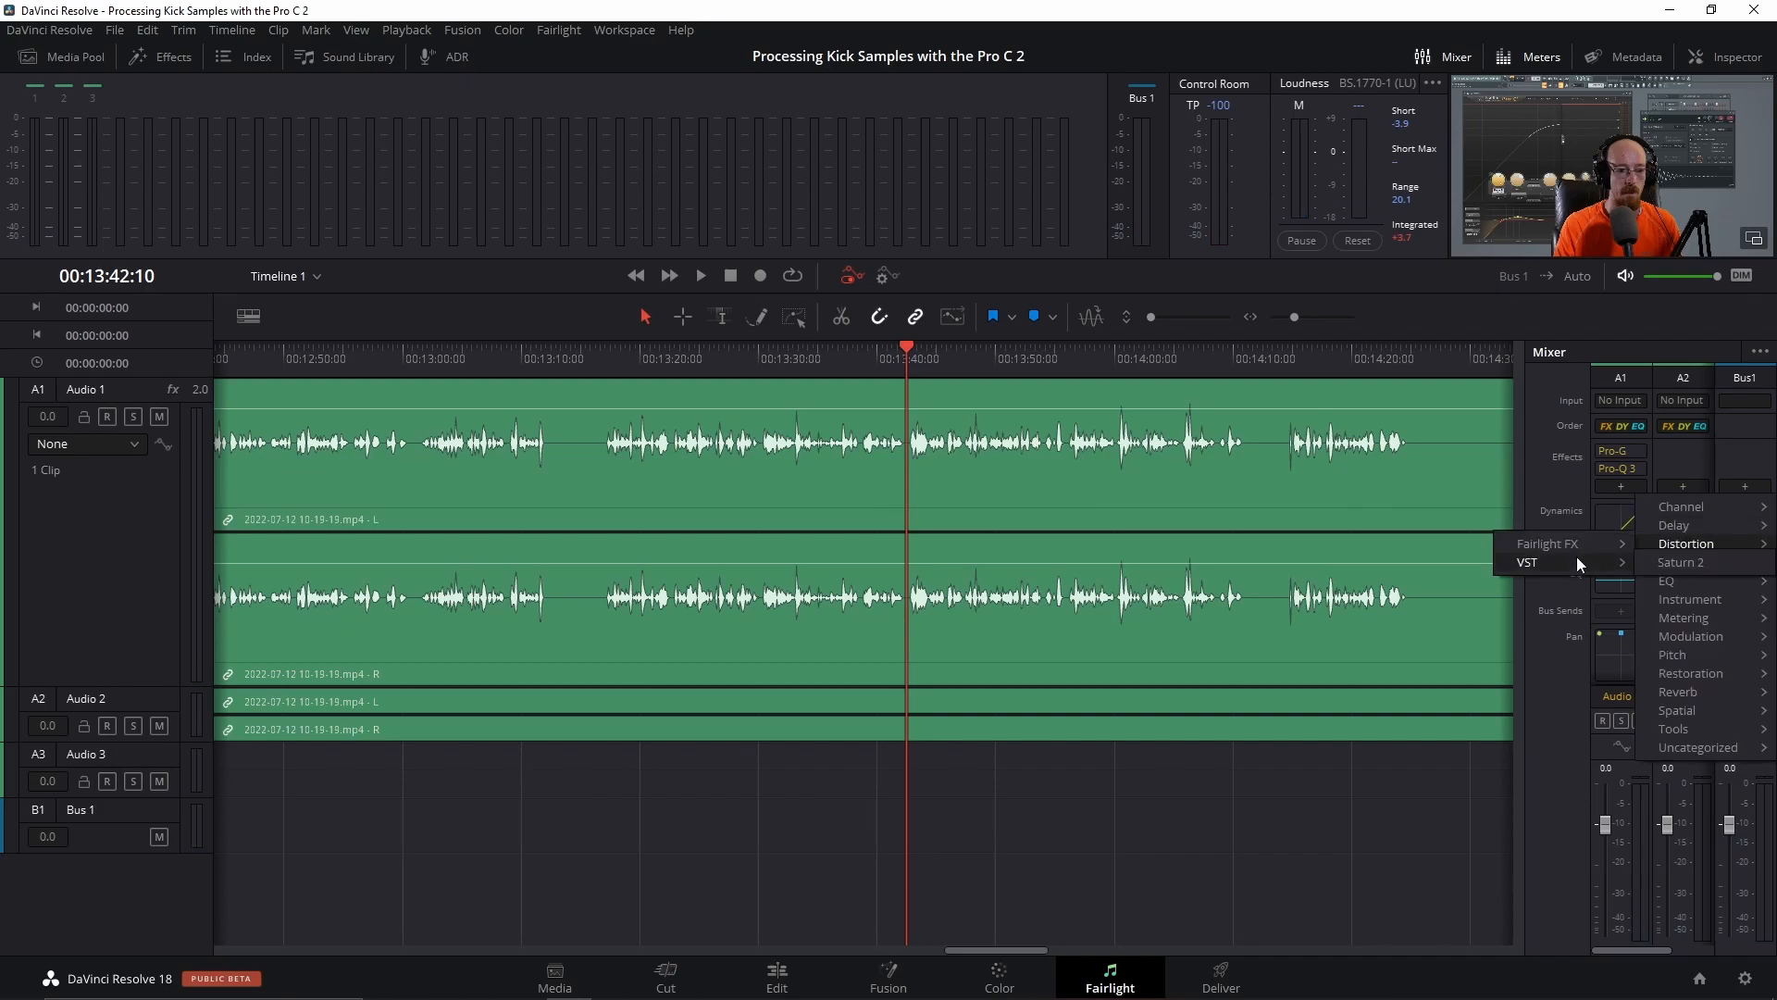
mouse_move(1685, 560)
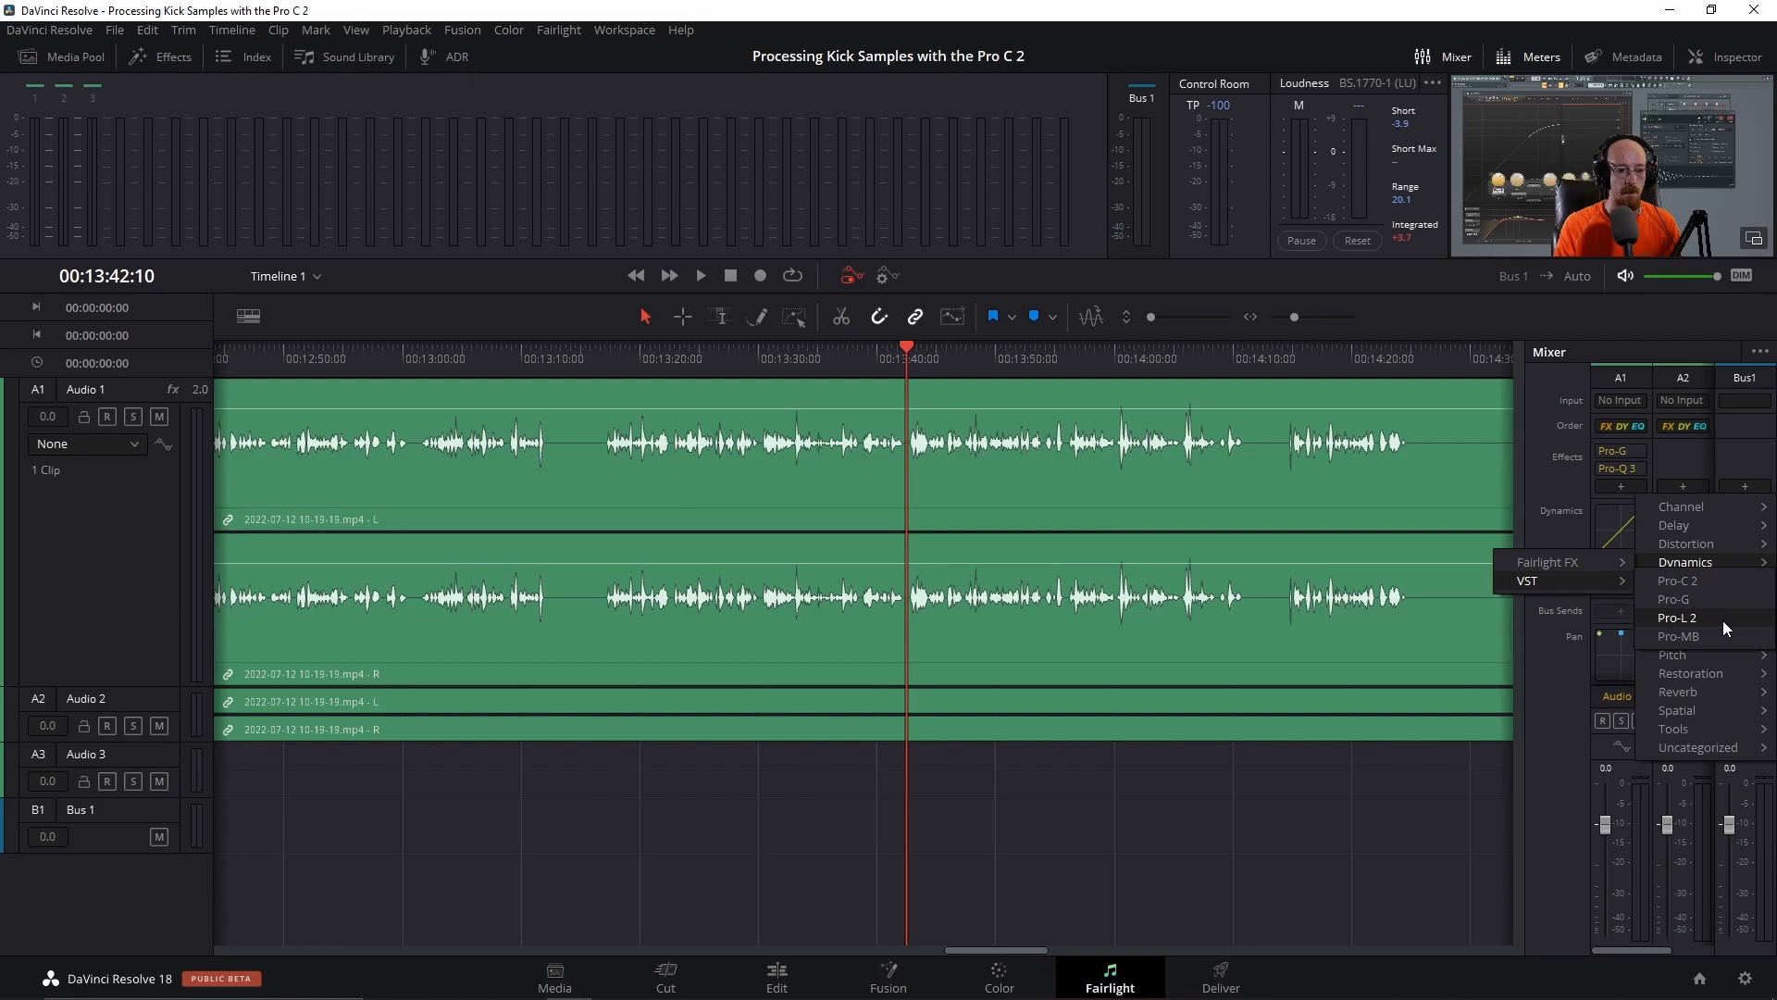
Insert FabFilter Pro-C 2 as Audio 1's third effect and close its window
left_click(1677, 580)
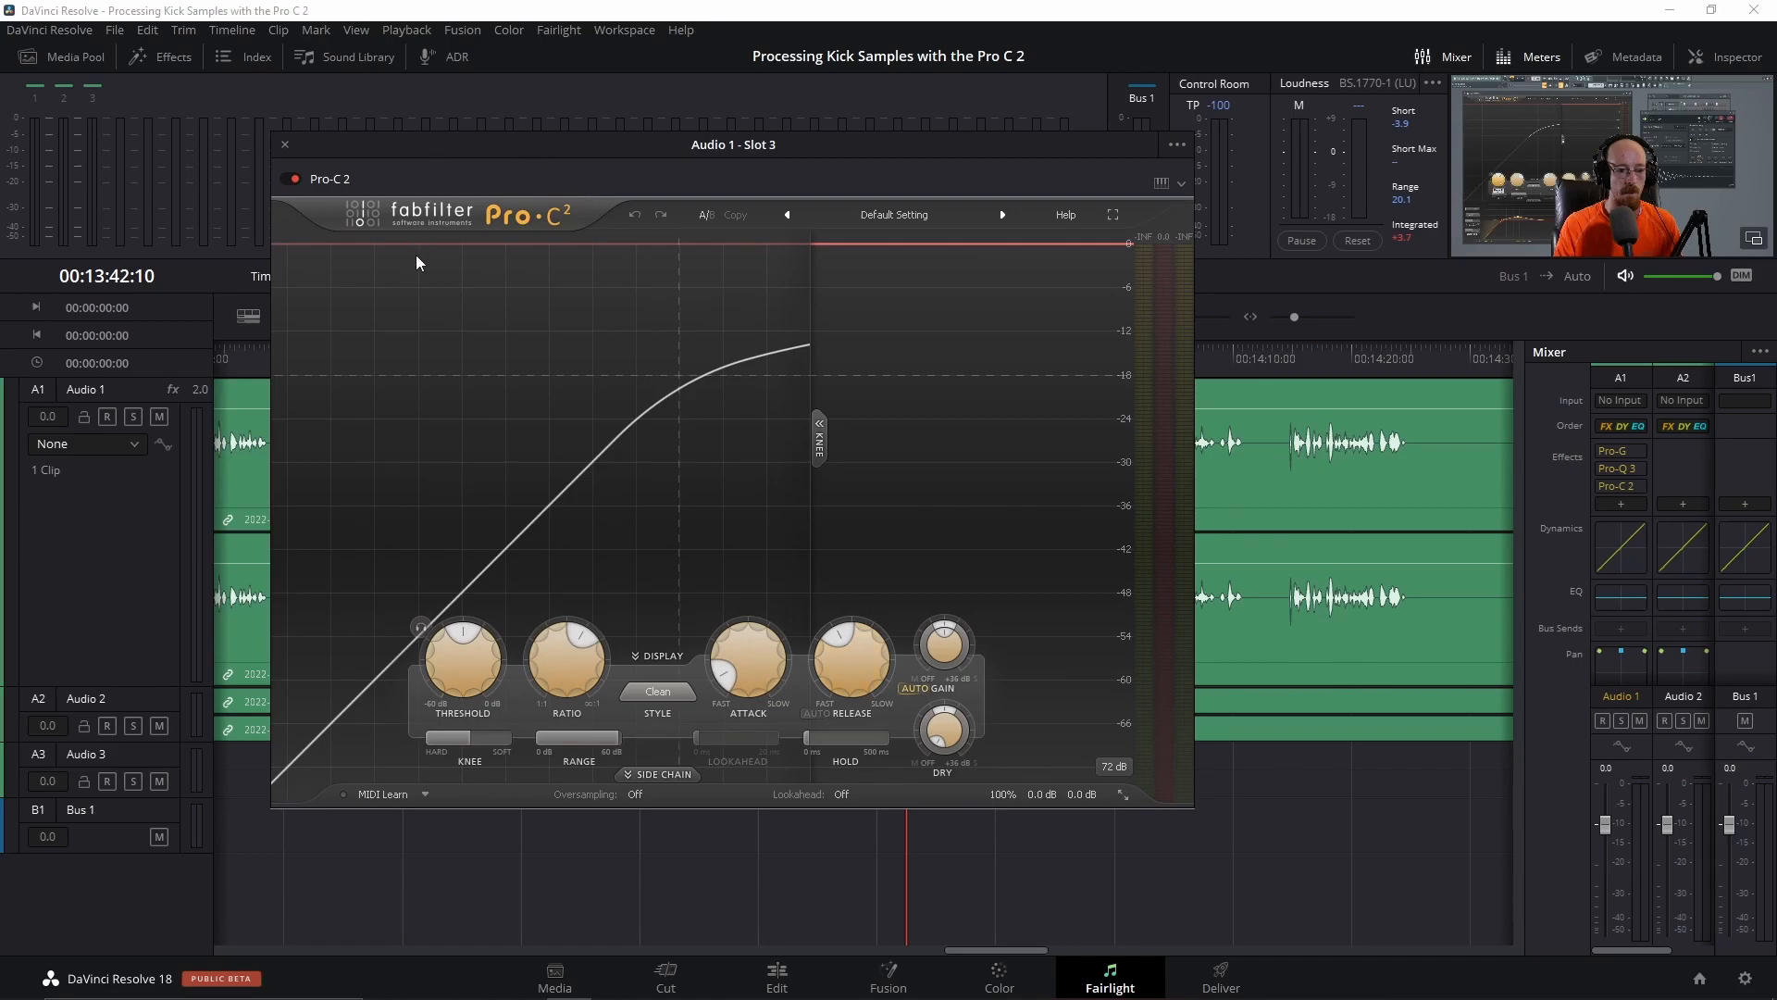
mouse_move(713, 488)
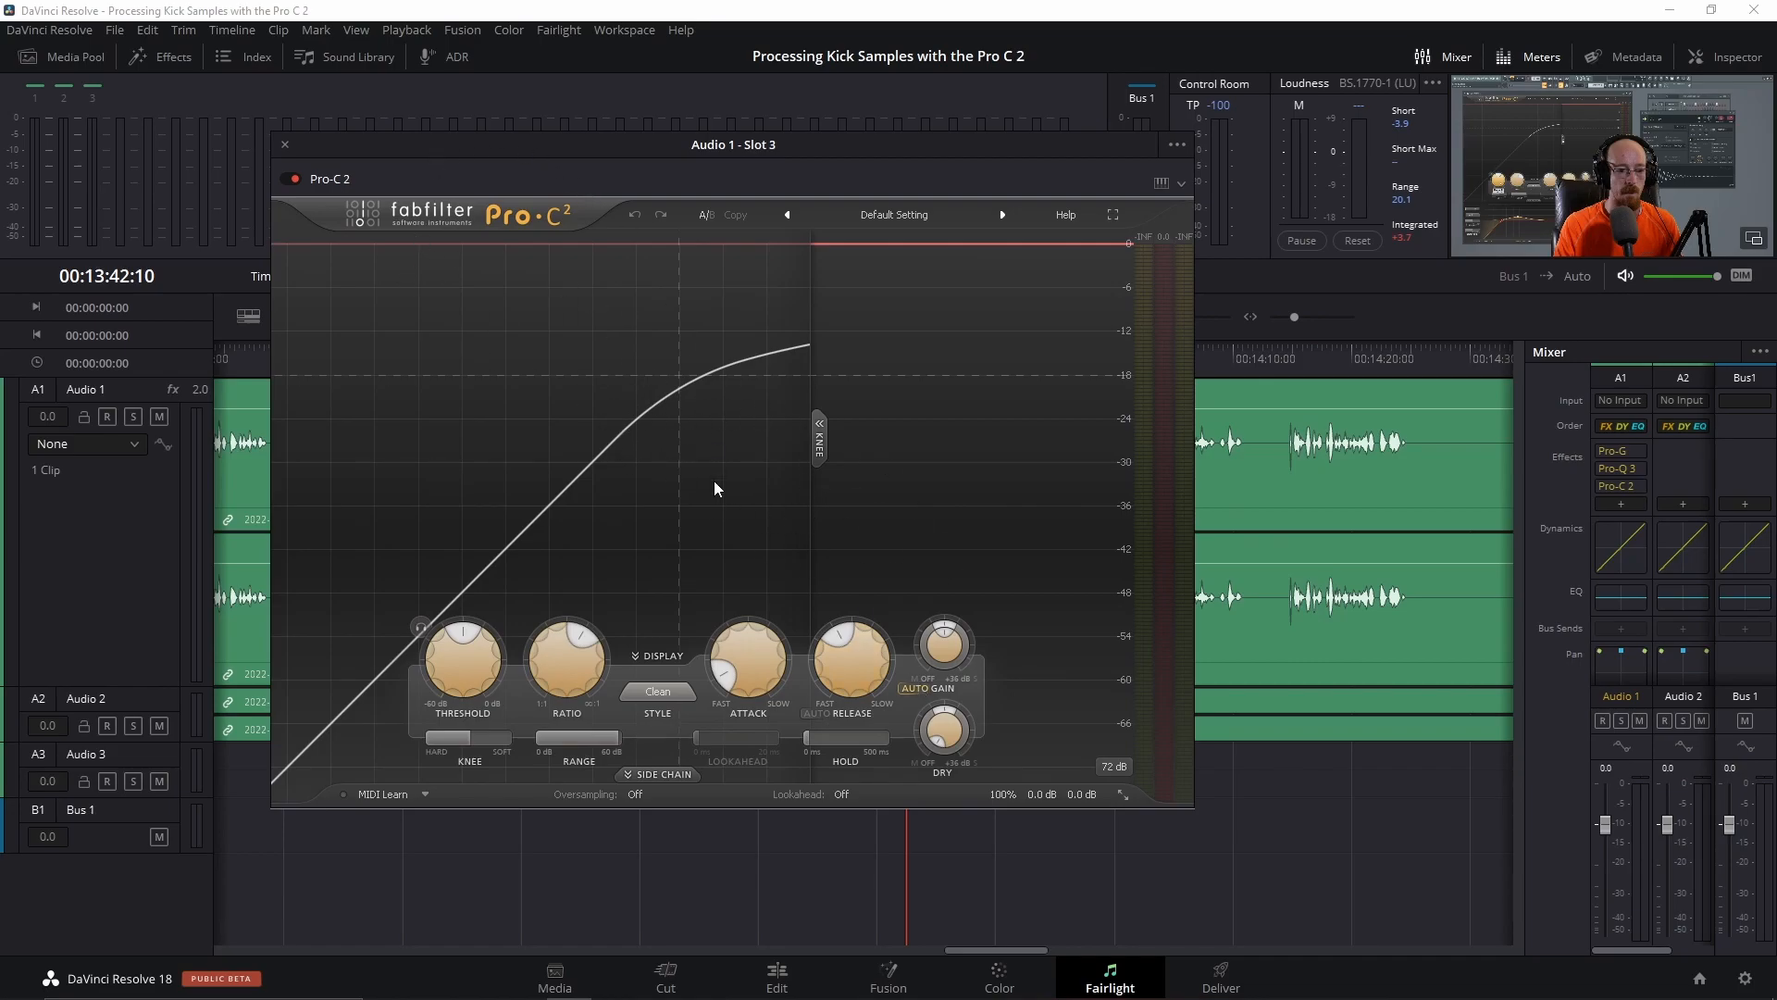
left_click_drag(461, 635, 461, 646)
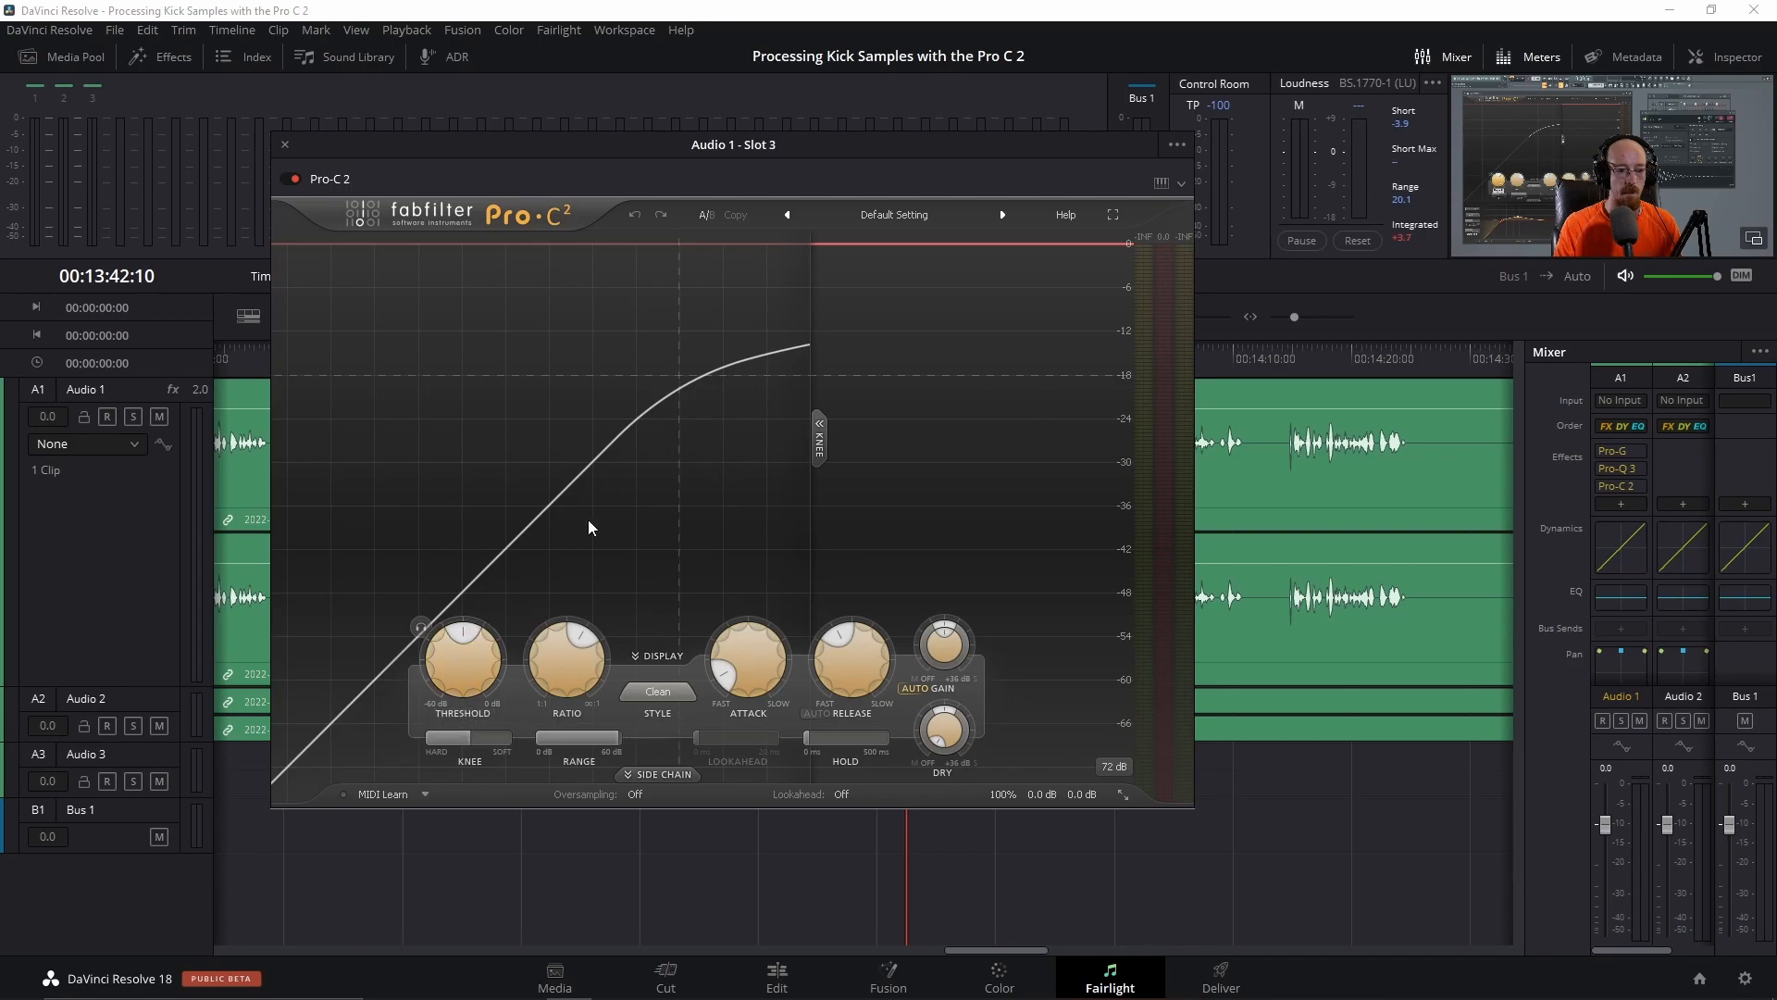
mouse_move(546, 428)
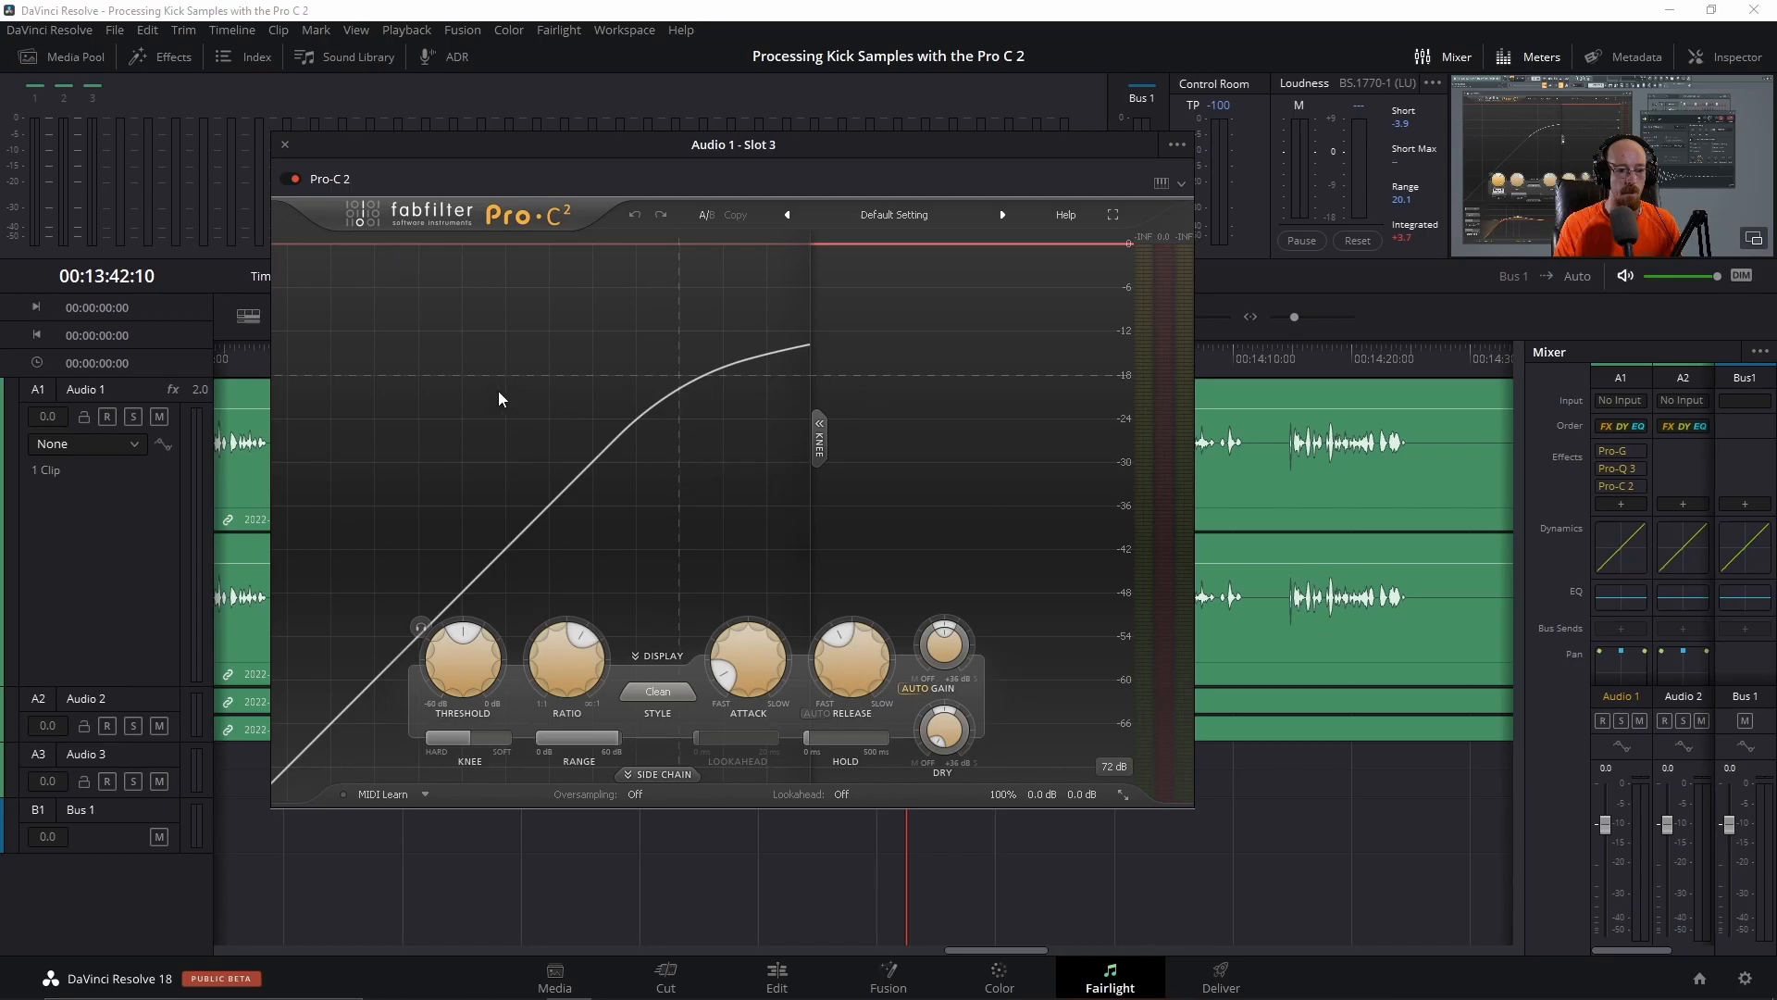
left_click(286, 144)
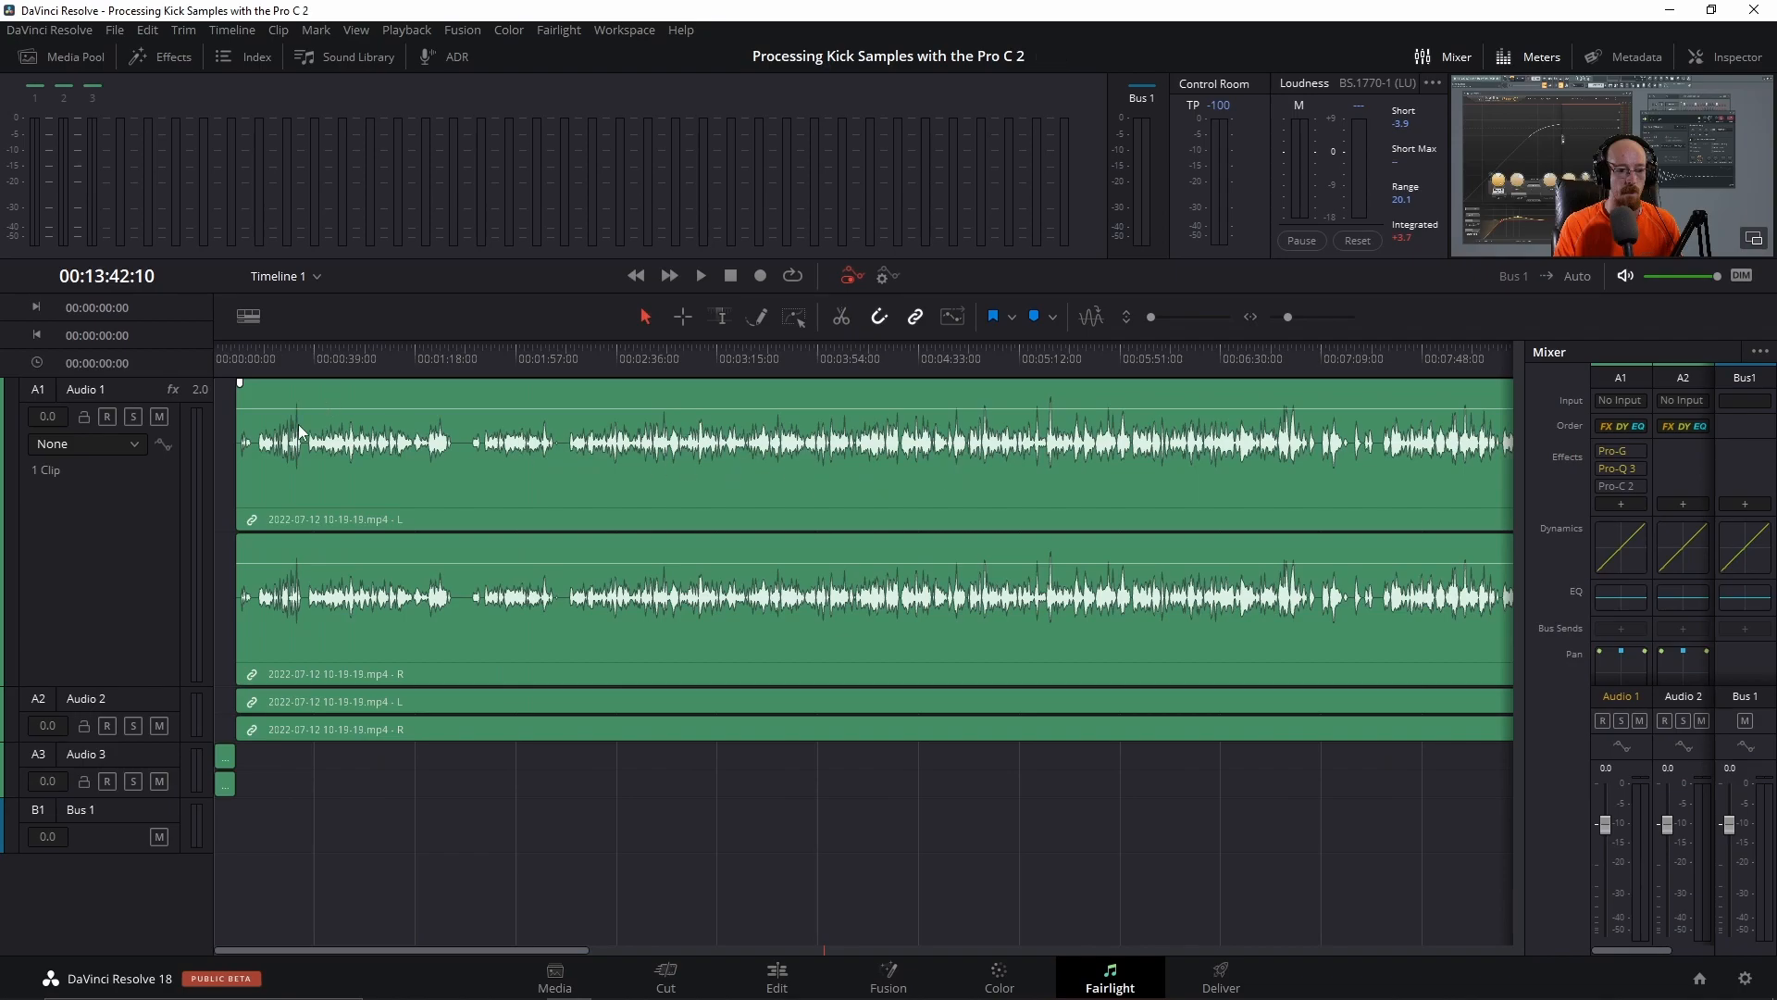
mouse_move(918, 377)
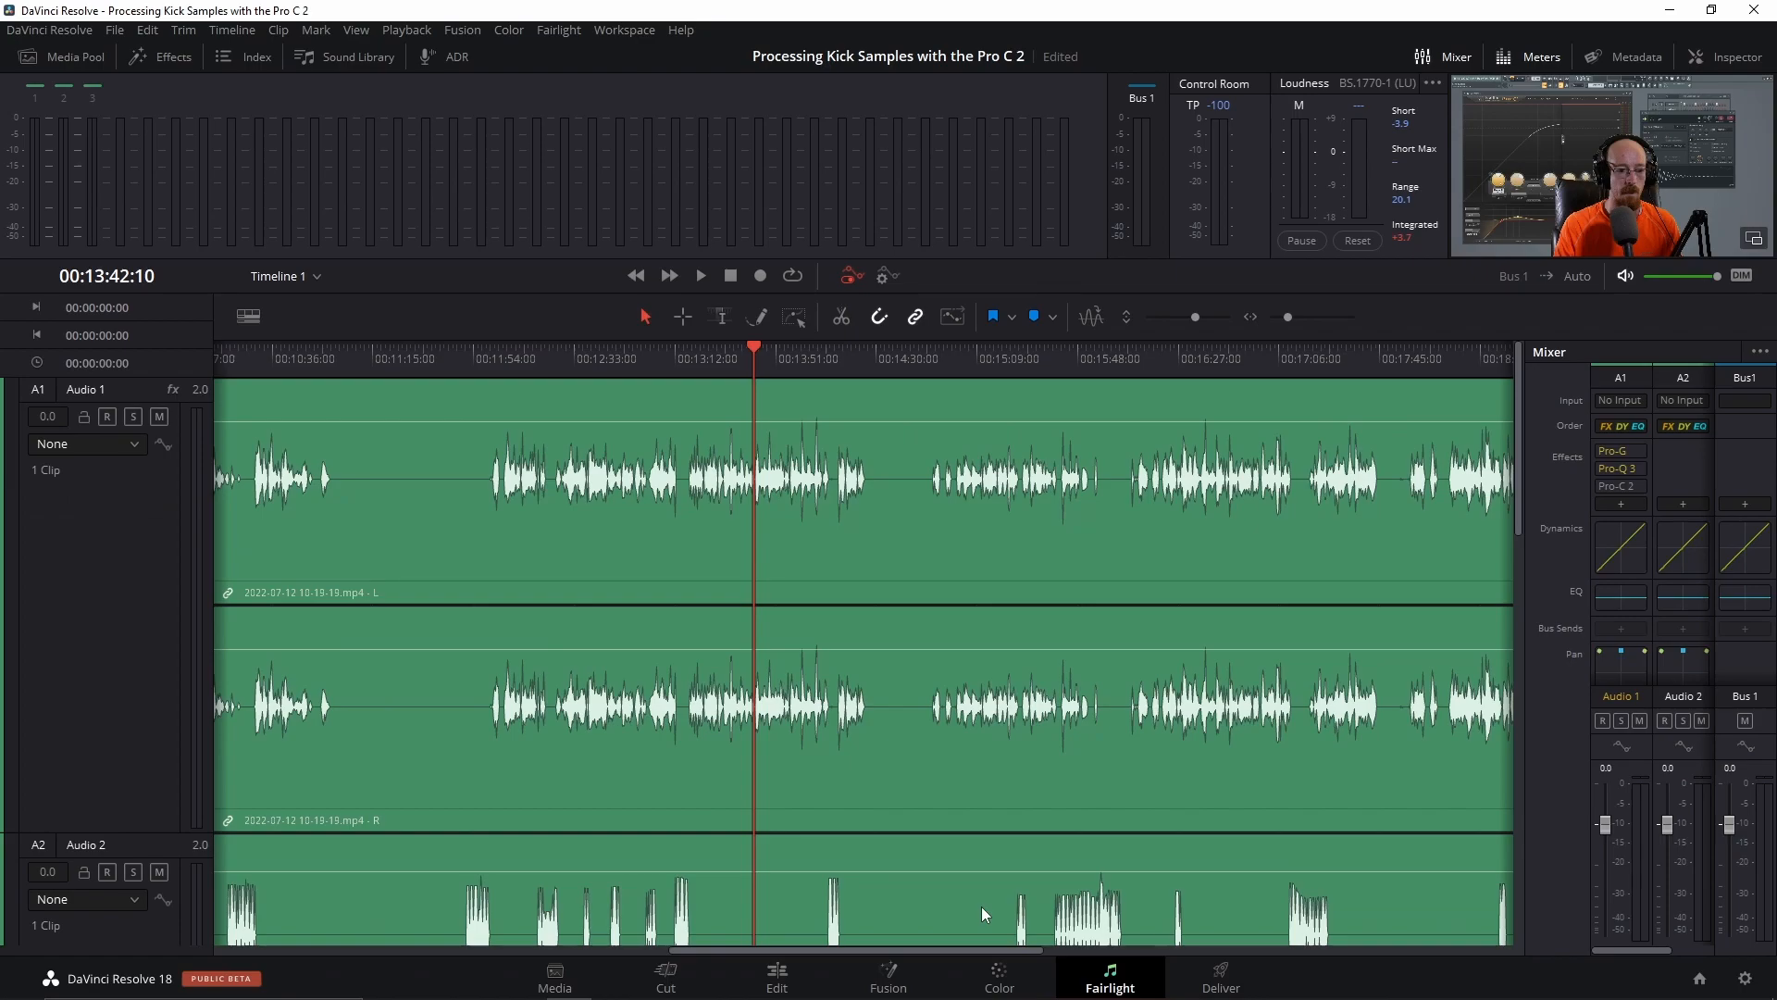
mouse_move(1037, 455)
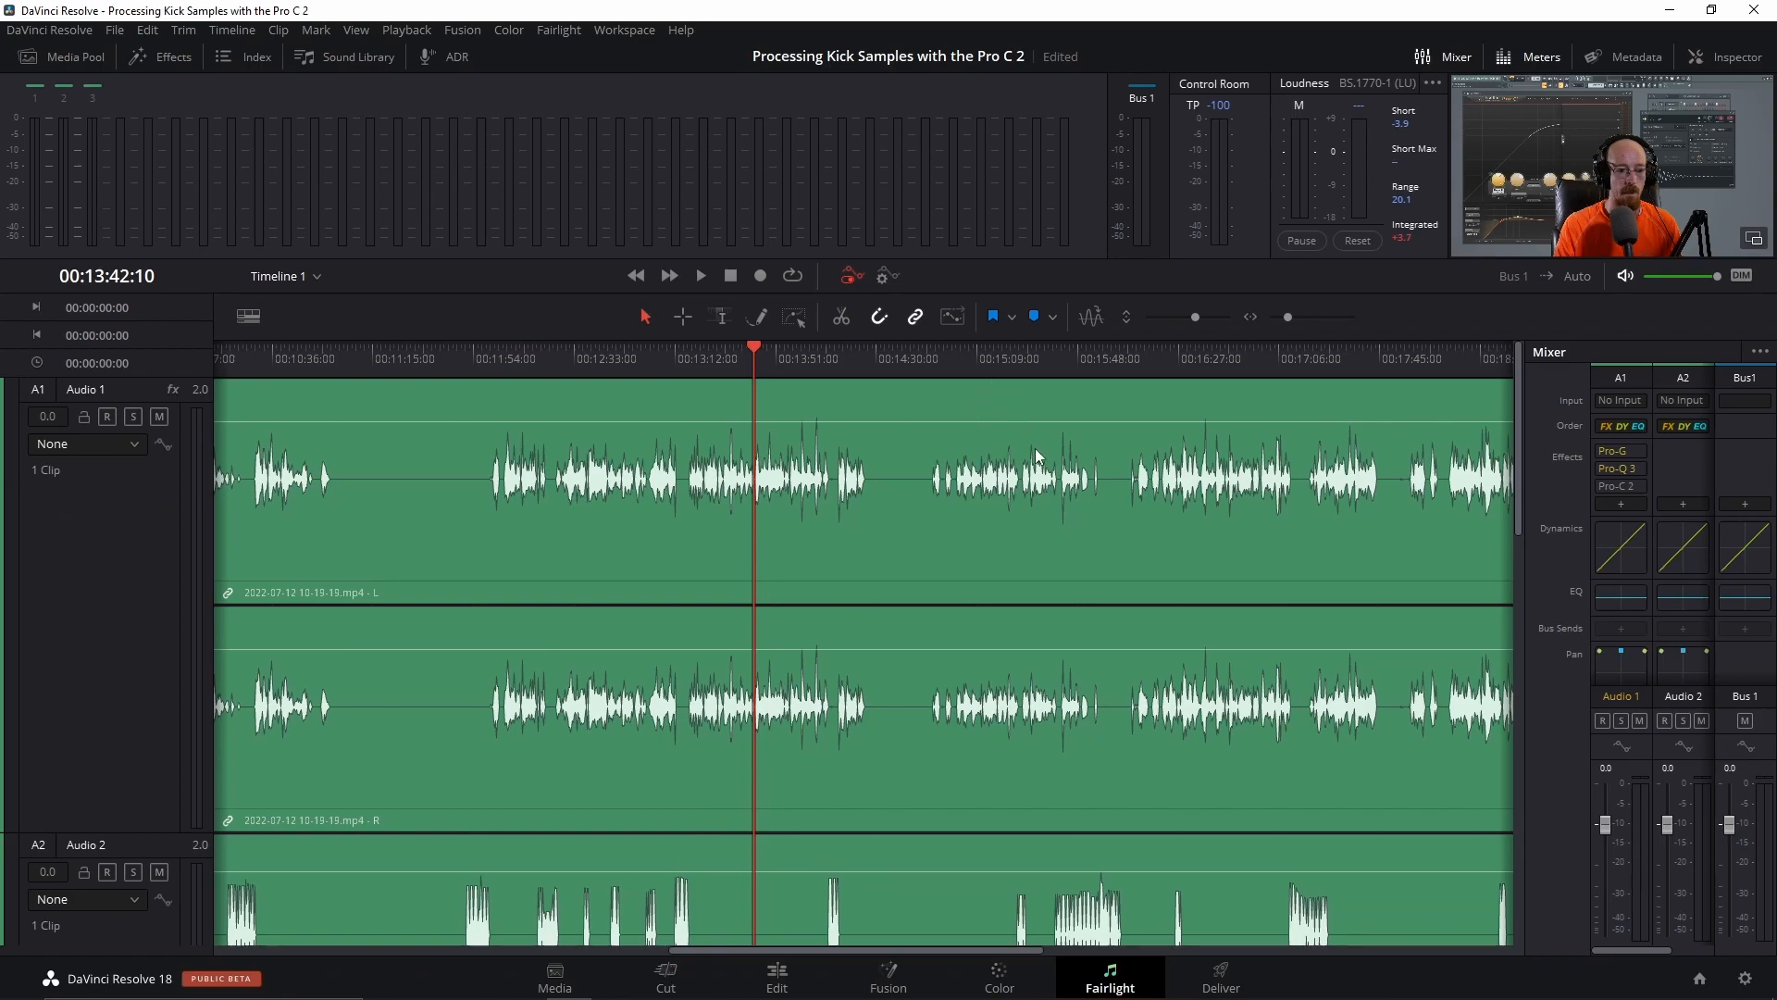
mouse_move(802, 459)
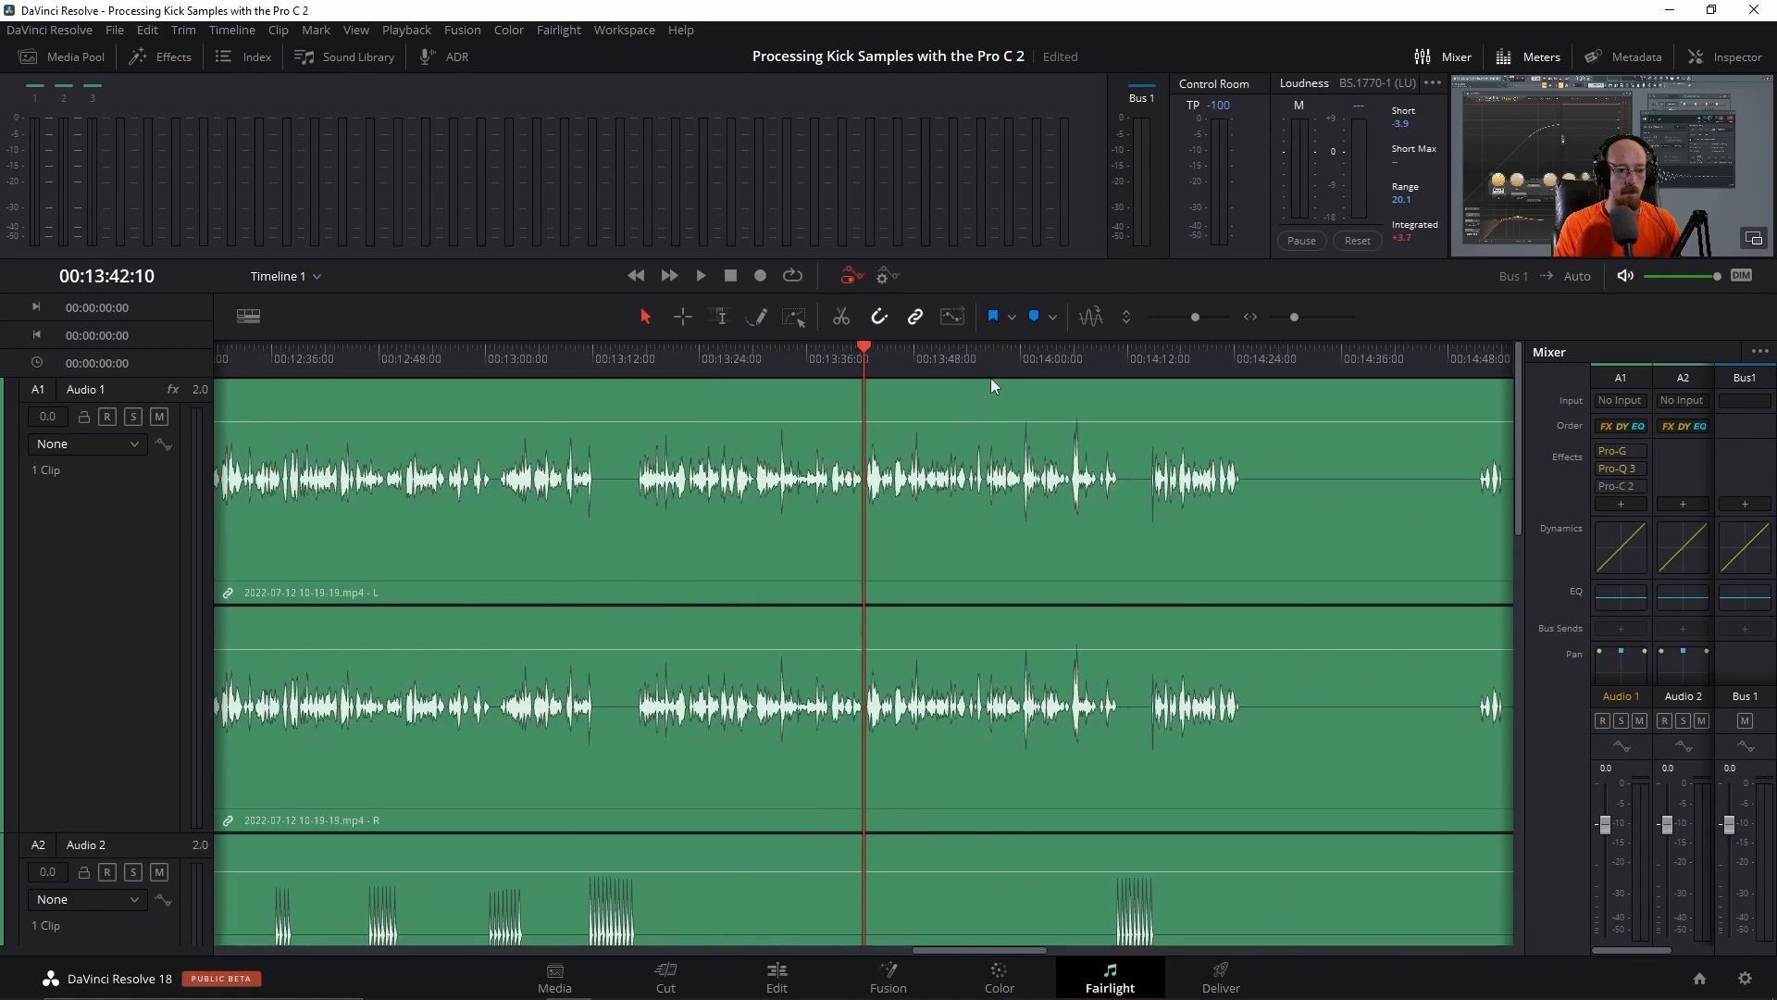
Move the playhead to about 00:13:56:12 in the dialogue
left_click(699, 276)
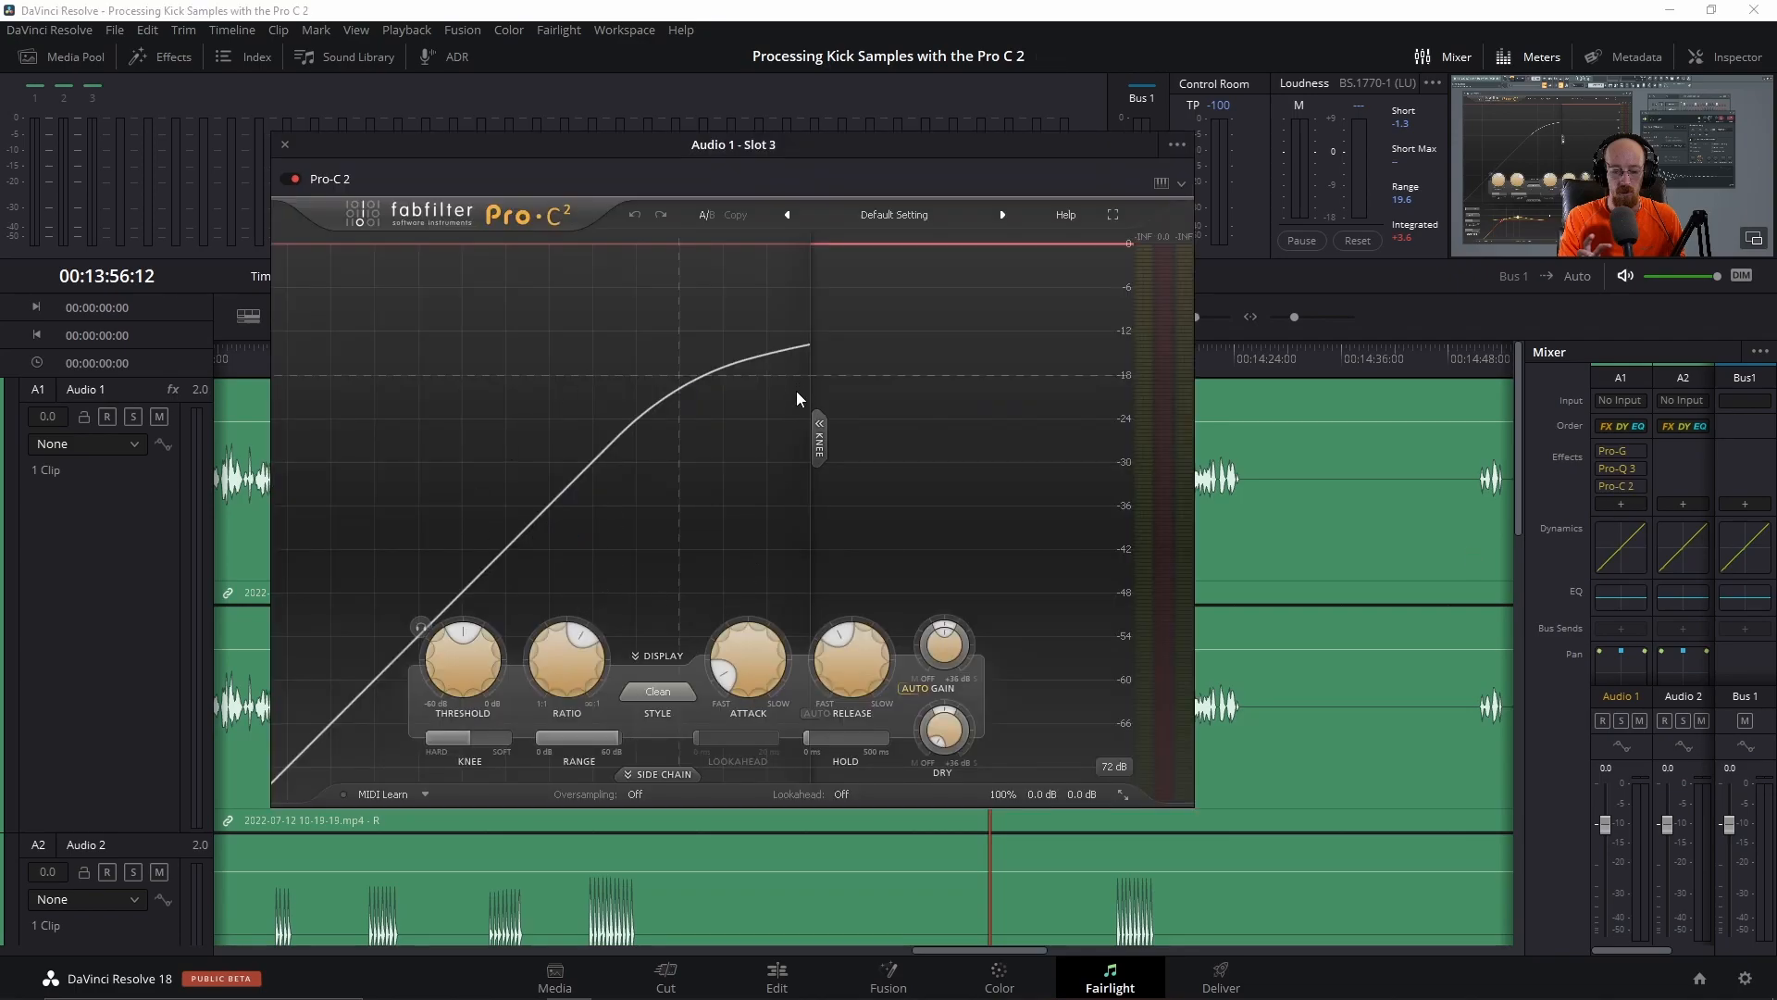
mouse_move(888, 601)
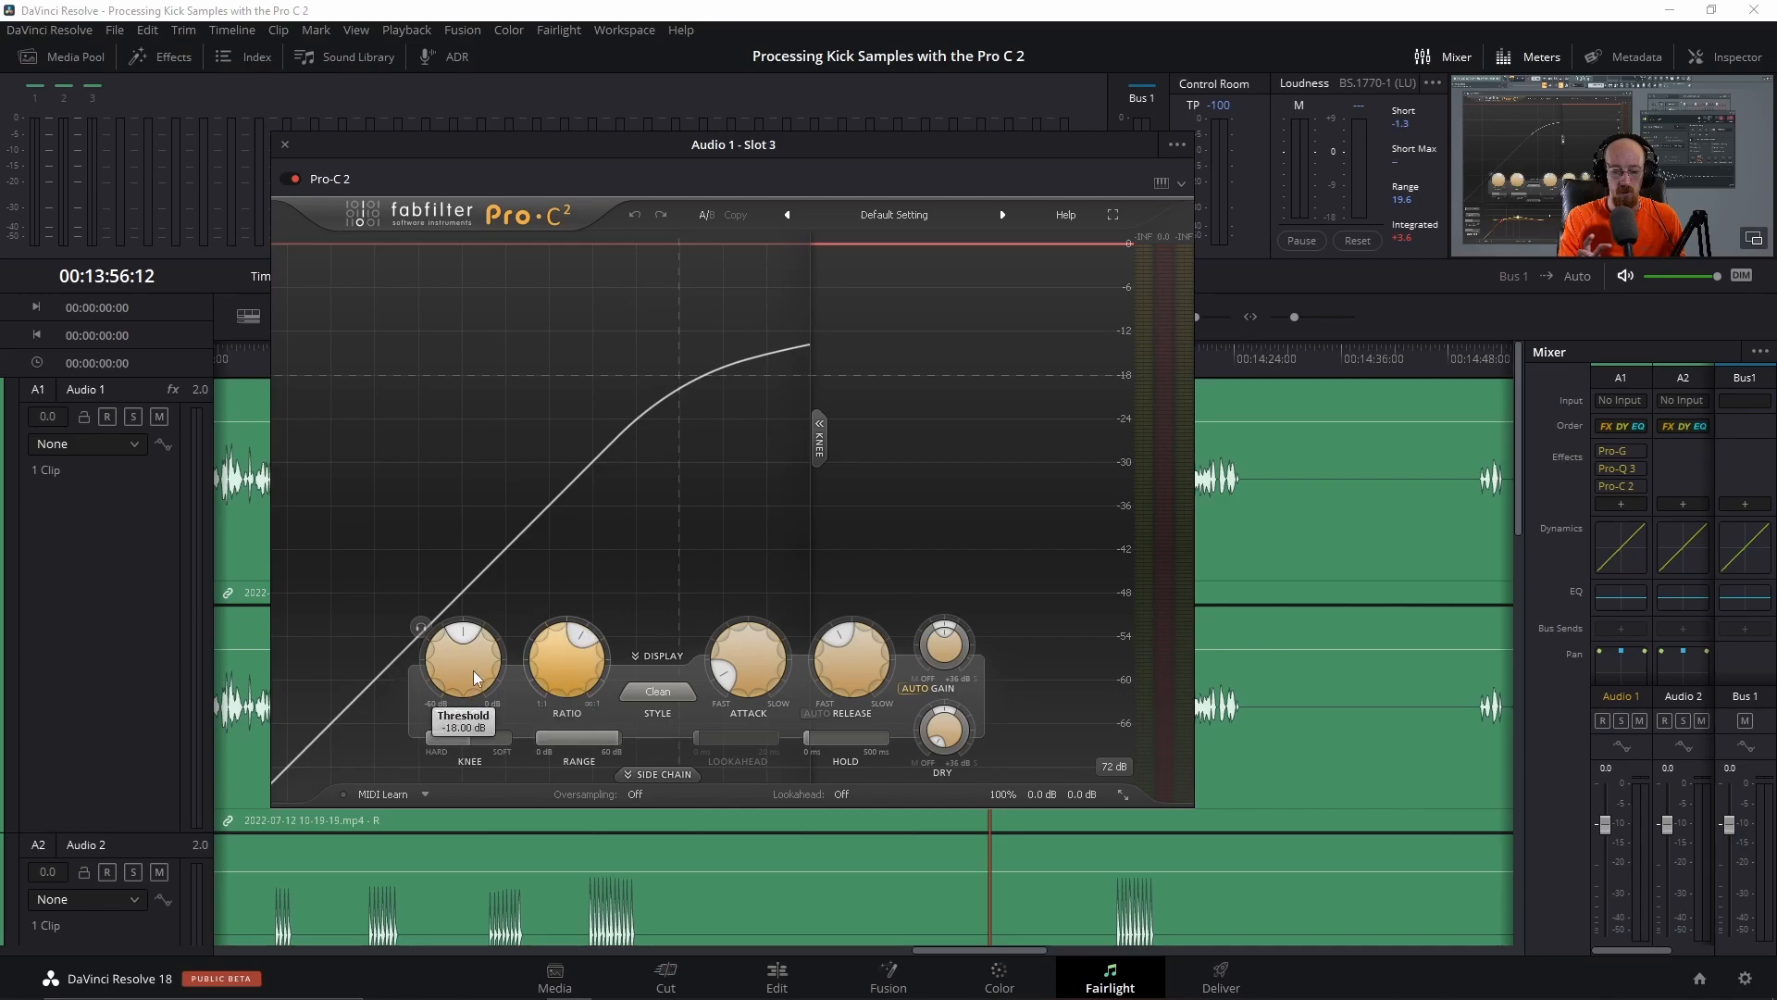
Adjust the Pro-C 2 threshold during playback, settling it at about -20 dB
left_click_drag(463, 663, 463, 703)
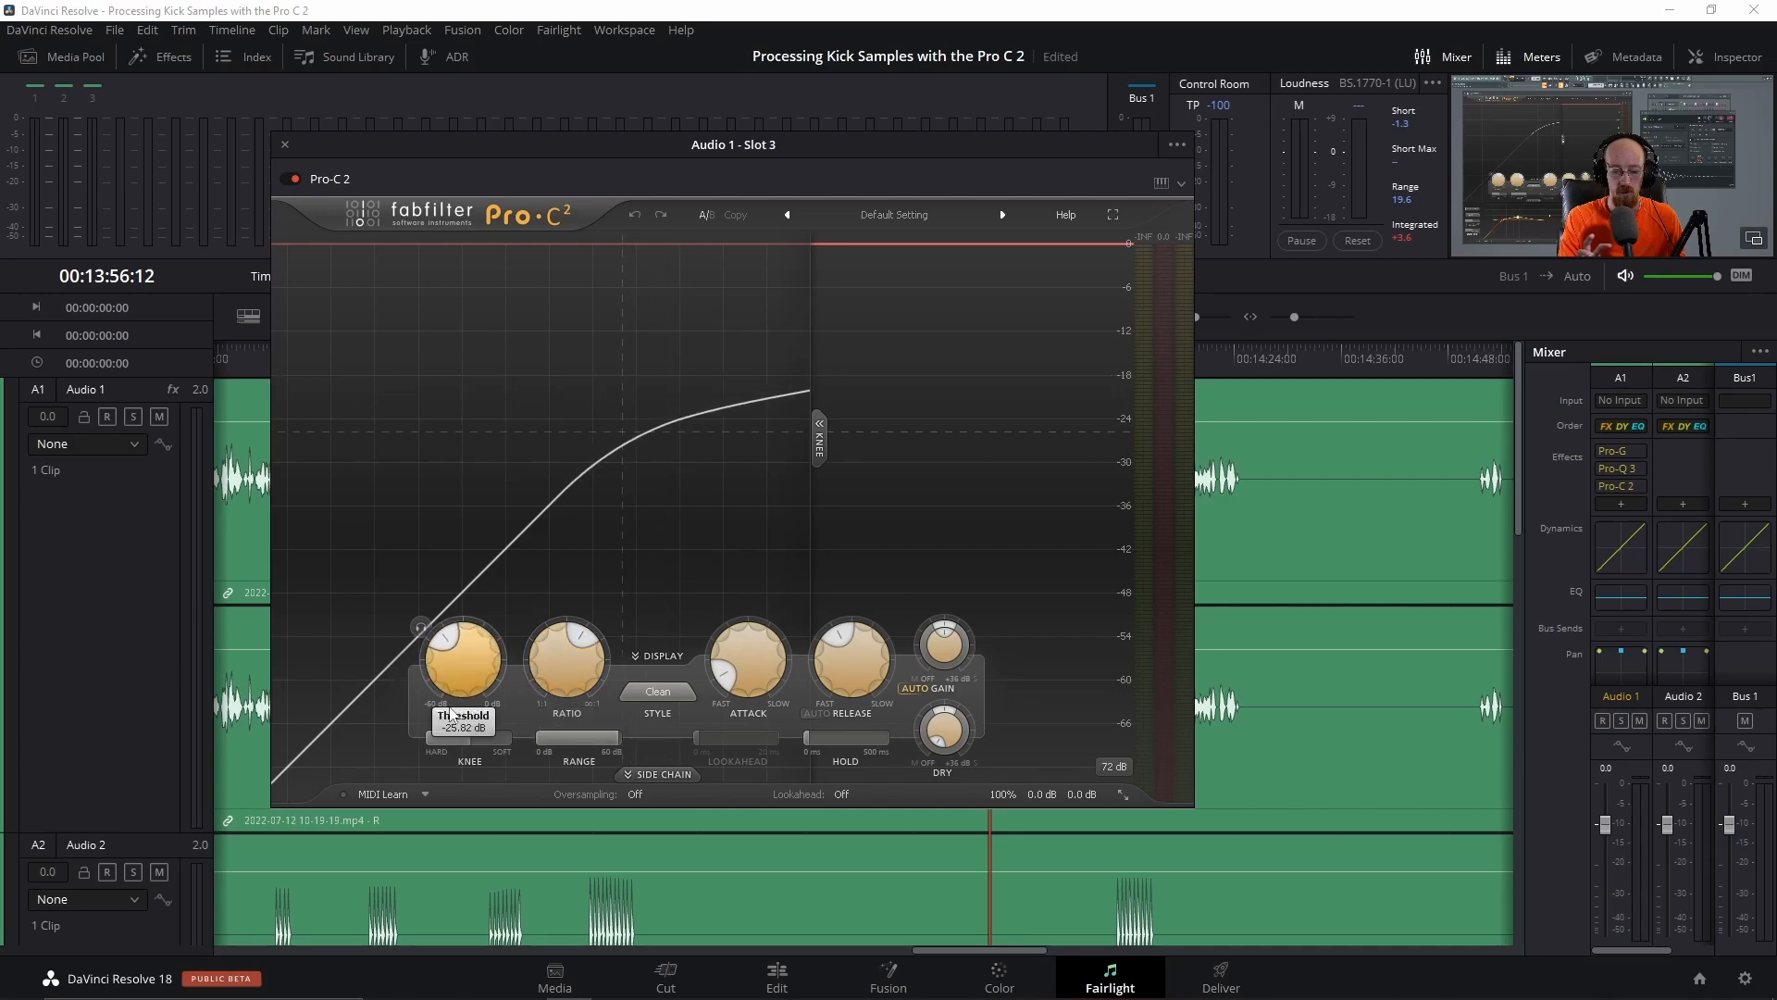
left_click_drag(461, 662, 470, 629)
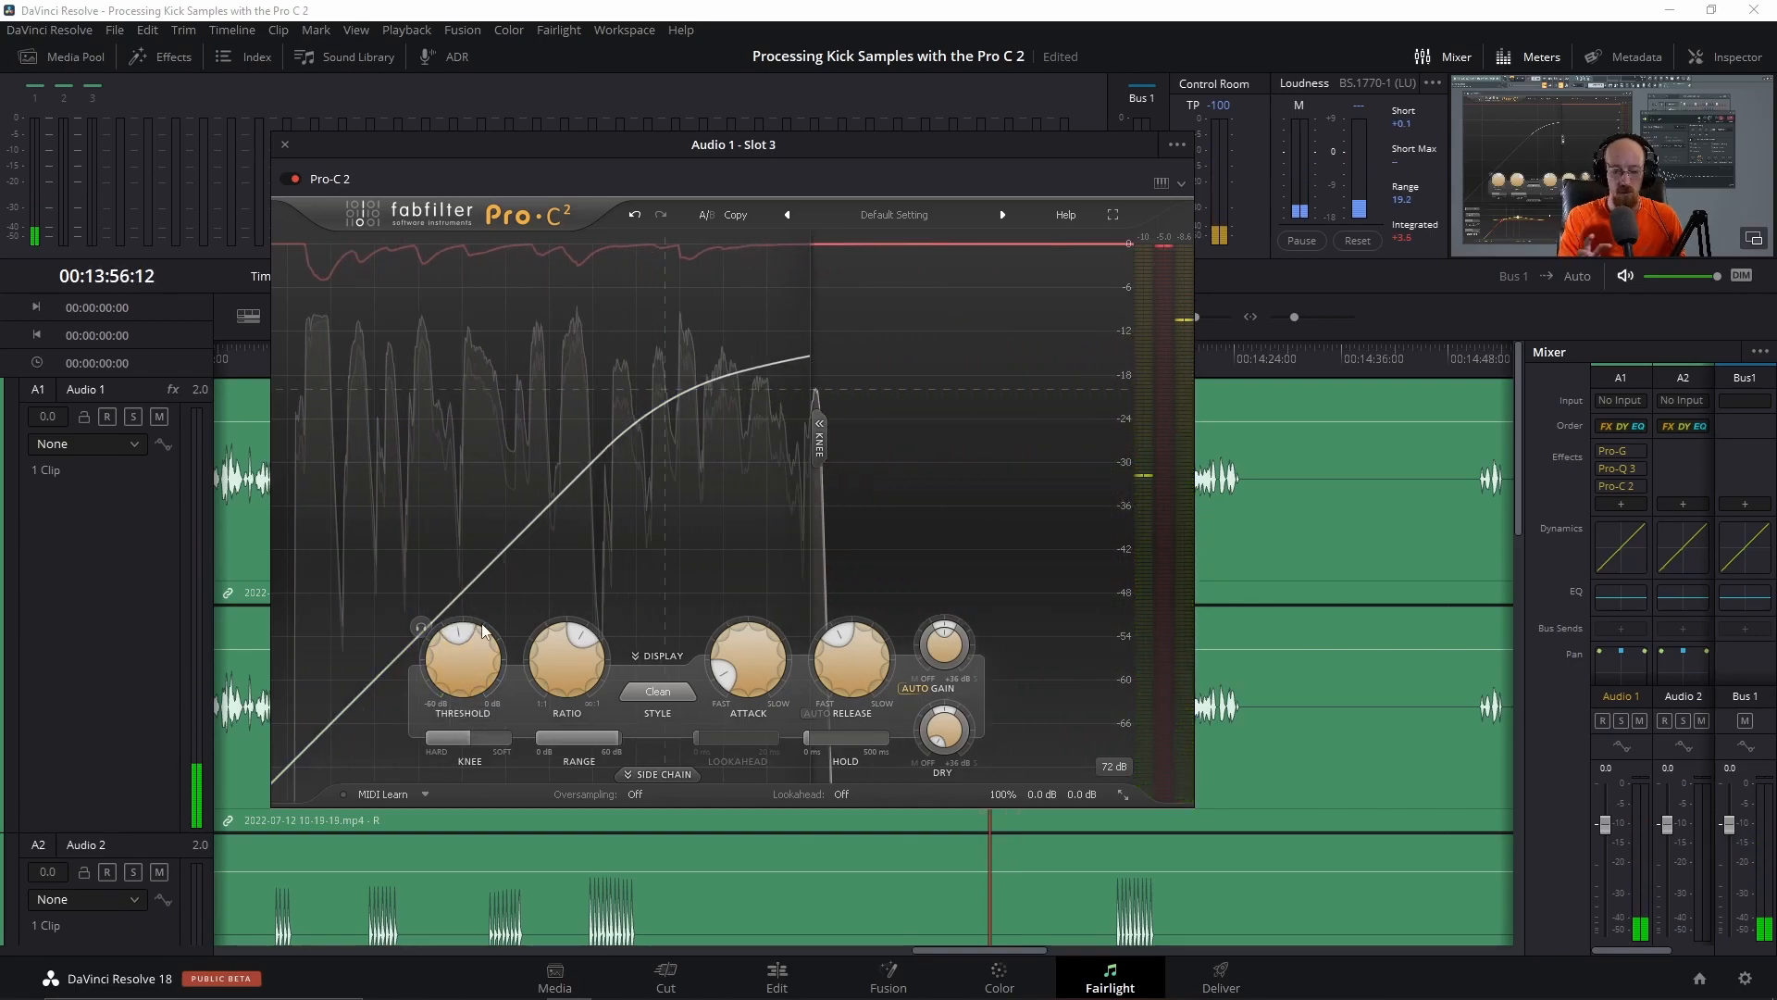
left_click_drag(459, 657, 474, 657)
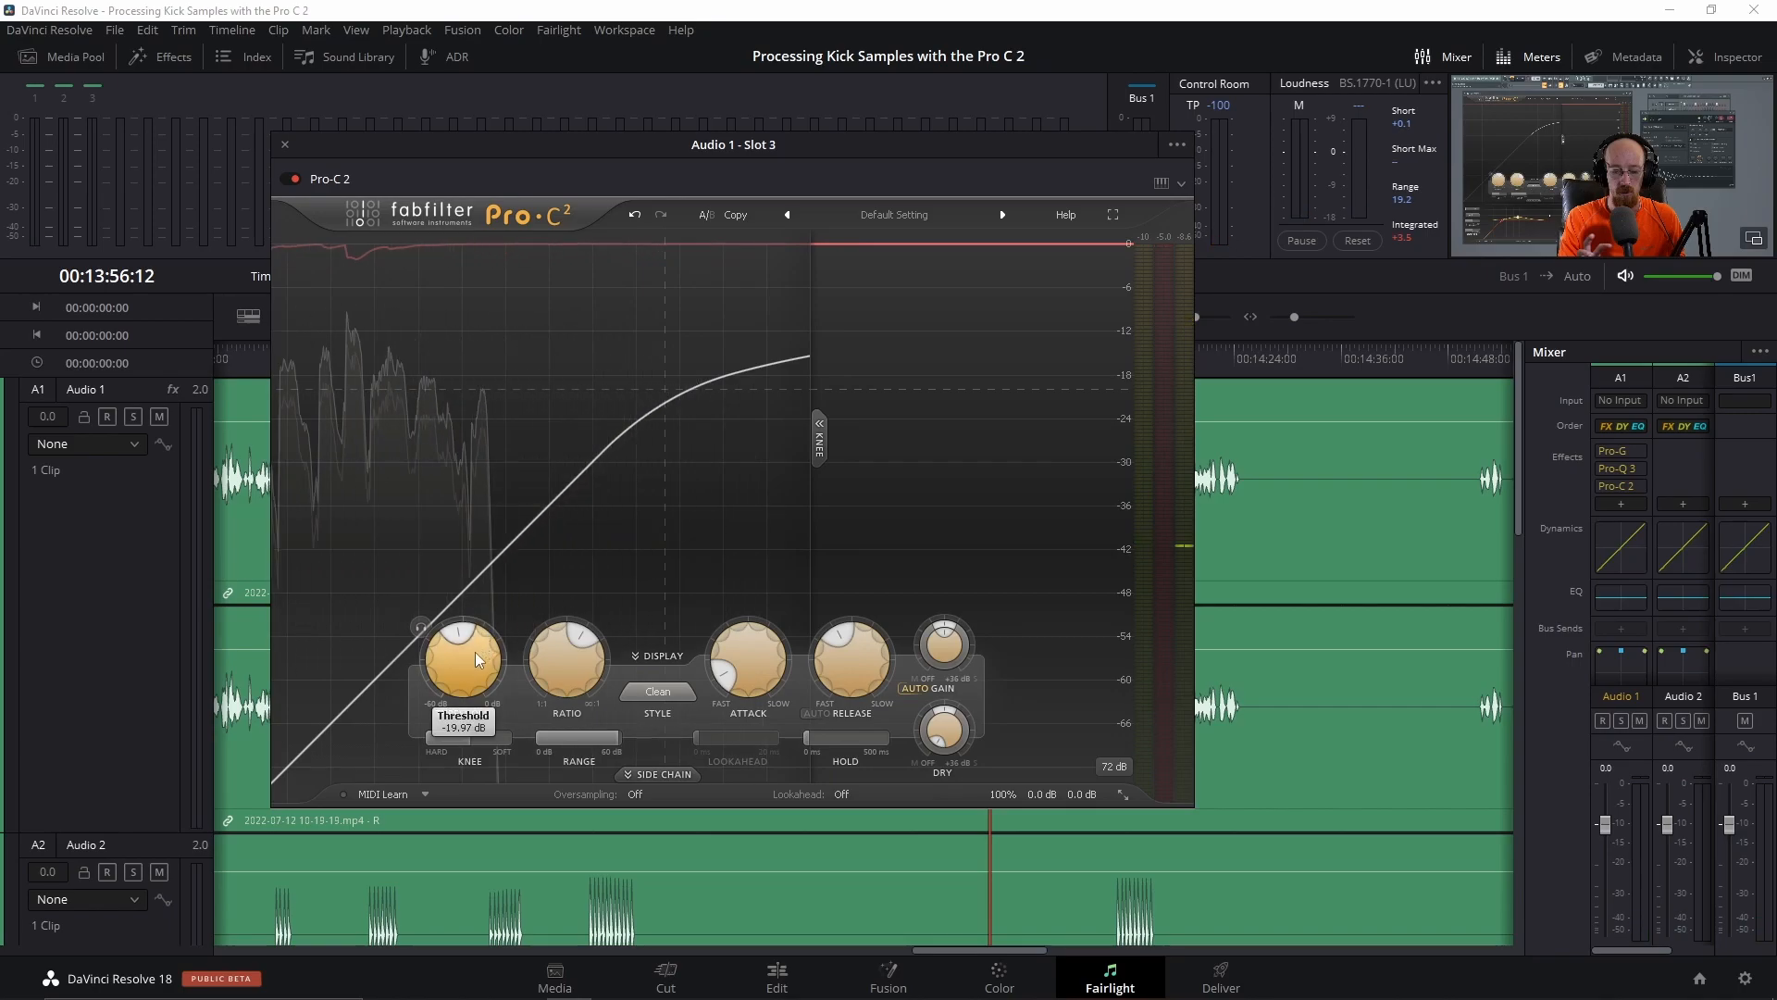
left_click_drag(463, 663, 465, 669)
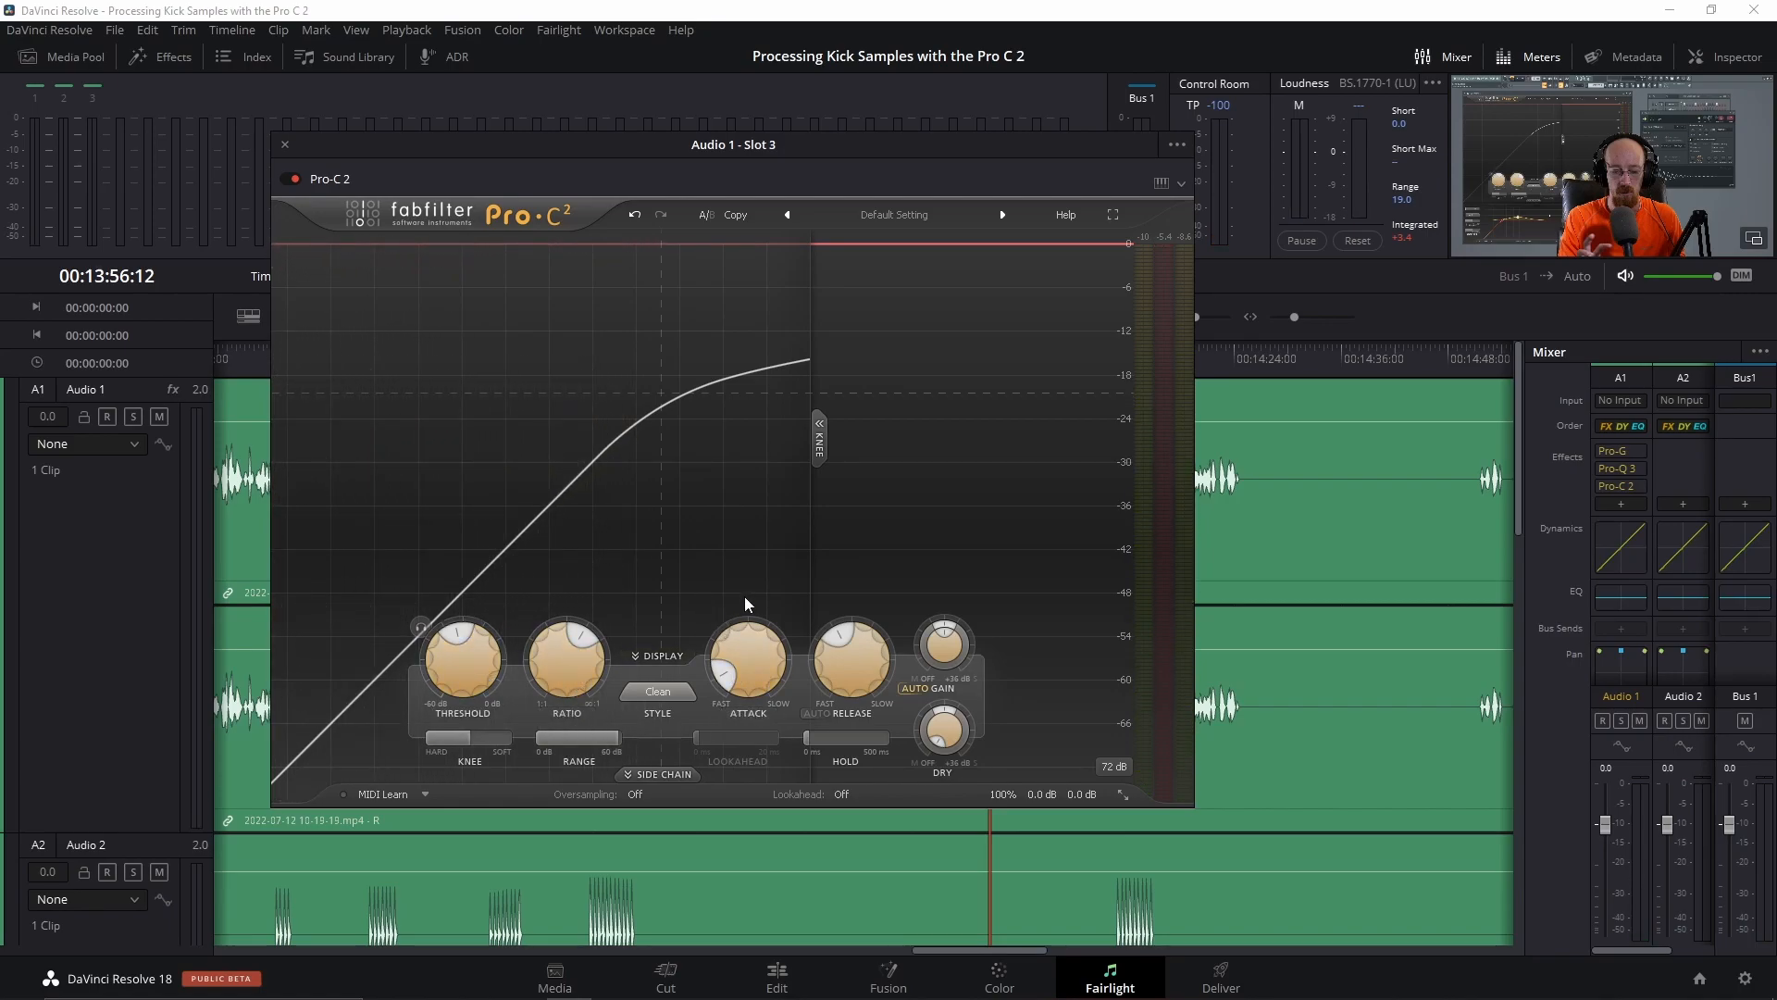
mouse_move(726, 565)
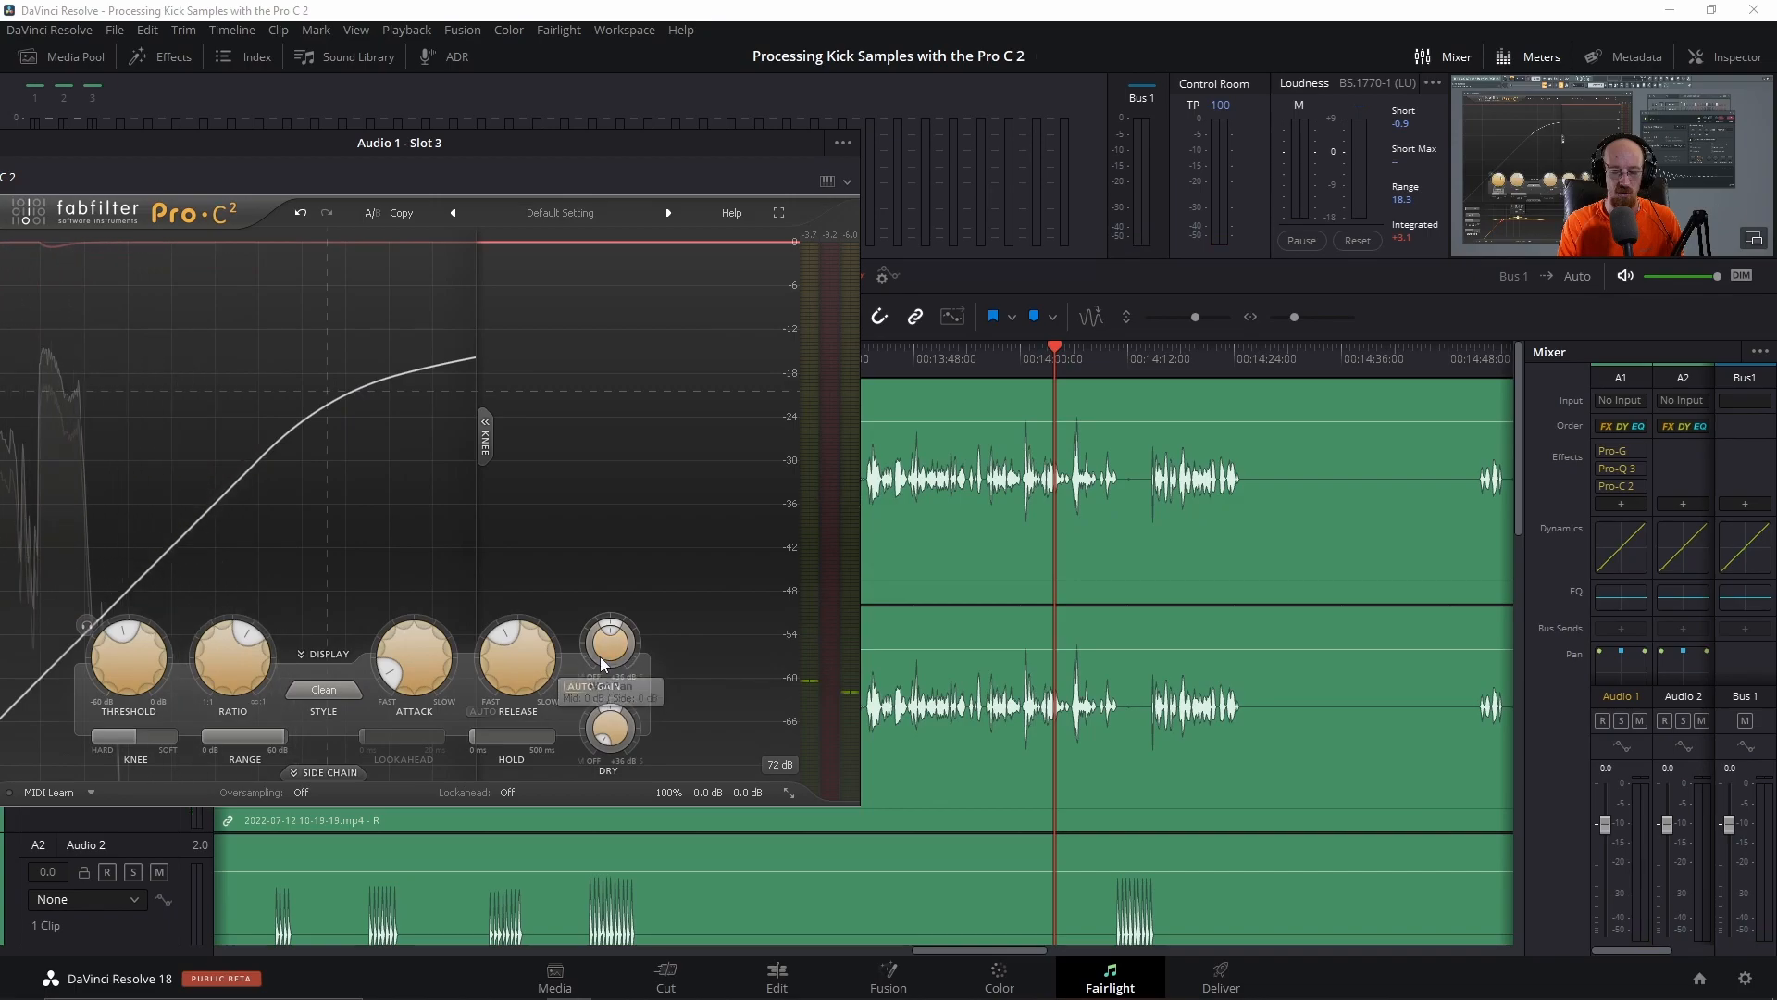
mouse_move(1016, 461)
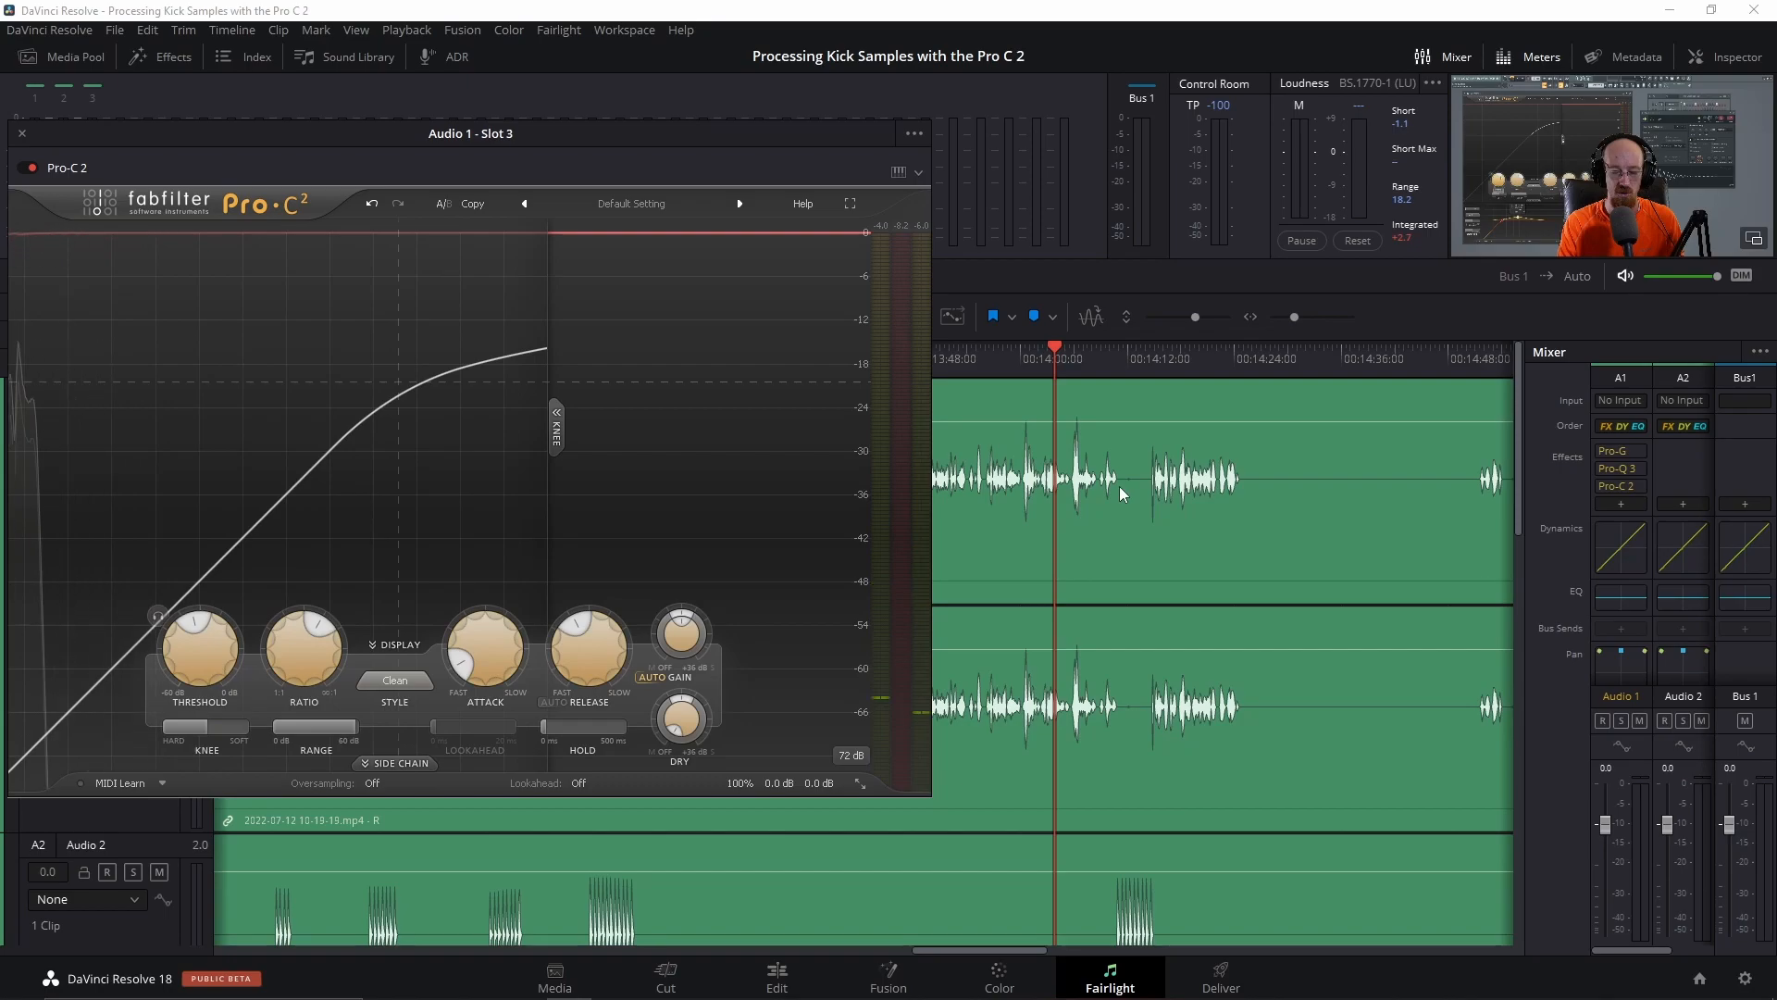
mouse_move(662, 414)
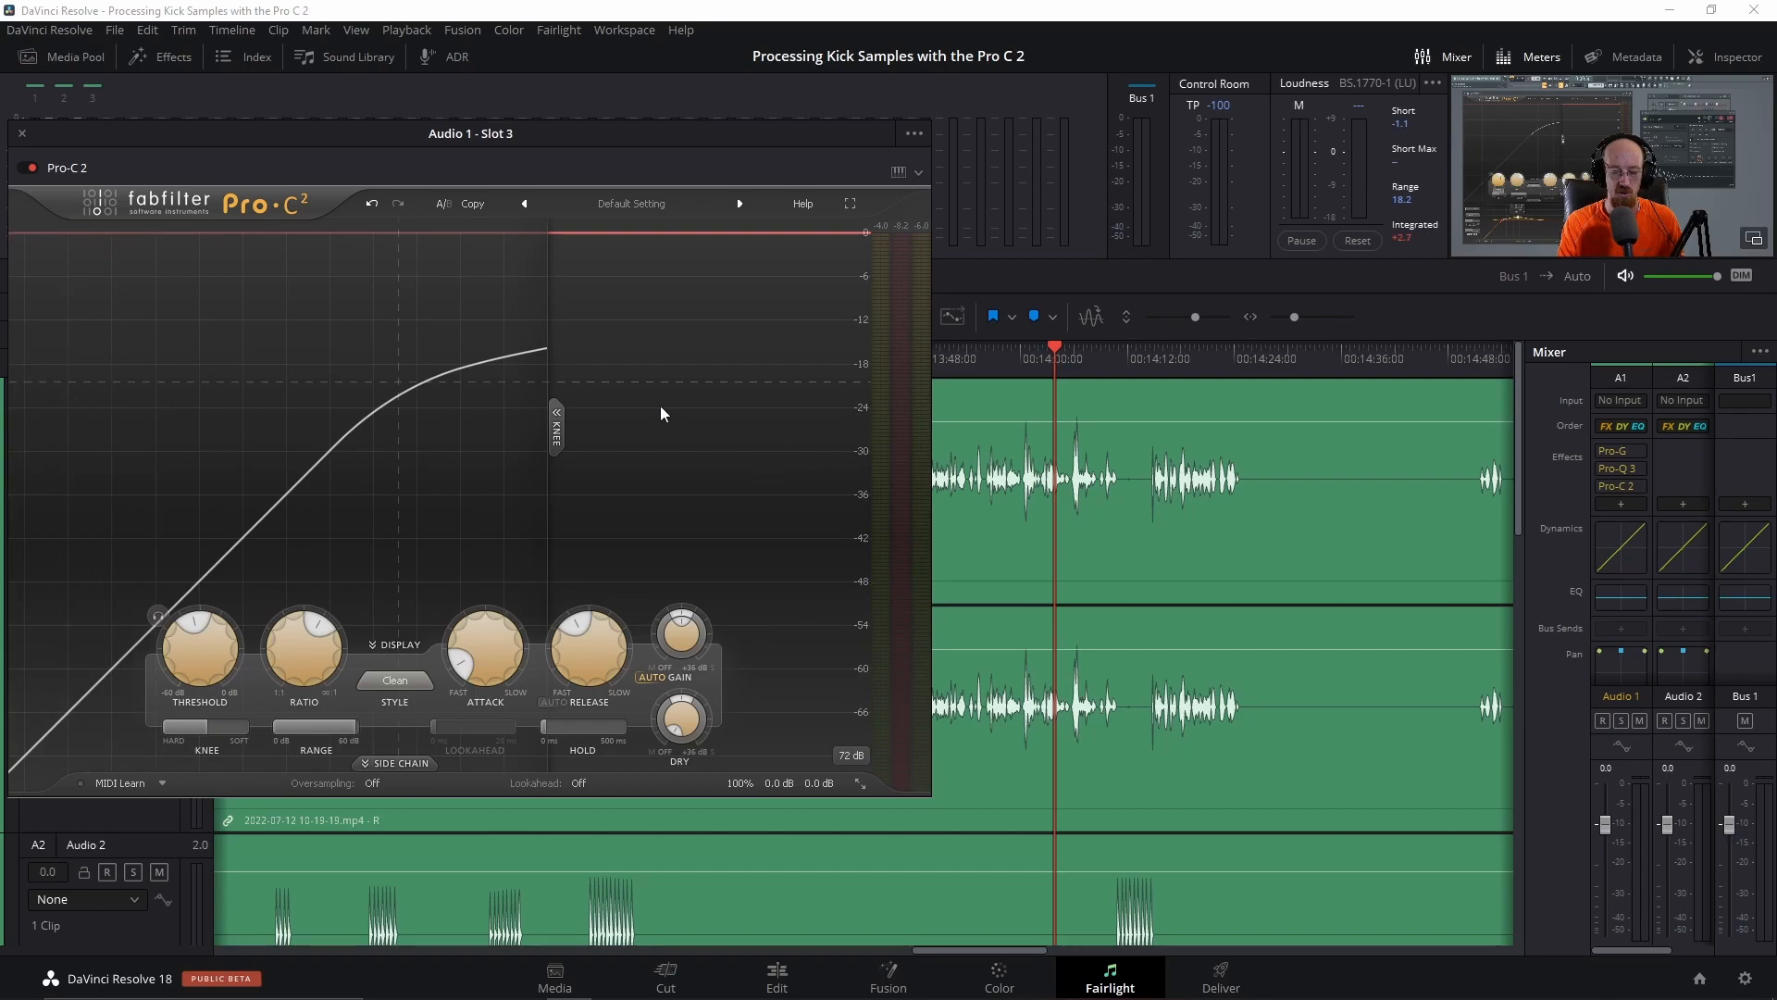
Close the Pro-C 2 compressor settings window after auditioning the compressed dialogue
left_click(21, 132)
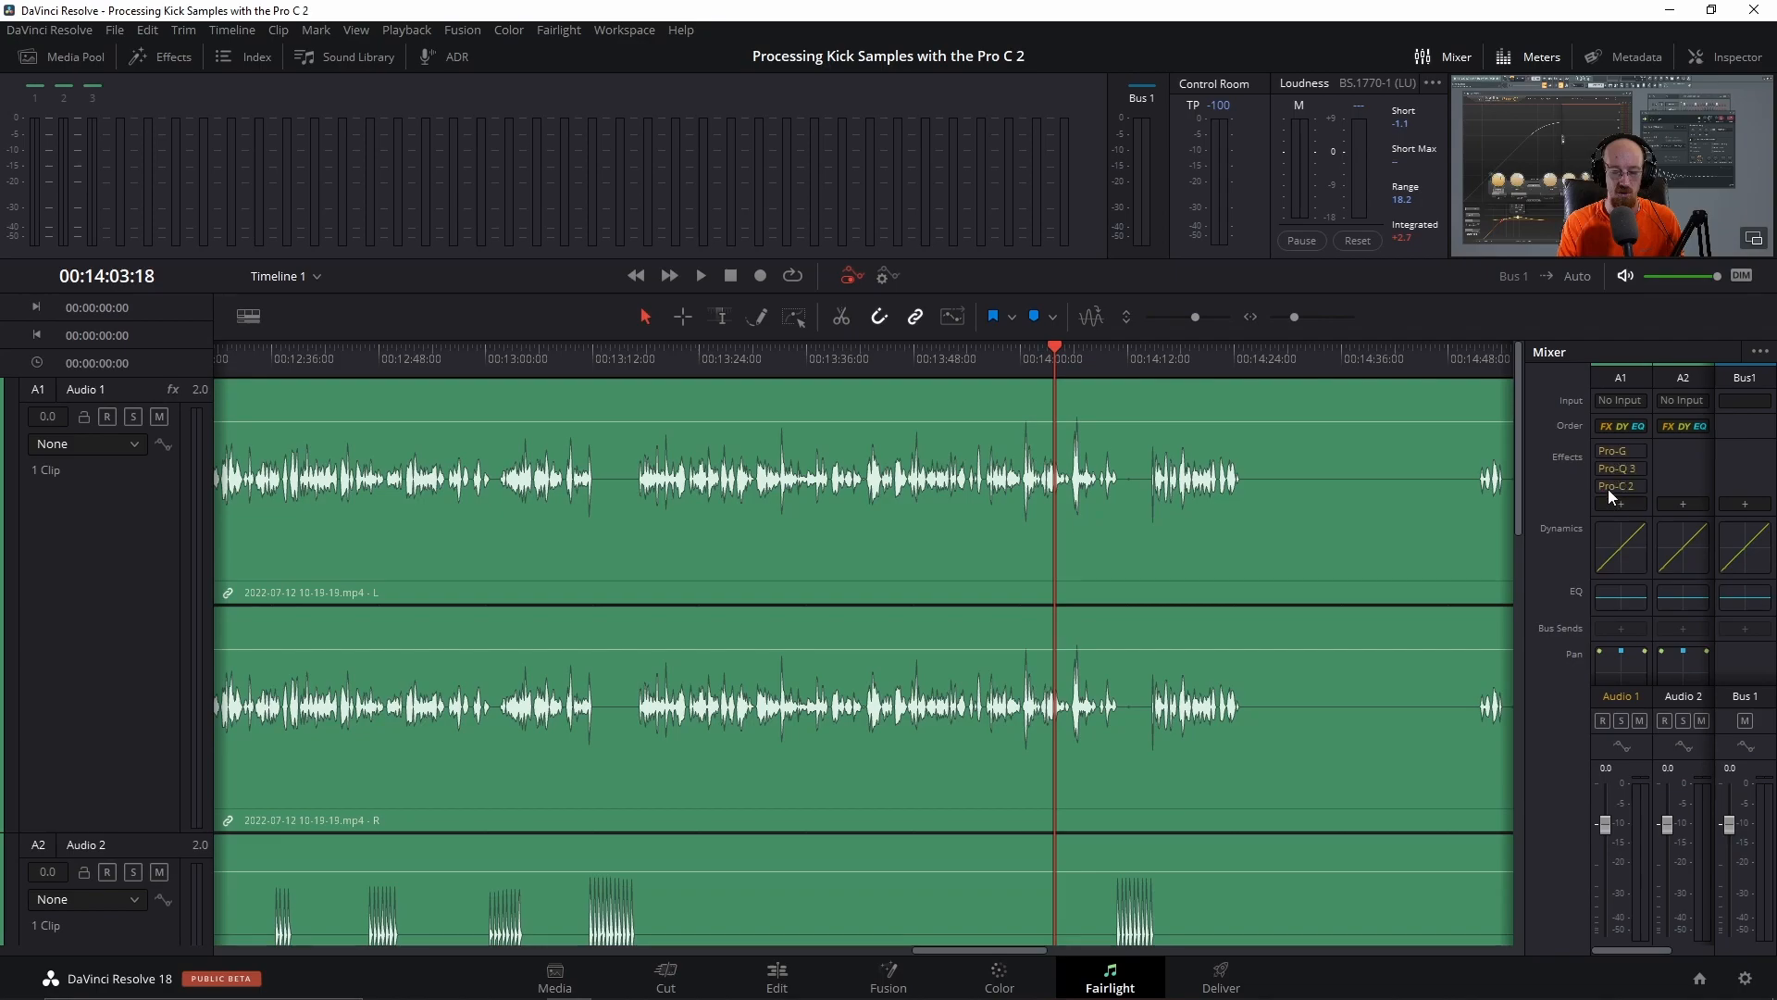
mouse_move(1539, 446)
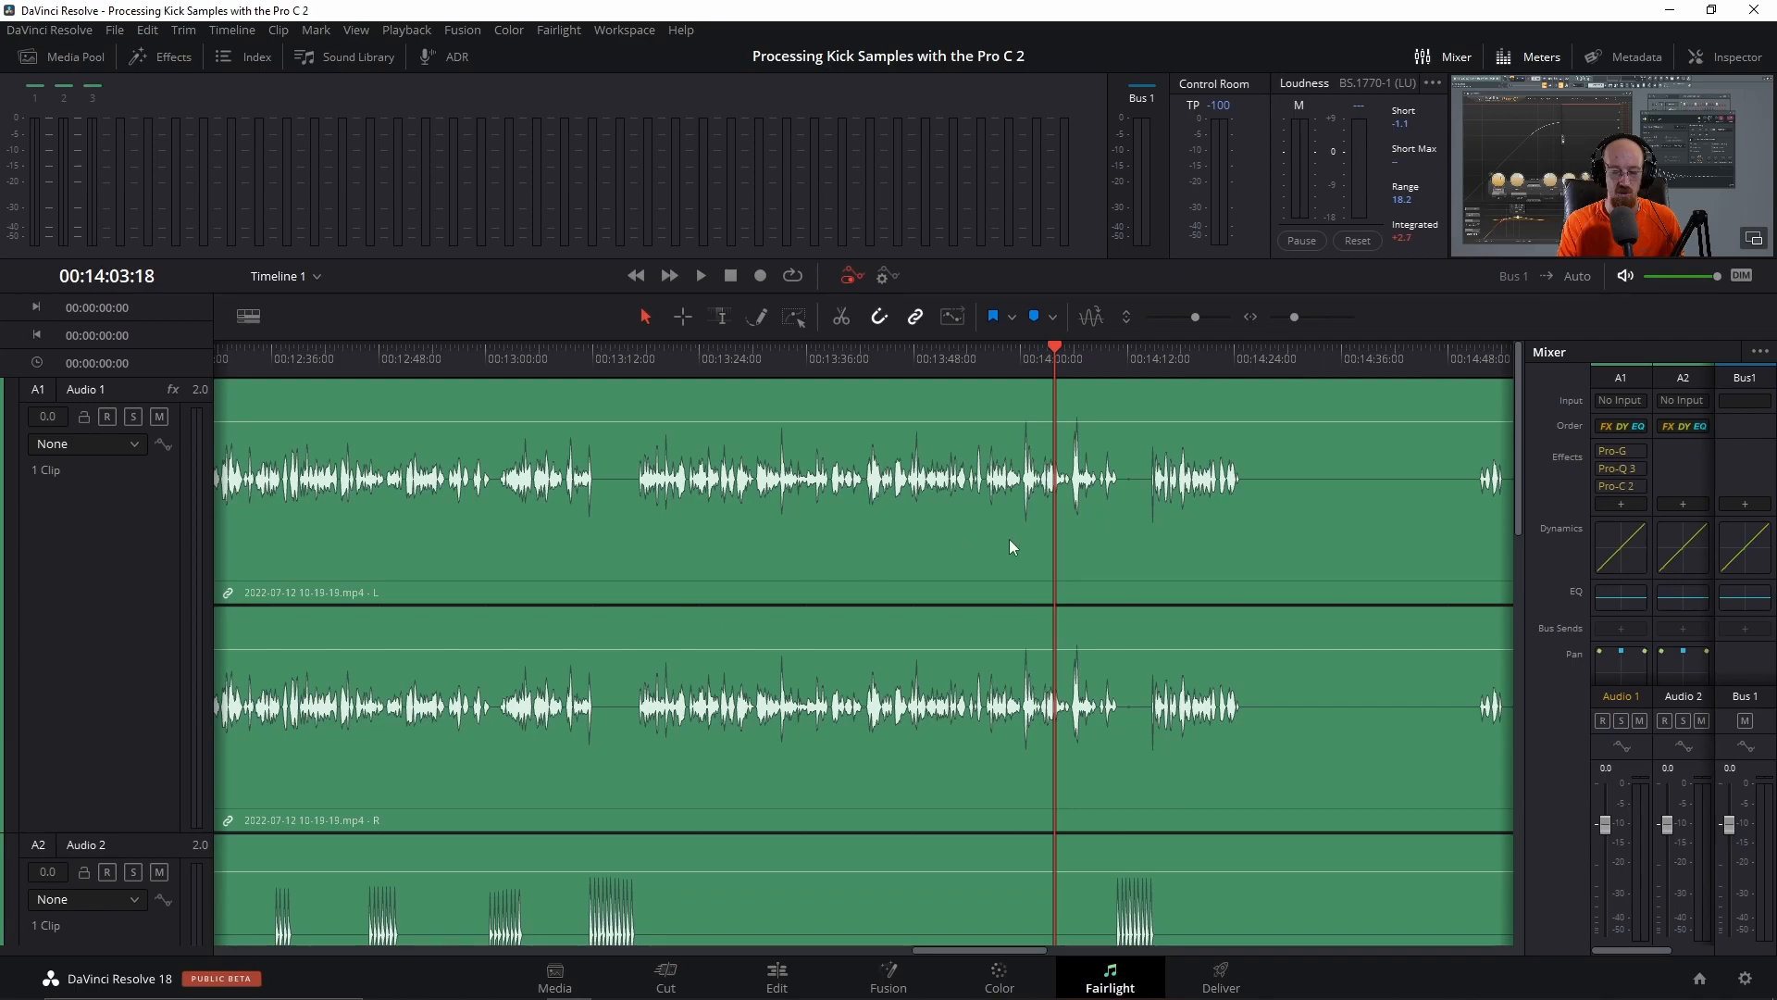
Open the Fairlight Presets Library and filter it to Plugins Presets
left_click(557, 30)
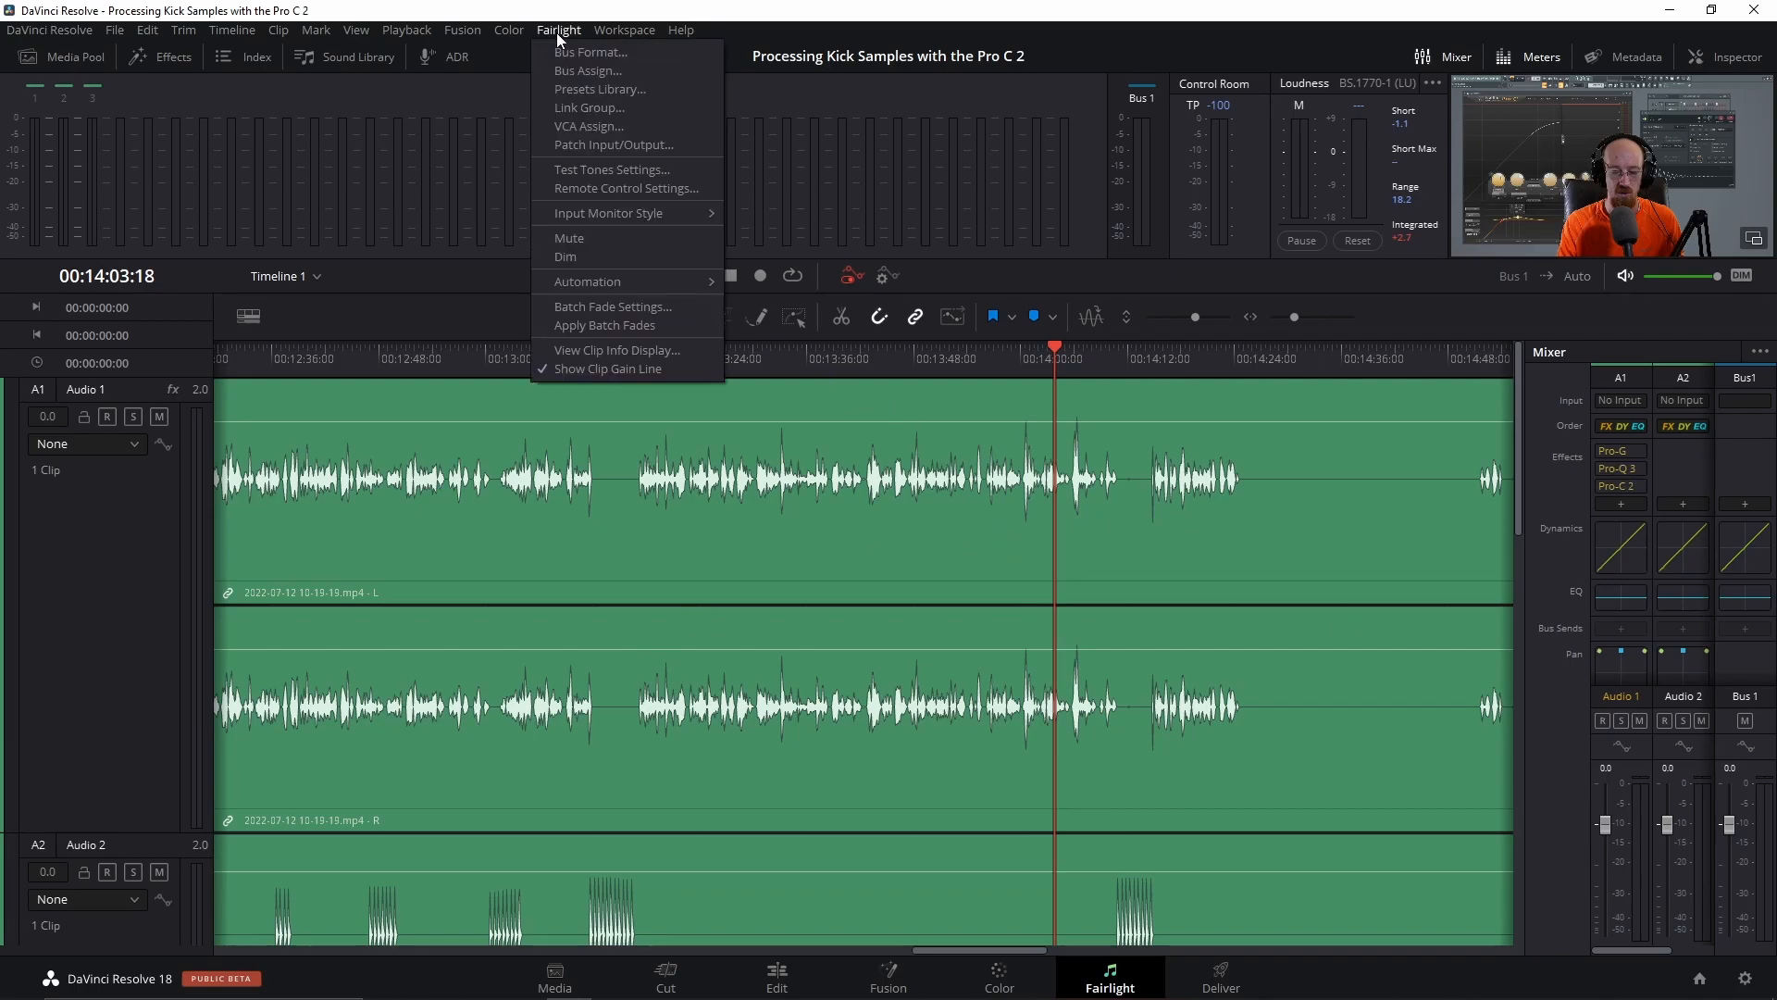
mouse_move(612, 168)
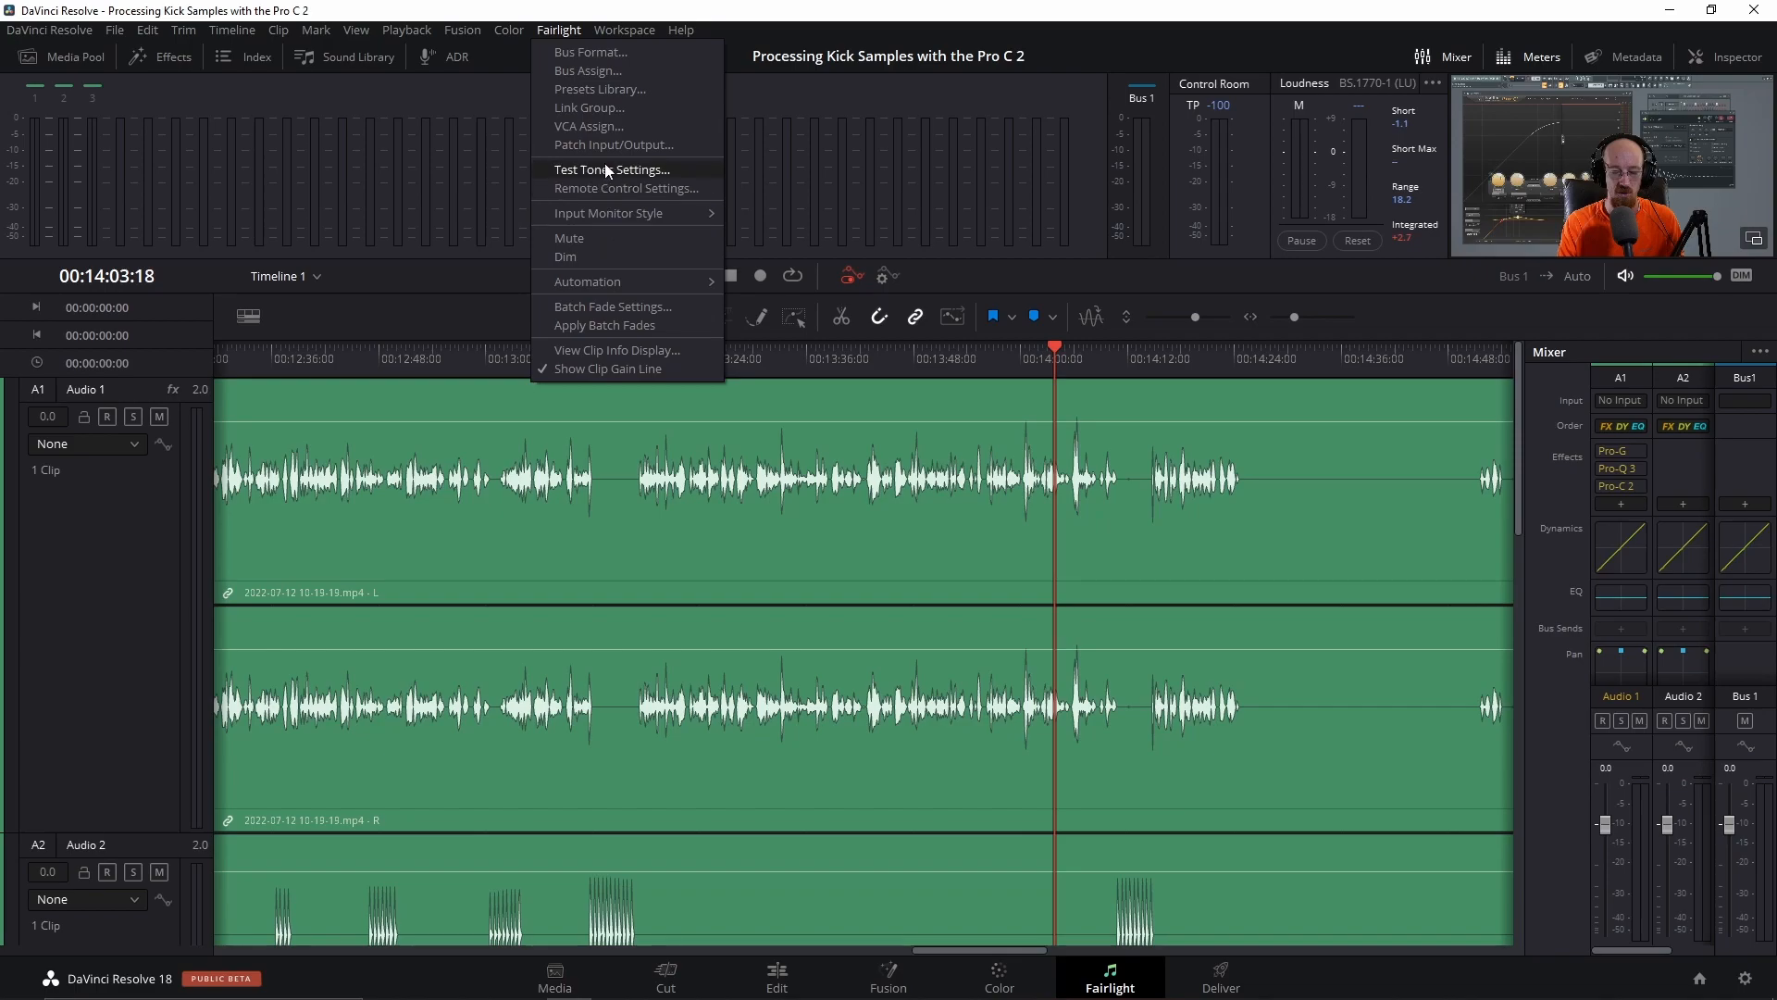
left_click(599, 89)
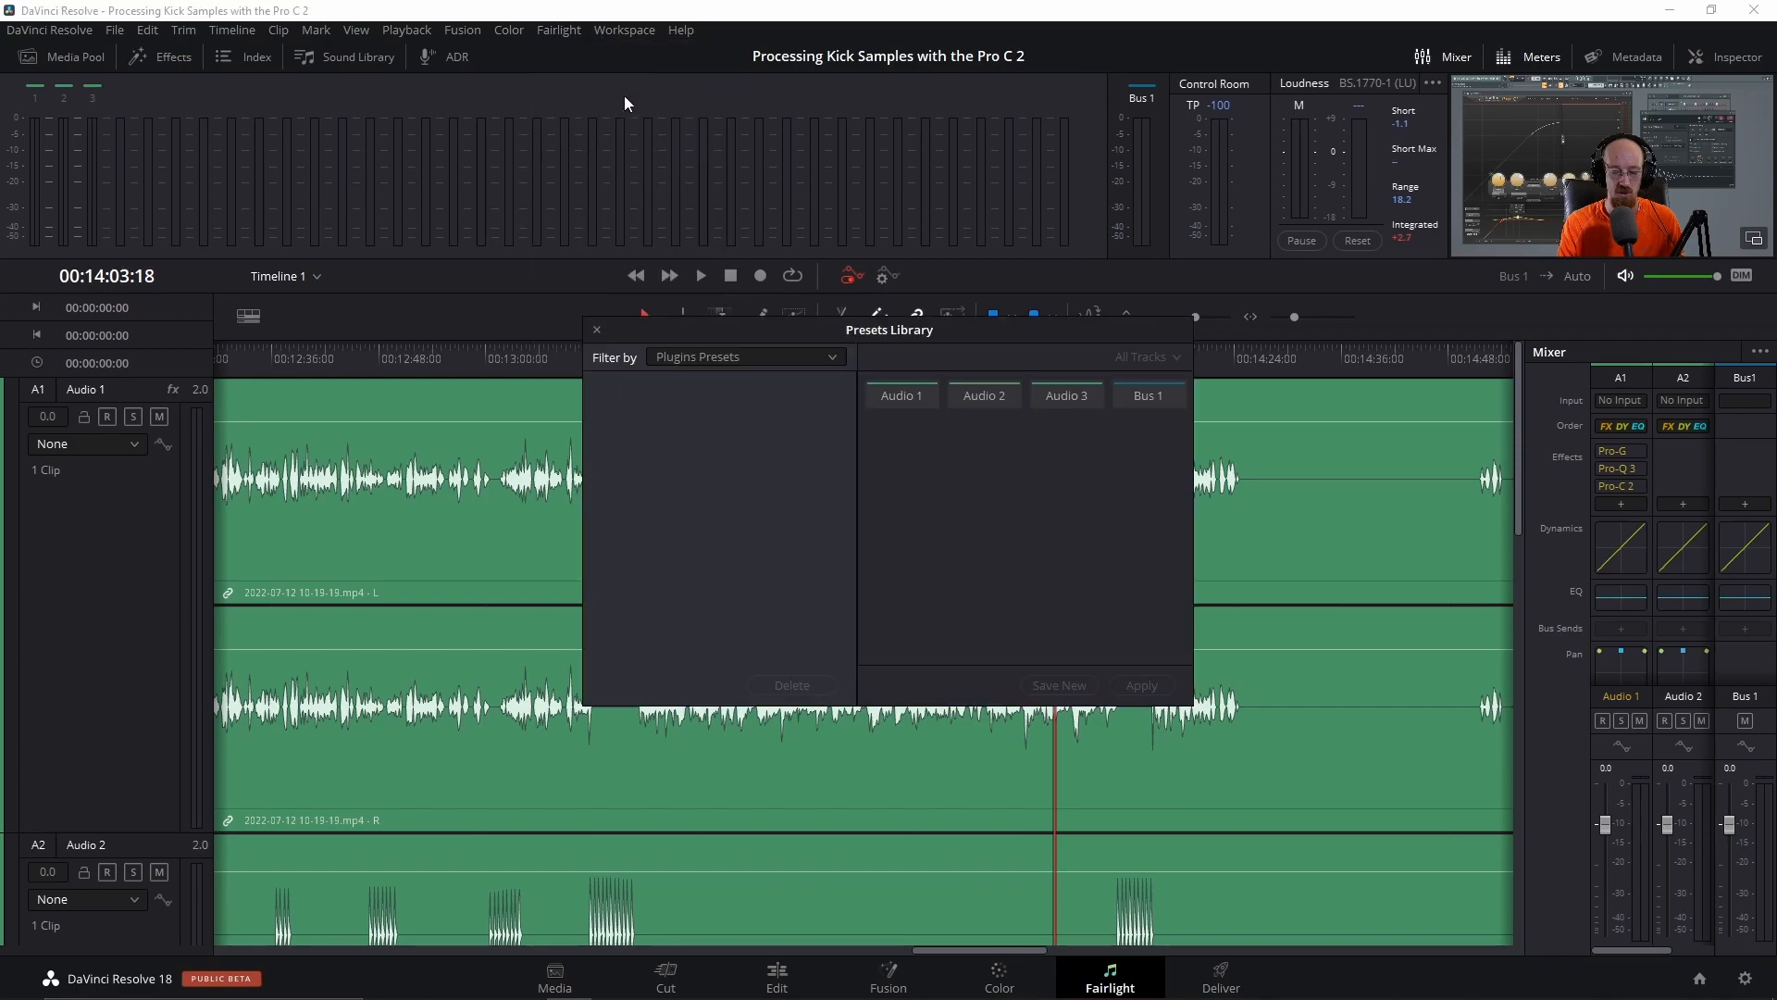
left_click(601, 313)
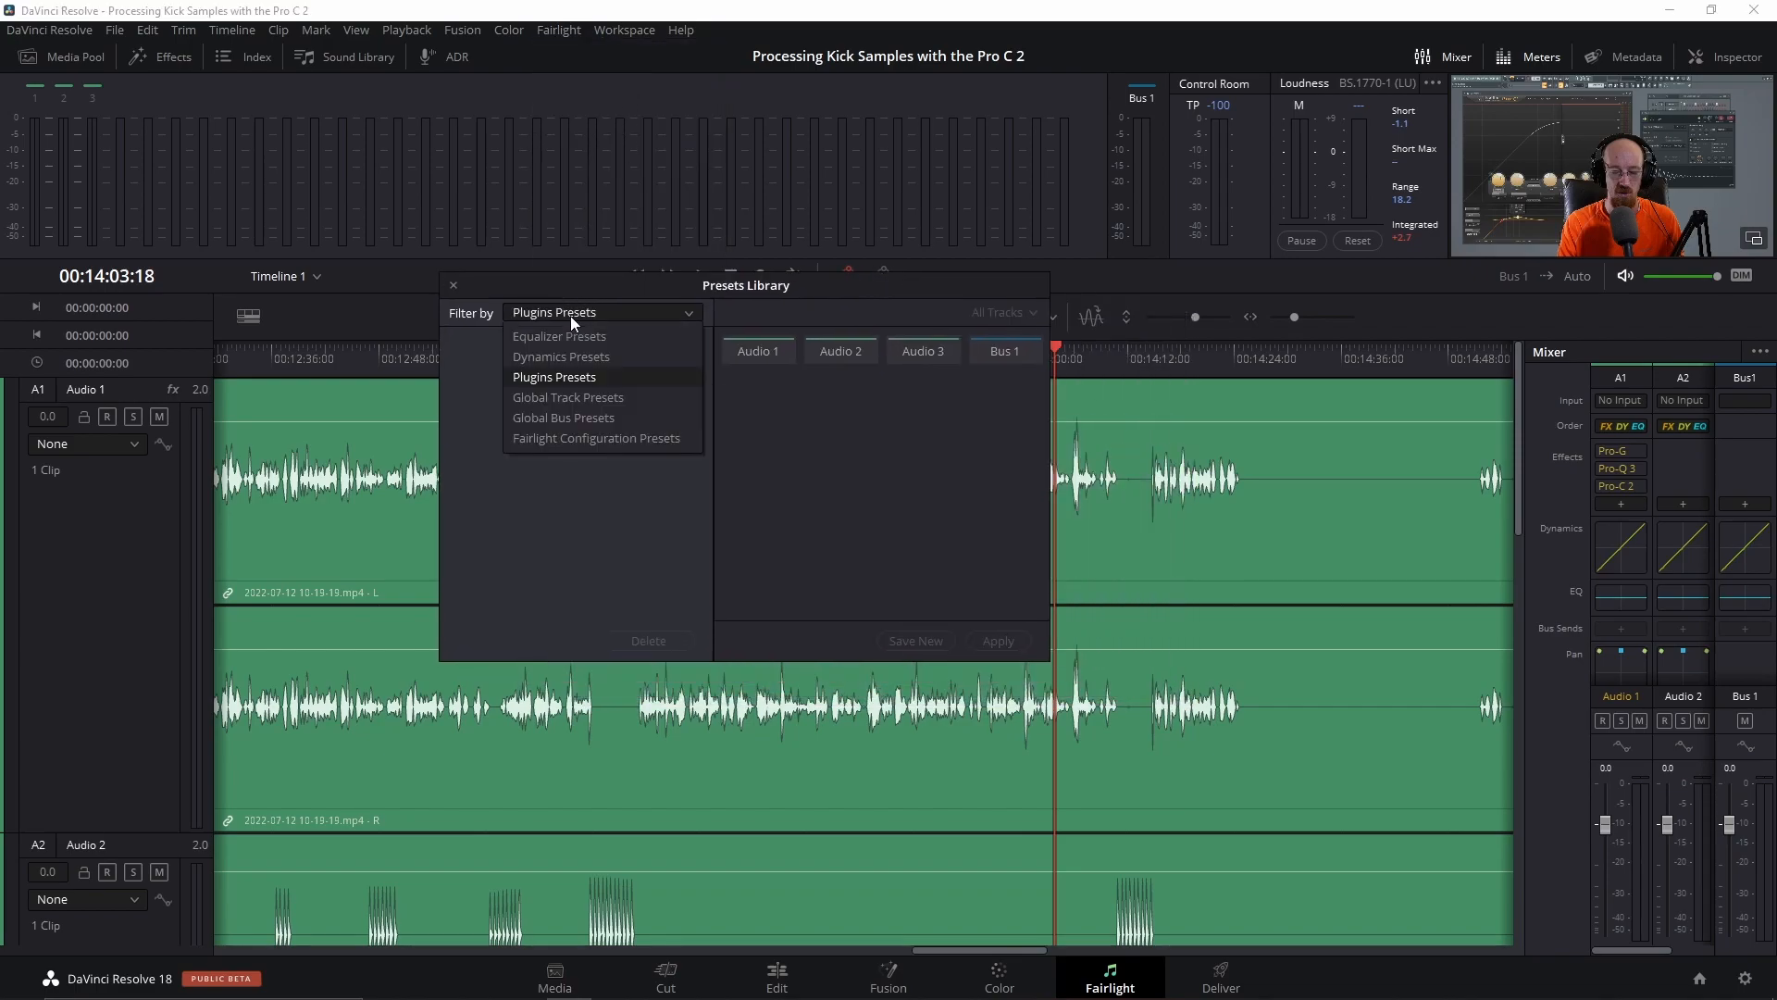
left_click(557, 335)
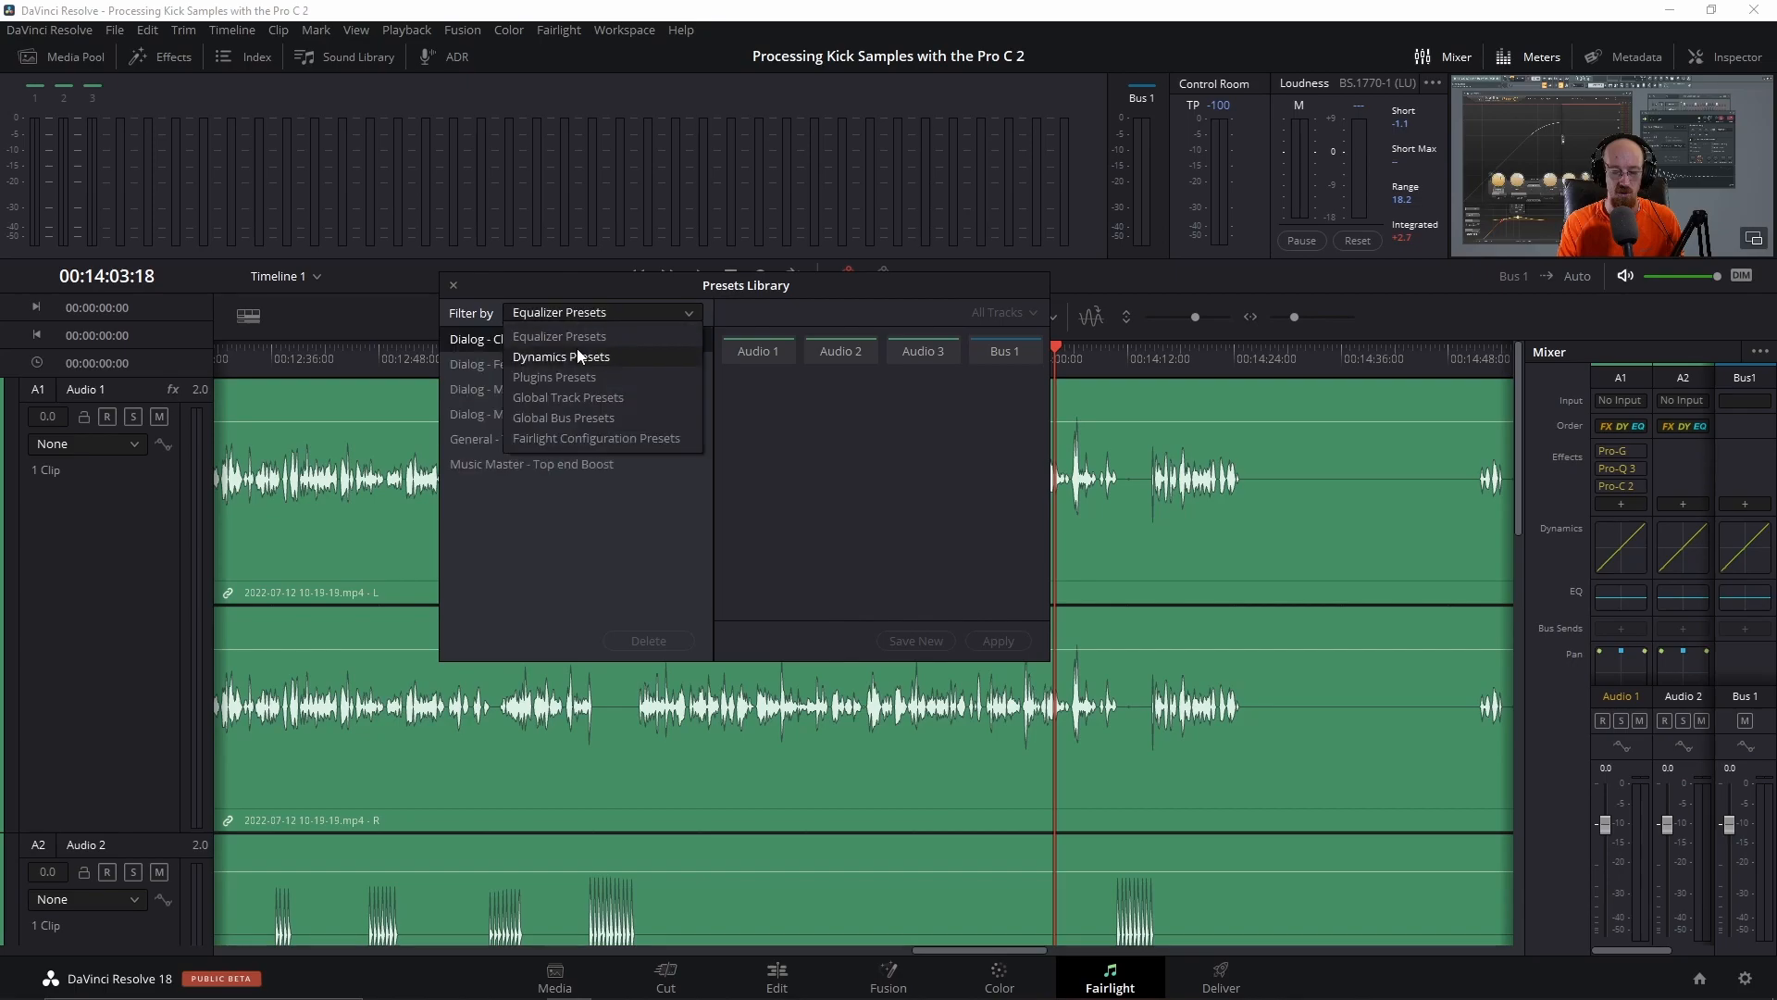
left_click(567, 397)
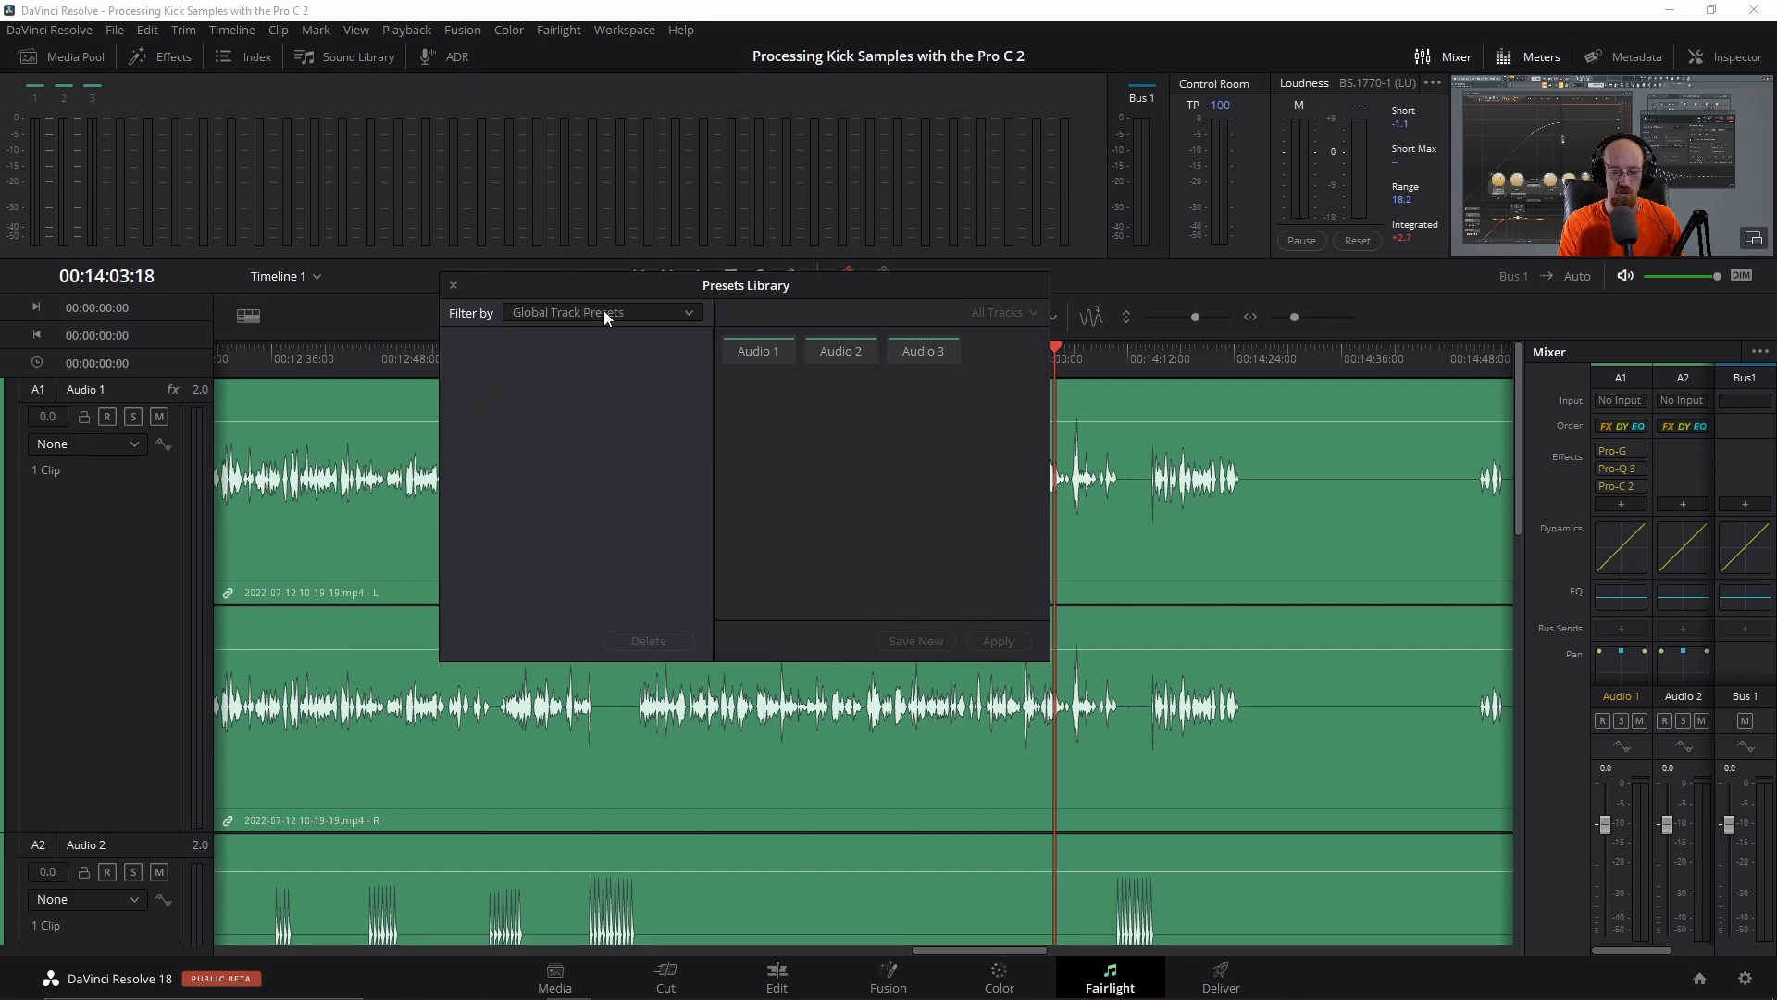
left_click(601, 312)
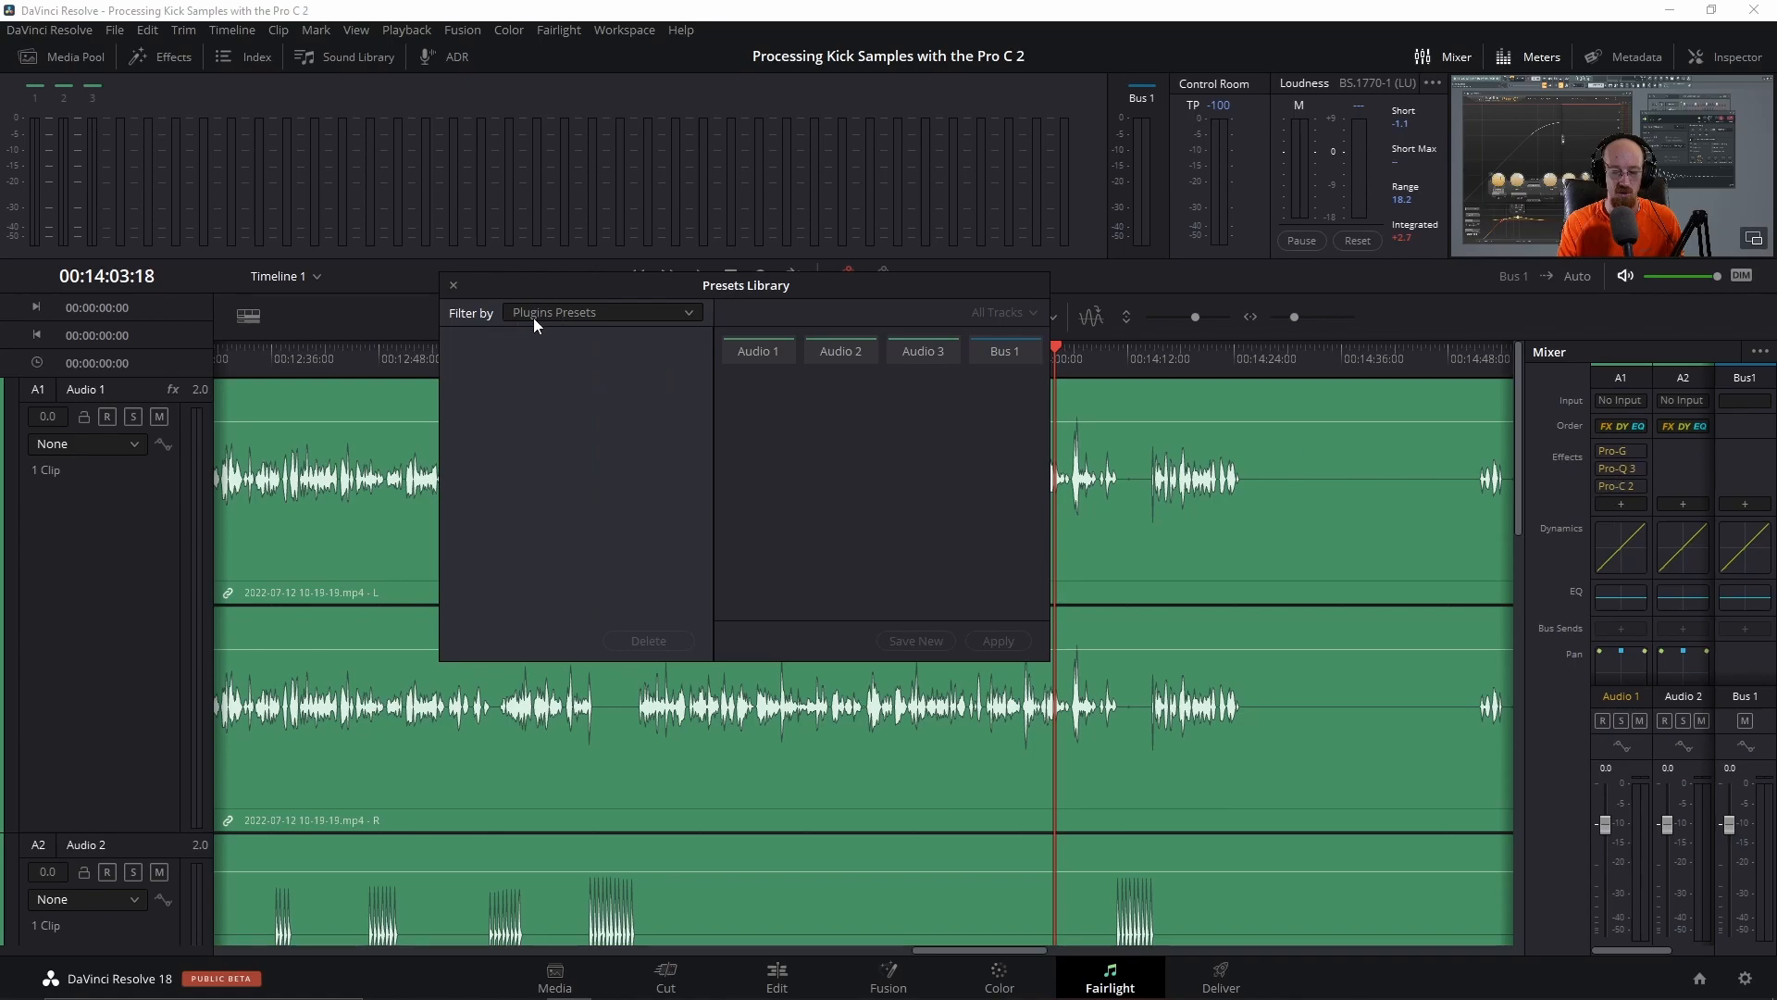
mouse_move(590, 313)
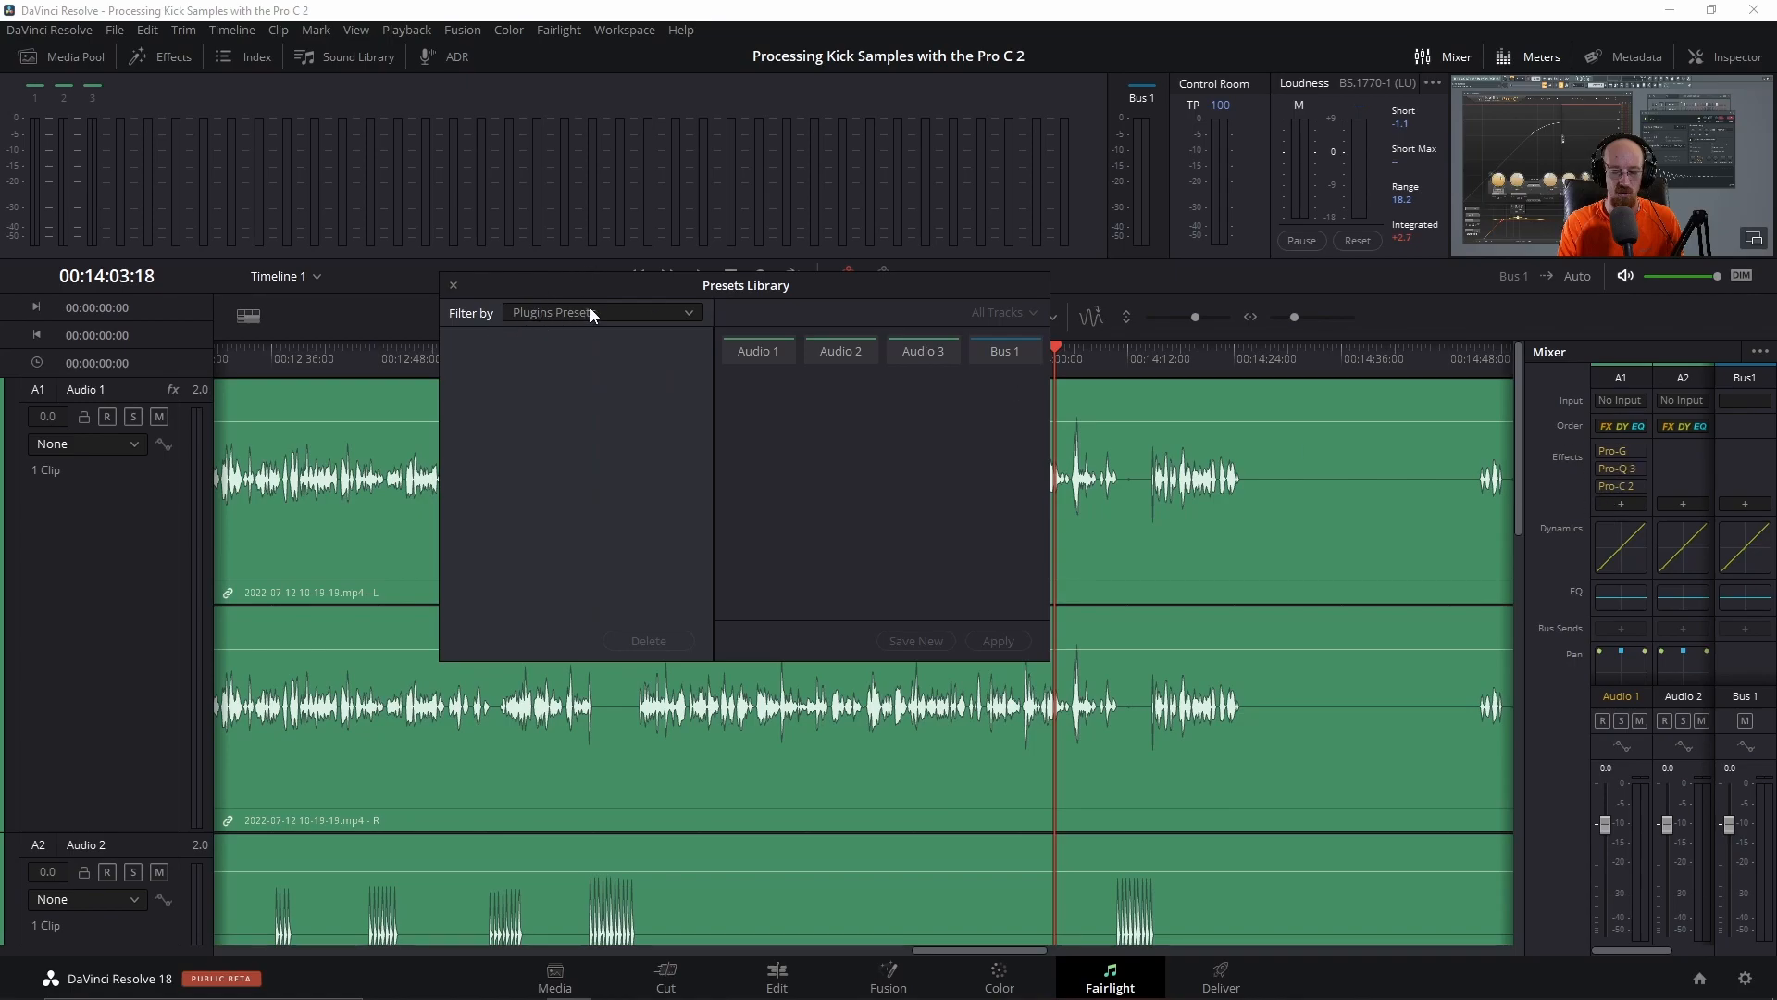
Pick Audio 1 as the source track for the preset
left_click(756, 350)
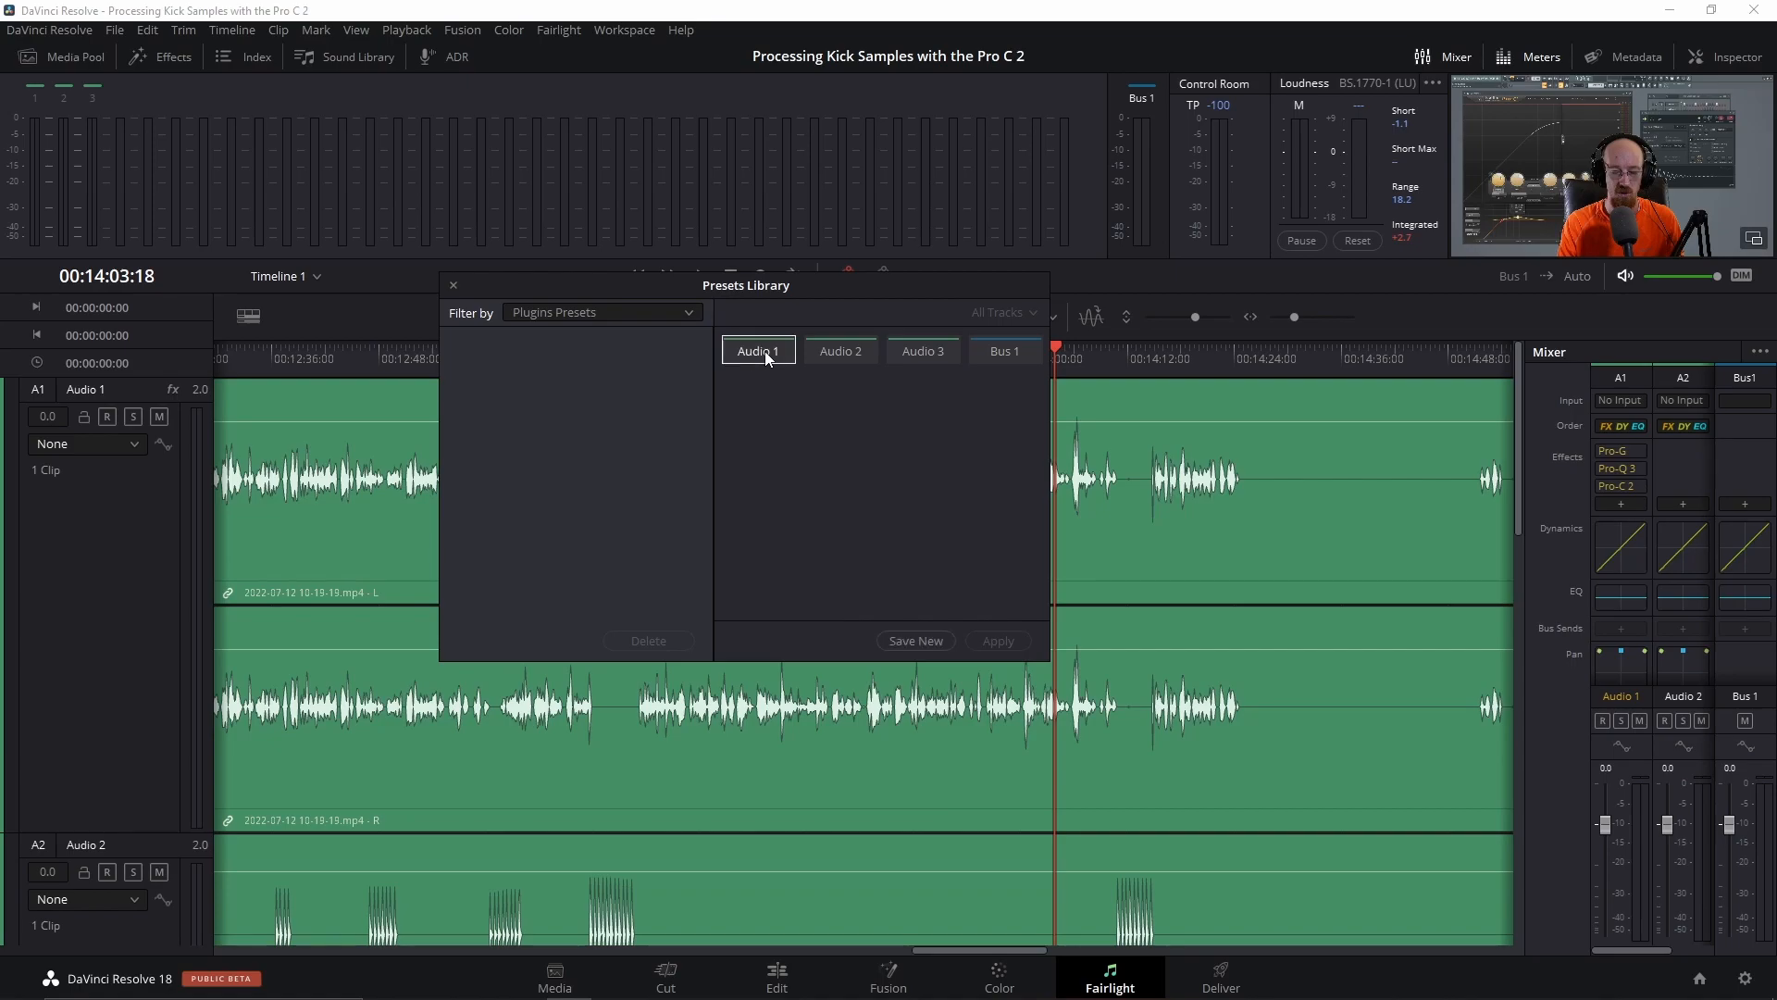
mouse_move(1615, 442)
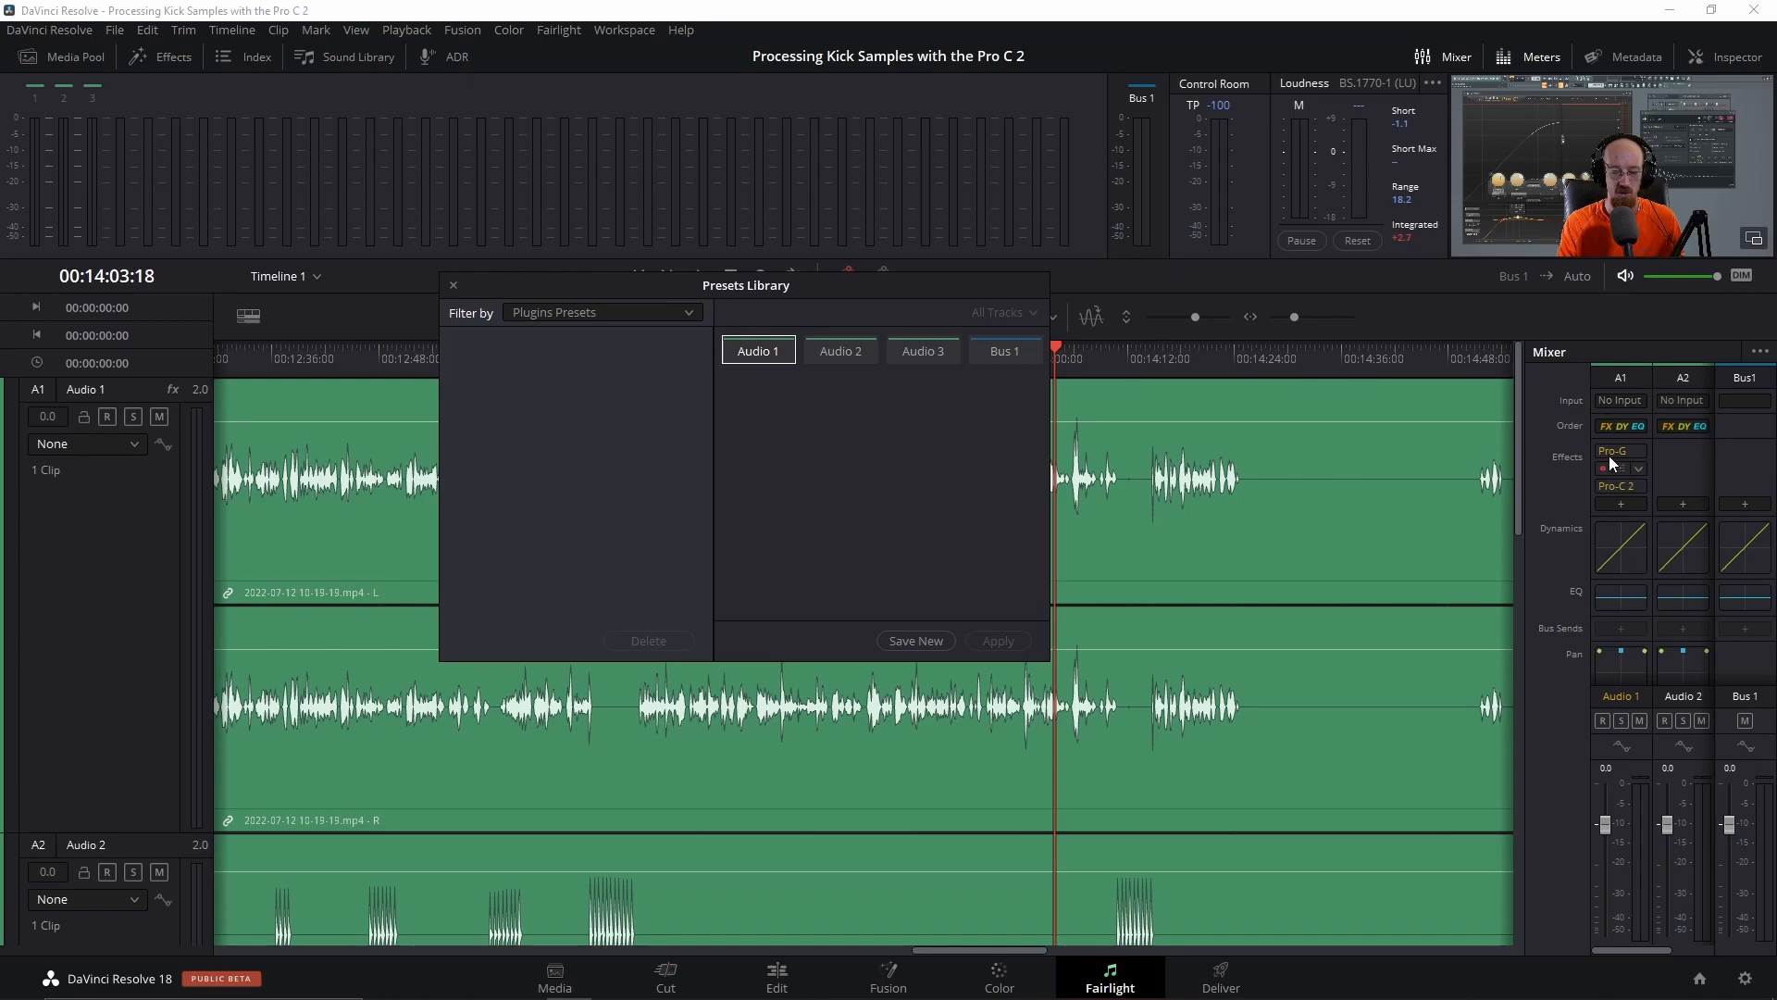
left_click(922, 350)
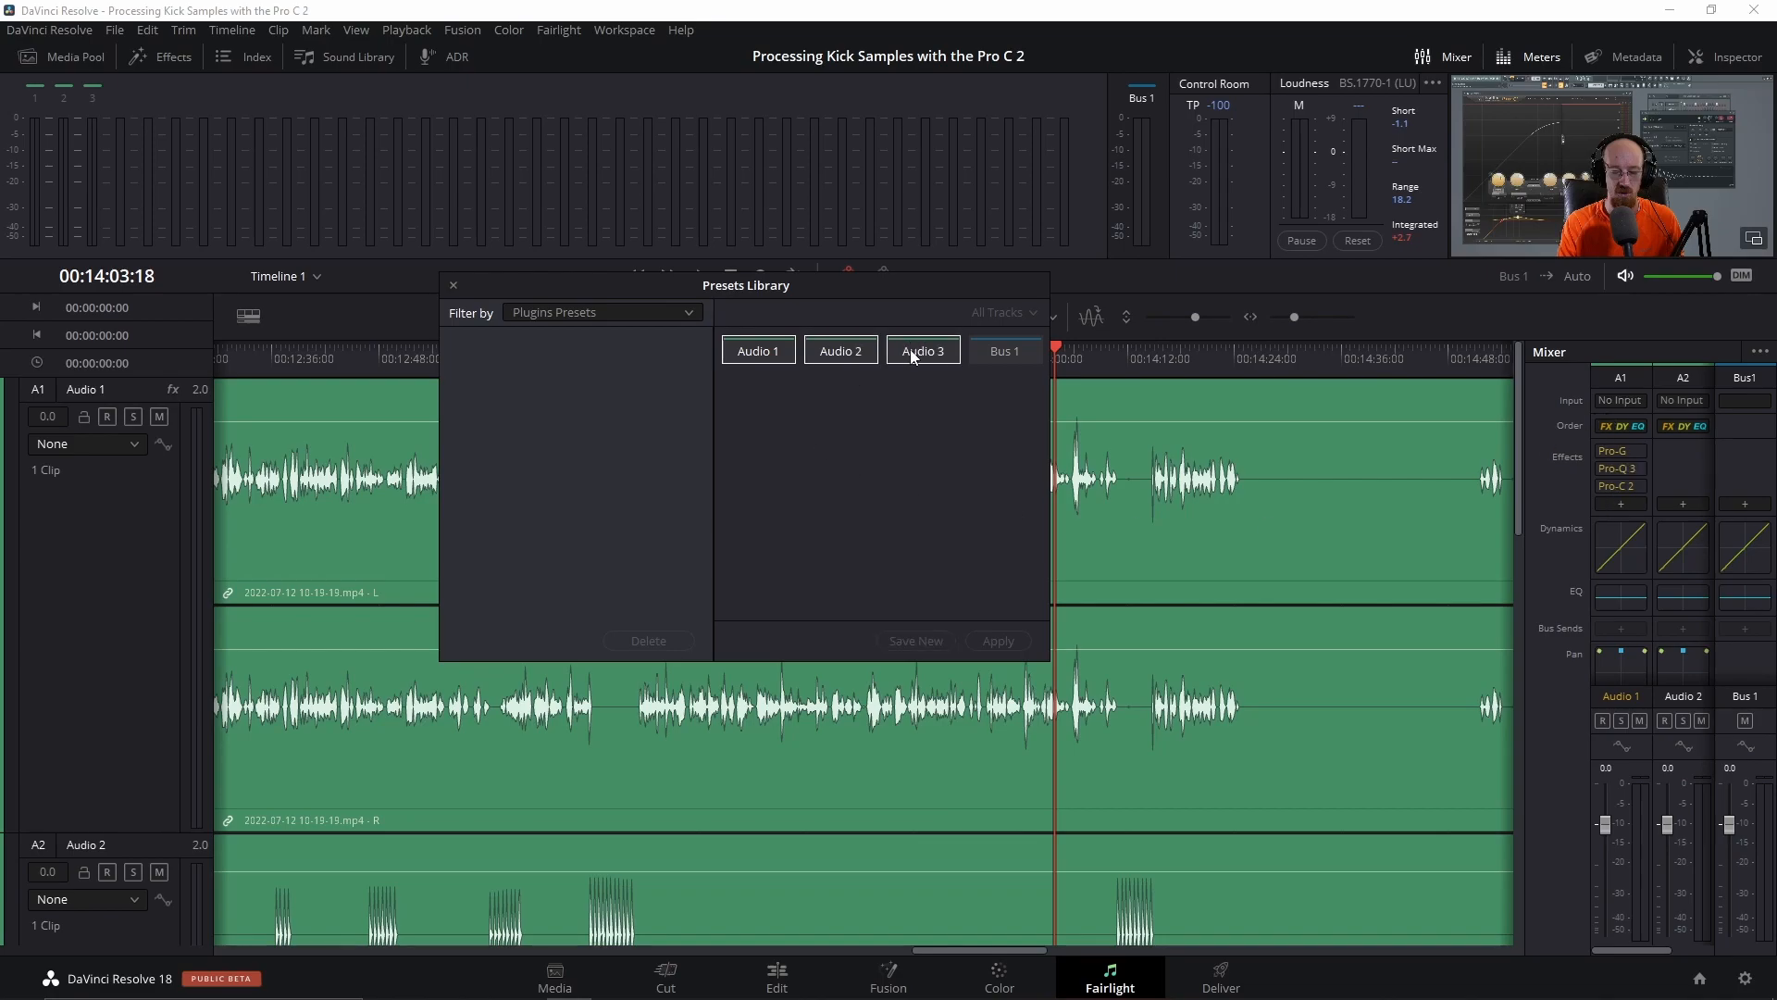
left_click(757, 350)
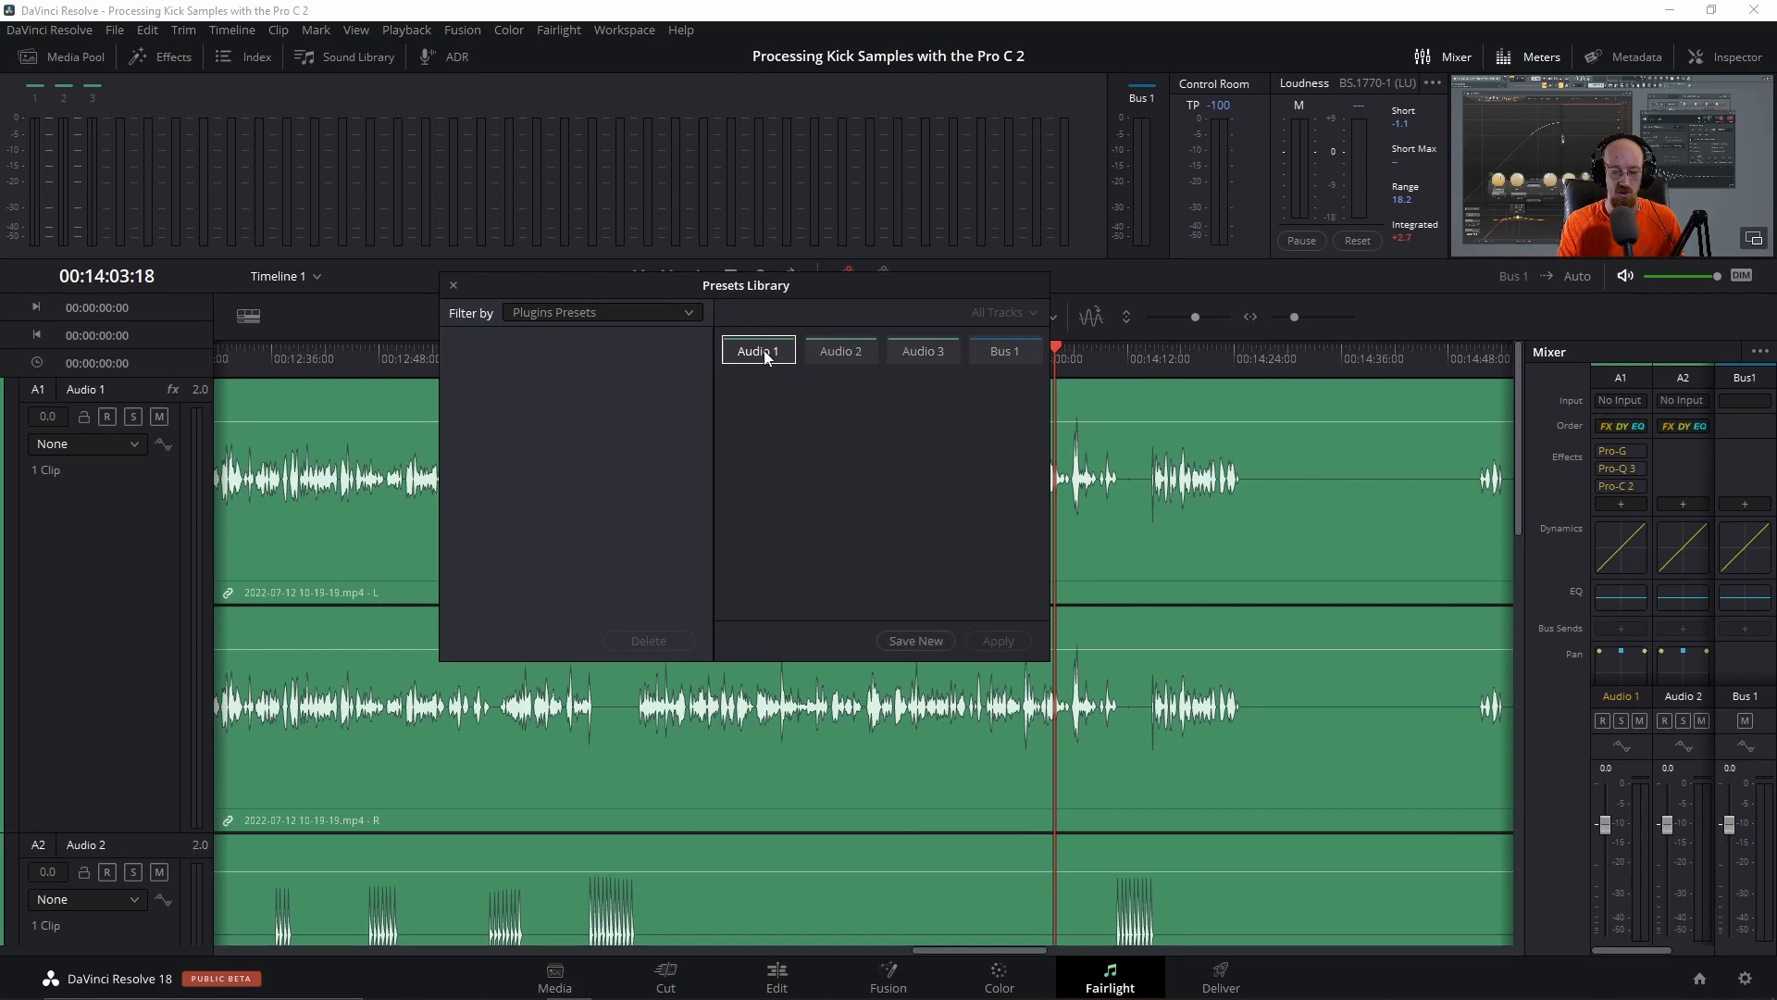
mouse_move(544, 360)
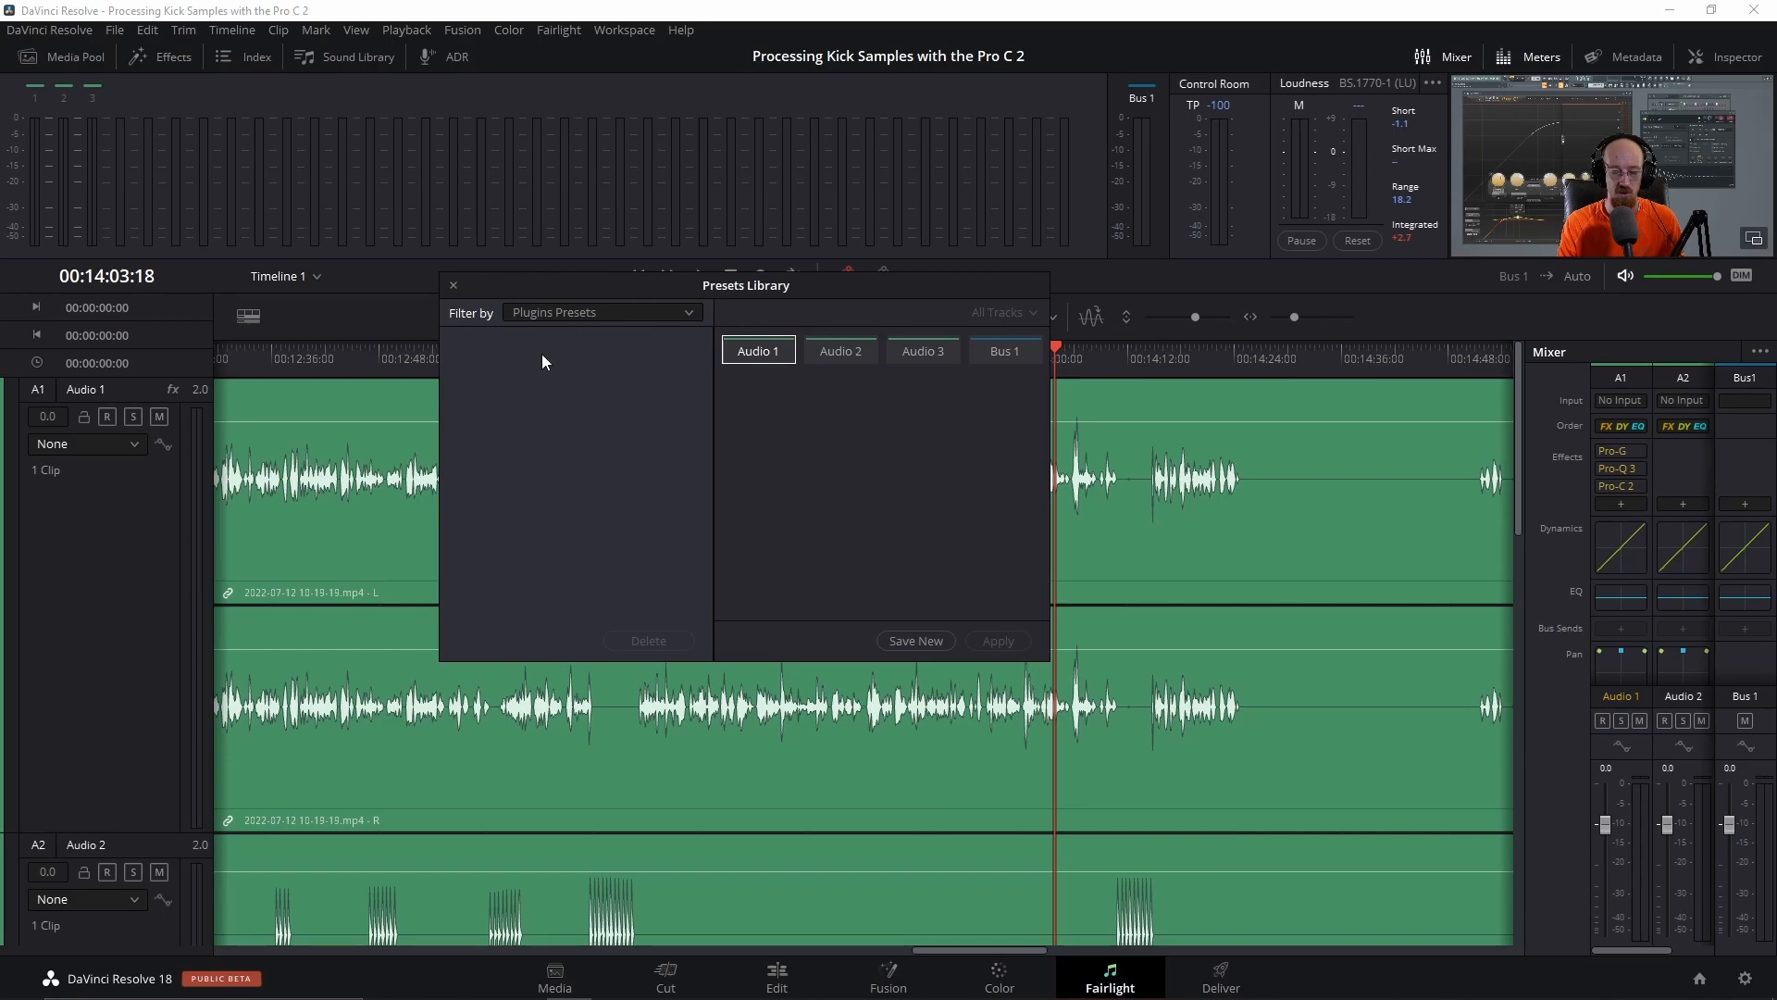
Save a new plugin preset named 'Voice Processing' from Audio 1's chain
left_click(914, 641)
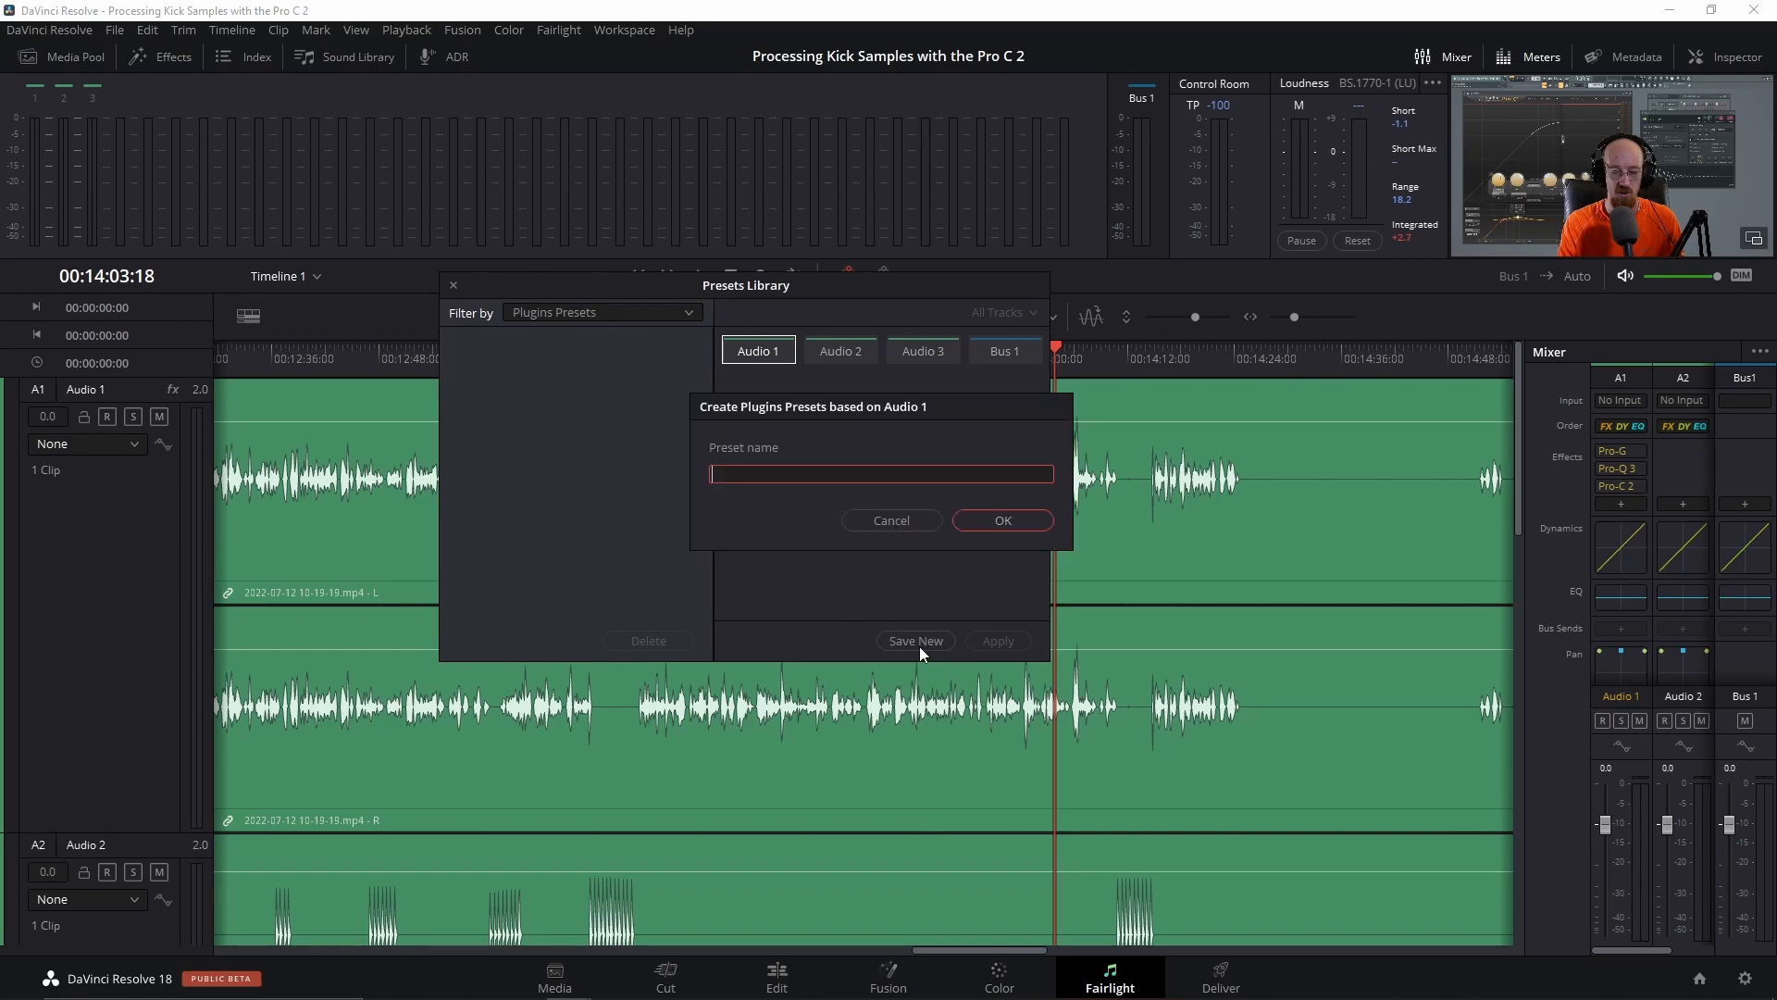
type("Voice Po")
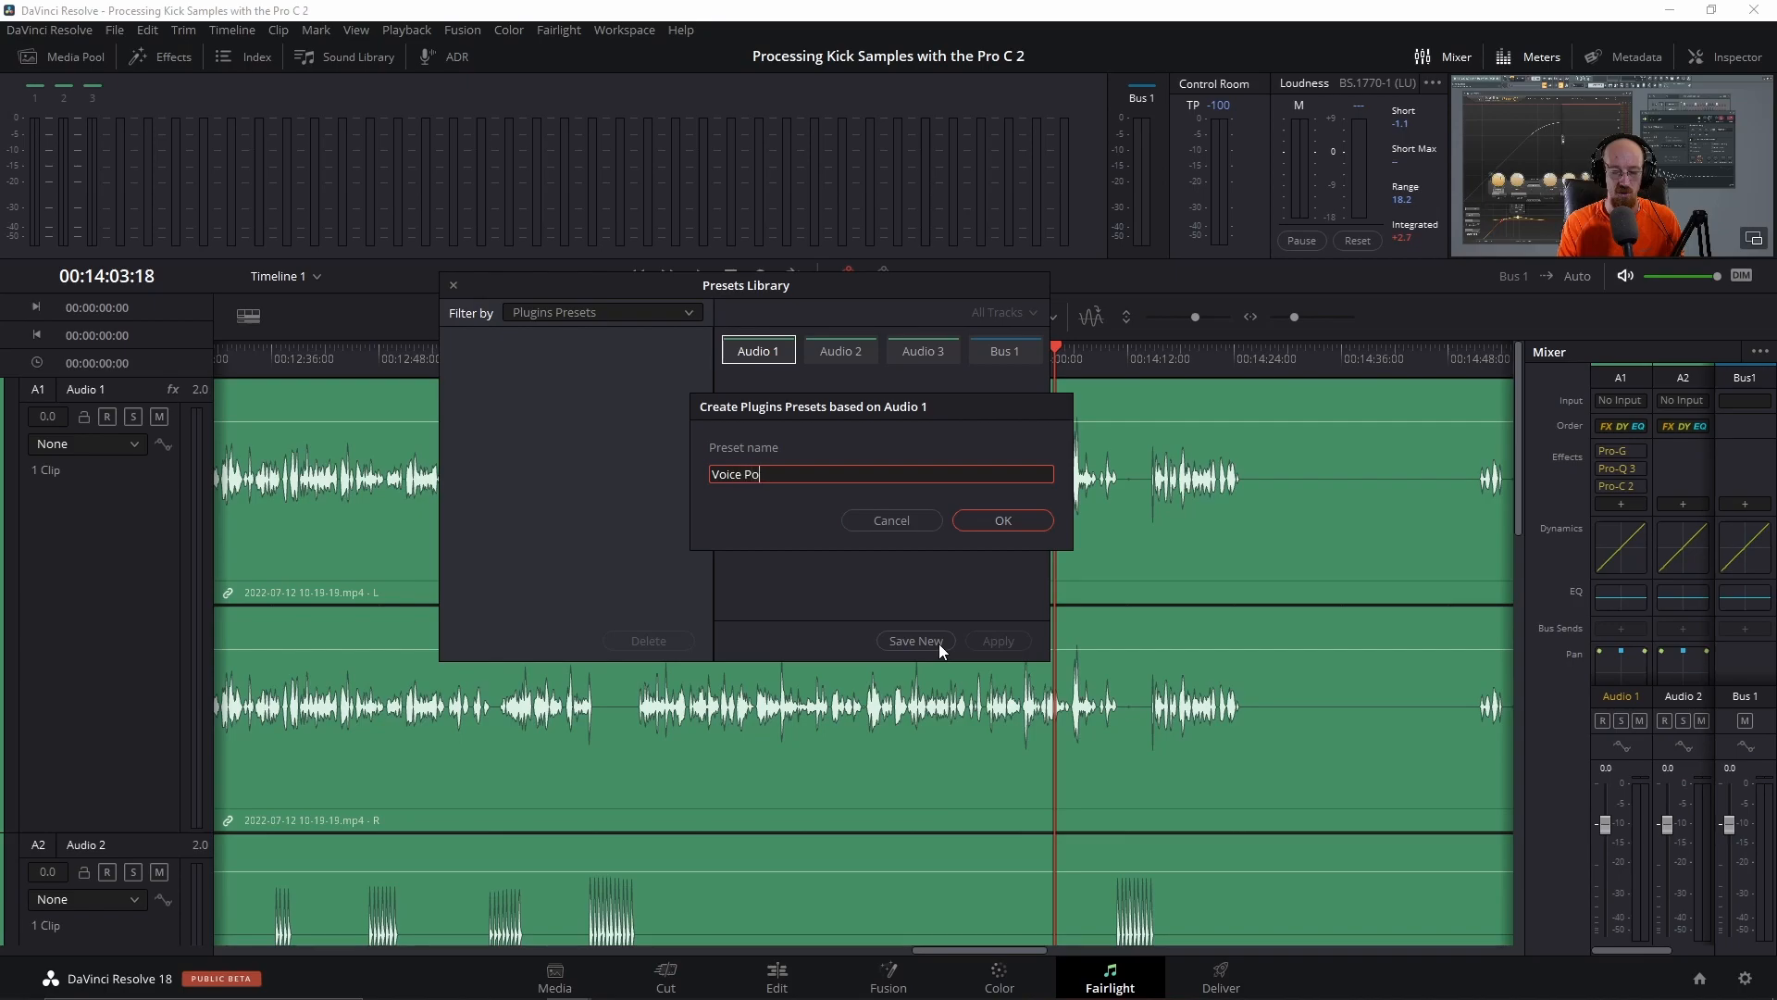
key("Backspace")
type("rocessing")
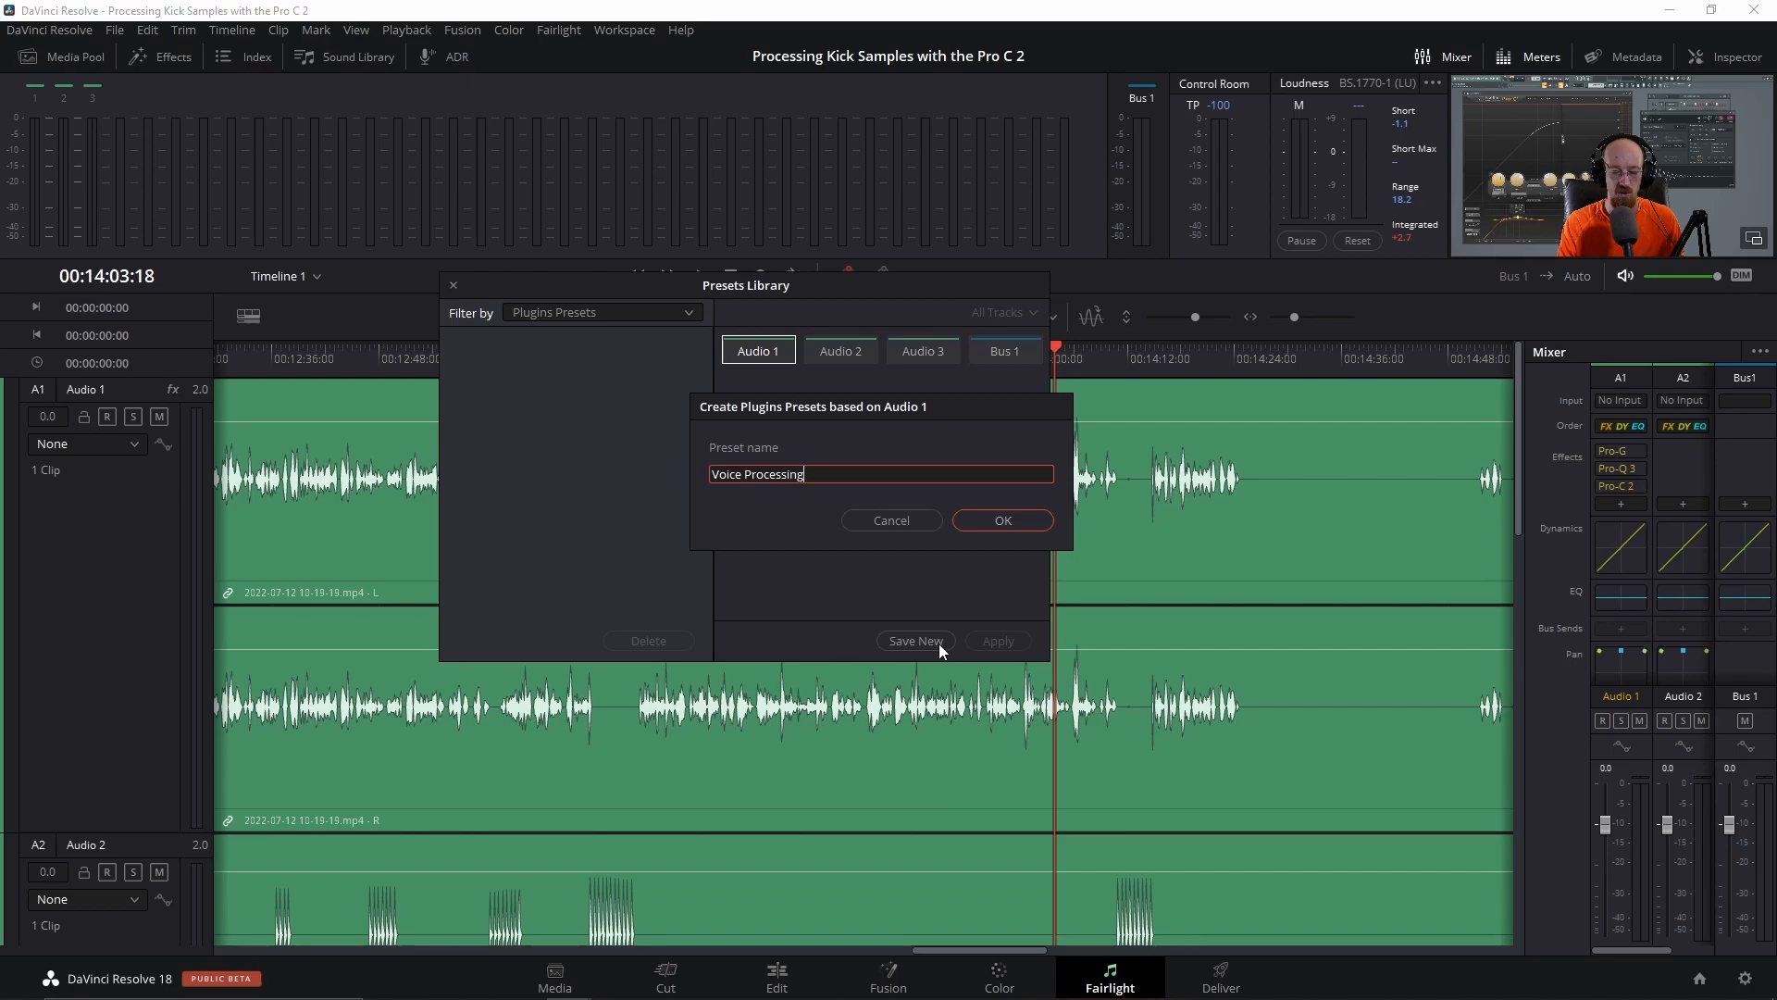
left_click(1001, 520)
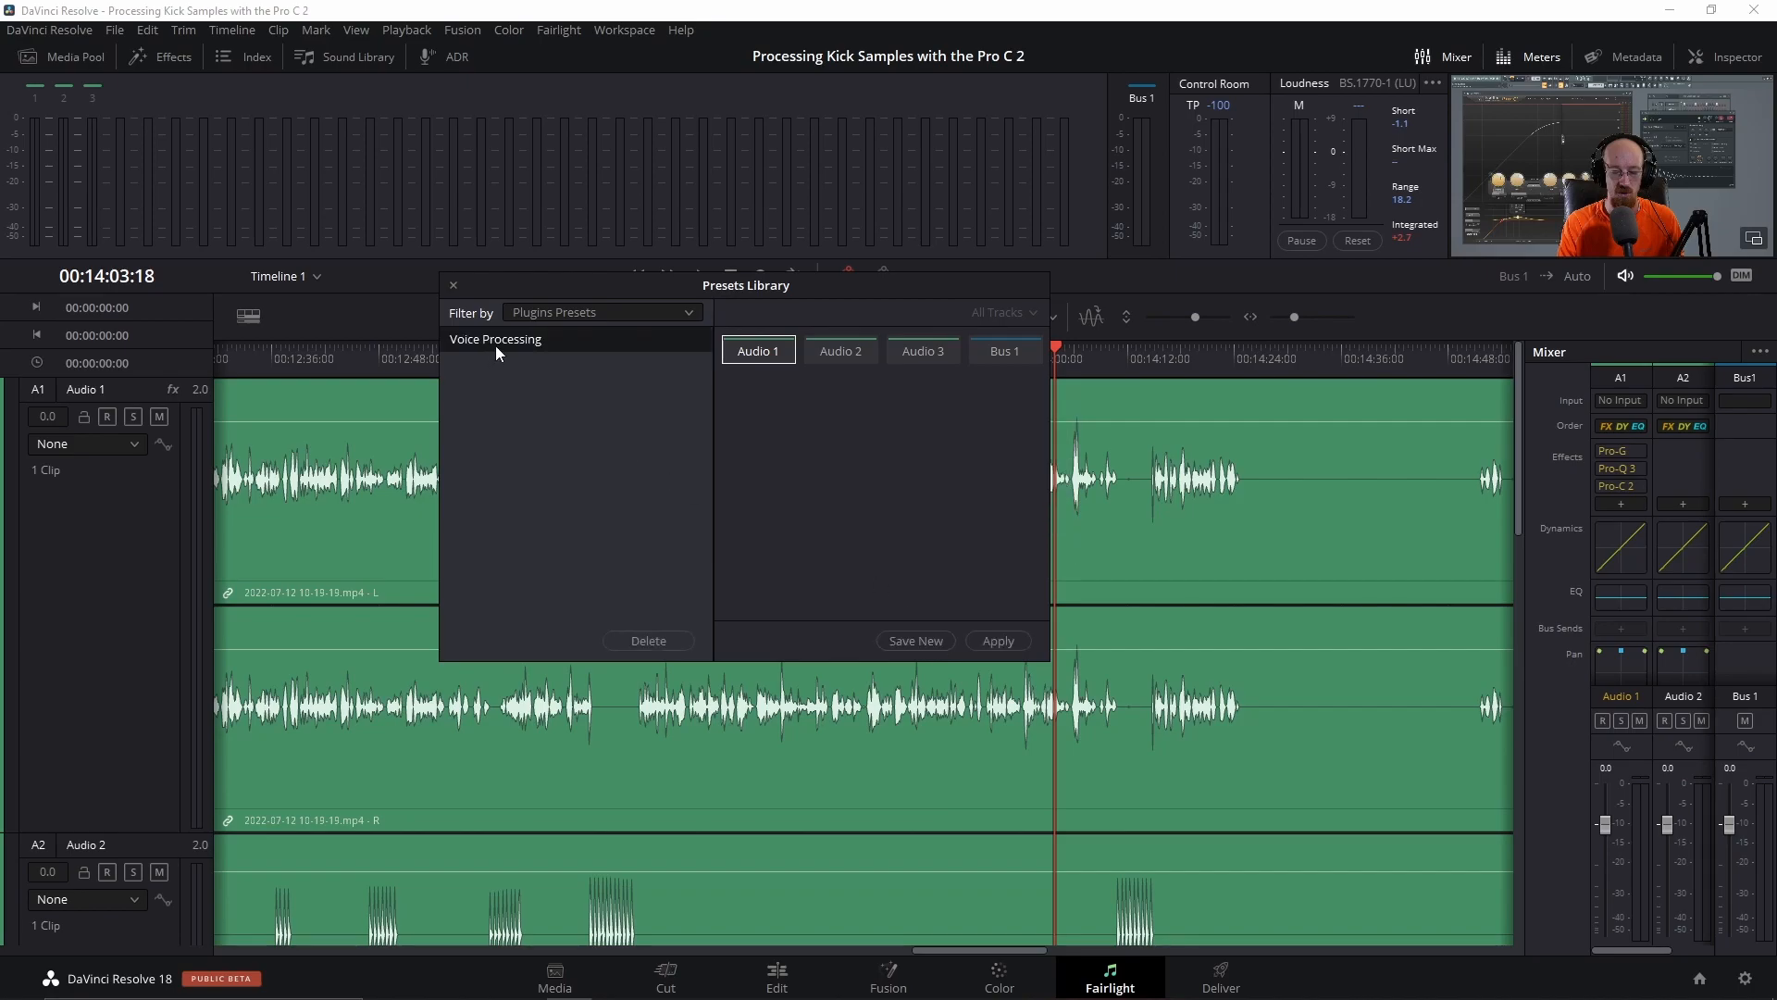
Select the Voice Processing preset and choose Audio 2 as the target track
left_click(840, 350)
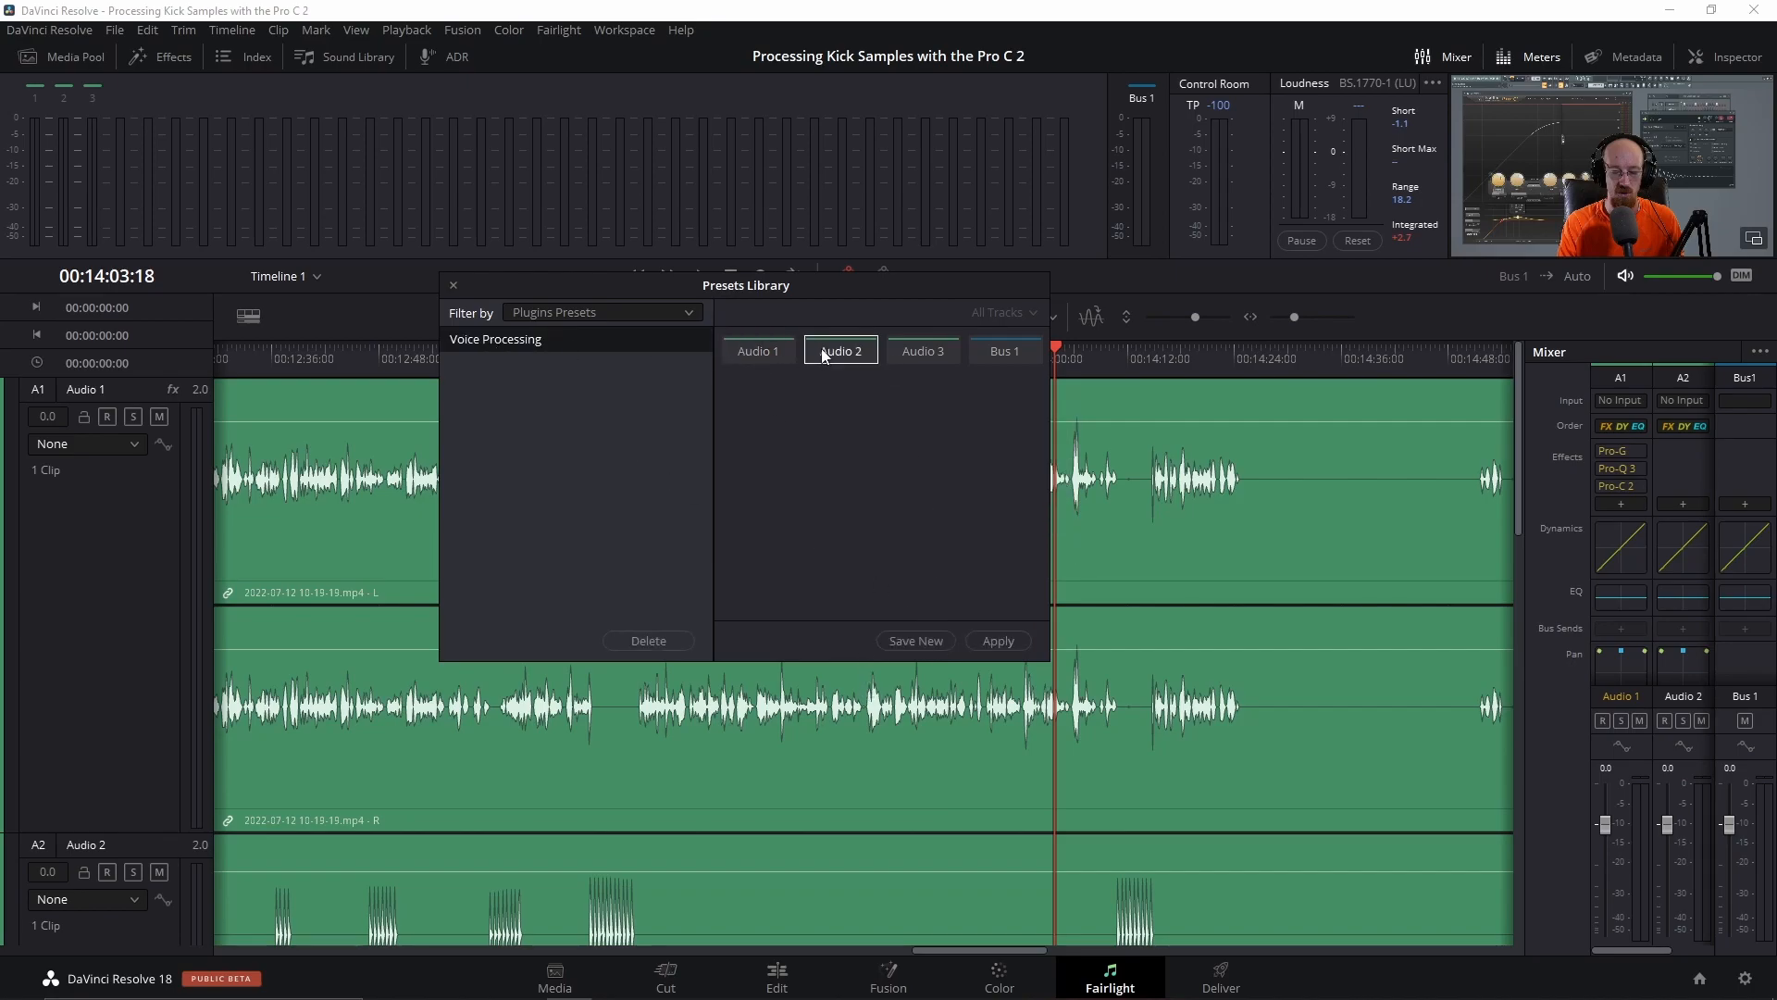
left_click(996, 641)
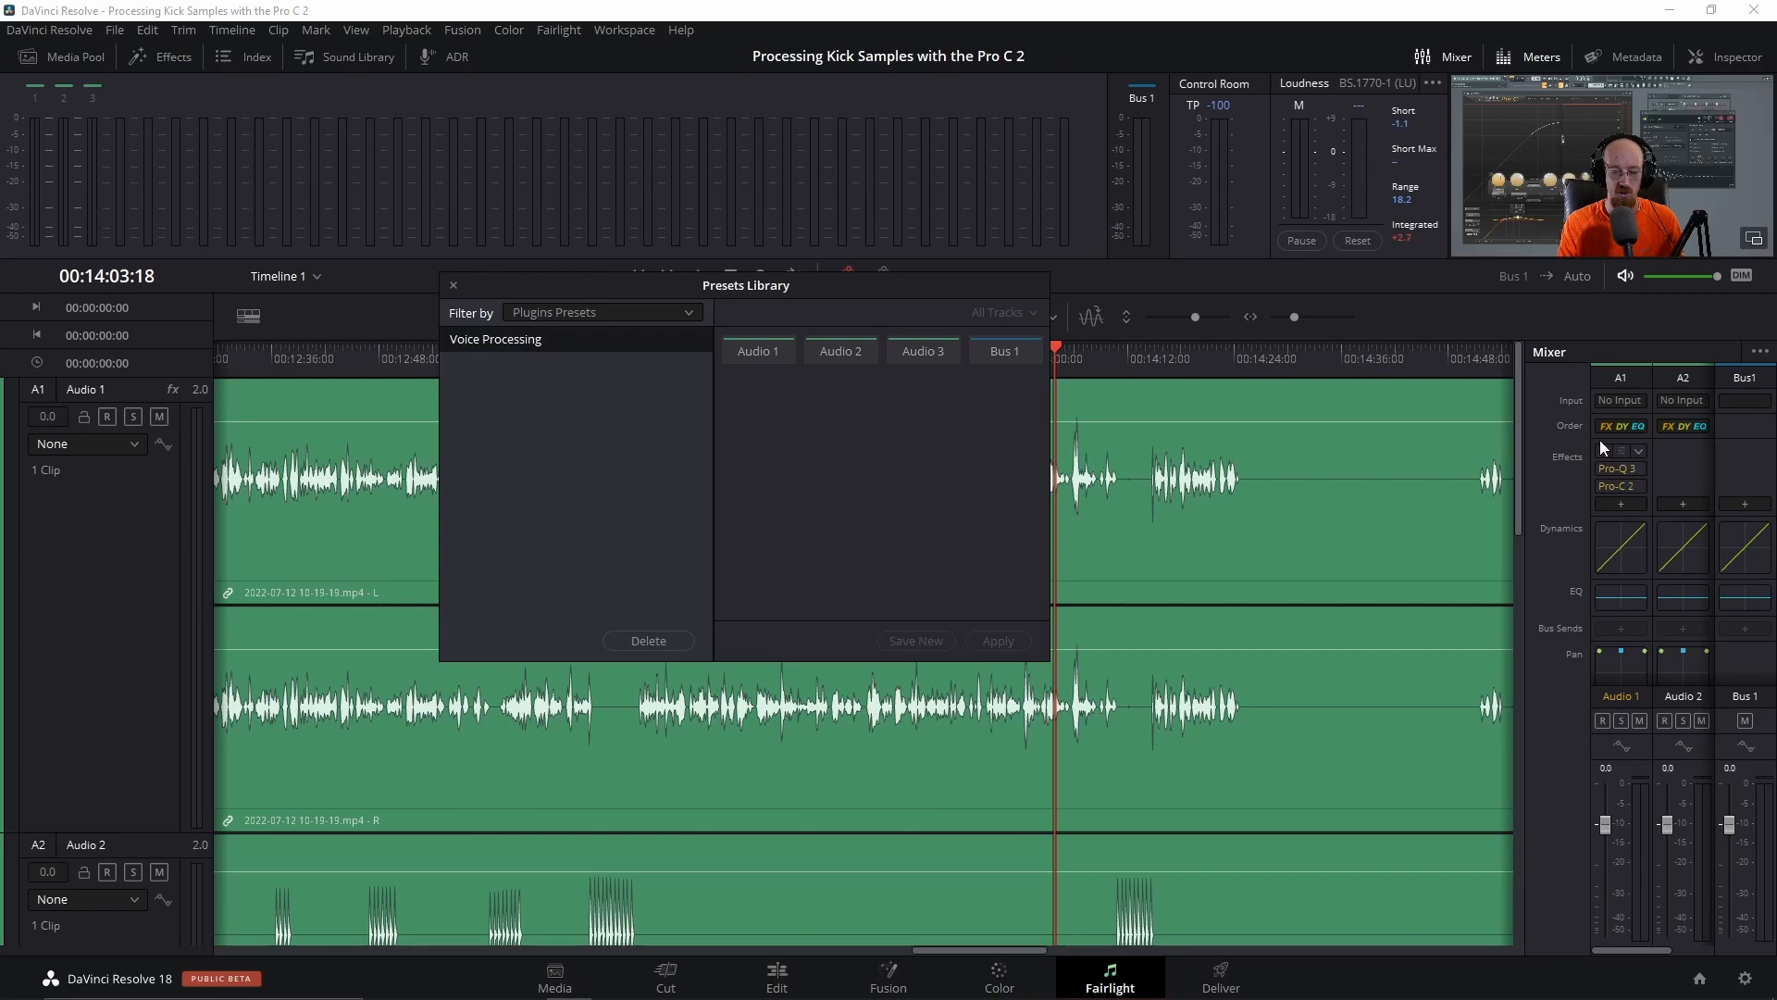
left_click(453, 284)
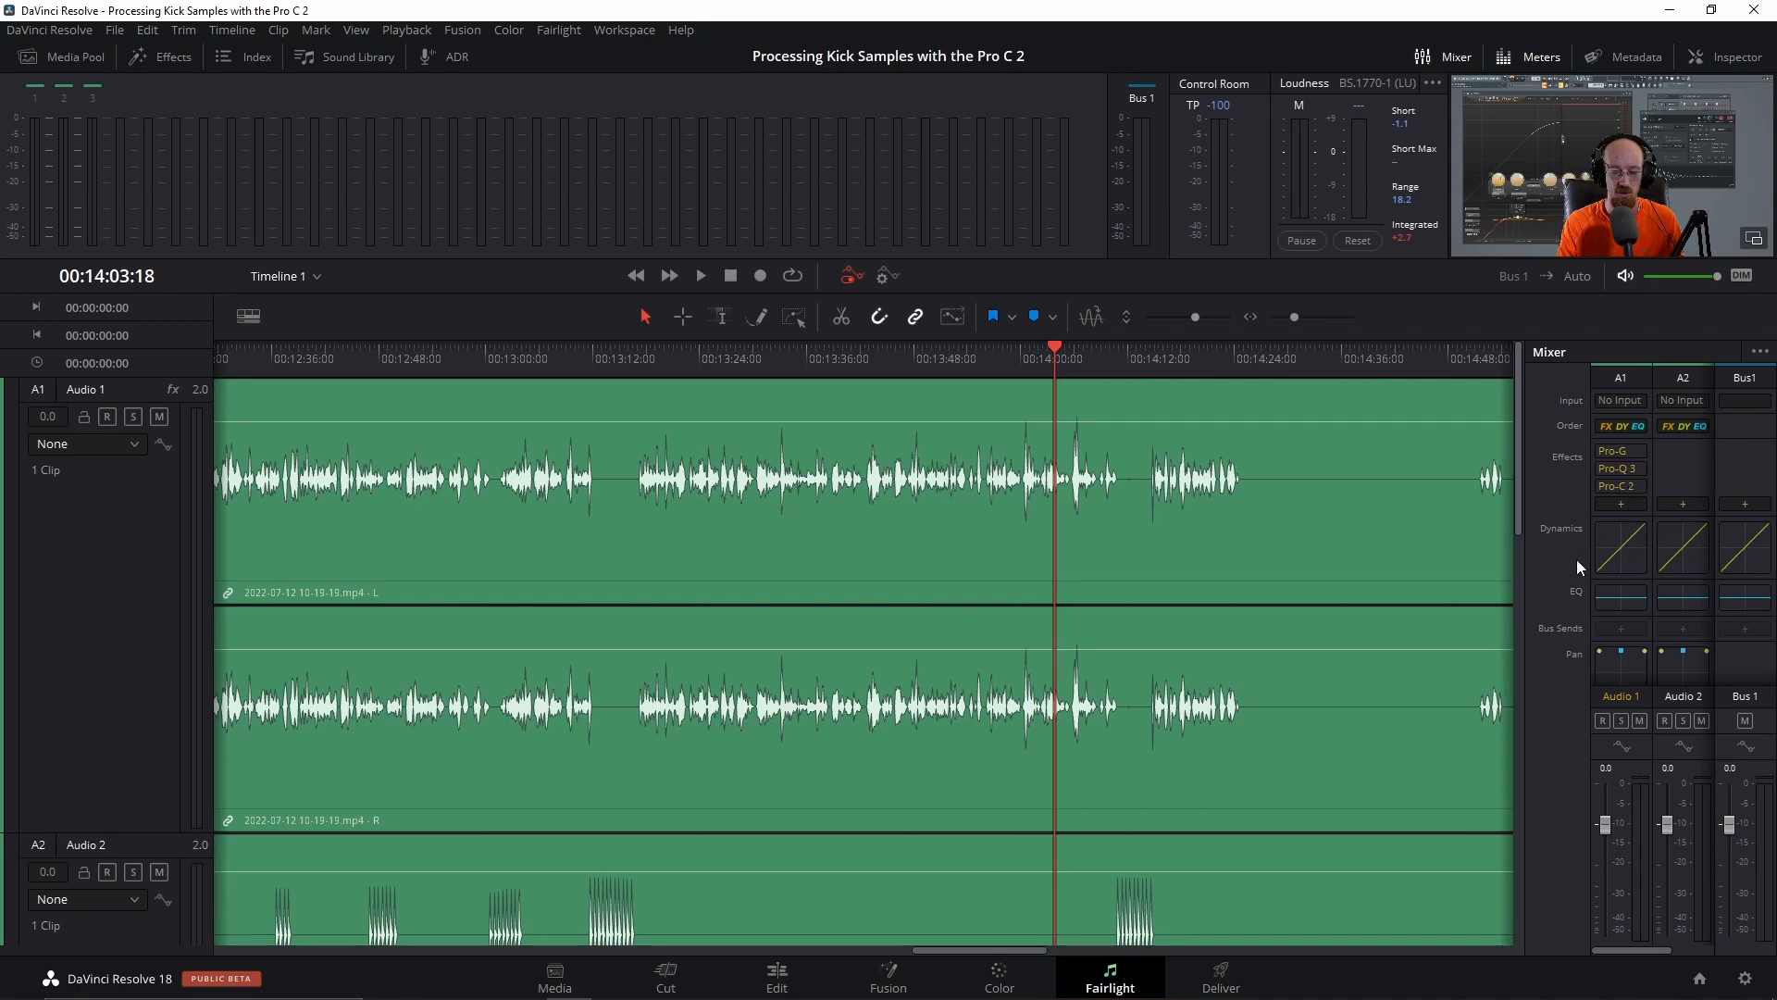
mouse_move(1553, 576)
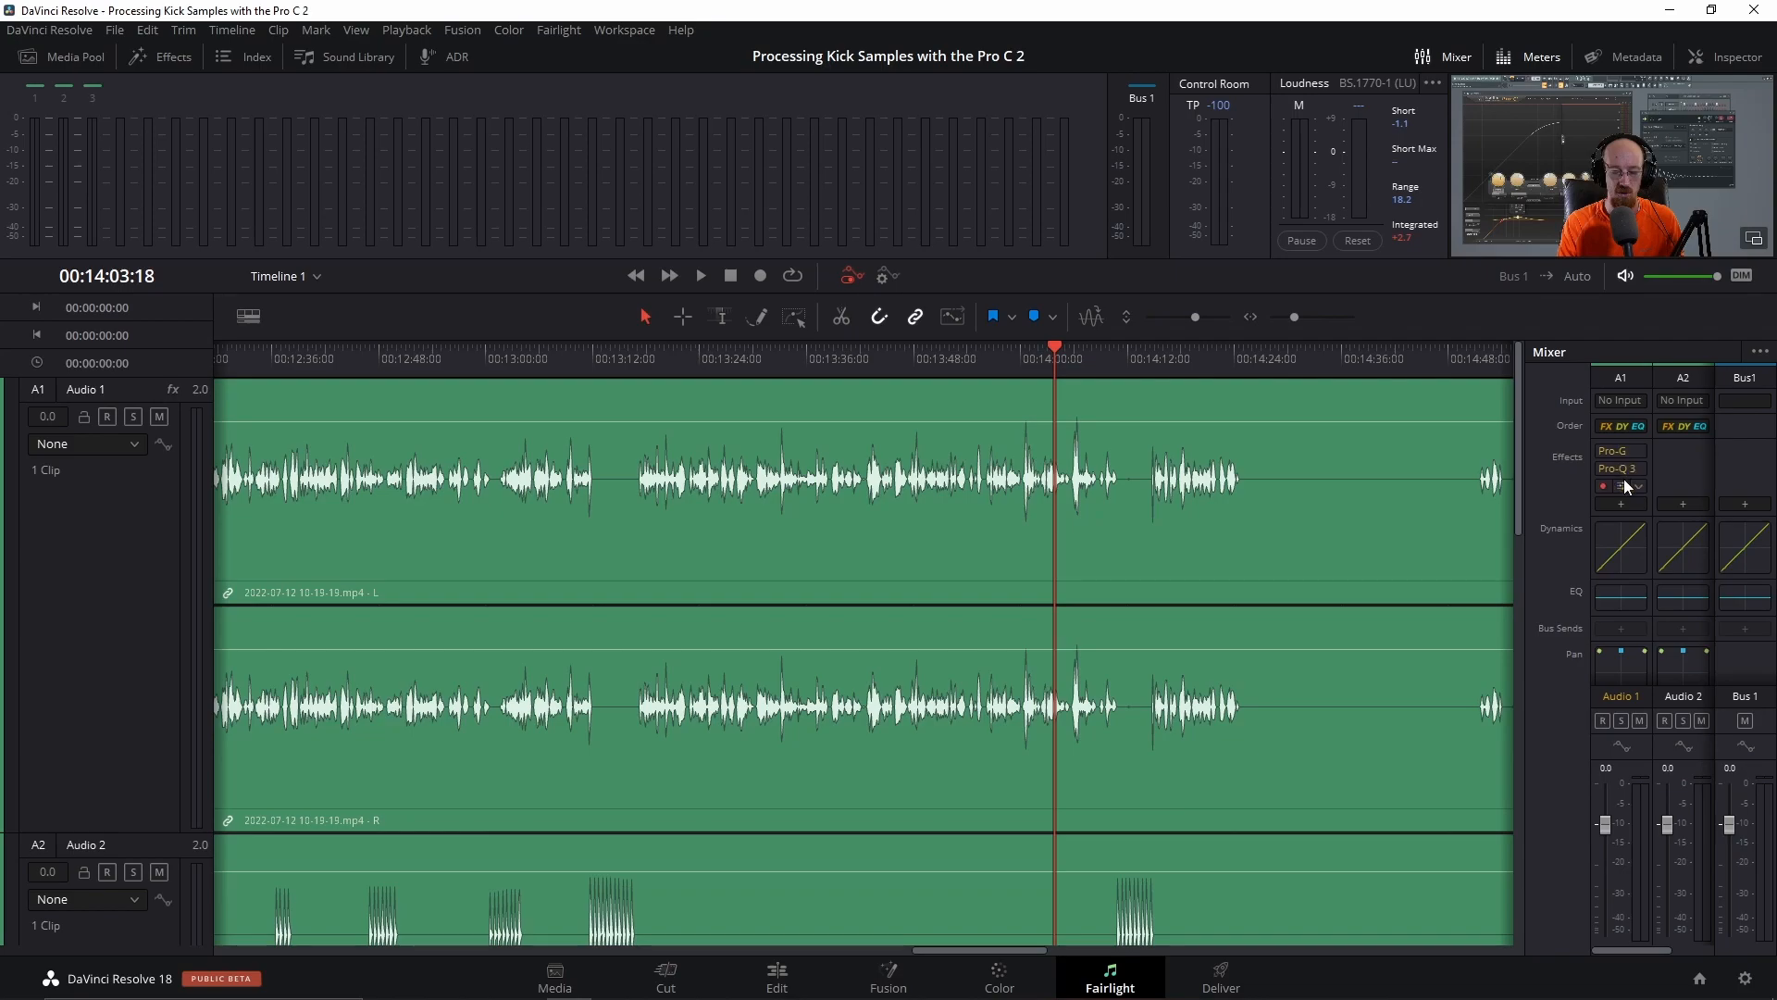
mouse_move(1626, 488)
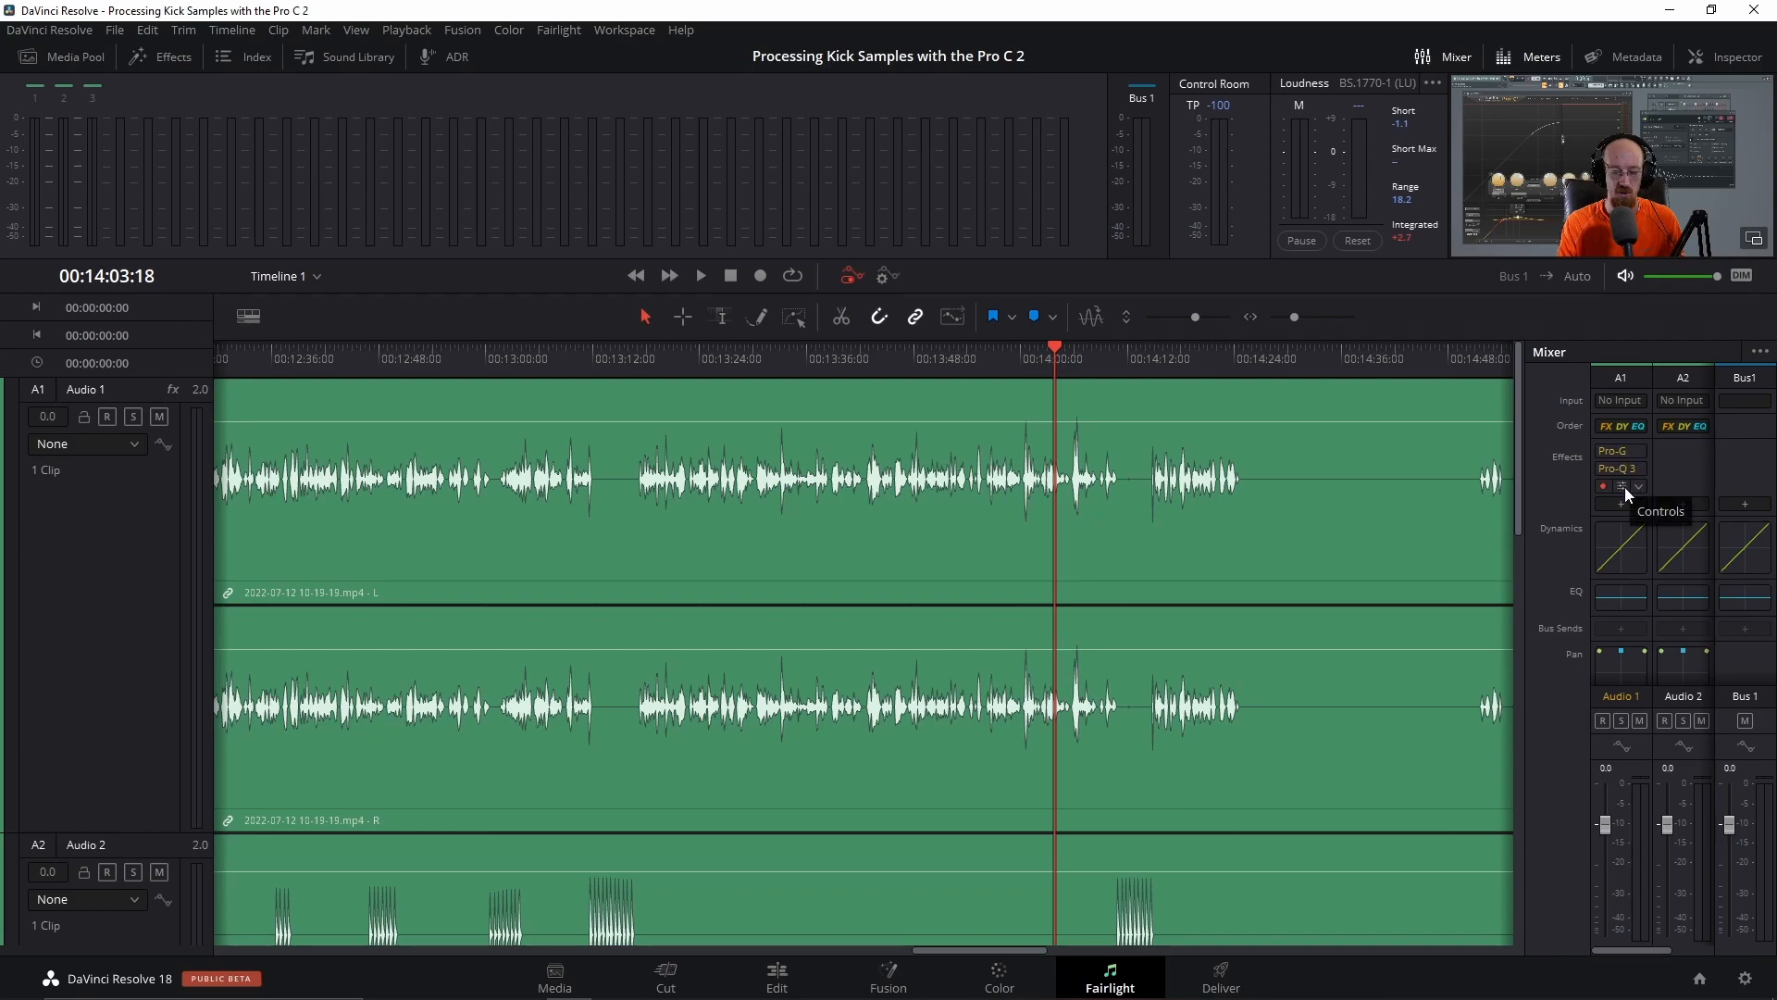
Open the Pro-C 2 compressor controls from Audio 1's mixer slot
left_click(1619, 486)
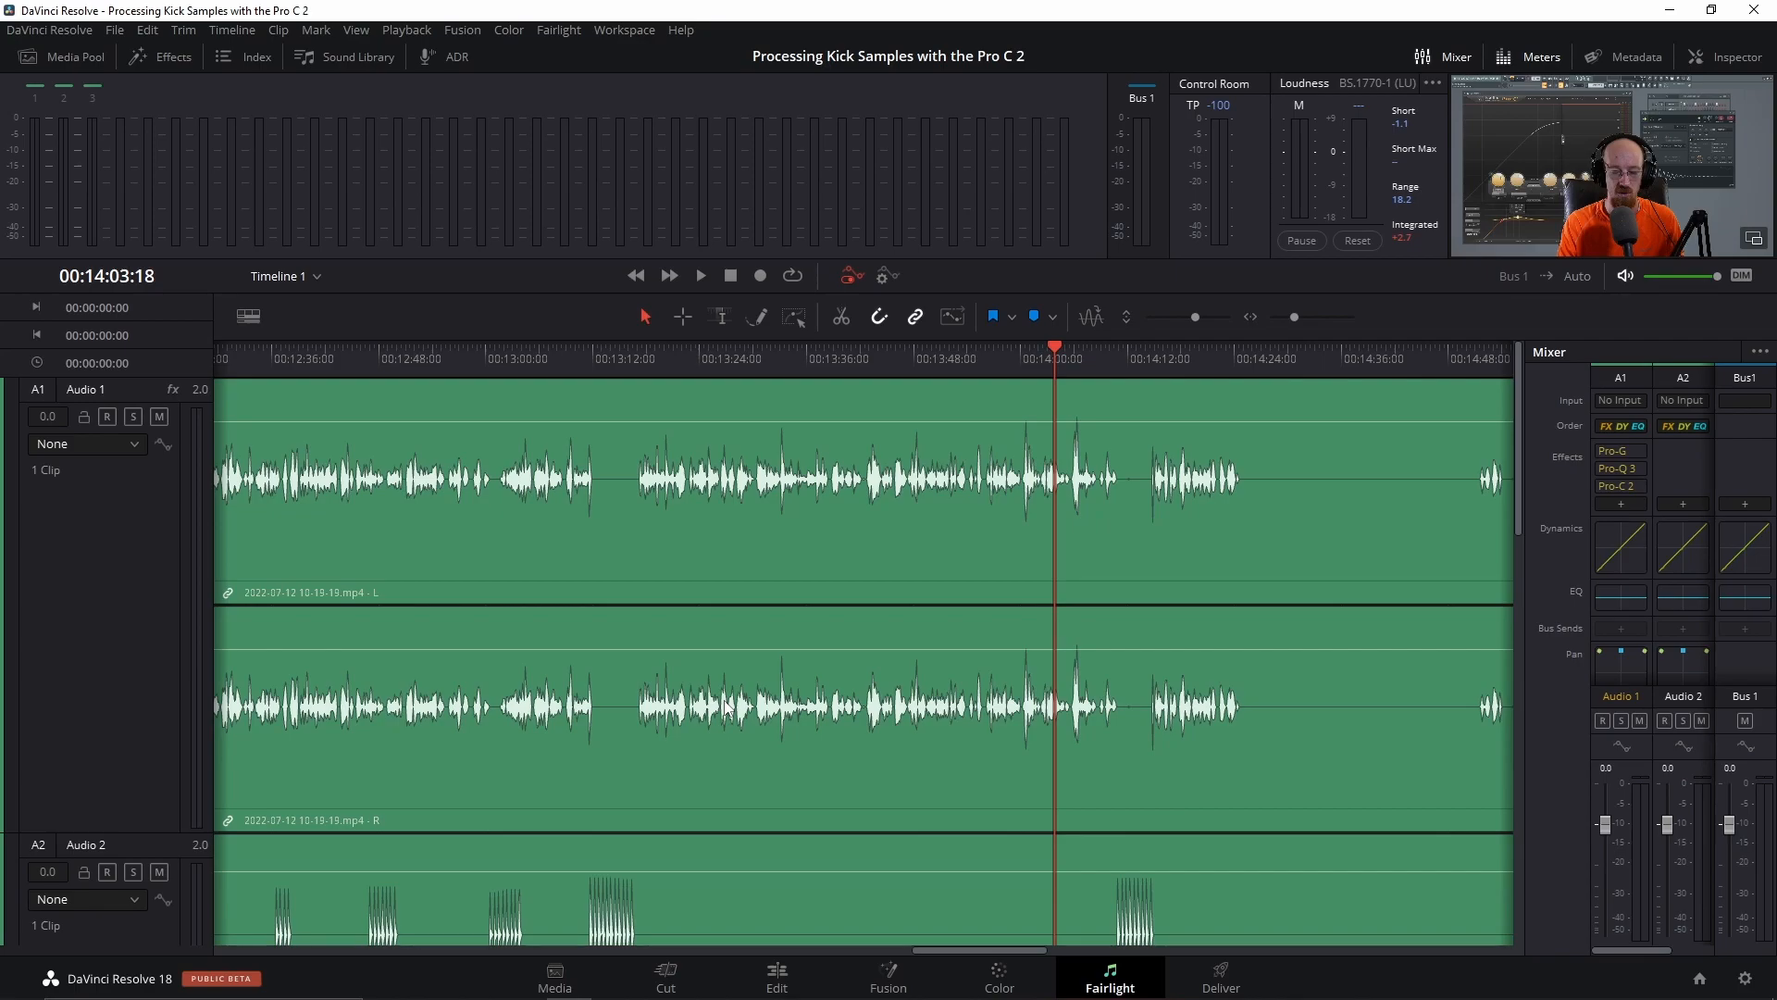
mouse_move(783, 779)
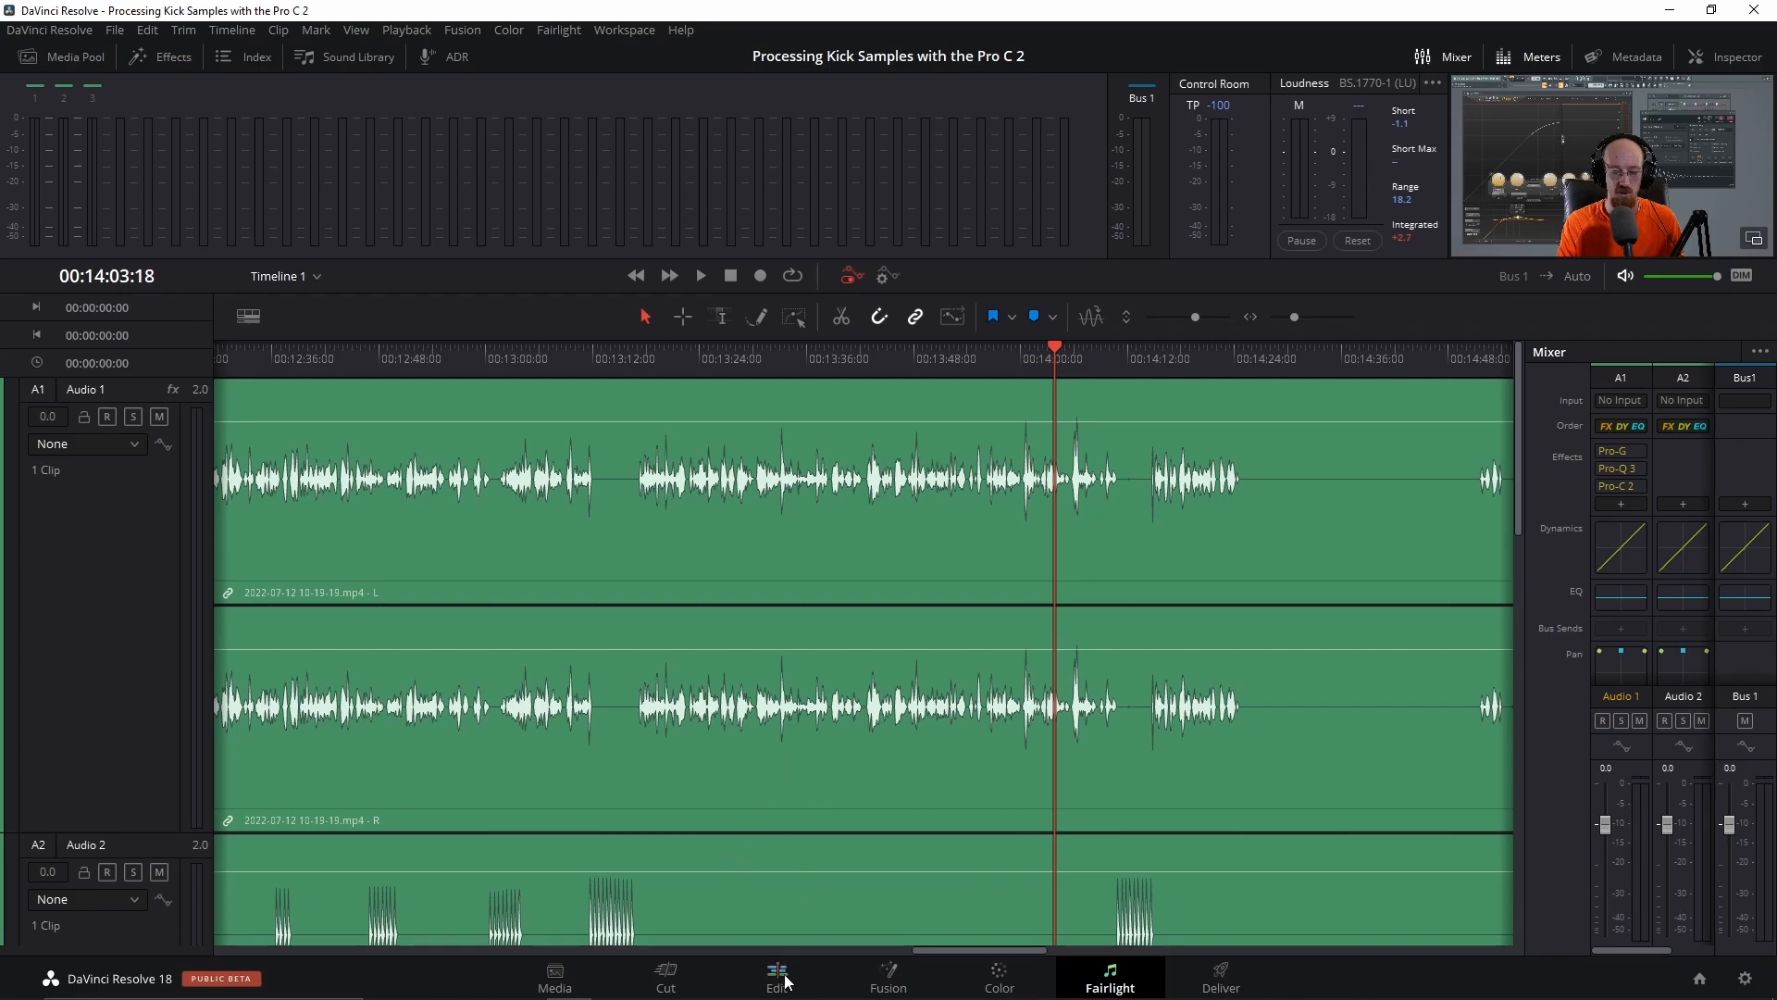
Switch to the Edit page and move the playhead back to 00:04:49:06
left_click(776, 977)
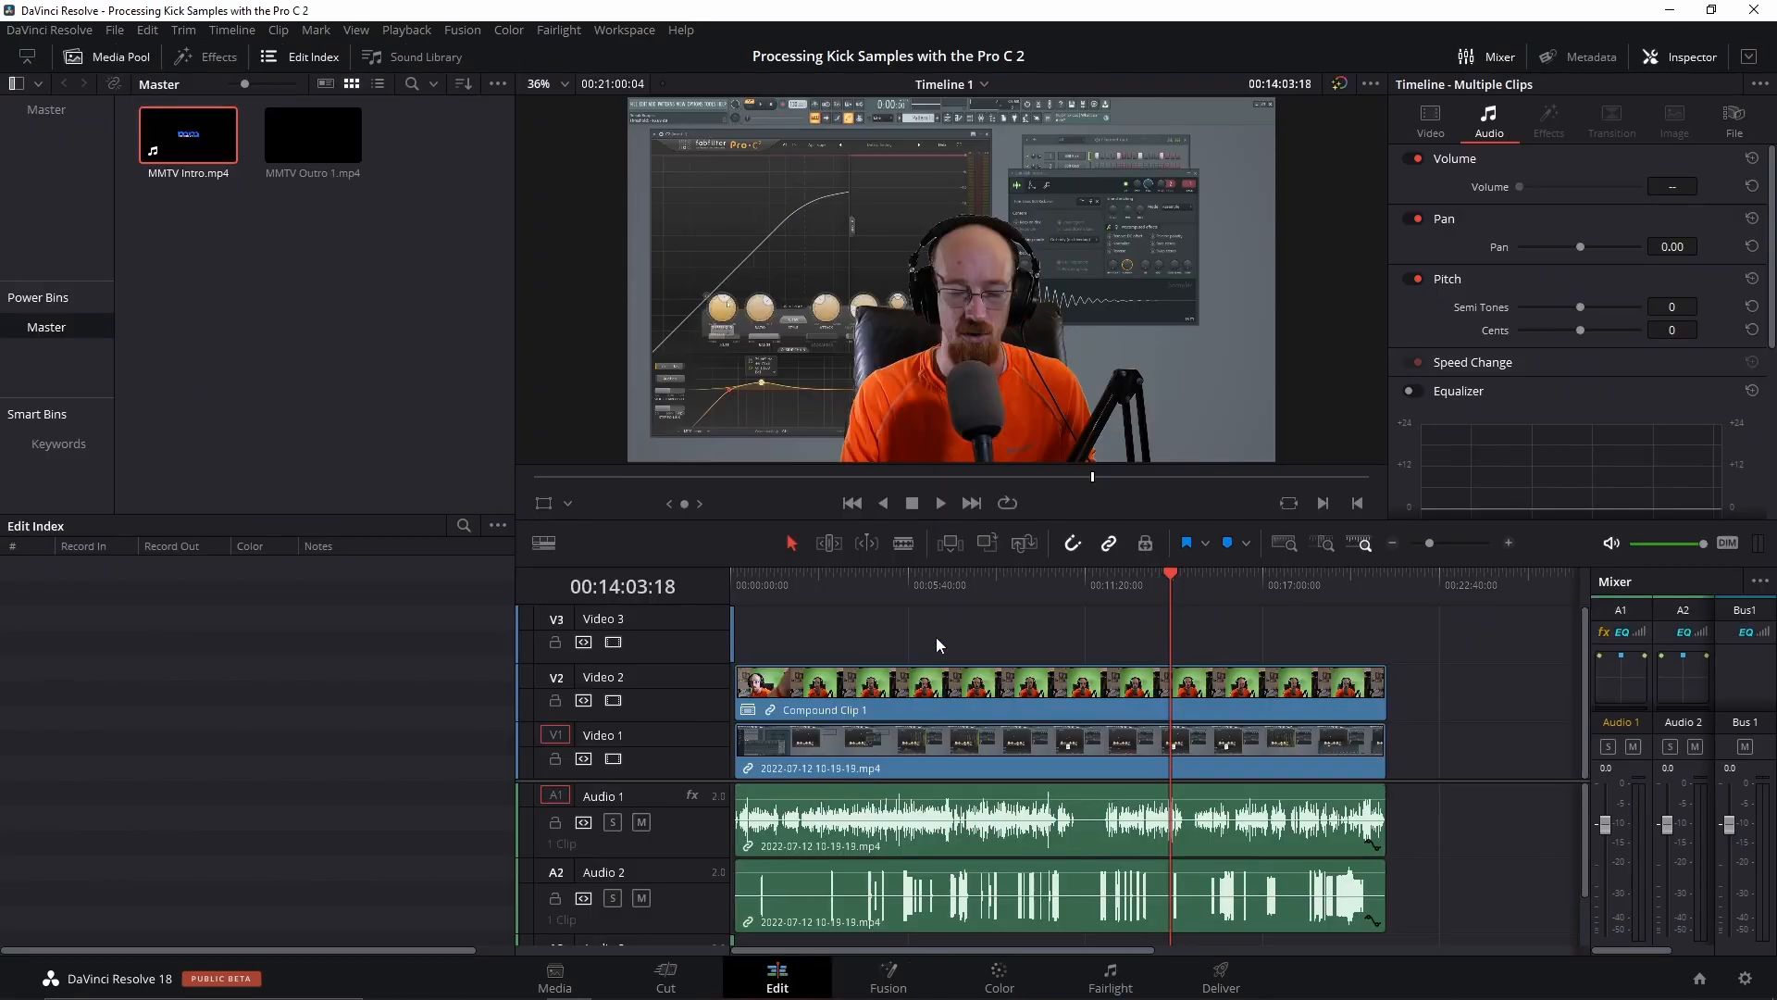
left_click(882, 585)
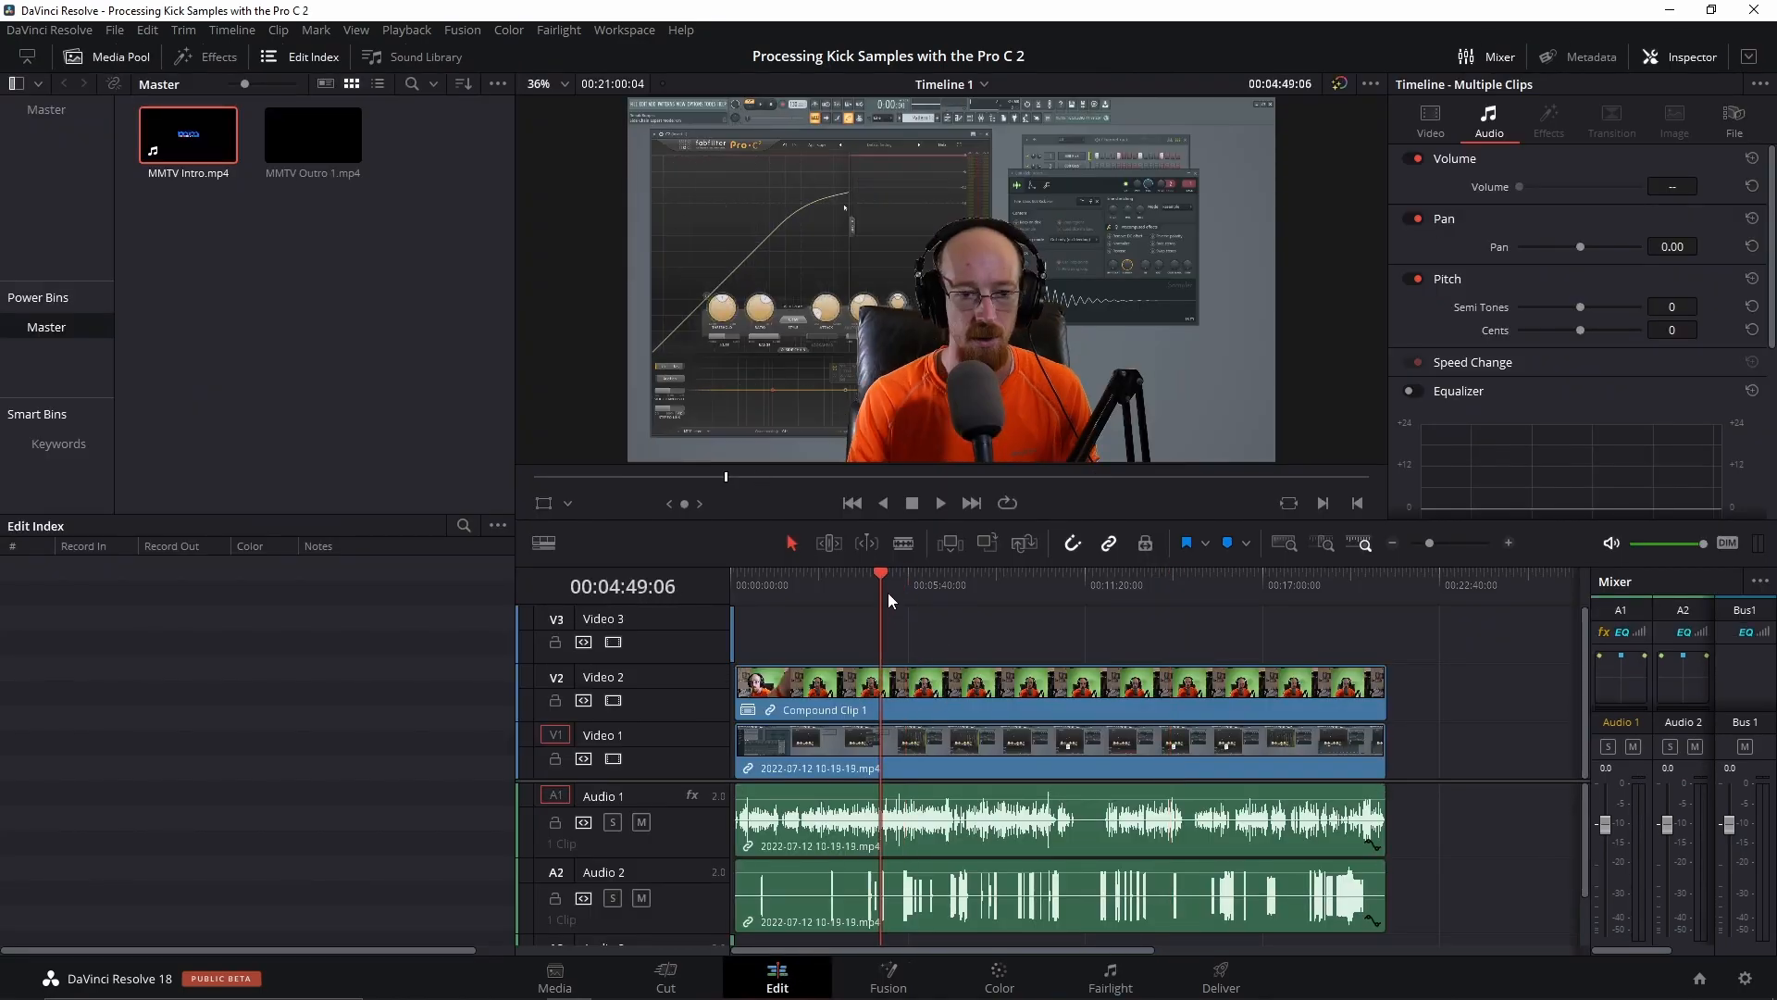